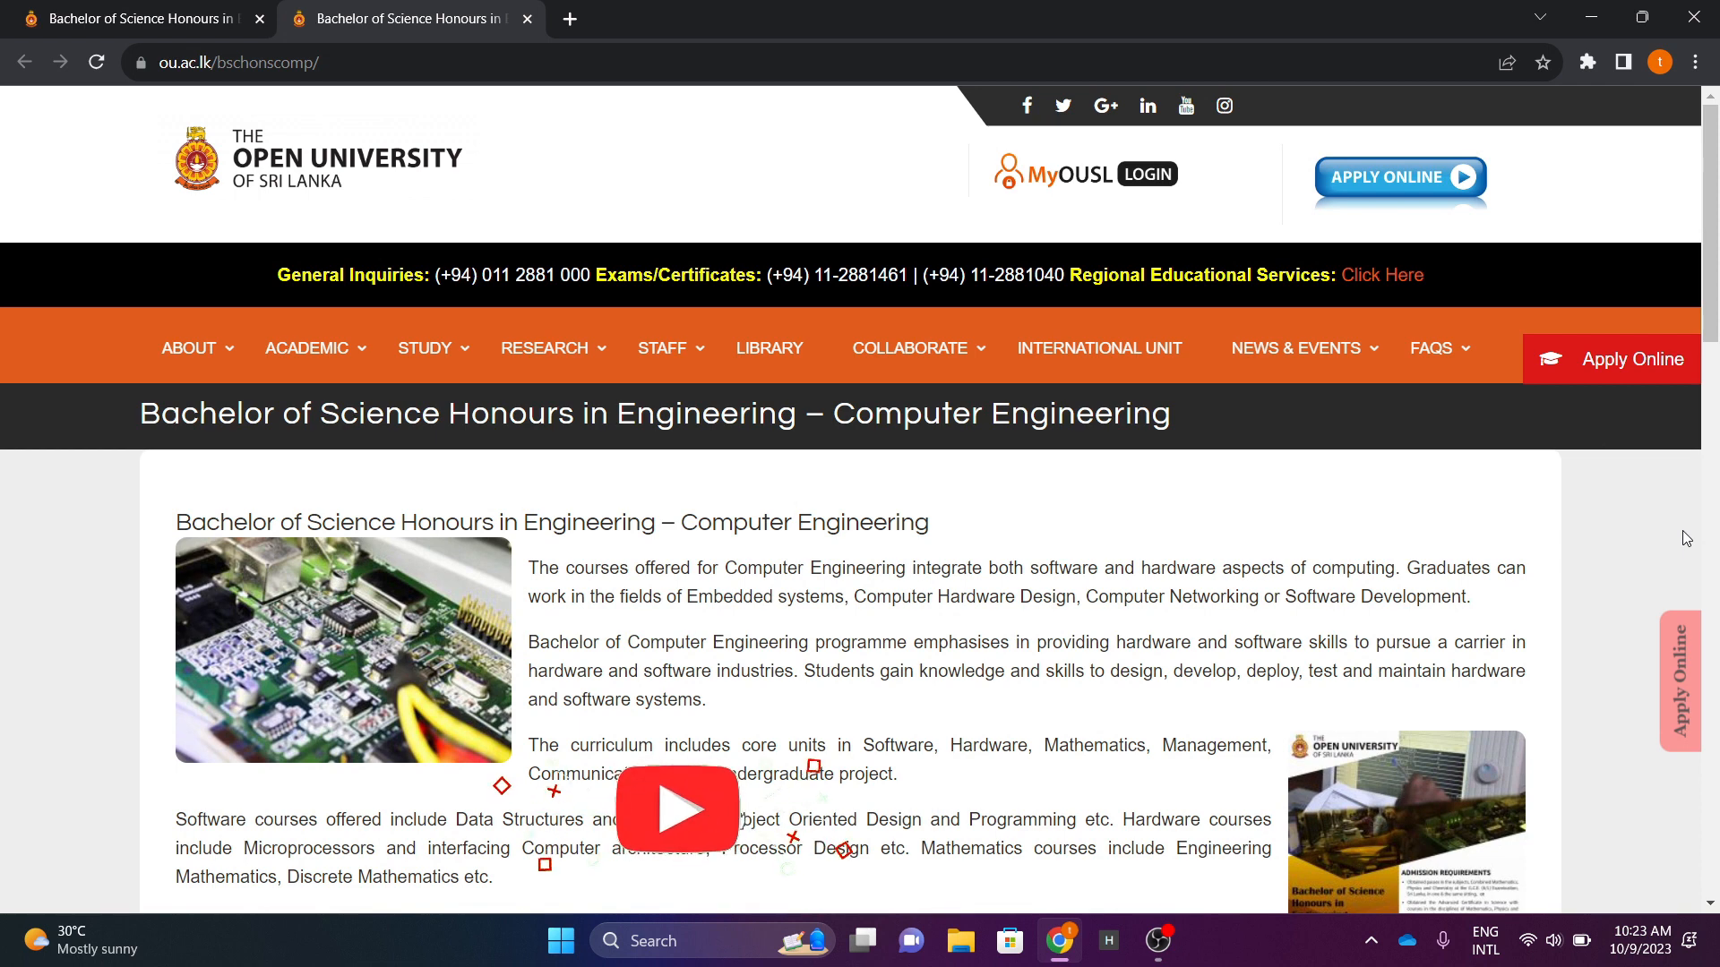
Open the Adv-BSc-in-Eng-Computer-Engineering.pdf advertisement from the Computer Engineering page
{"action": "left_click", "coordinate": [677, 809]}
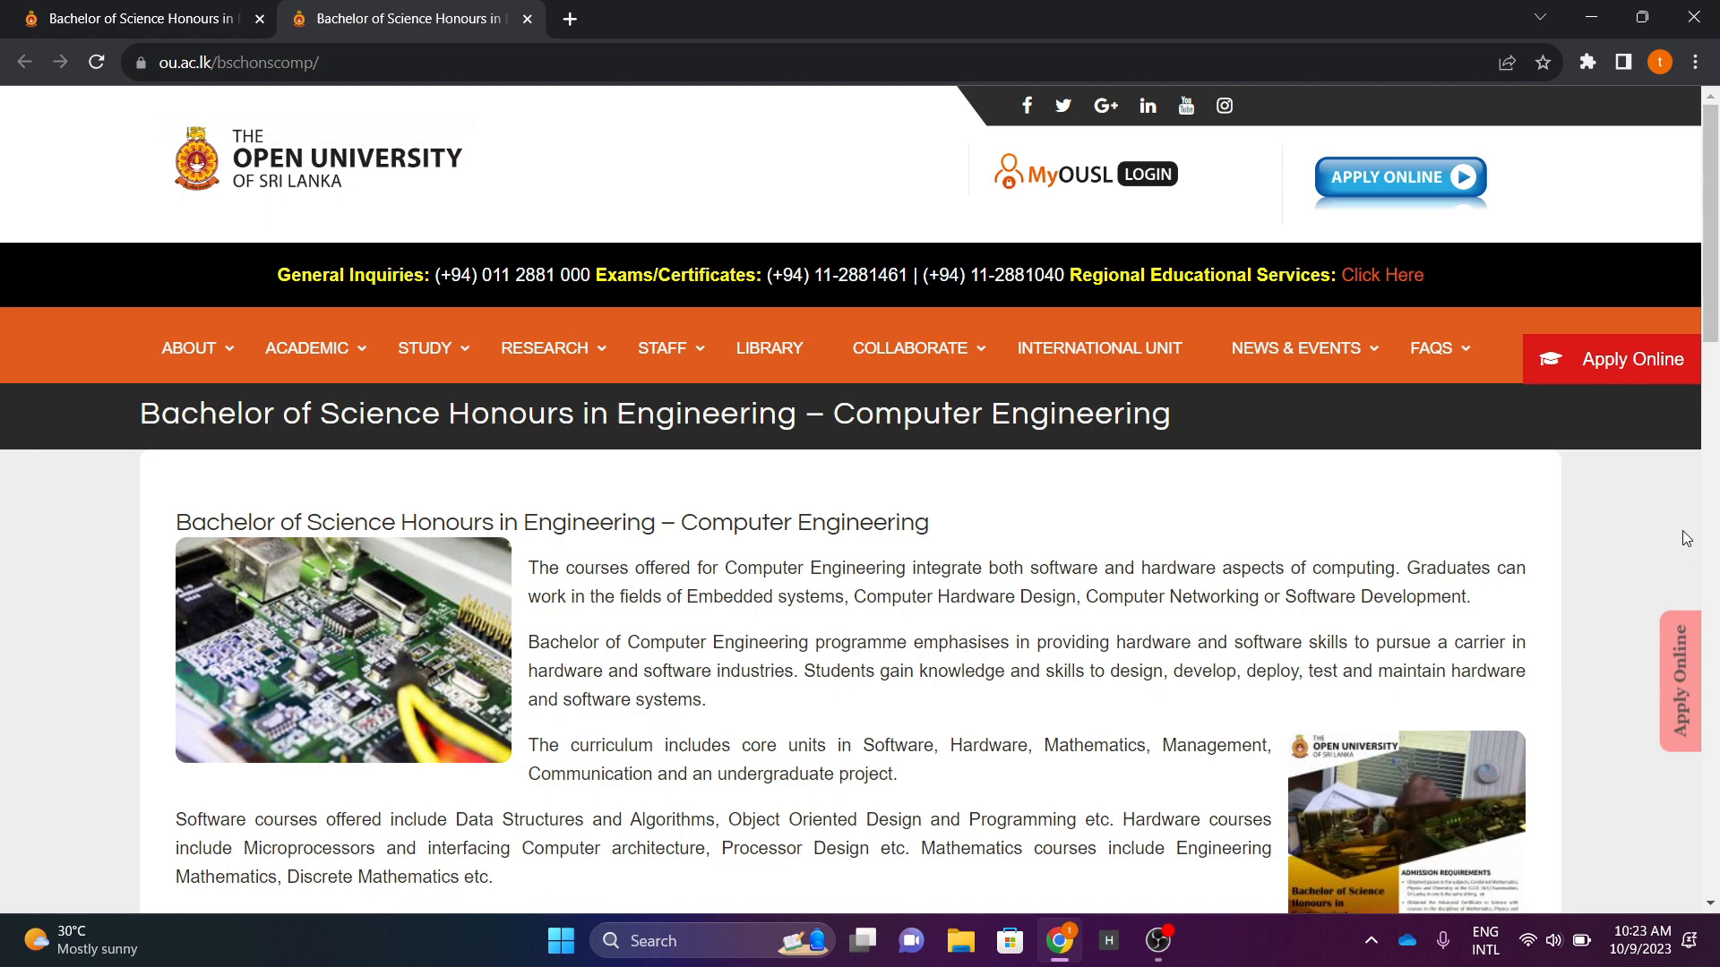
{"action": "scroll", "scroll_direction": "down", "scroll_amount": 3}
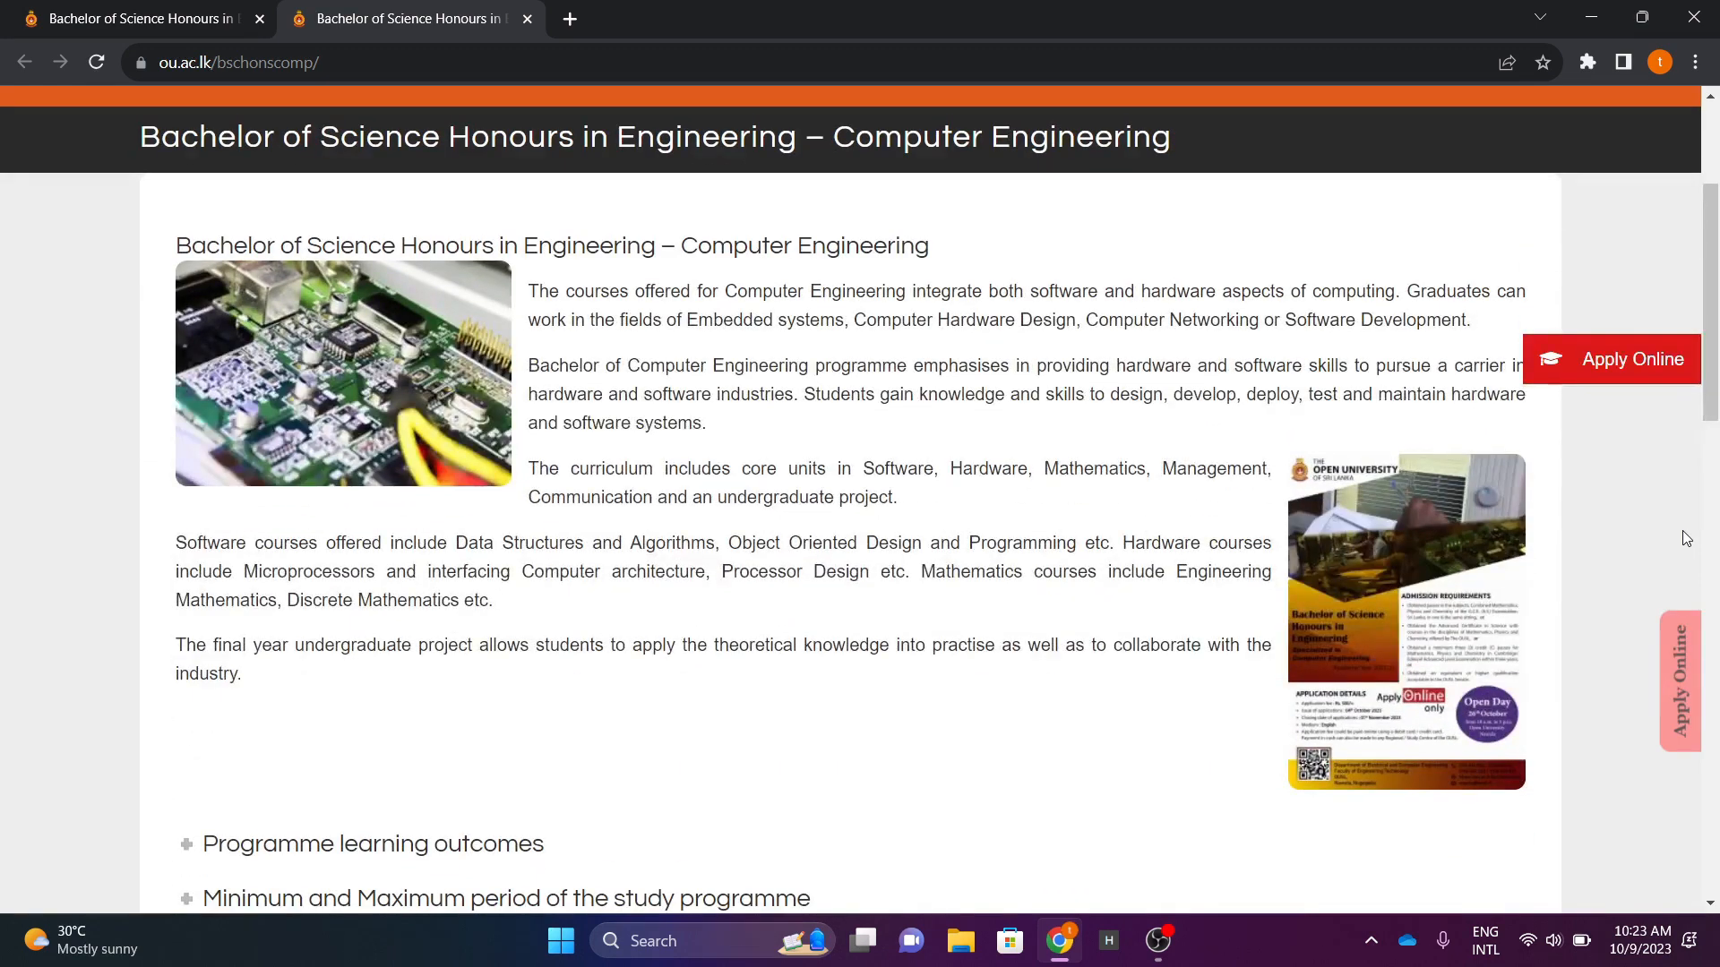
{"action": "mouse_move", "coordinate": [639, 203]}
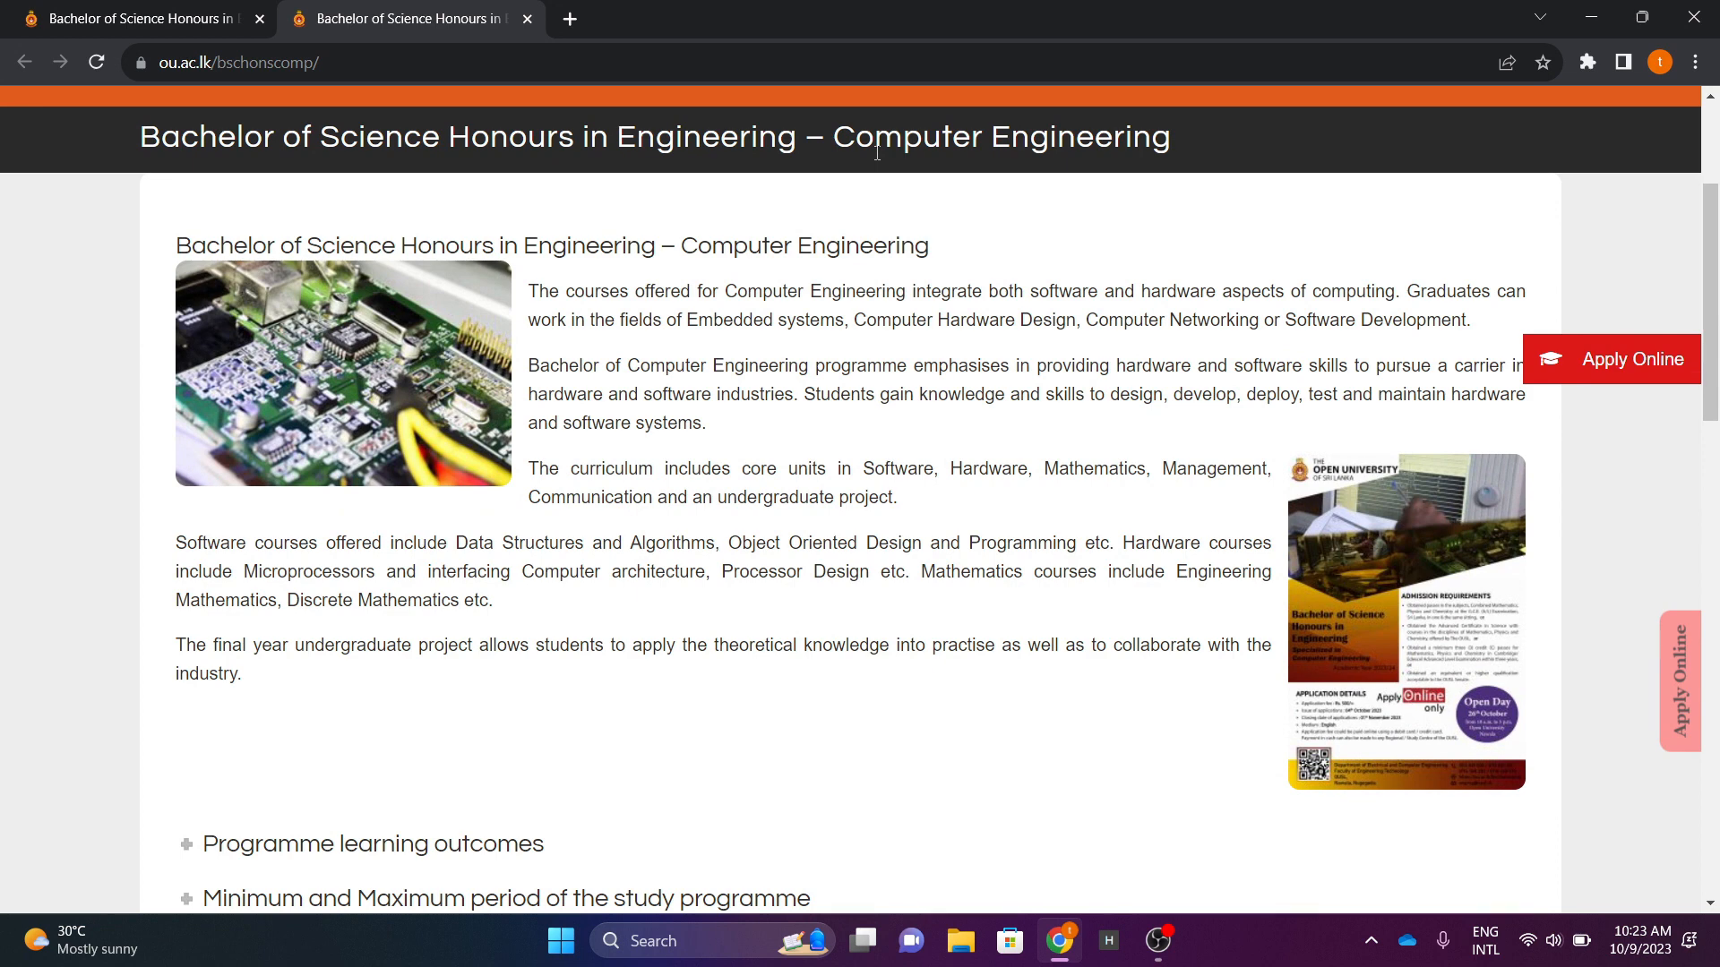
{"action": "mouse_move", "coordinate": [1203, 362]}
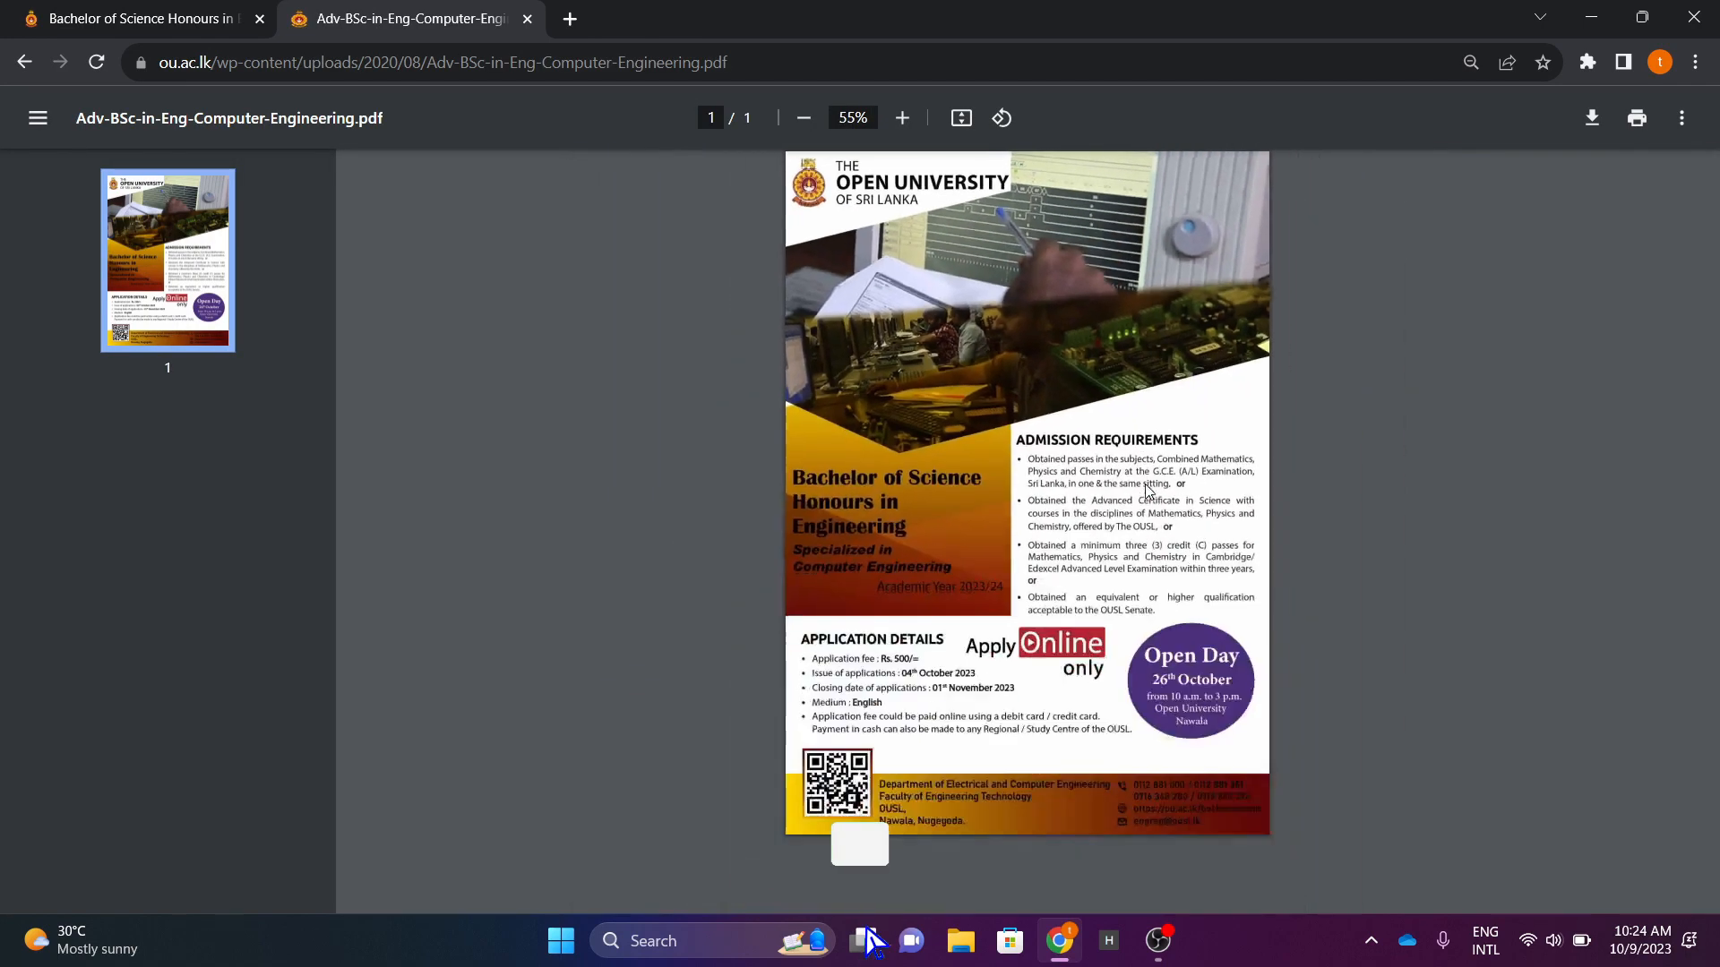
Zoom the advert PDF to 75% and read its admission requirements and application details
{"action": "left_click", "coordinate": [902, 118]}
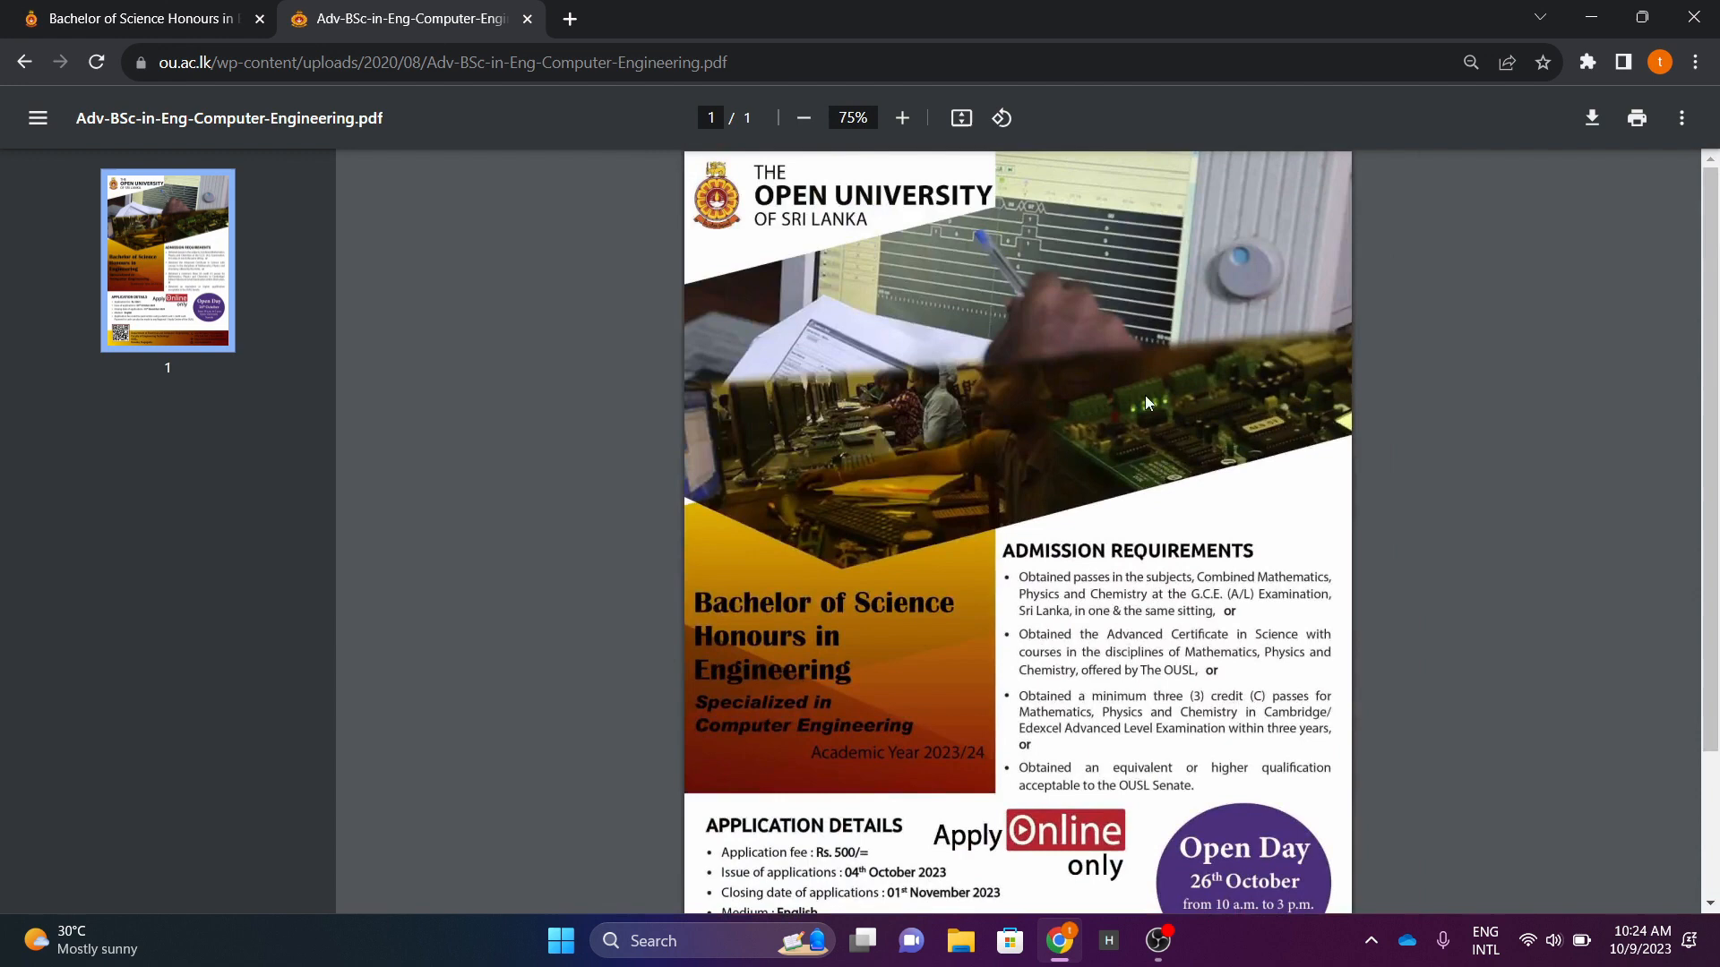
{"action": "scroll", "scroll_direction": "down", "scroll_amount": 3}
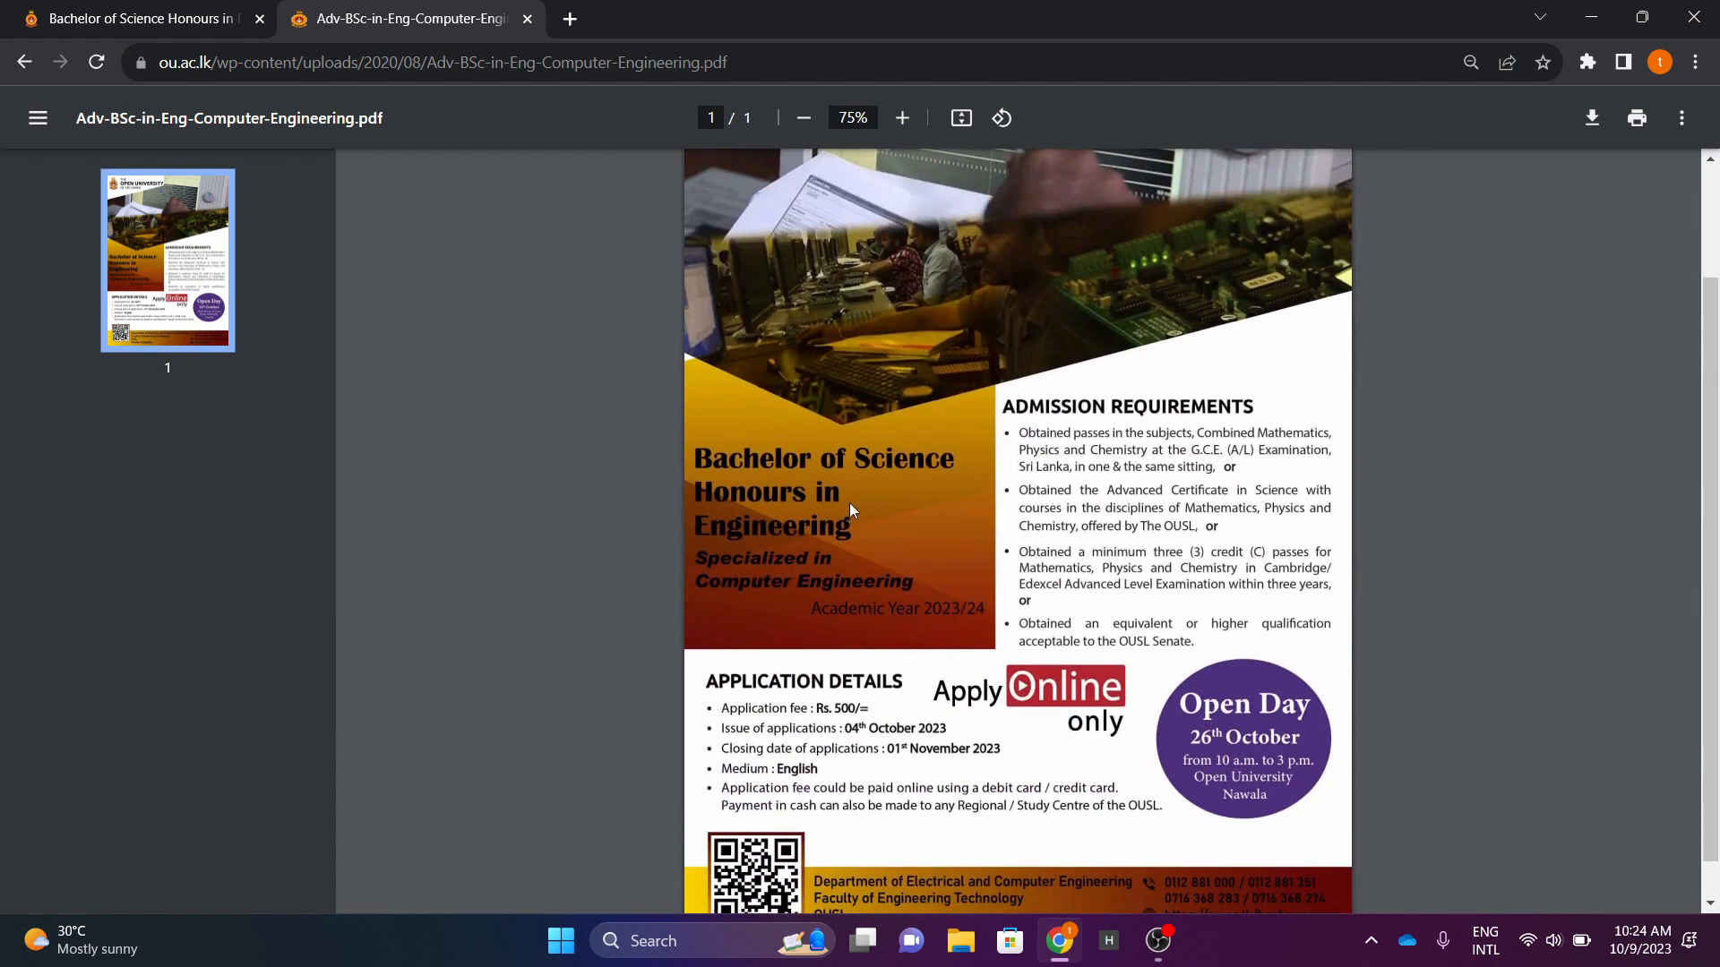
{"action": "mouse_move", "coordinate": [828, 570]}
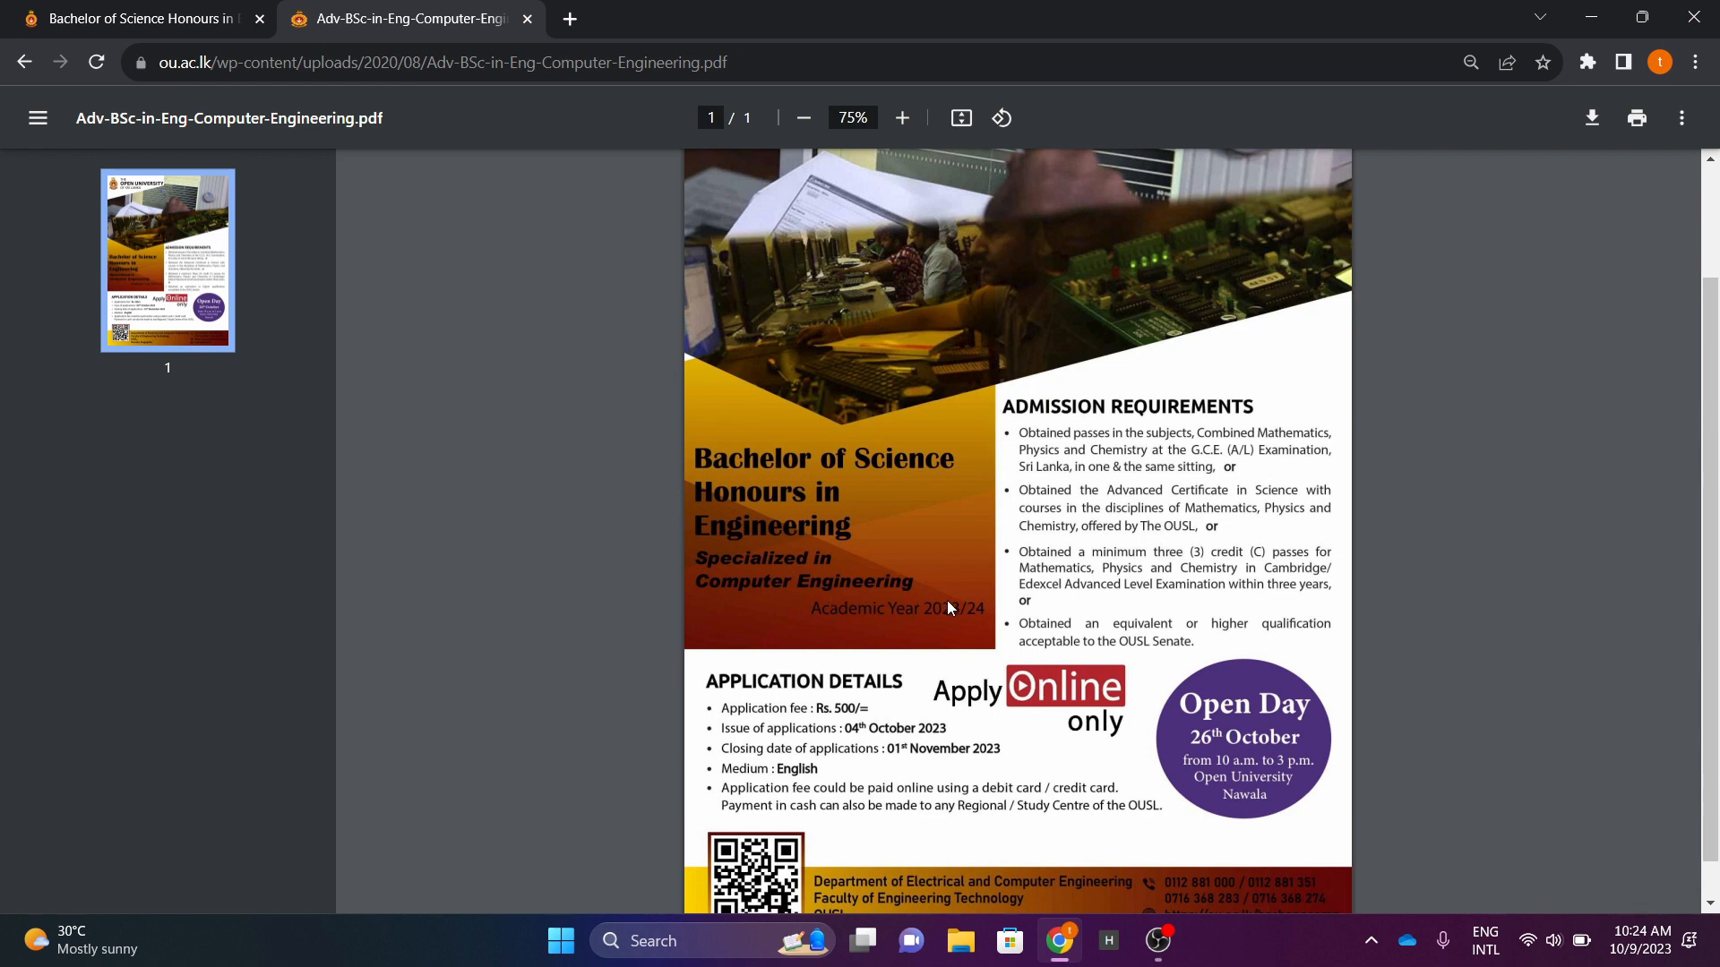
{"action": "mouse_move", "coordinate": [1001, 625]}
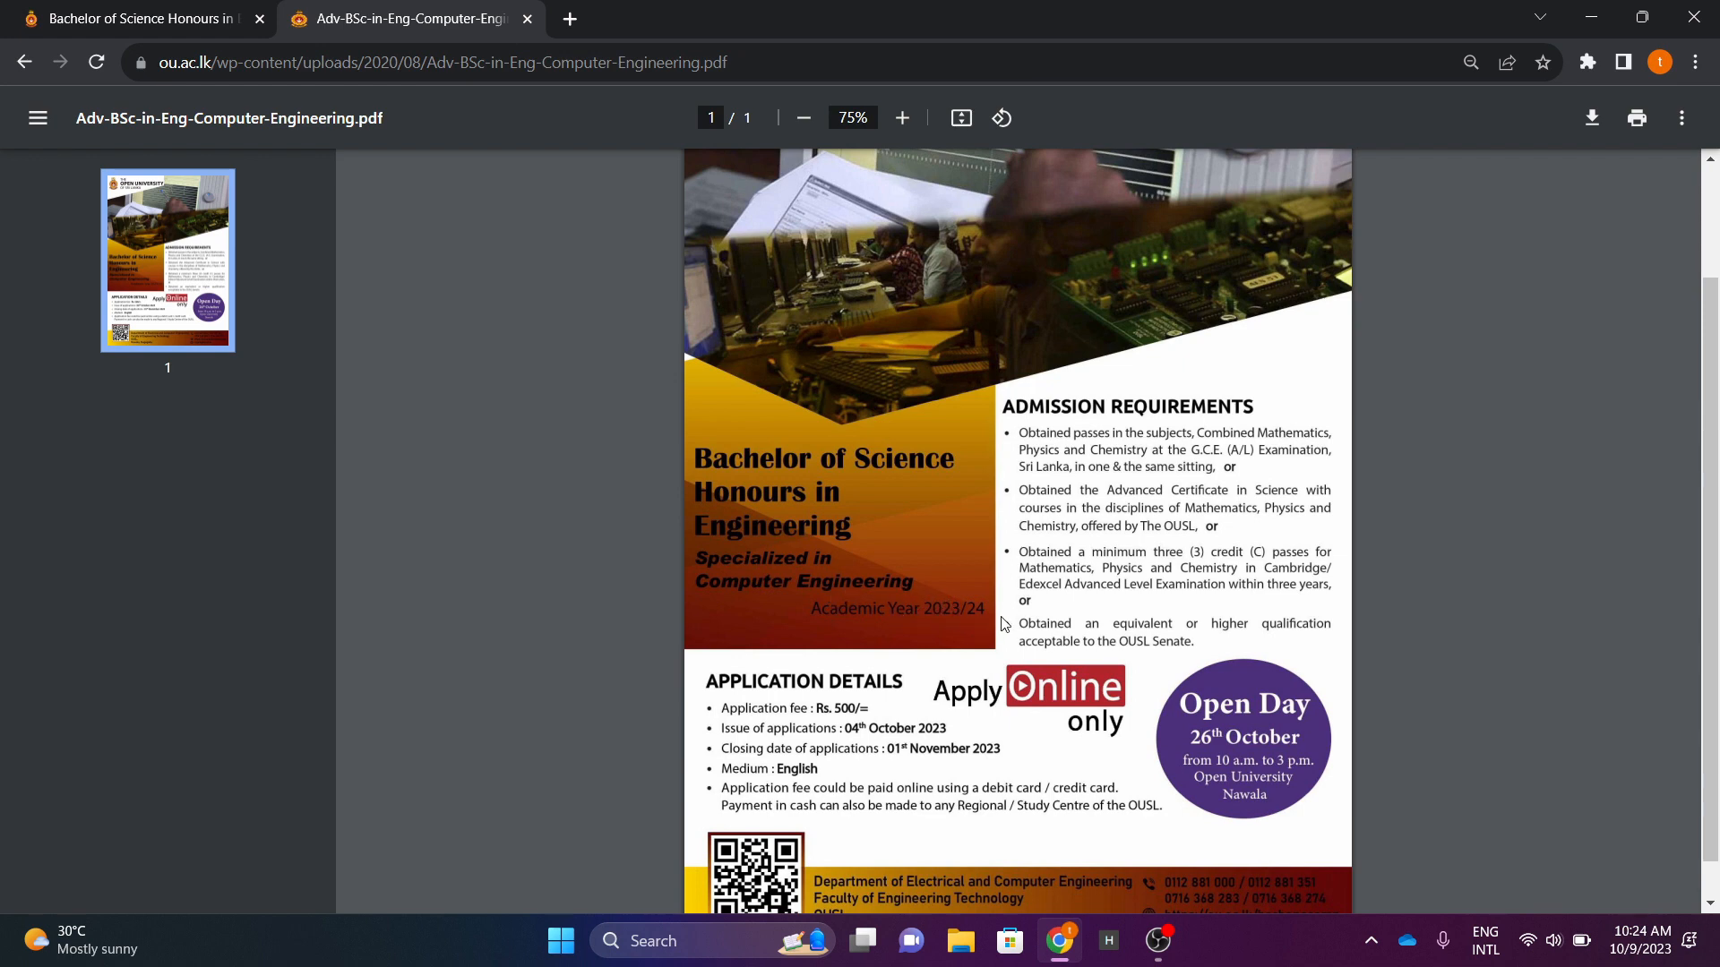
{"action": "scroll", "scroll_direction": "down", "scroll_amount": 3}
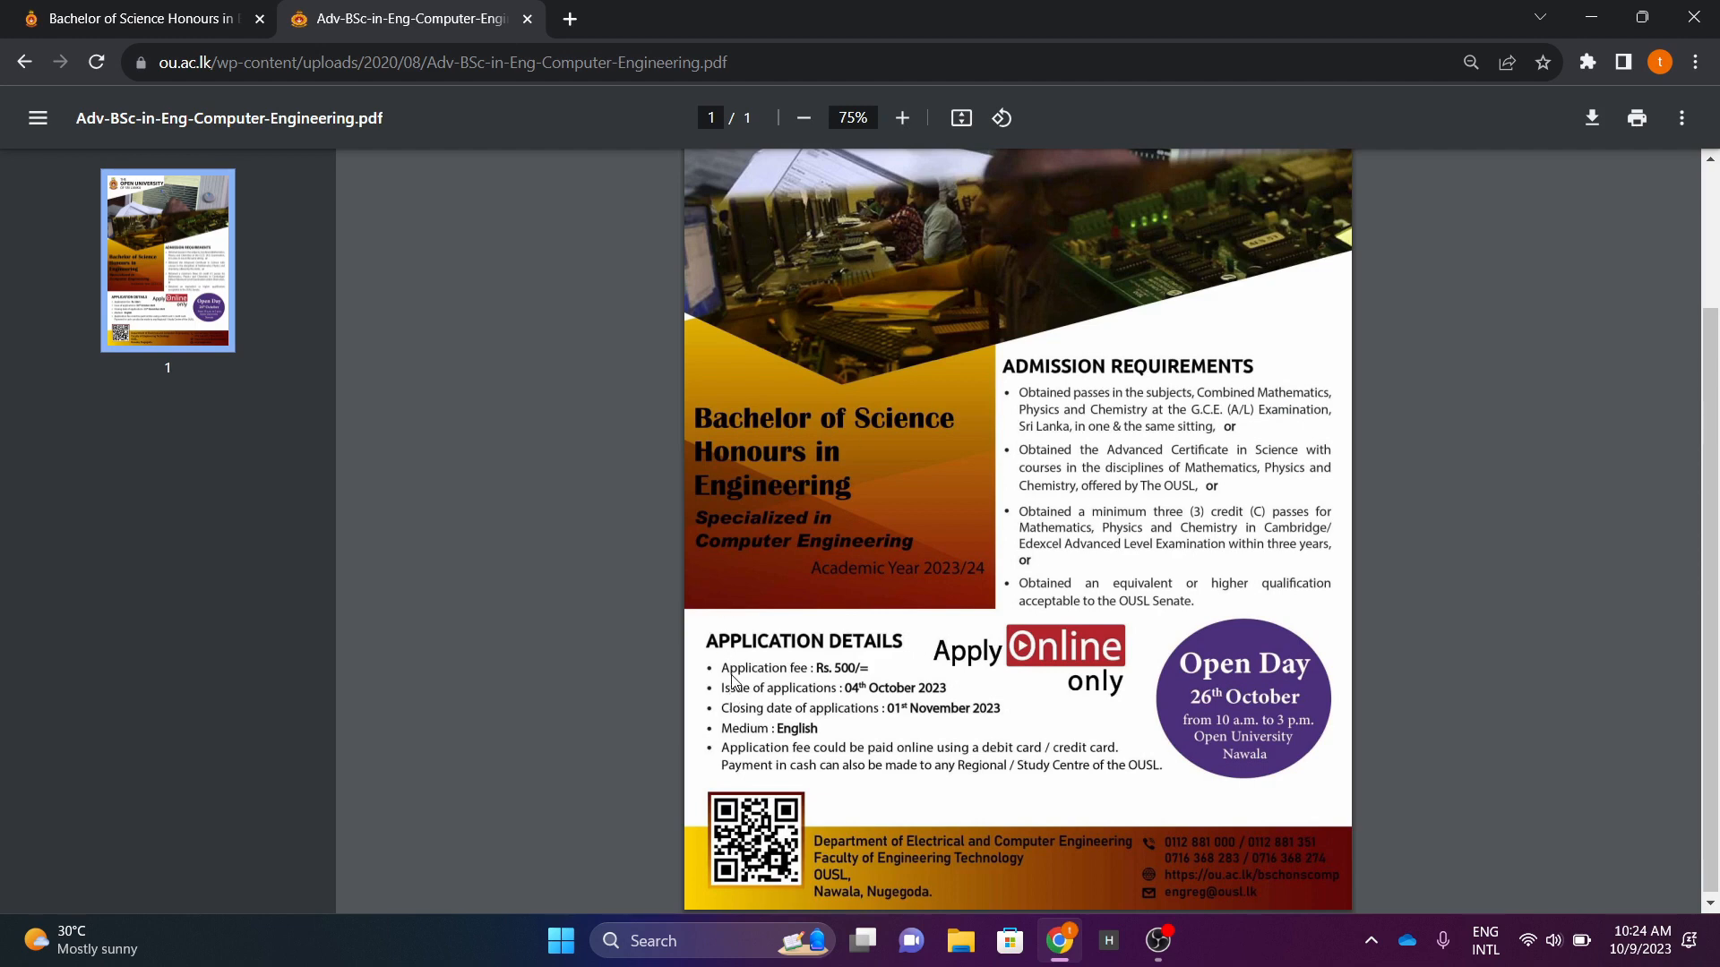
{"action": "mouse_move", "coordinate": [854, 687]}
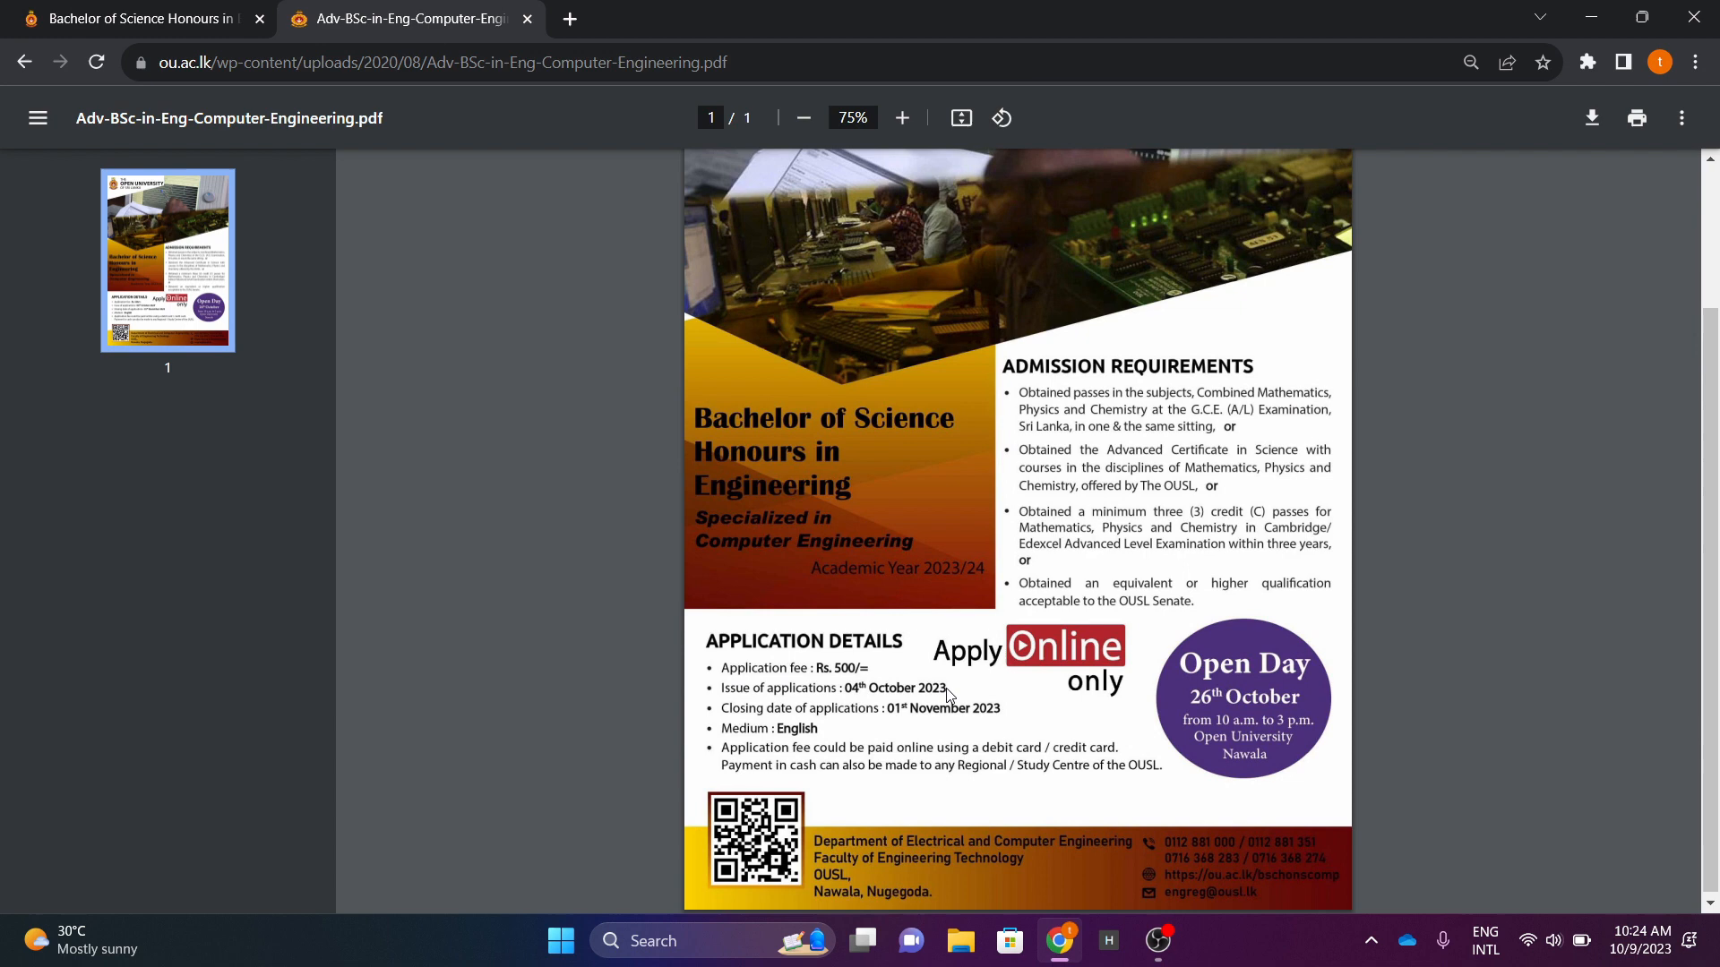
{"action": "mouse_move", "coordinate": [881, 704]}
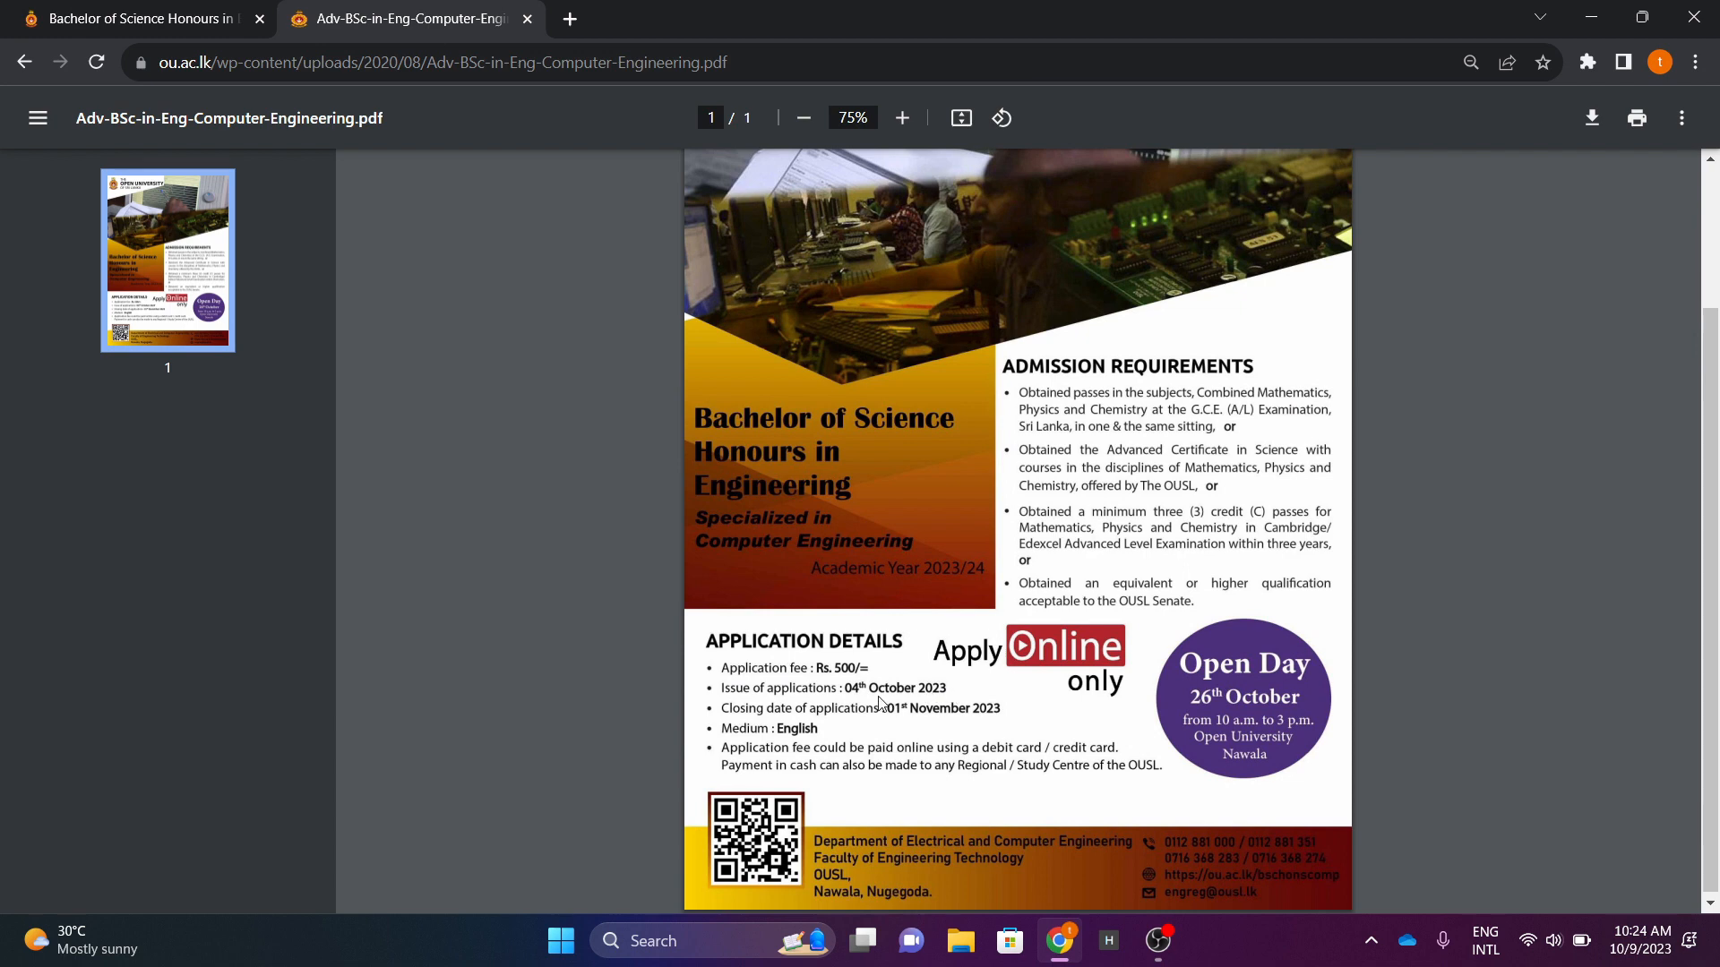
{"action": "mouse_move", "coordinate": [981, 717]}
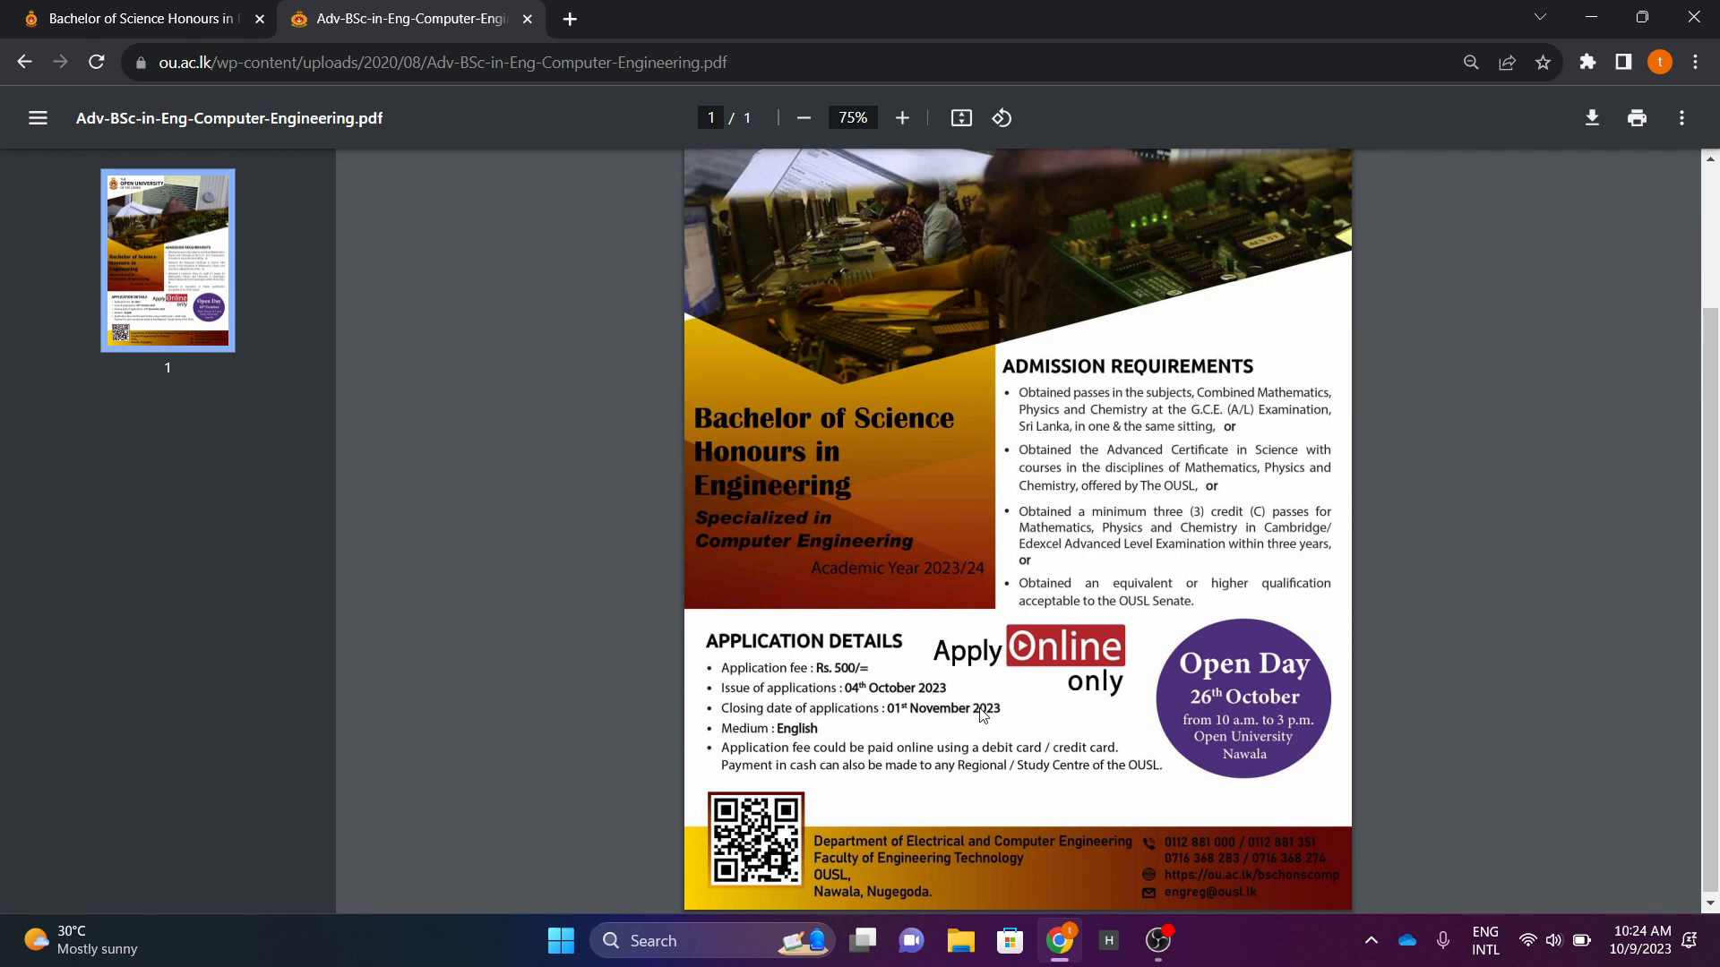
{"action": "mouse_move", "coordinate": [904, 723]}
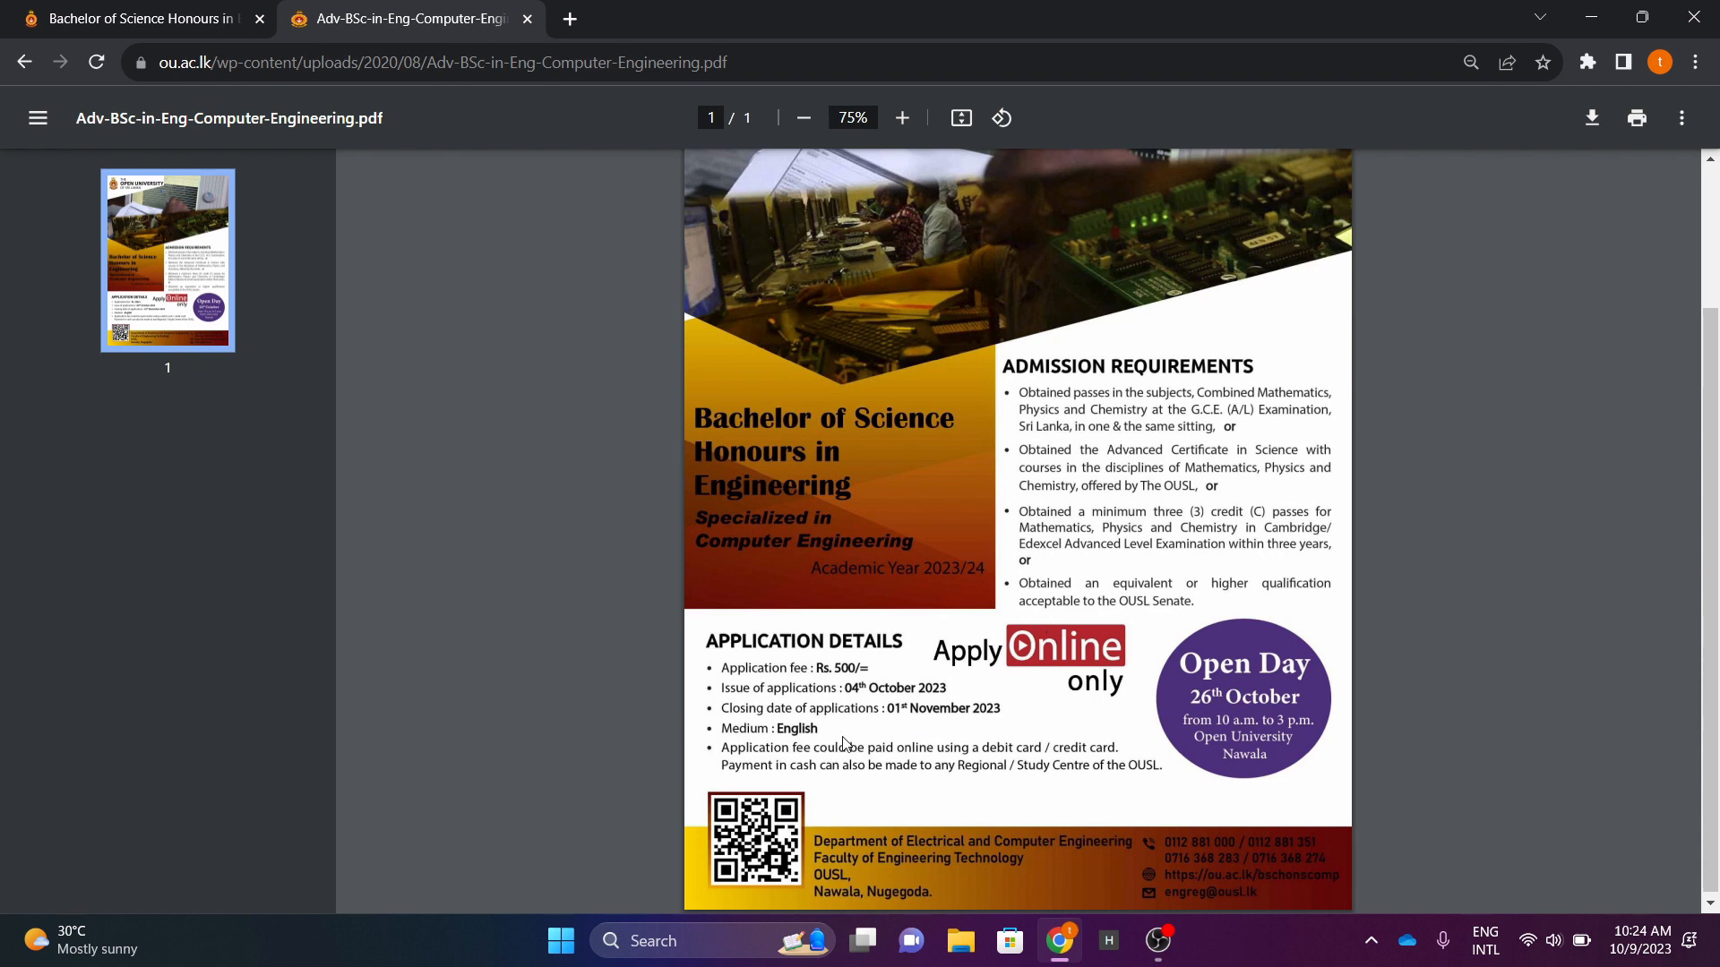
{"action": "mouse_move", "coordinate": [921, 767]}
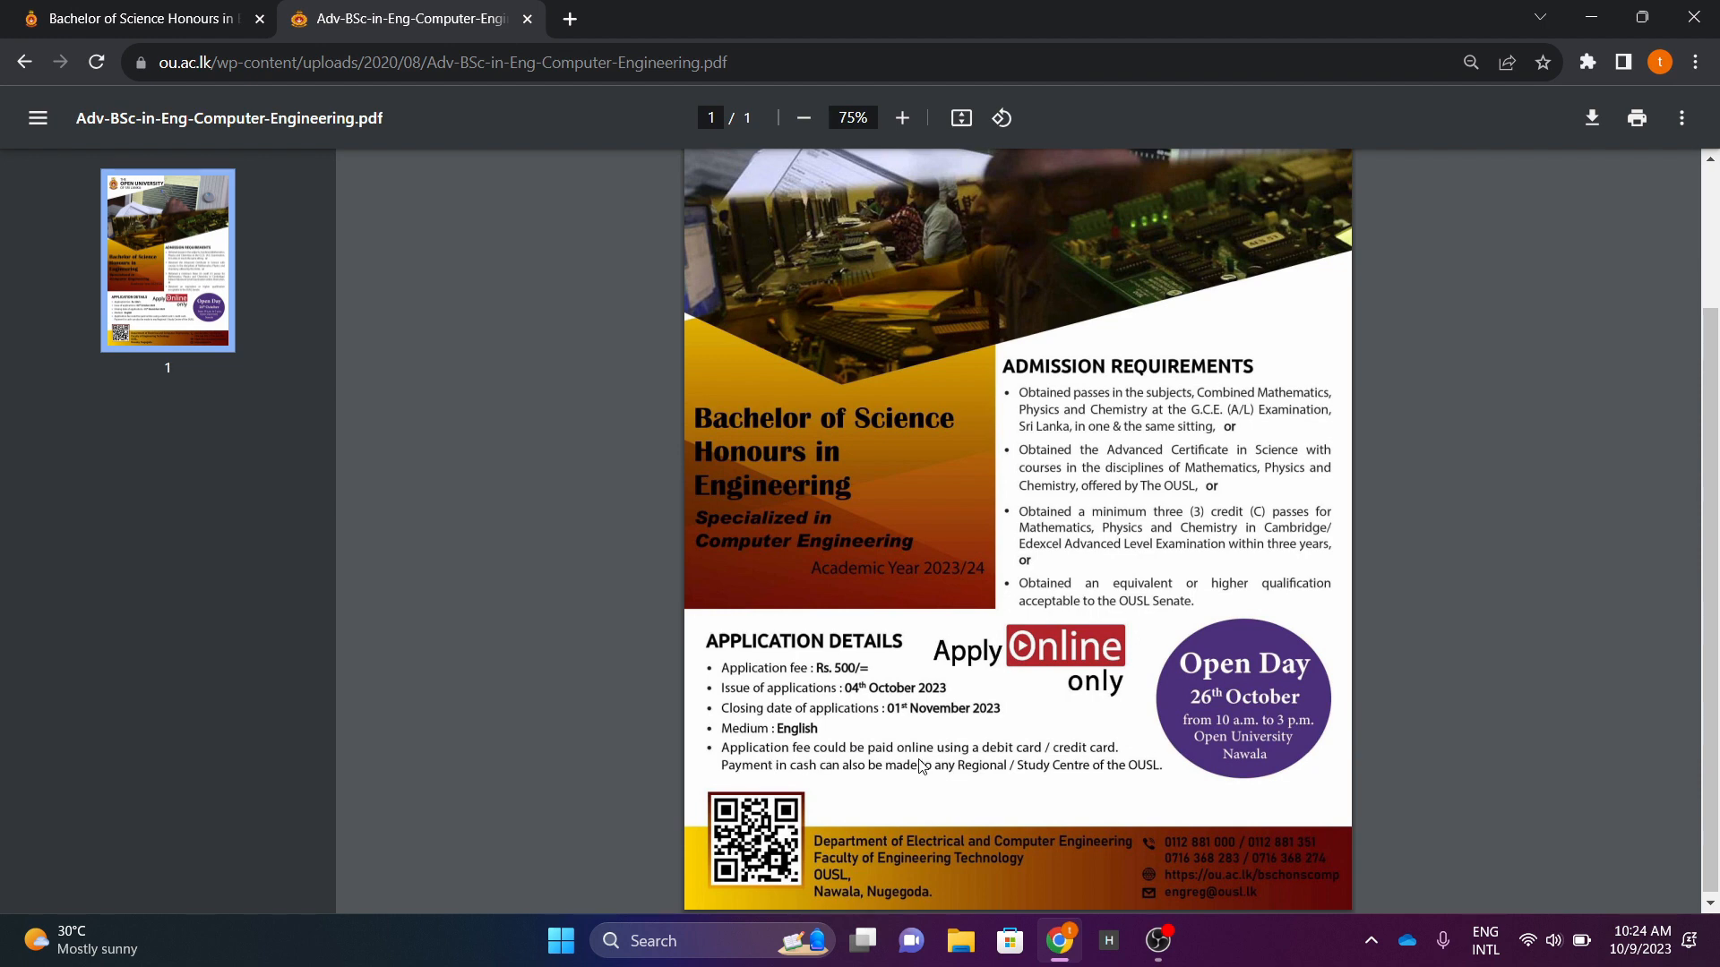
{"action": "mouse_move", "coordinate": [1004, 763]}
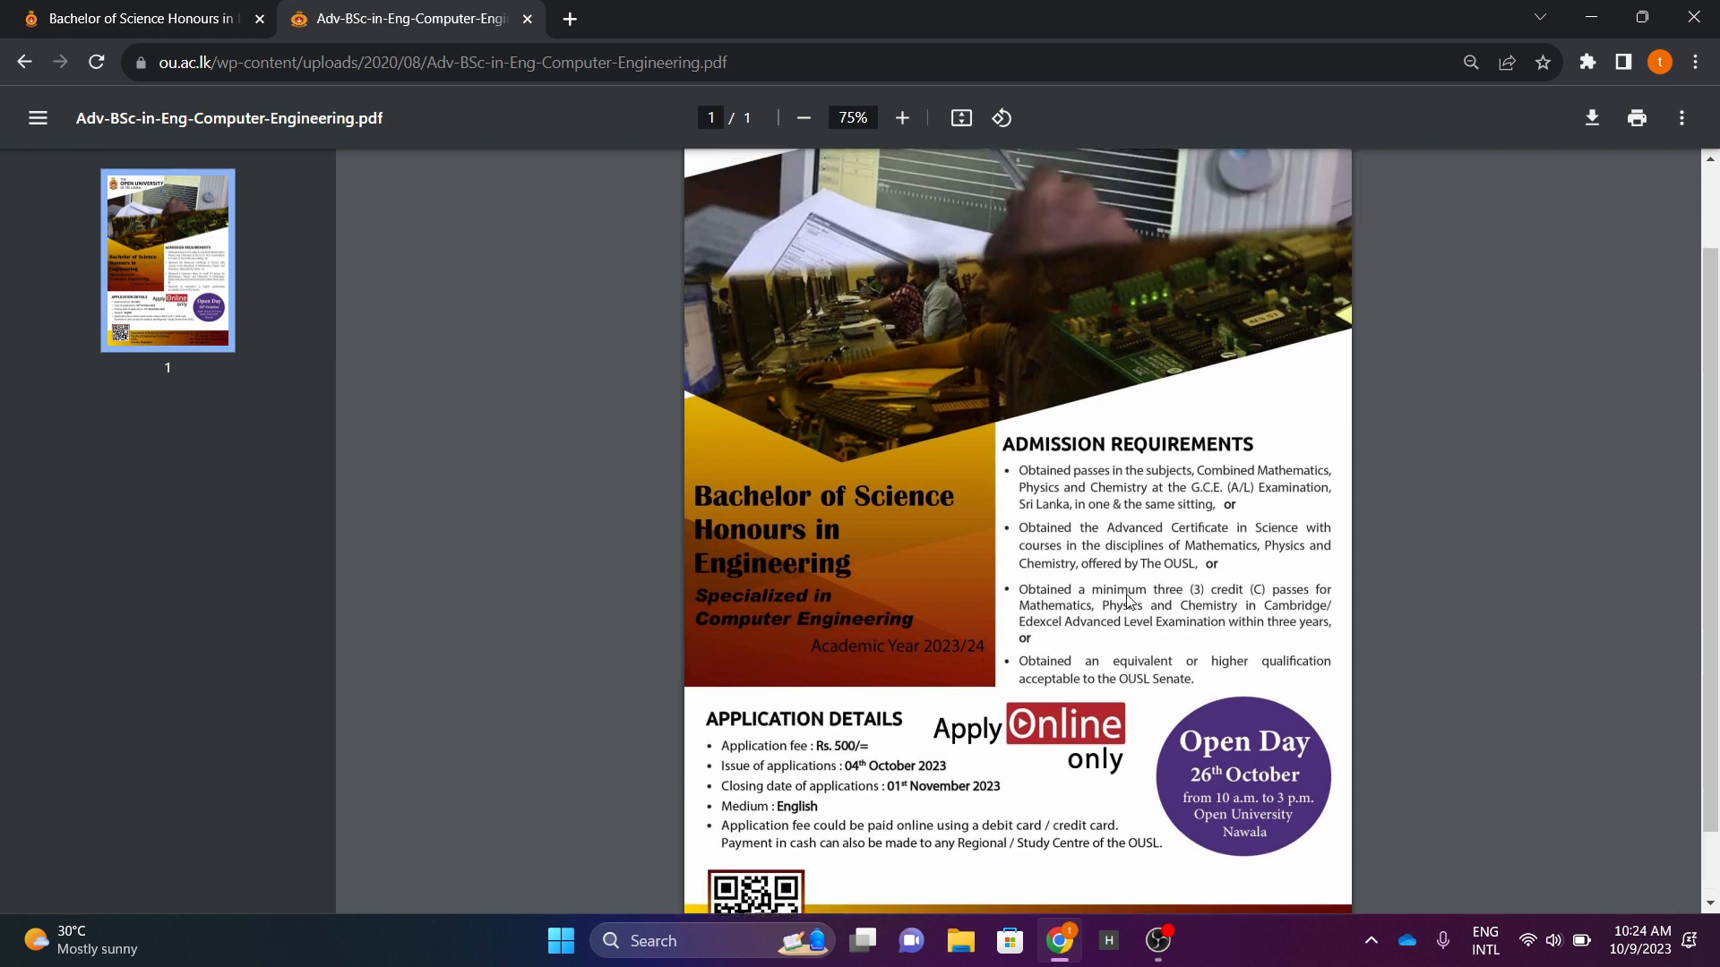
{"action": "mouse_move", "coordinate": [1016, 465]}
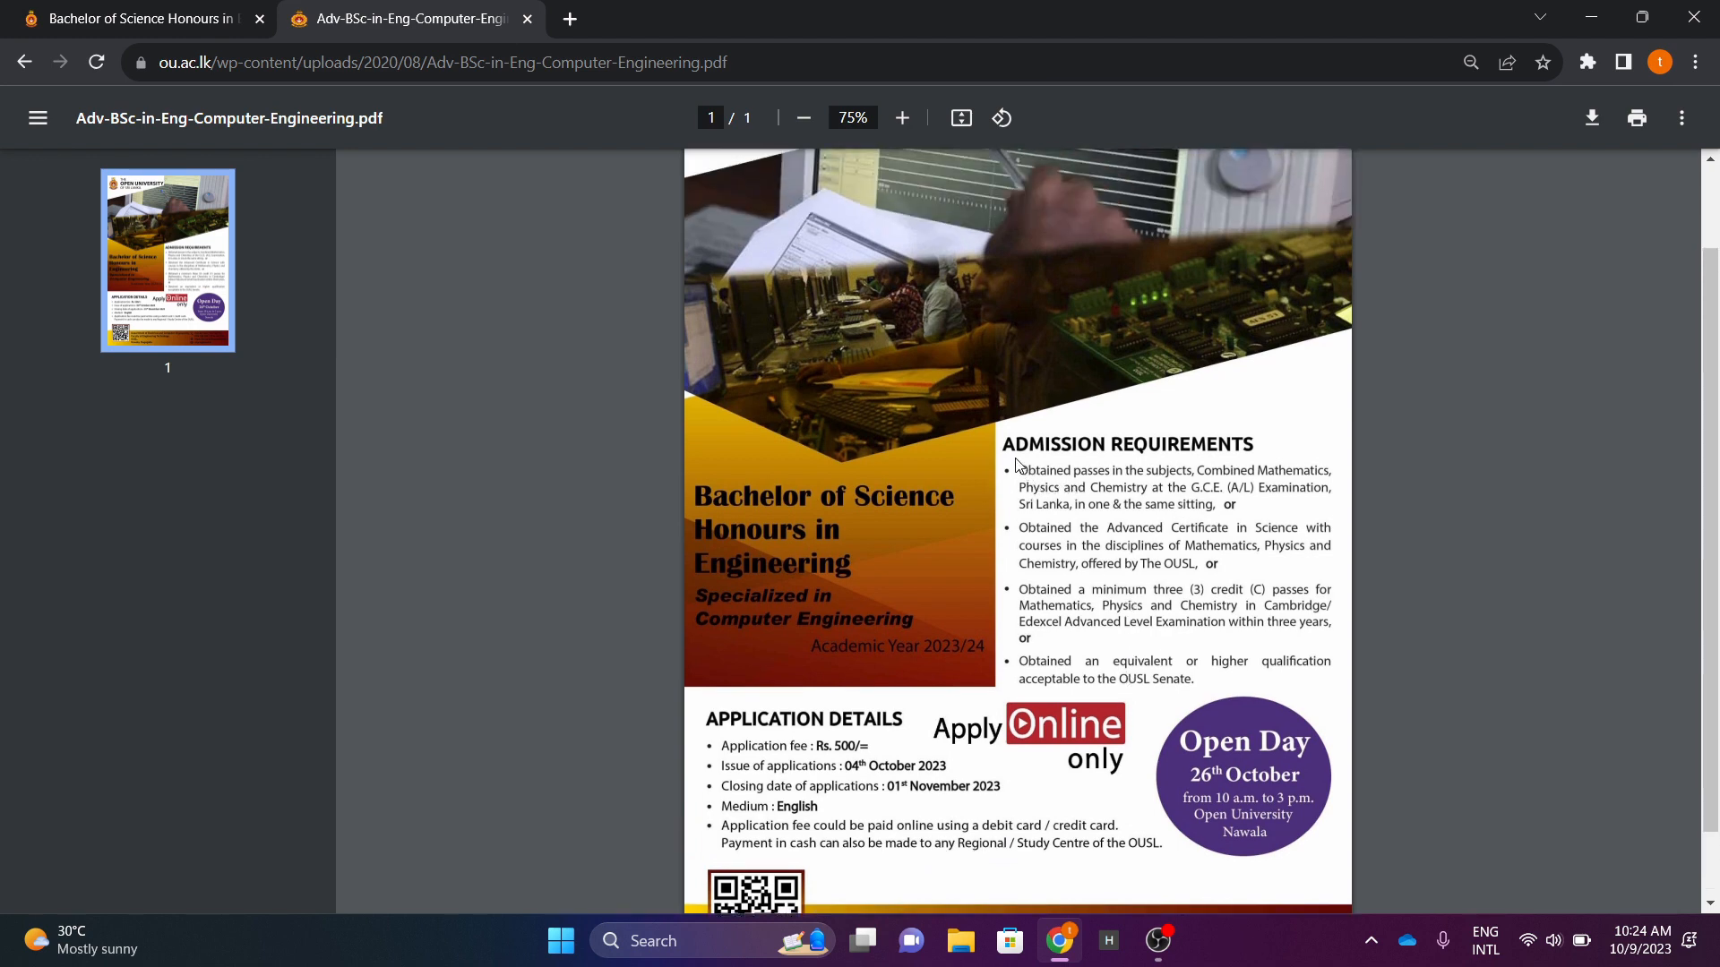
{"action": "mouse_move", "coordinate": [1090, 482]}
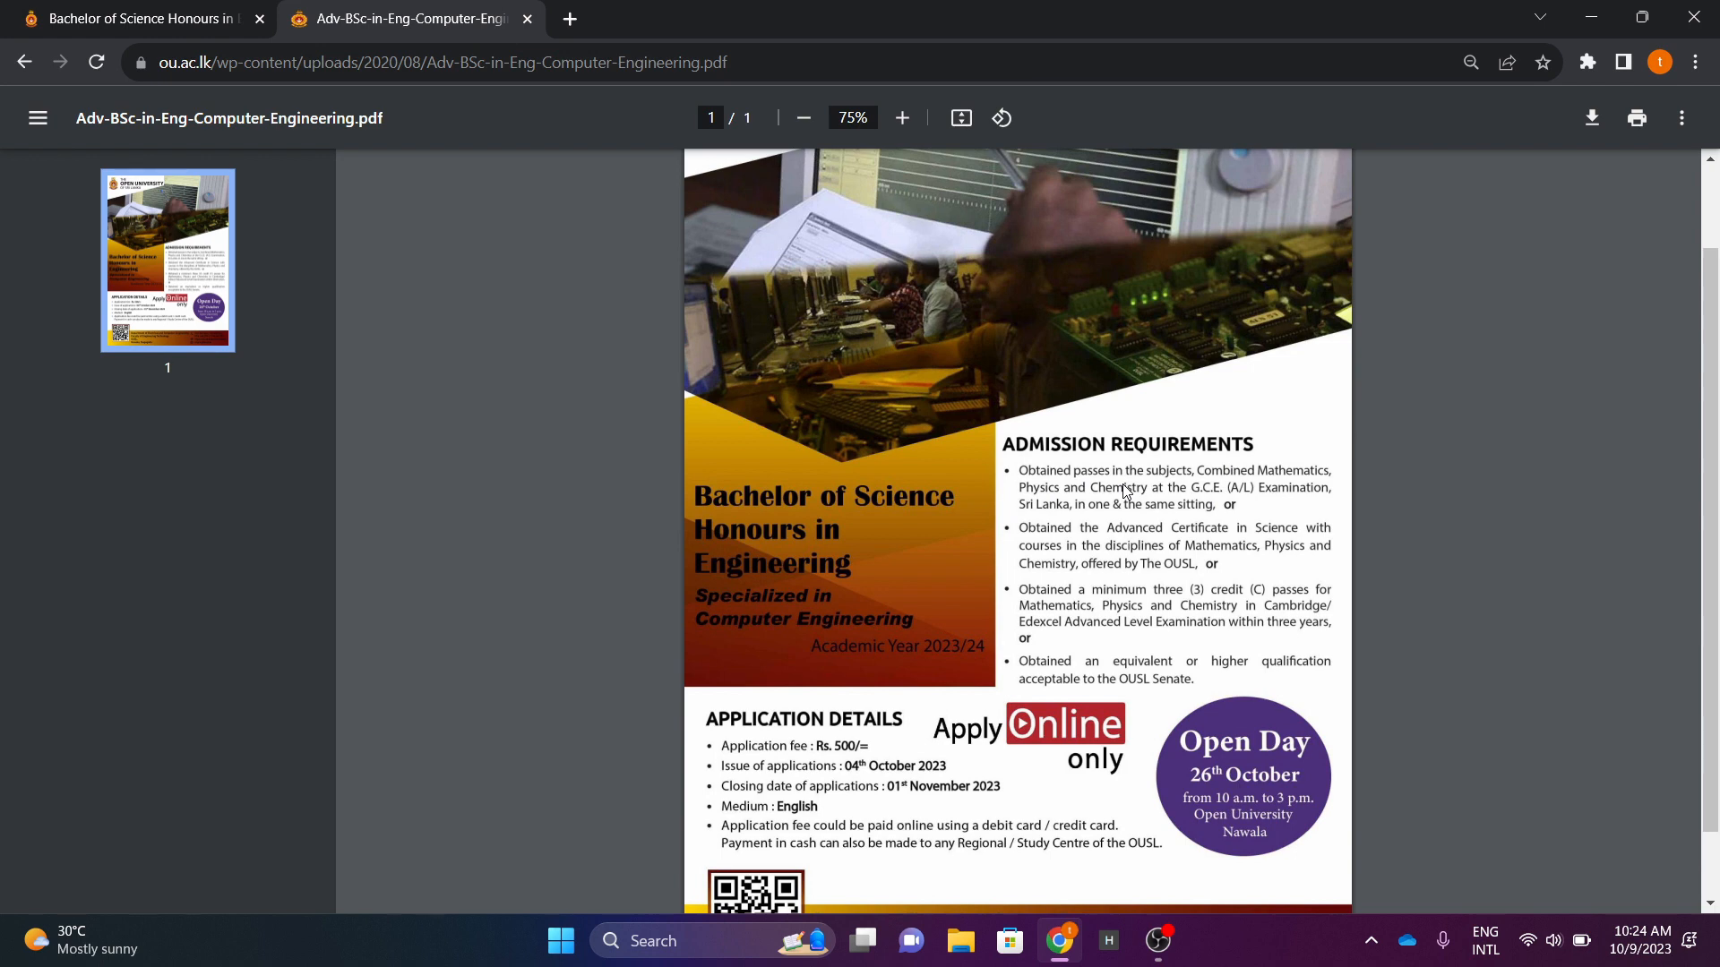
{"action": "scroll", "scroll_direction": "down", "scroll_amount": 3}
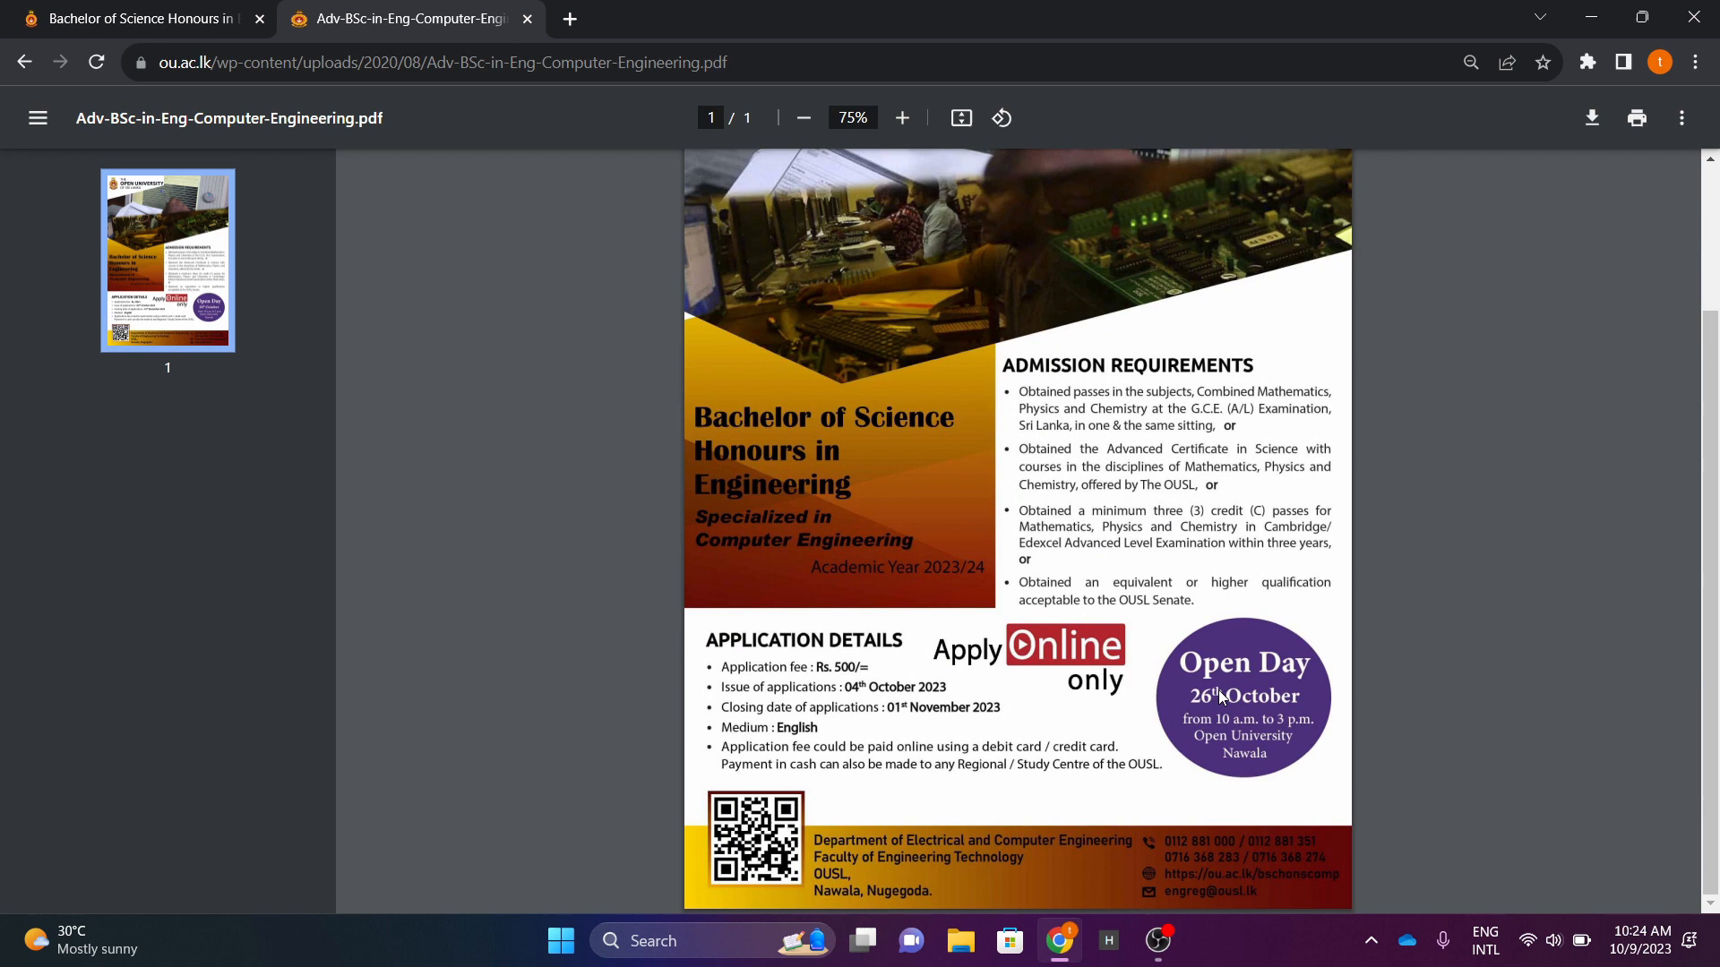
{"action": "mouse_move", "coordinate": [1206, 718]}
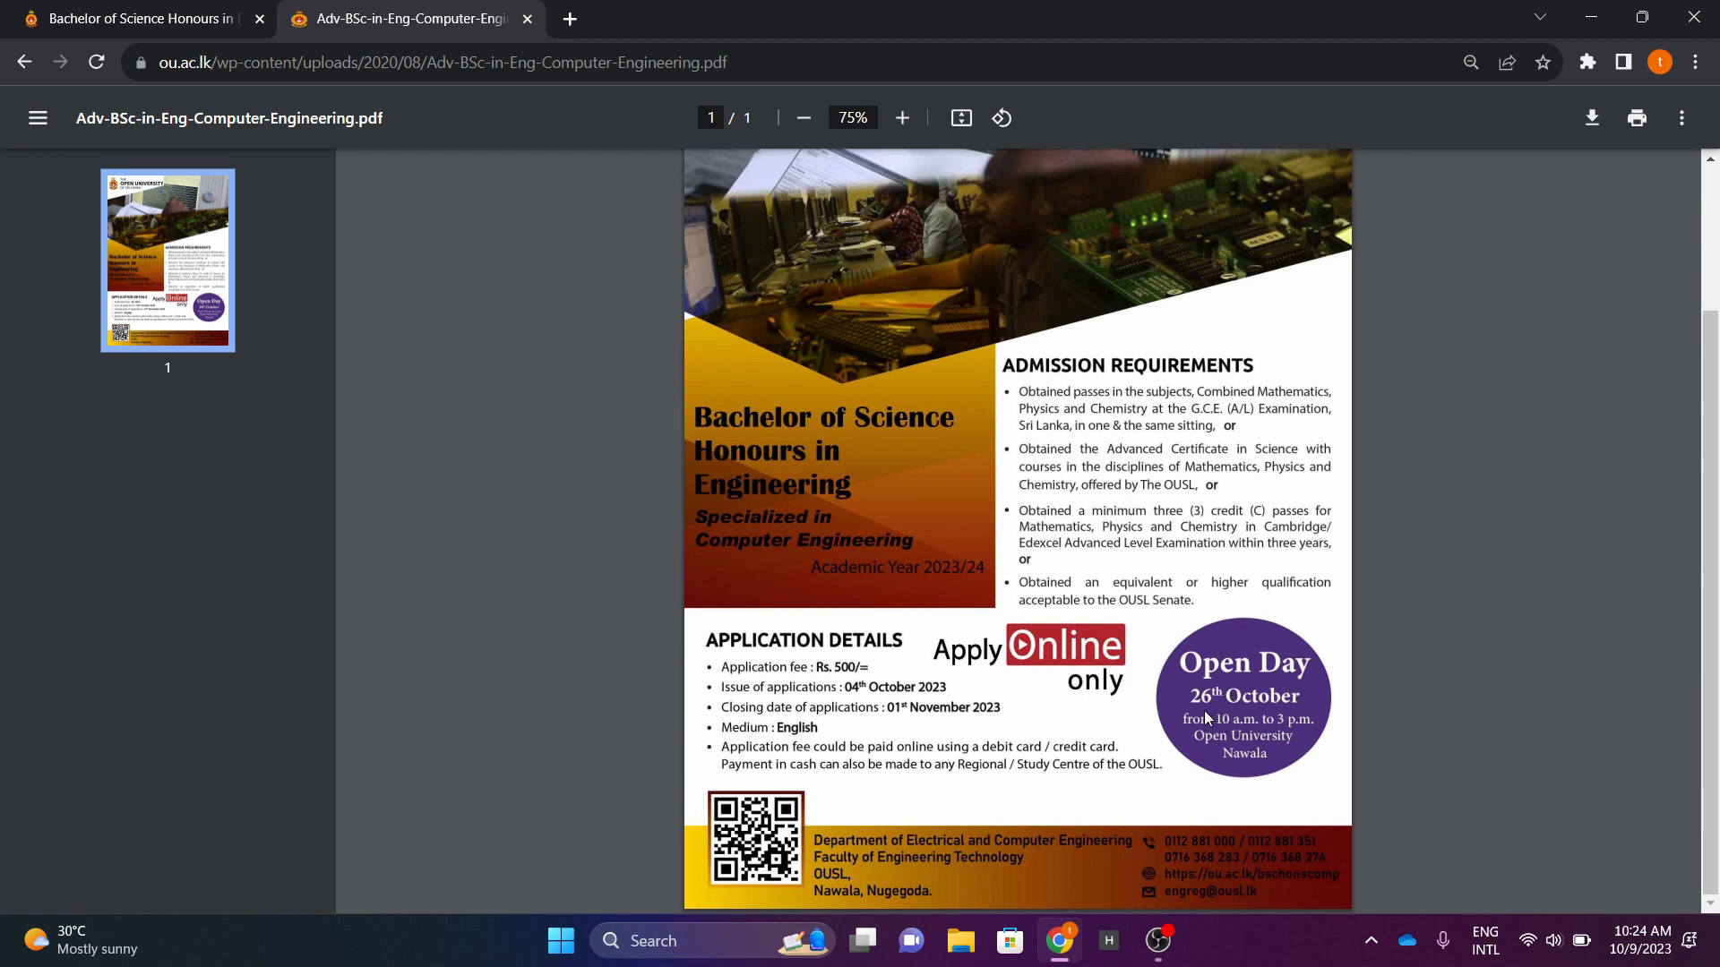
{"action": "mouse_move", "coordinate": [1195, 737]}
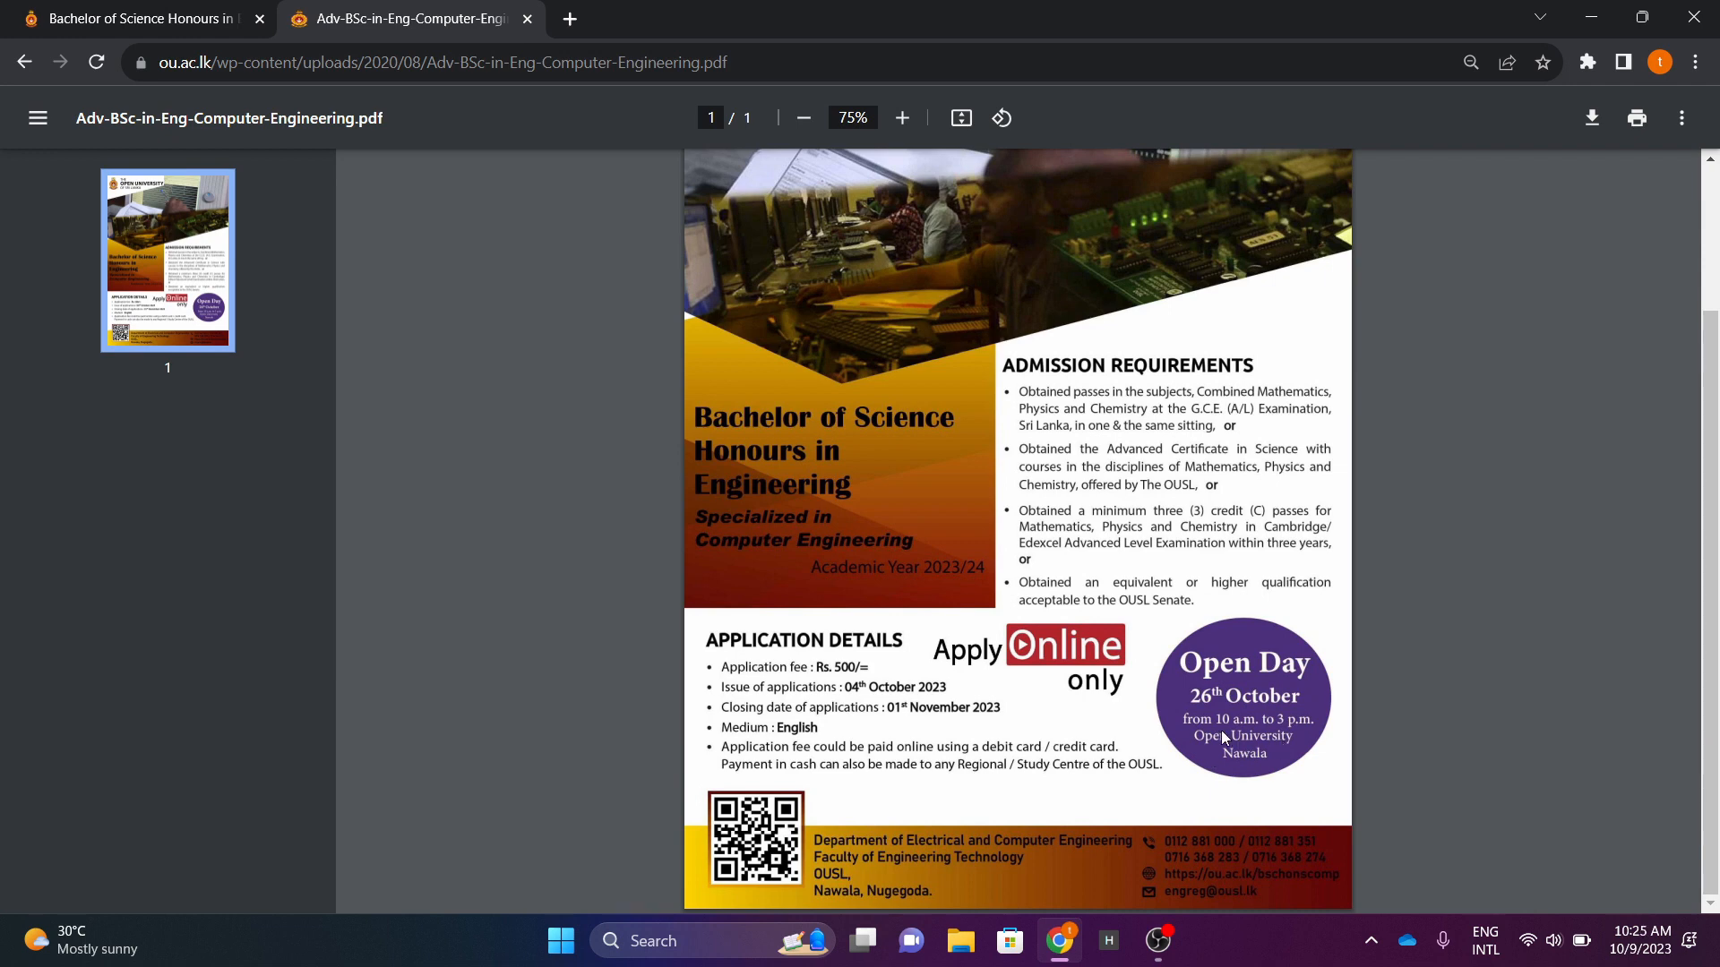
{"action": "mouse_move", "coordinate": [1278, 727]}
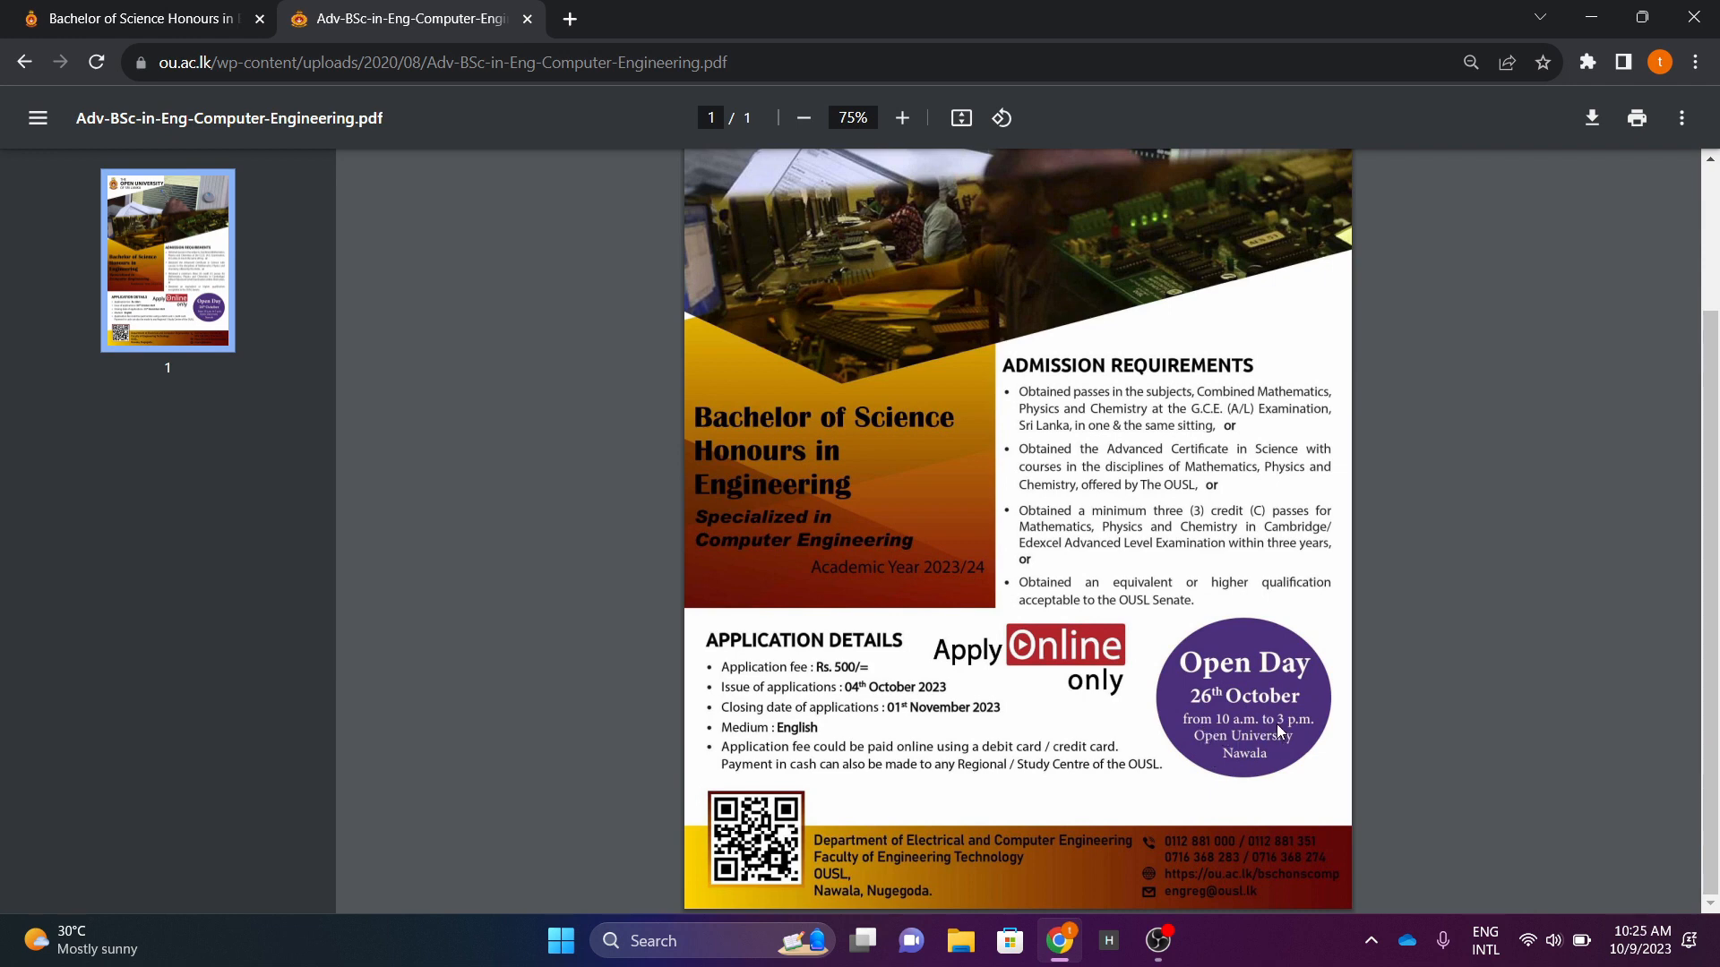
Adjust the advert PDF zoom to read the application and contact details
{"action": "left_click", "coordinate": [903, 118]}
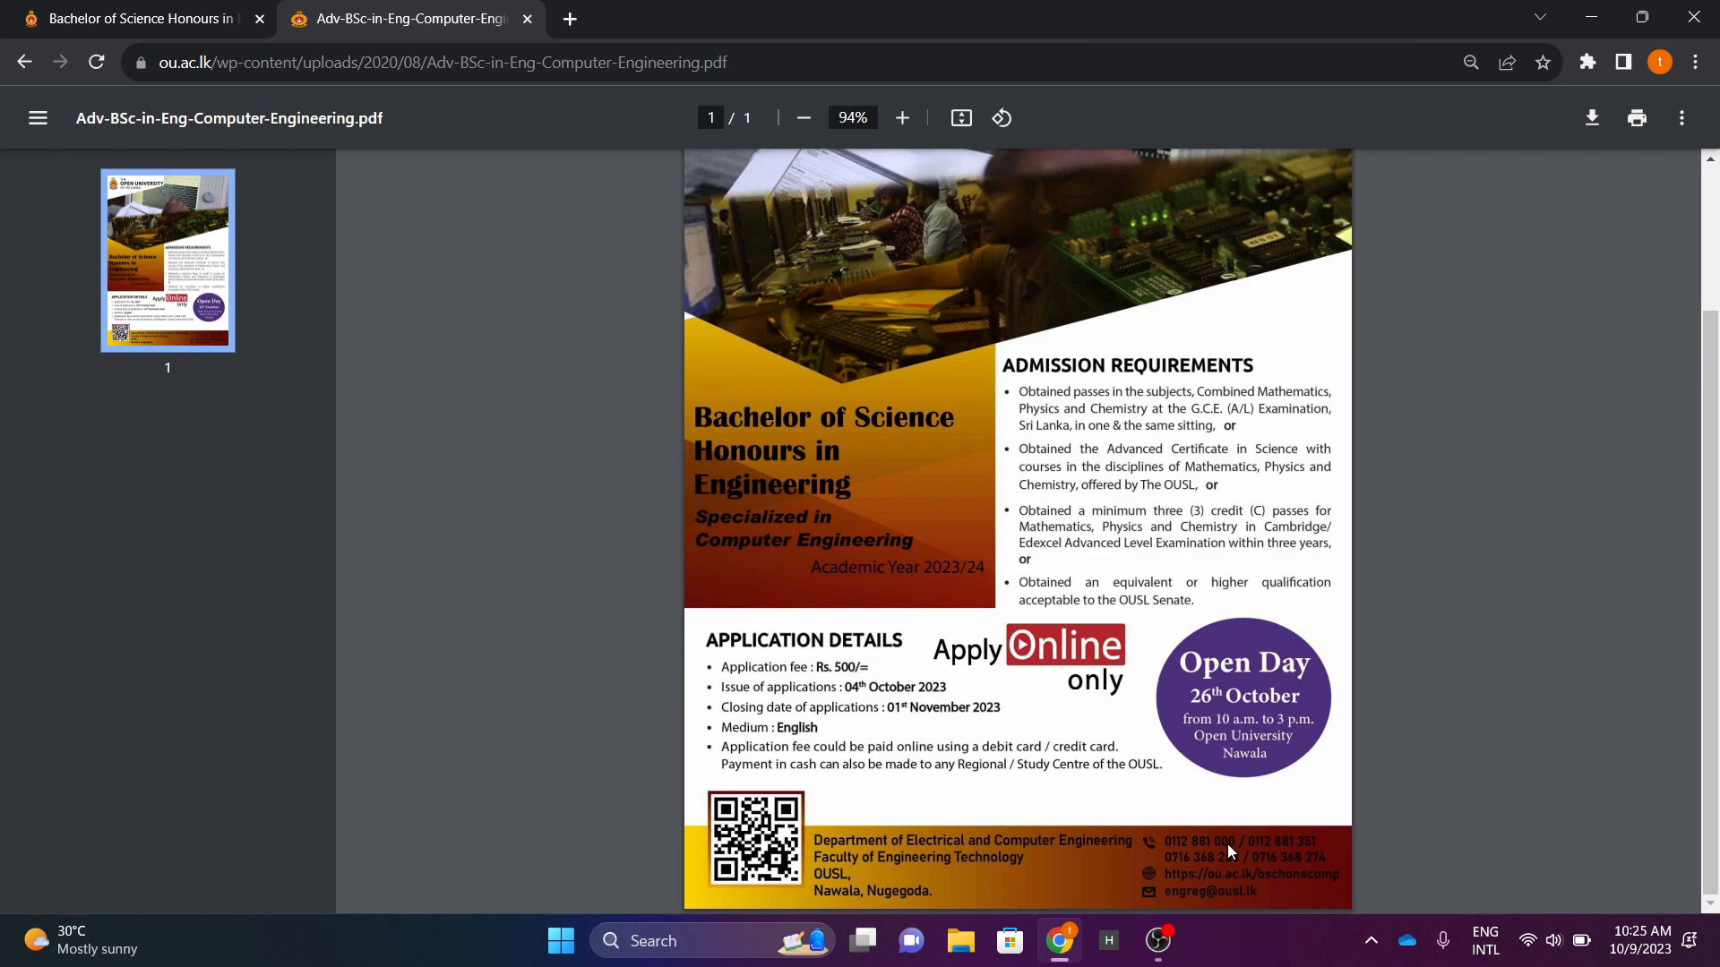
{"action": "left_click", "coordinate": [902, 118]}
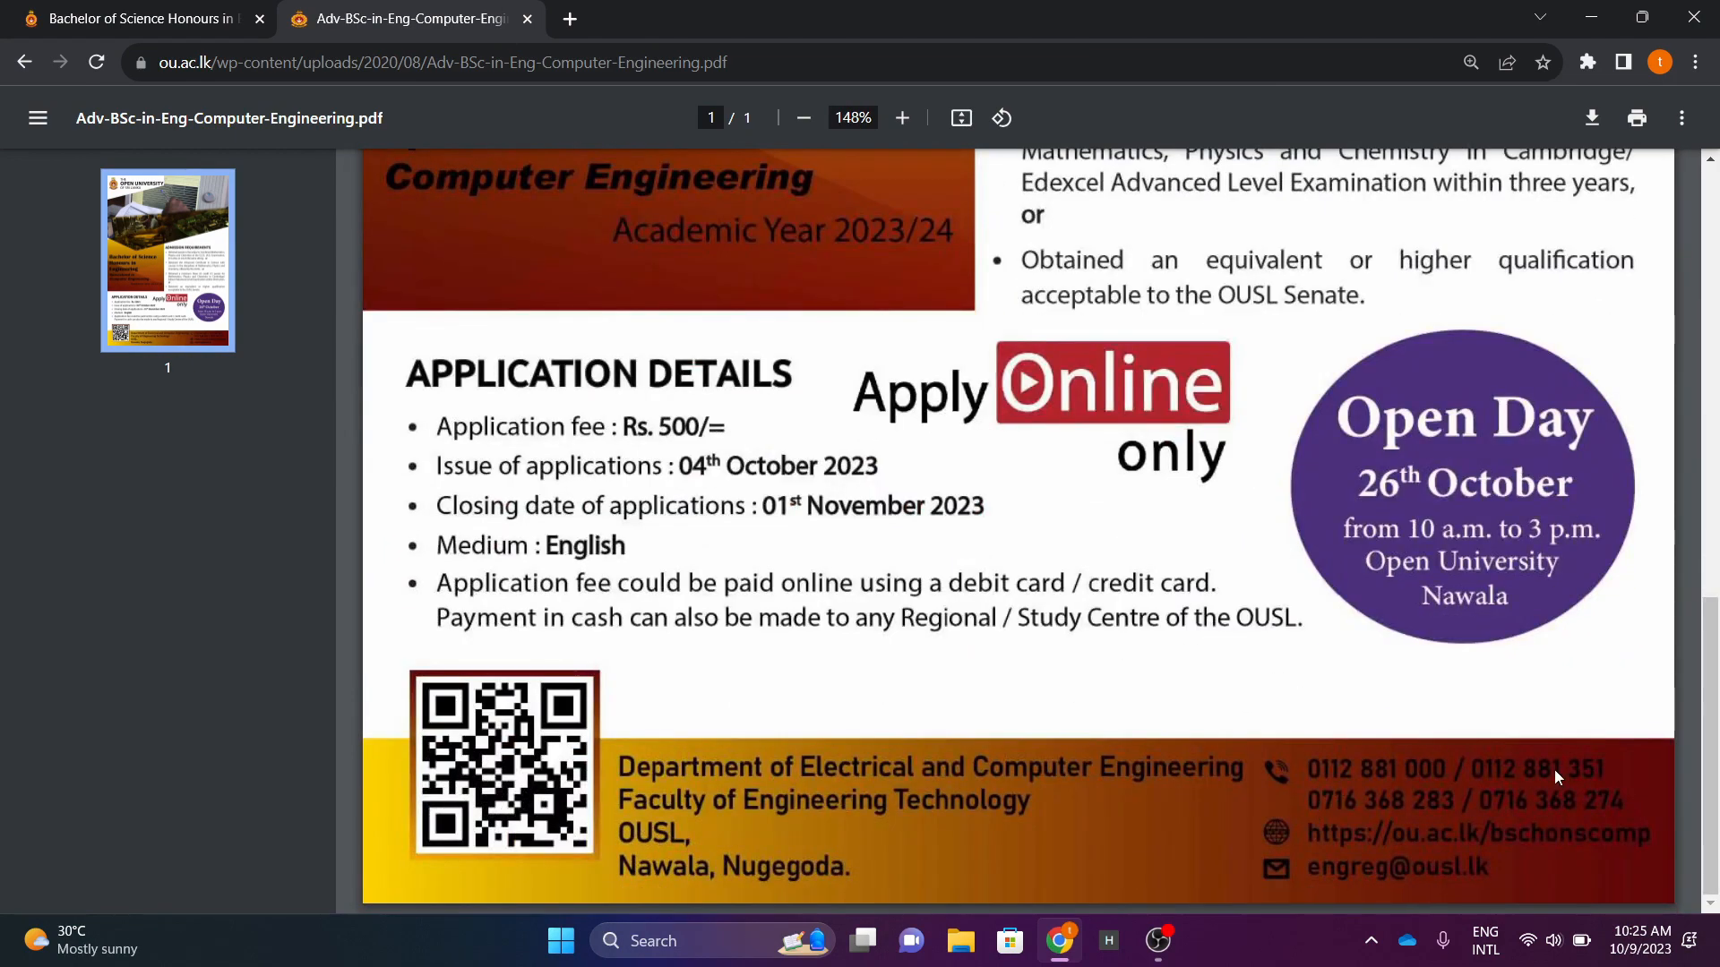
{"action": "mouse_move", "coordinate": [1415, 792]}
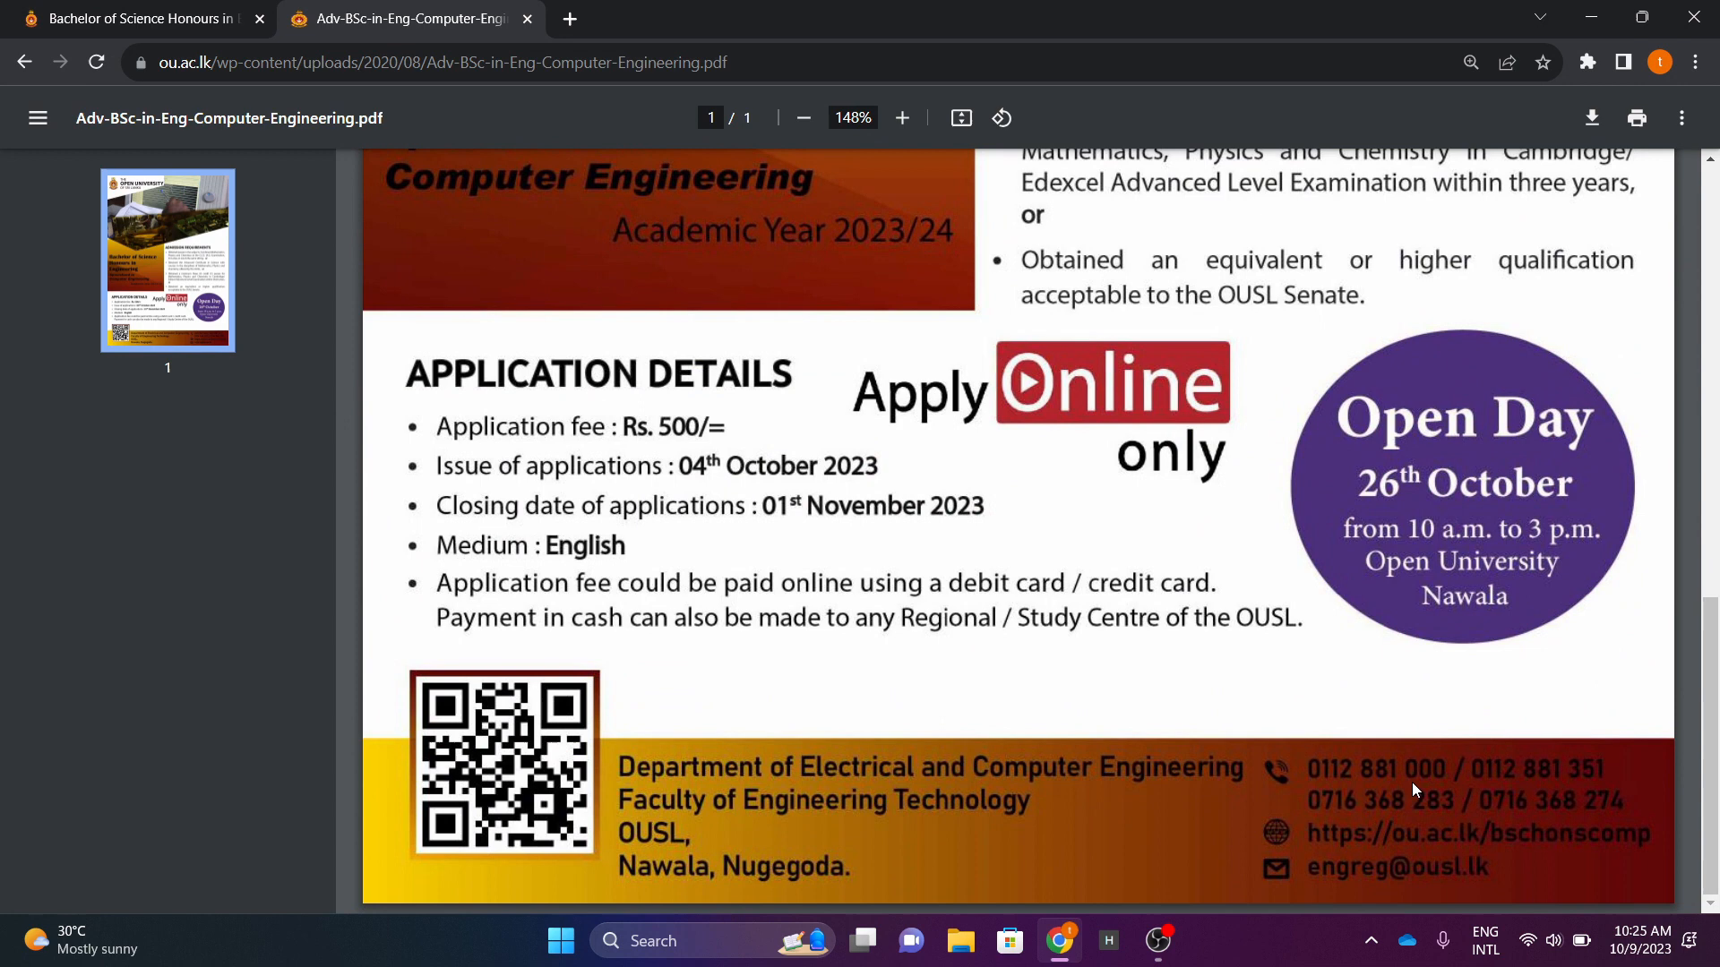
{"action": "mouse_move", "coordinate": [1370, 803]}
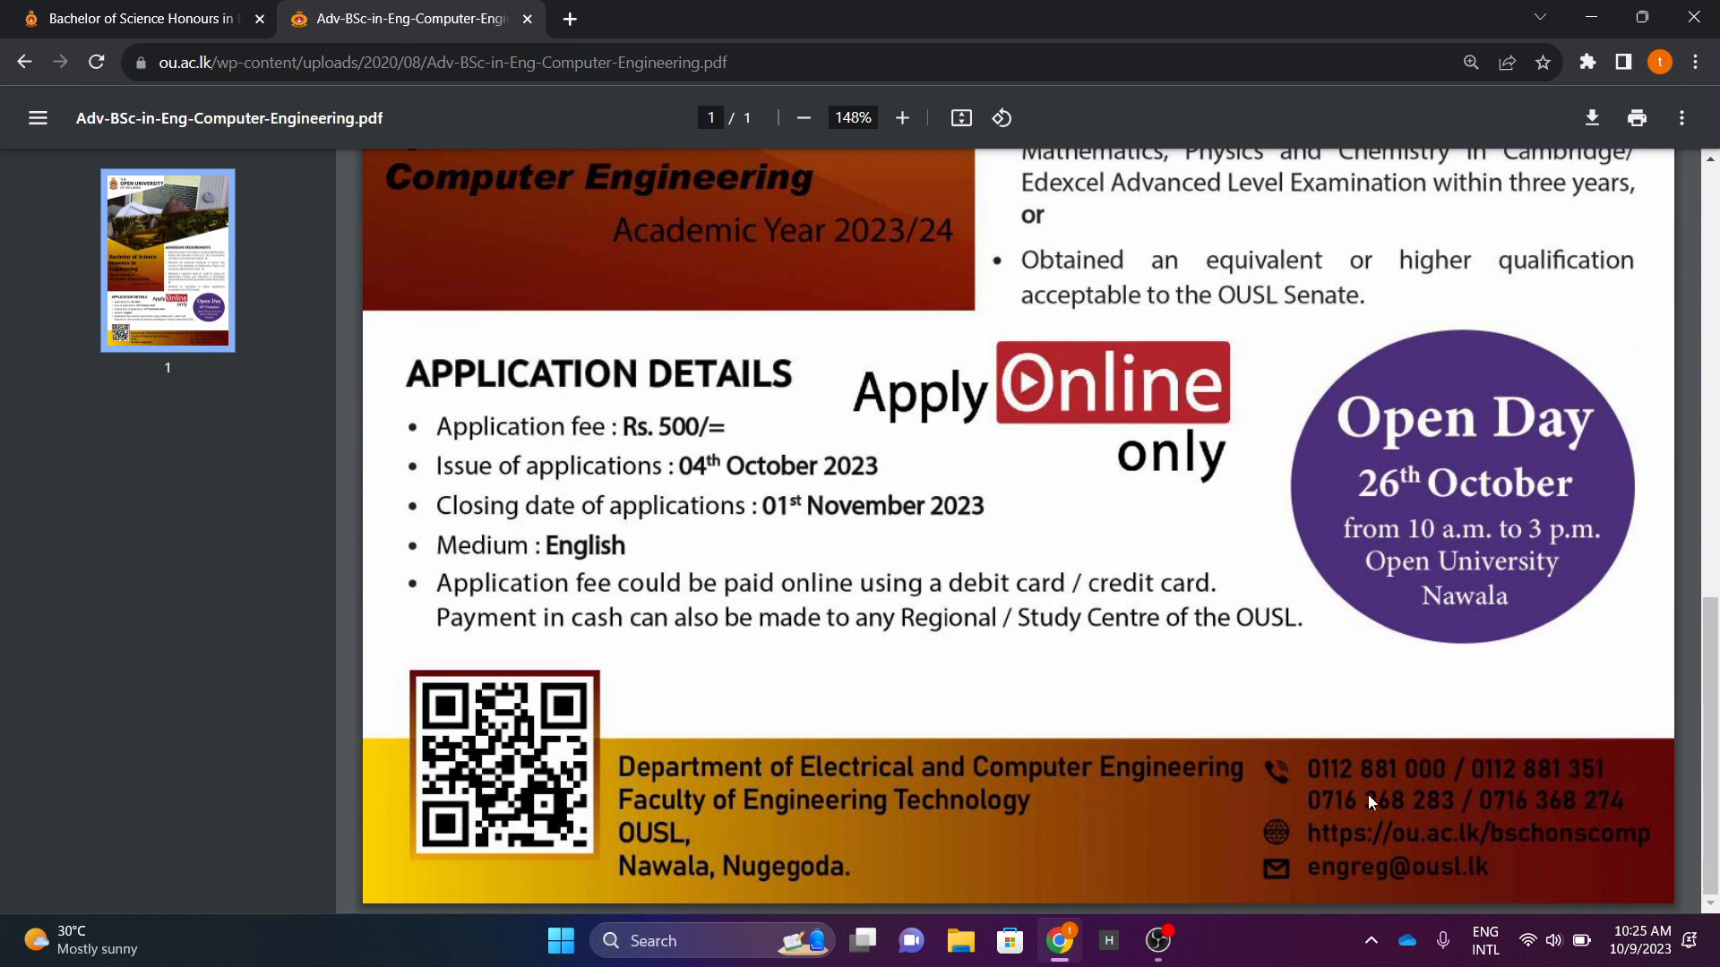
{"action": "mouse_move", "coordinate": [1377, 893]}
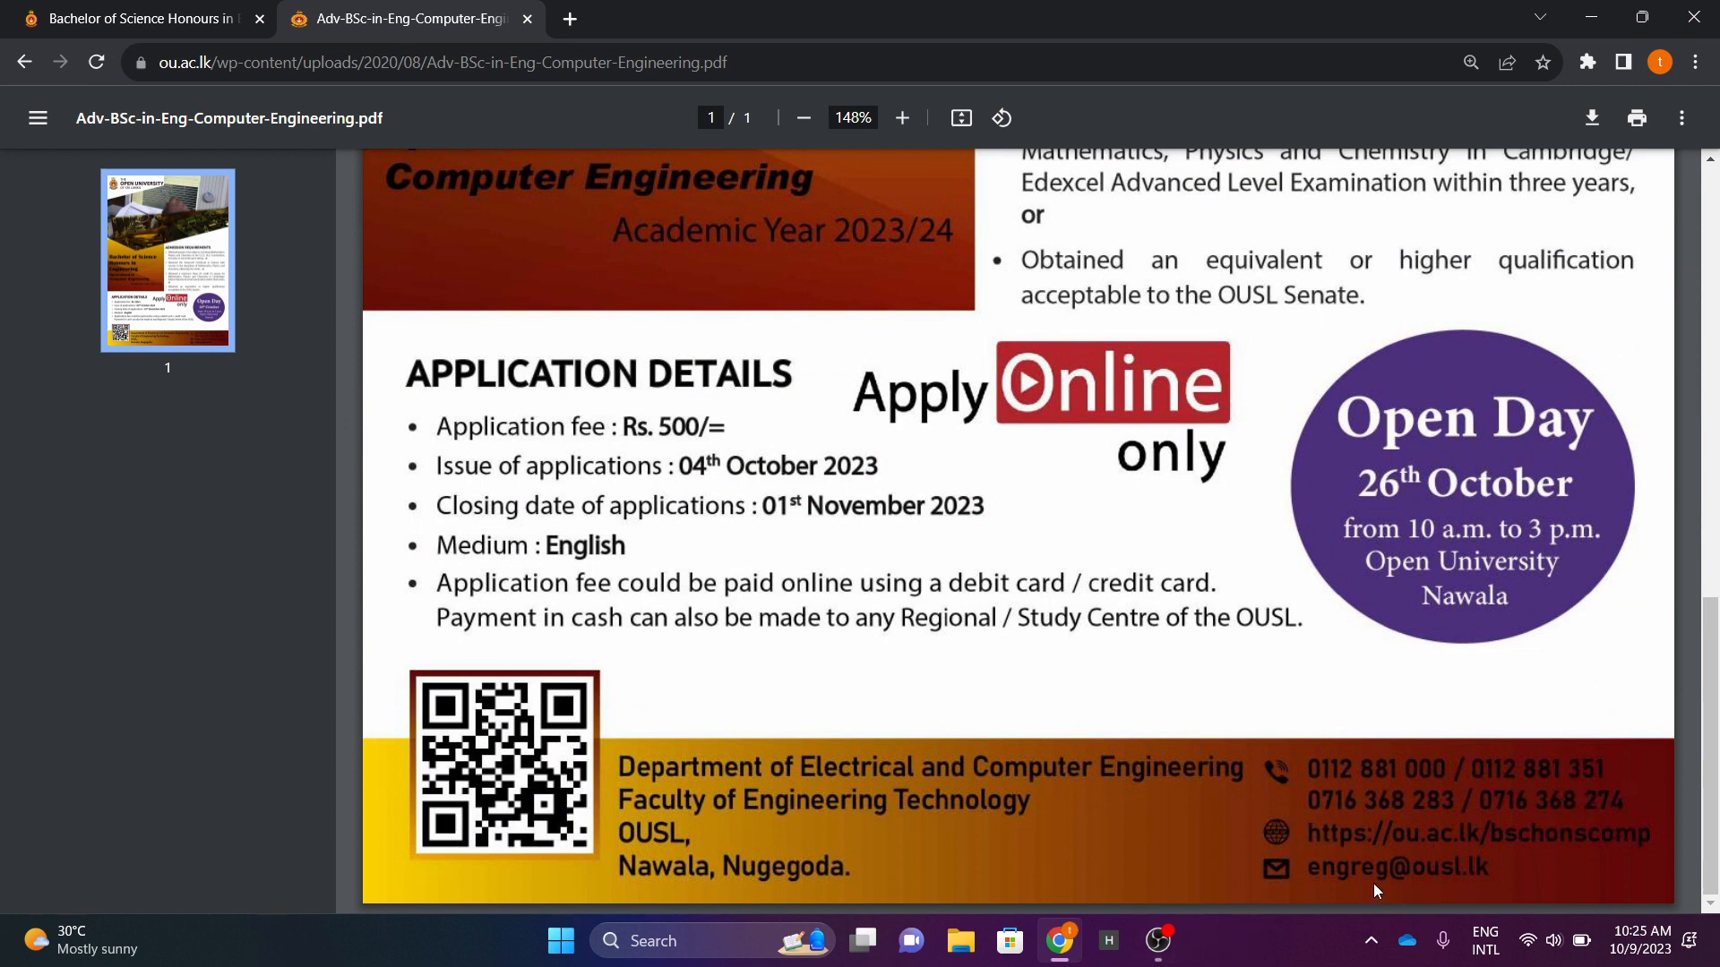
{"action": "mouse_move", "coordinate": [1305, 793]}
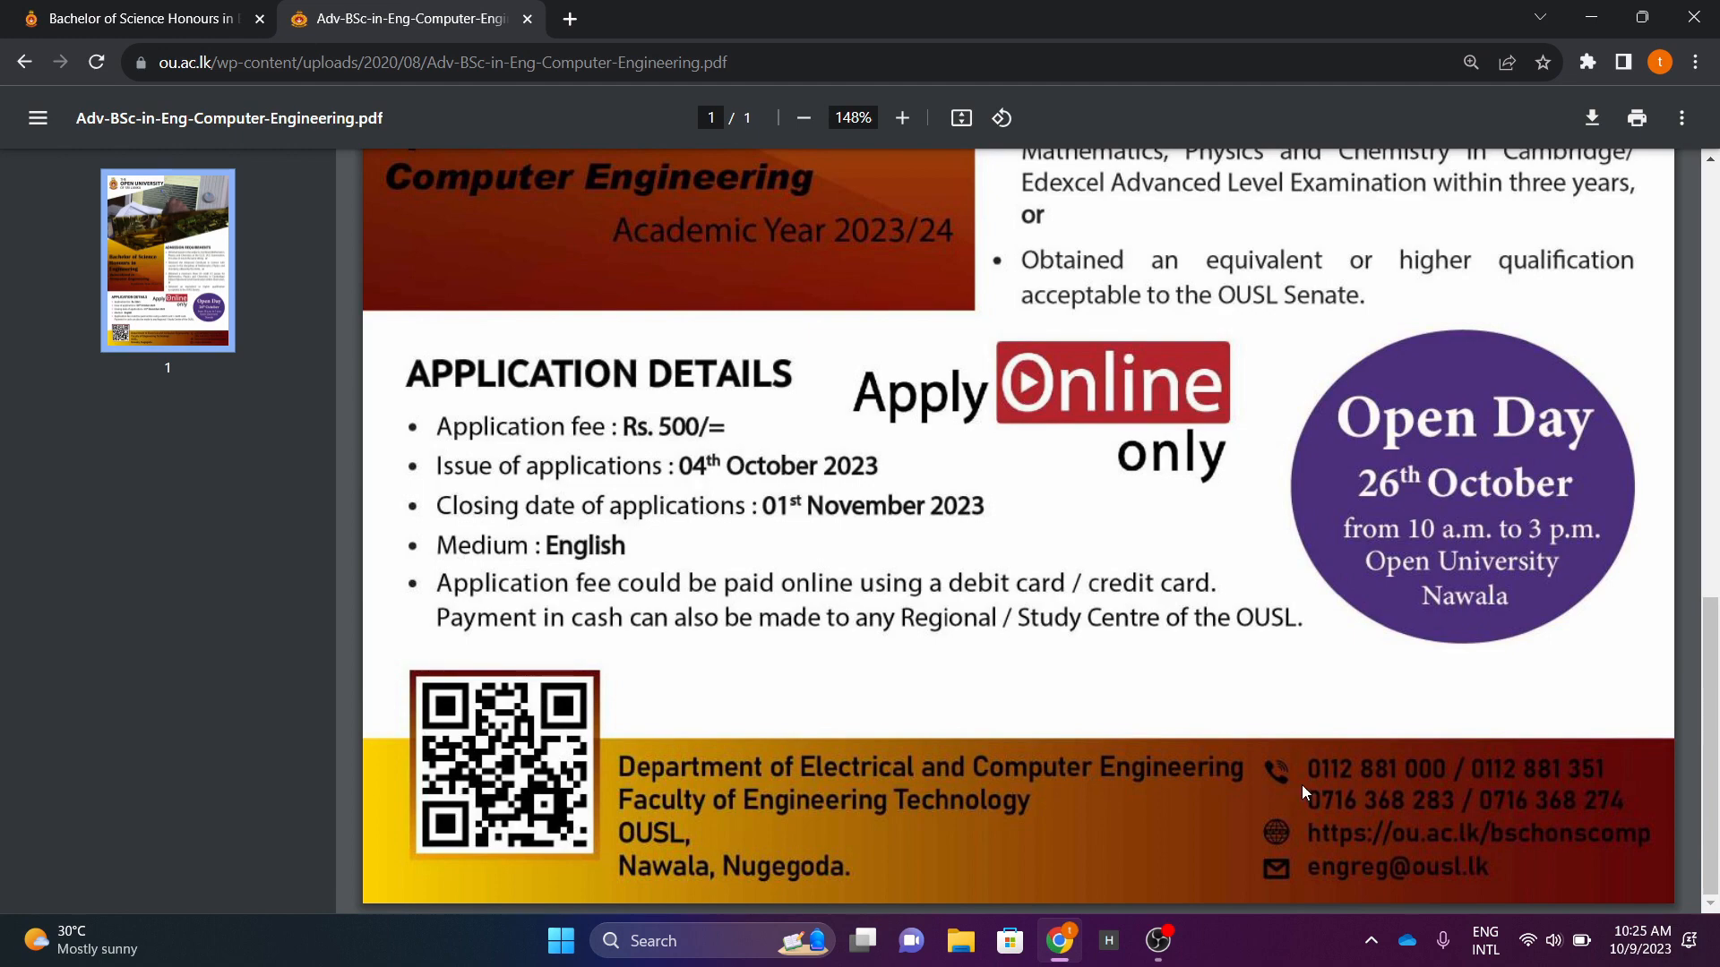
{"action": "left_click", "coordinate": [804, 117]}
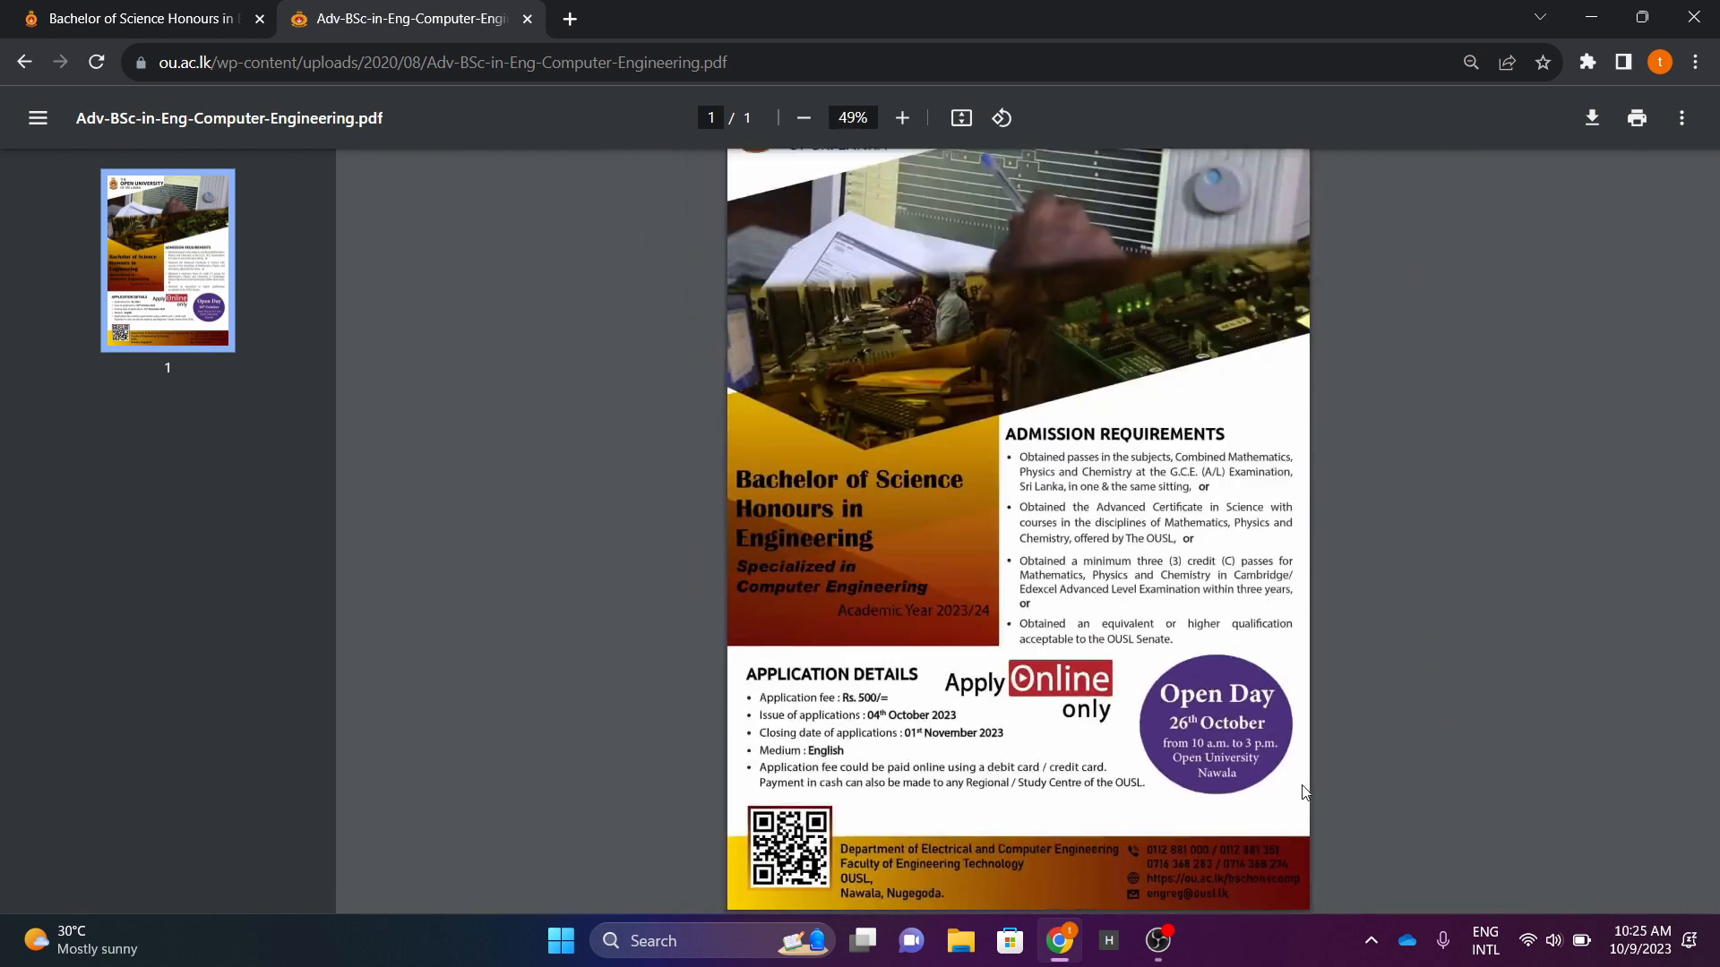
{"action": "left_click", "coordinate": [902, 117]}
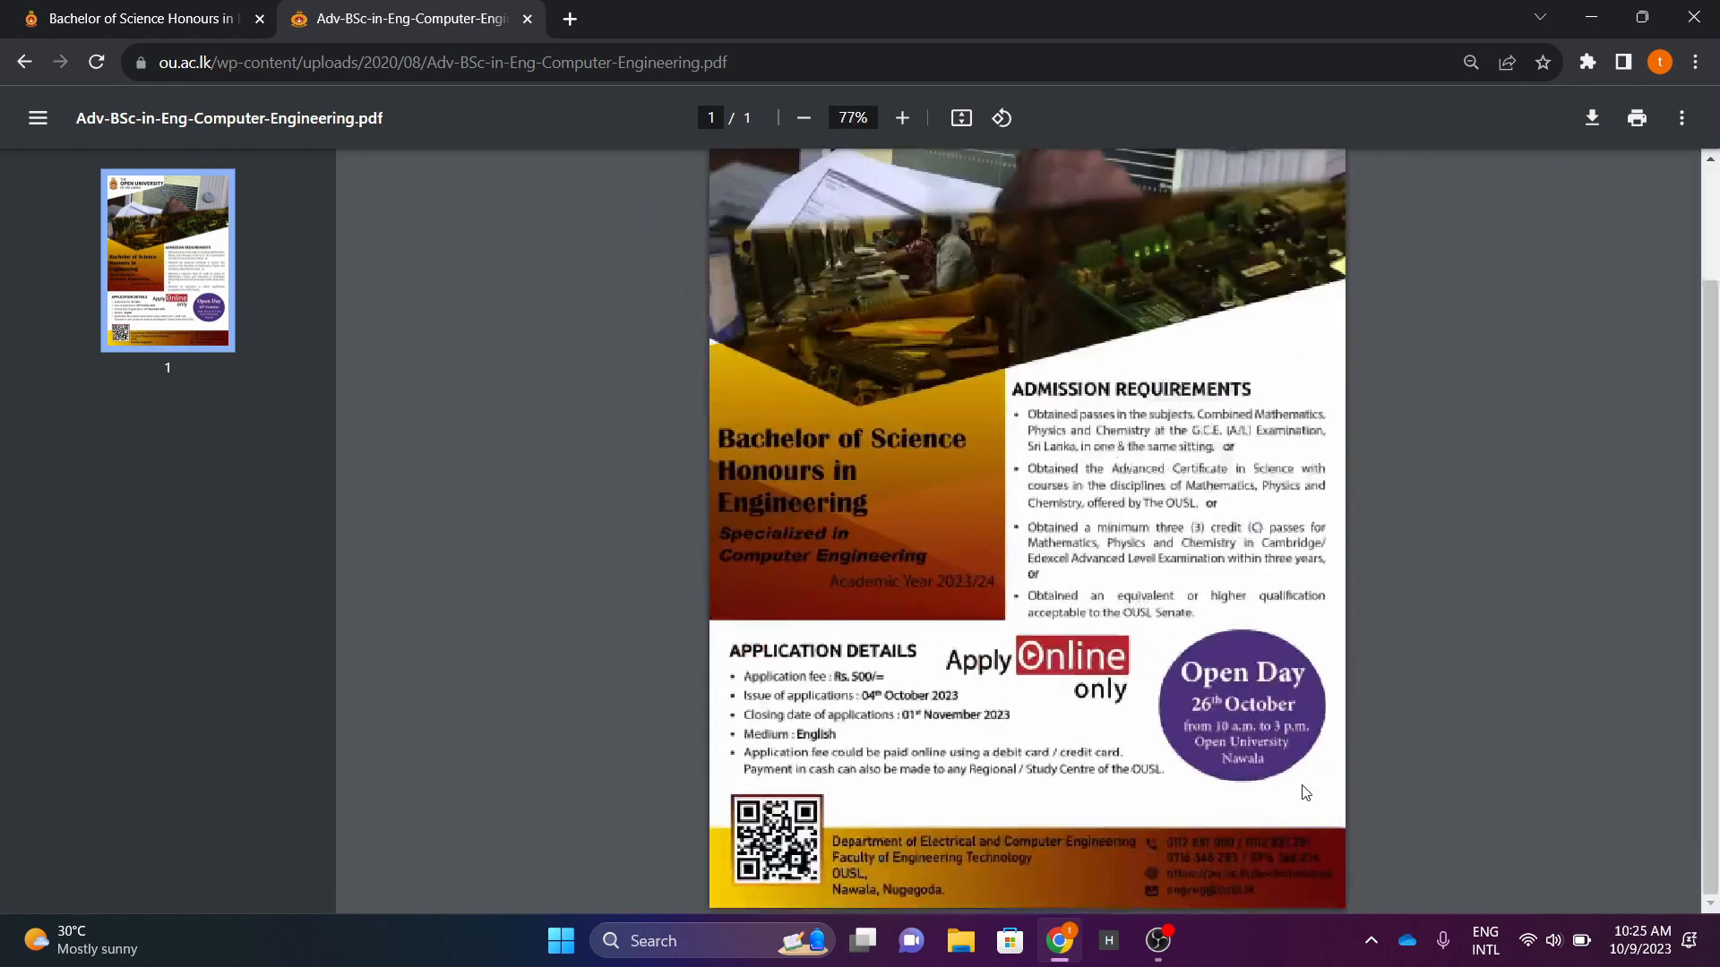
Leave the advert PDF and return to the ou.ac.lk/bschonscomp programme page
{"action": "left_click", "coordinate": [134, 17]}
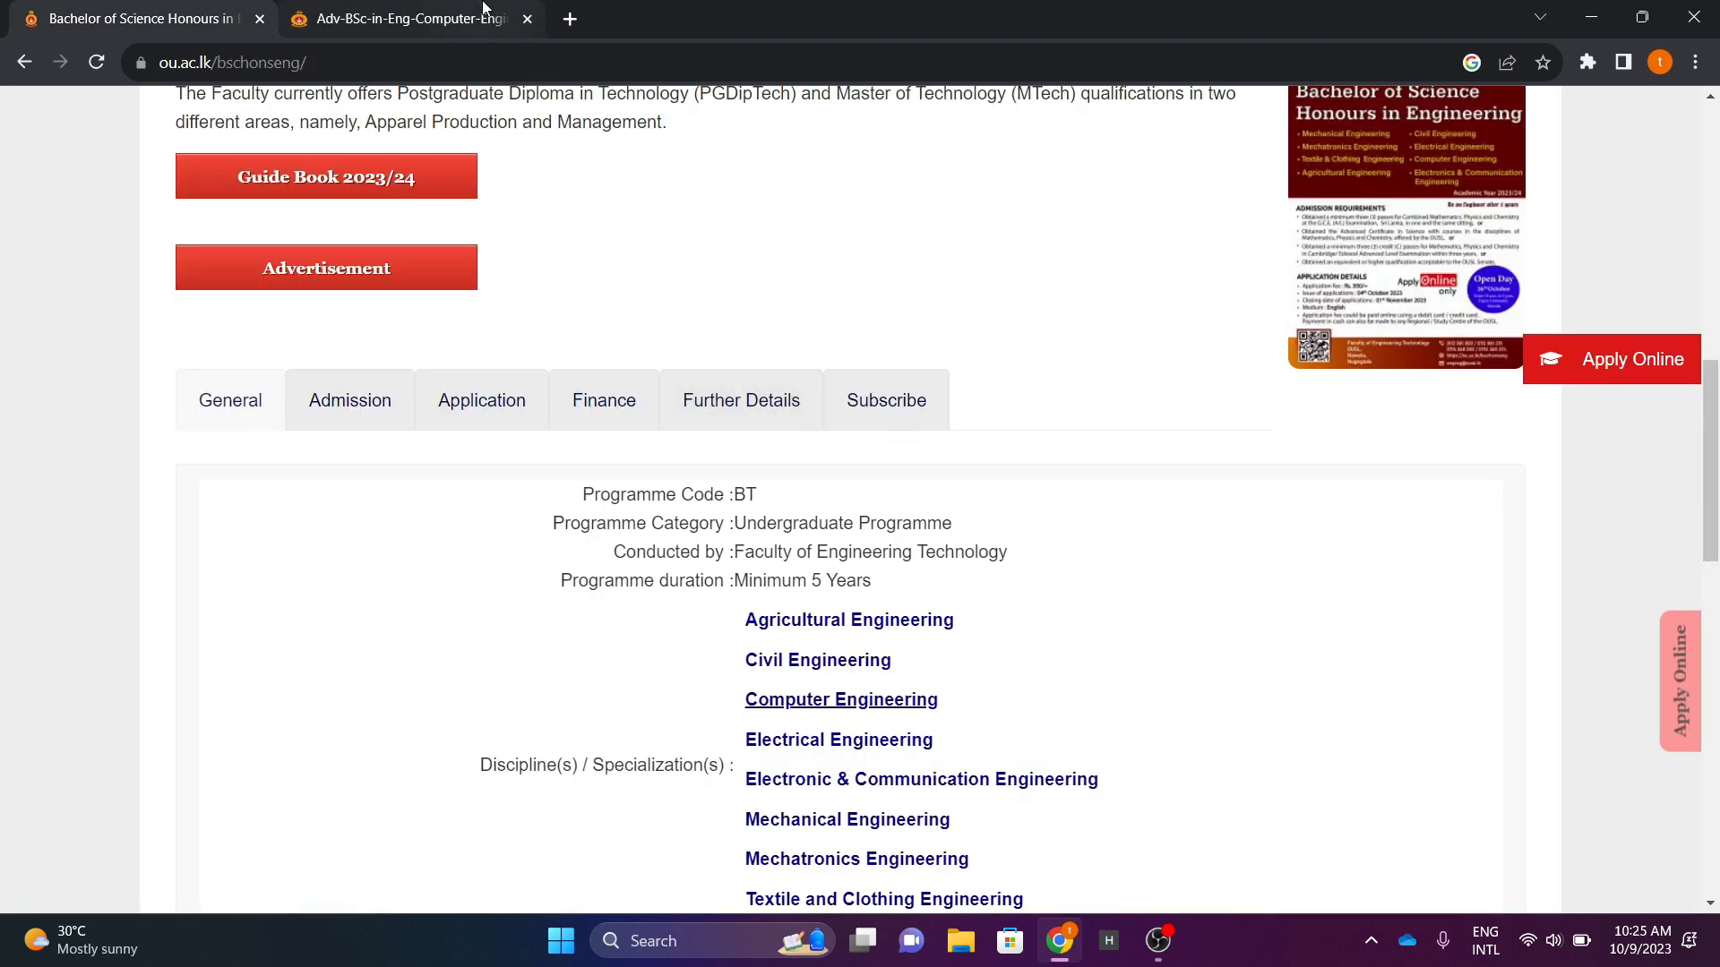
{"action": "left_click", "coordinate": [414, 18]}
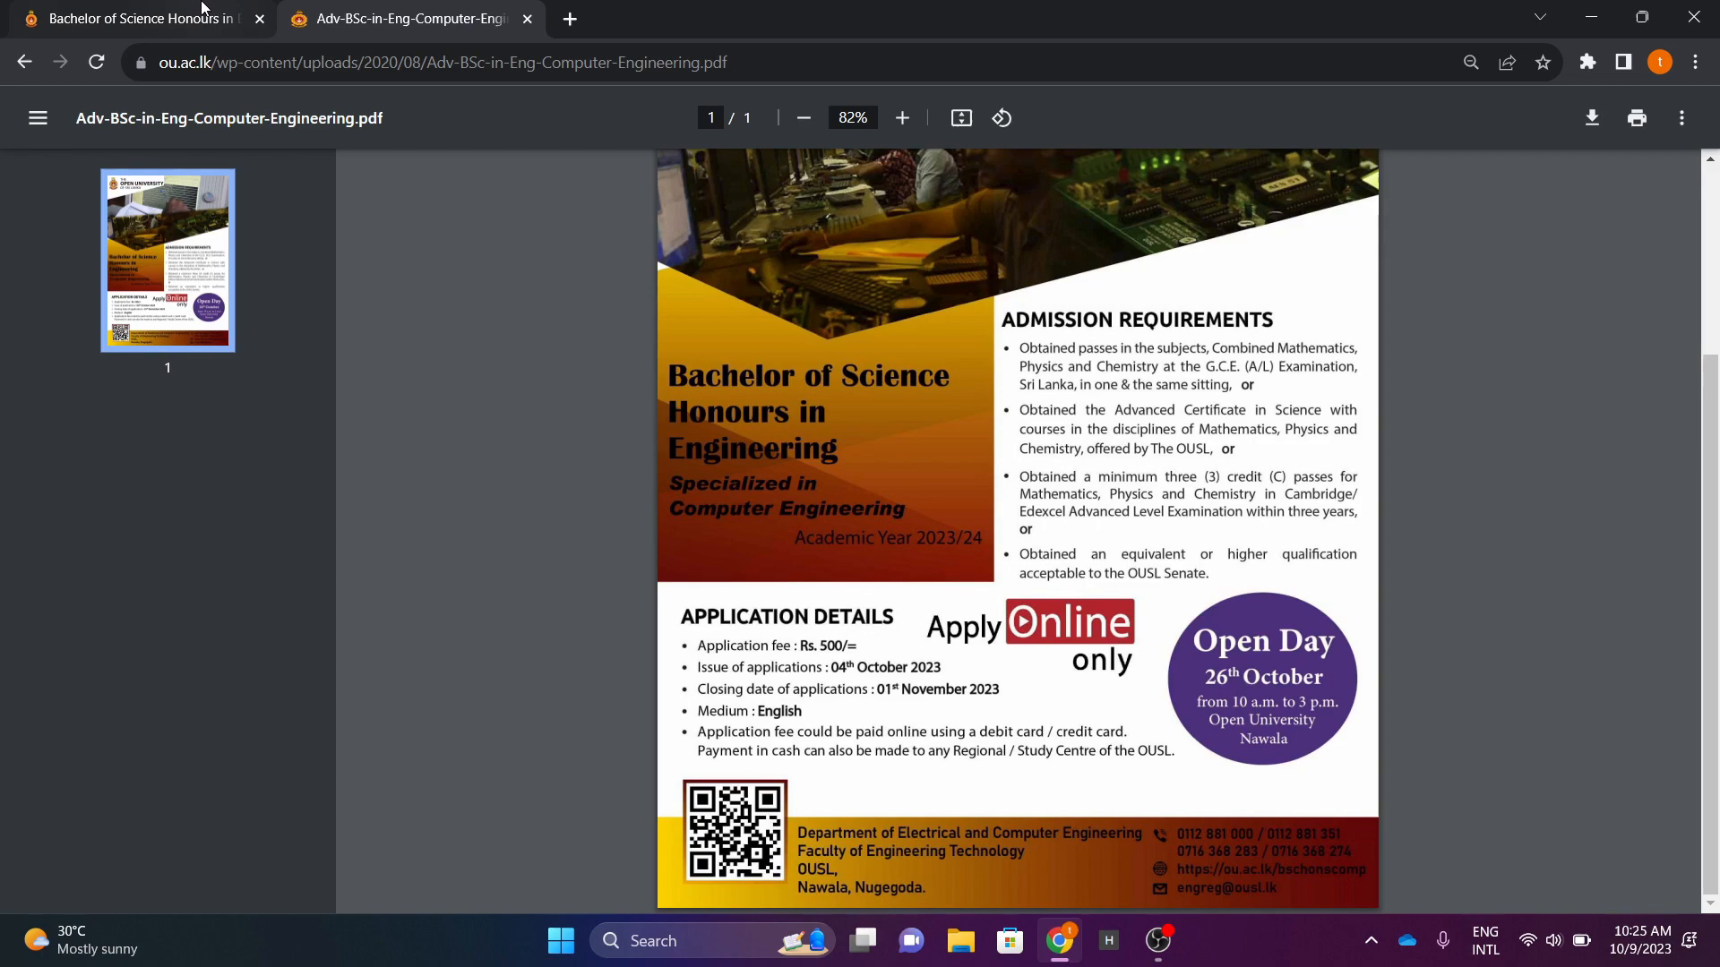
{"action": "left_click", "coordinate": [24, 62]}
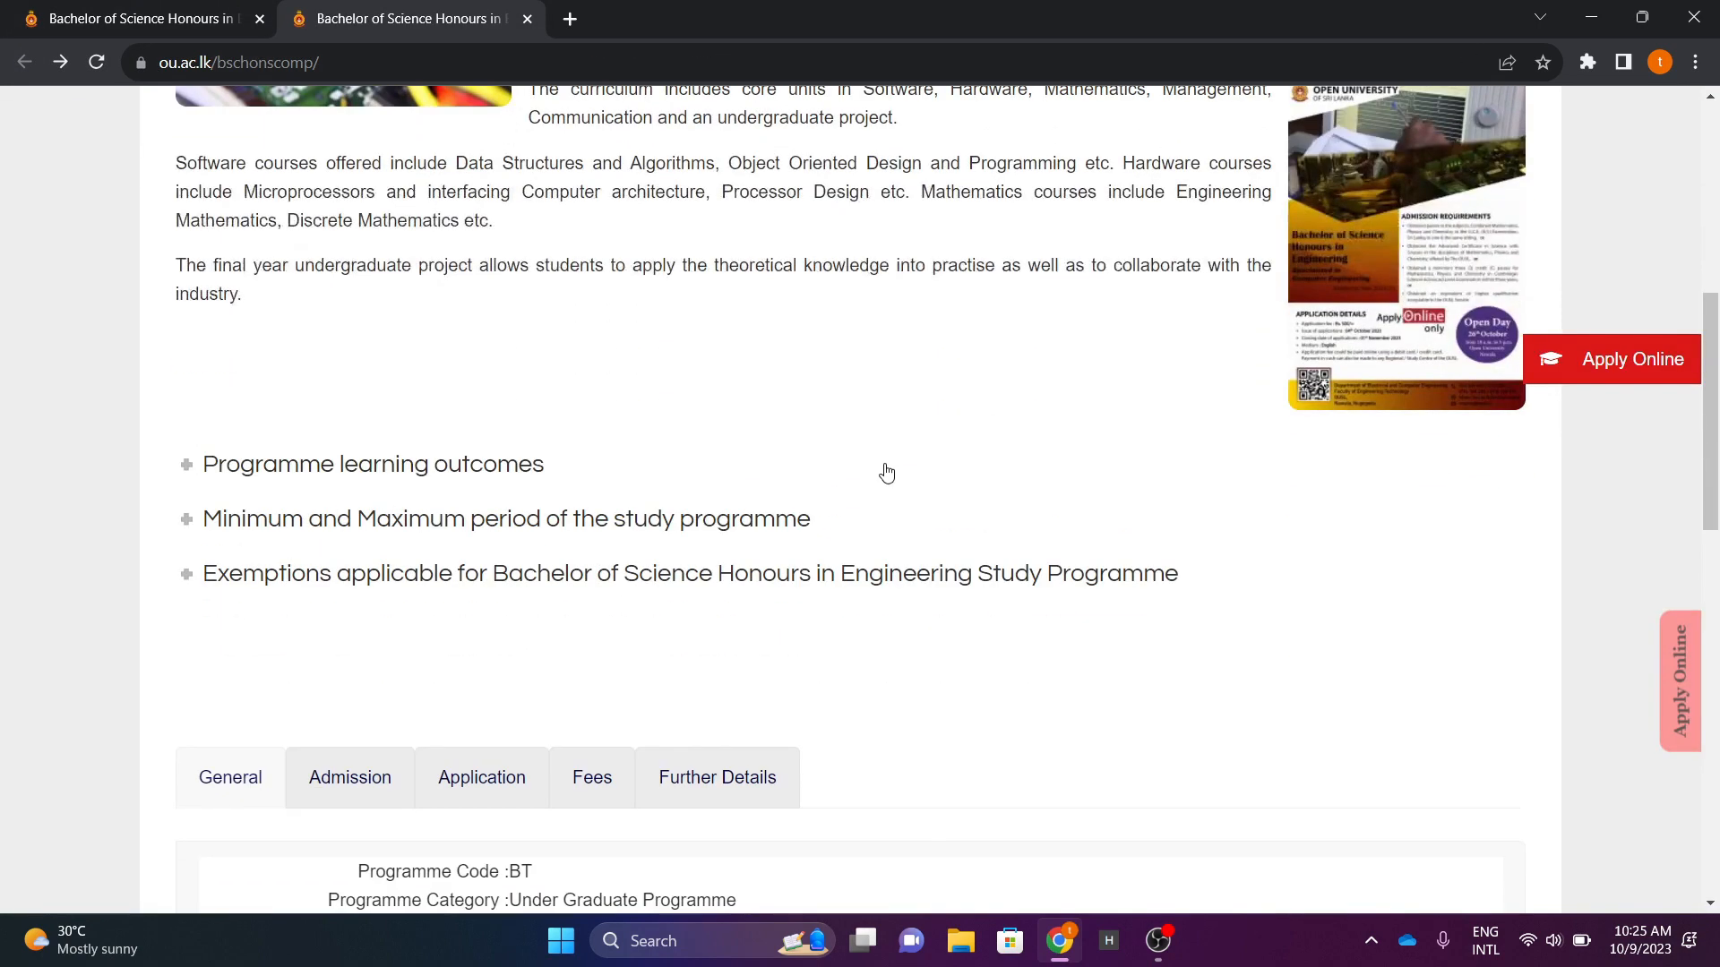
Scroll down to the programme tabs and show the Admission requirements
{"action": "scroll", "scroll_direction": "down", "scroll_amount": 3}
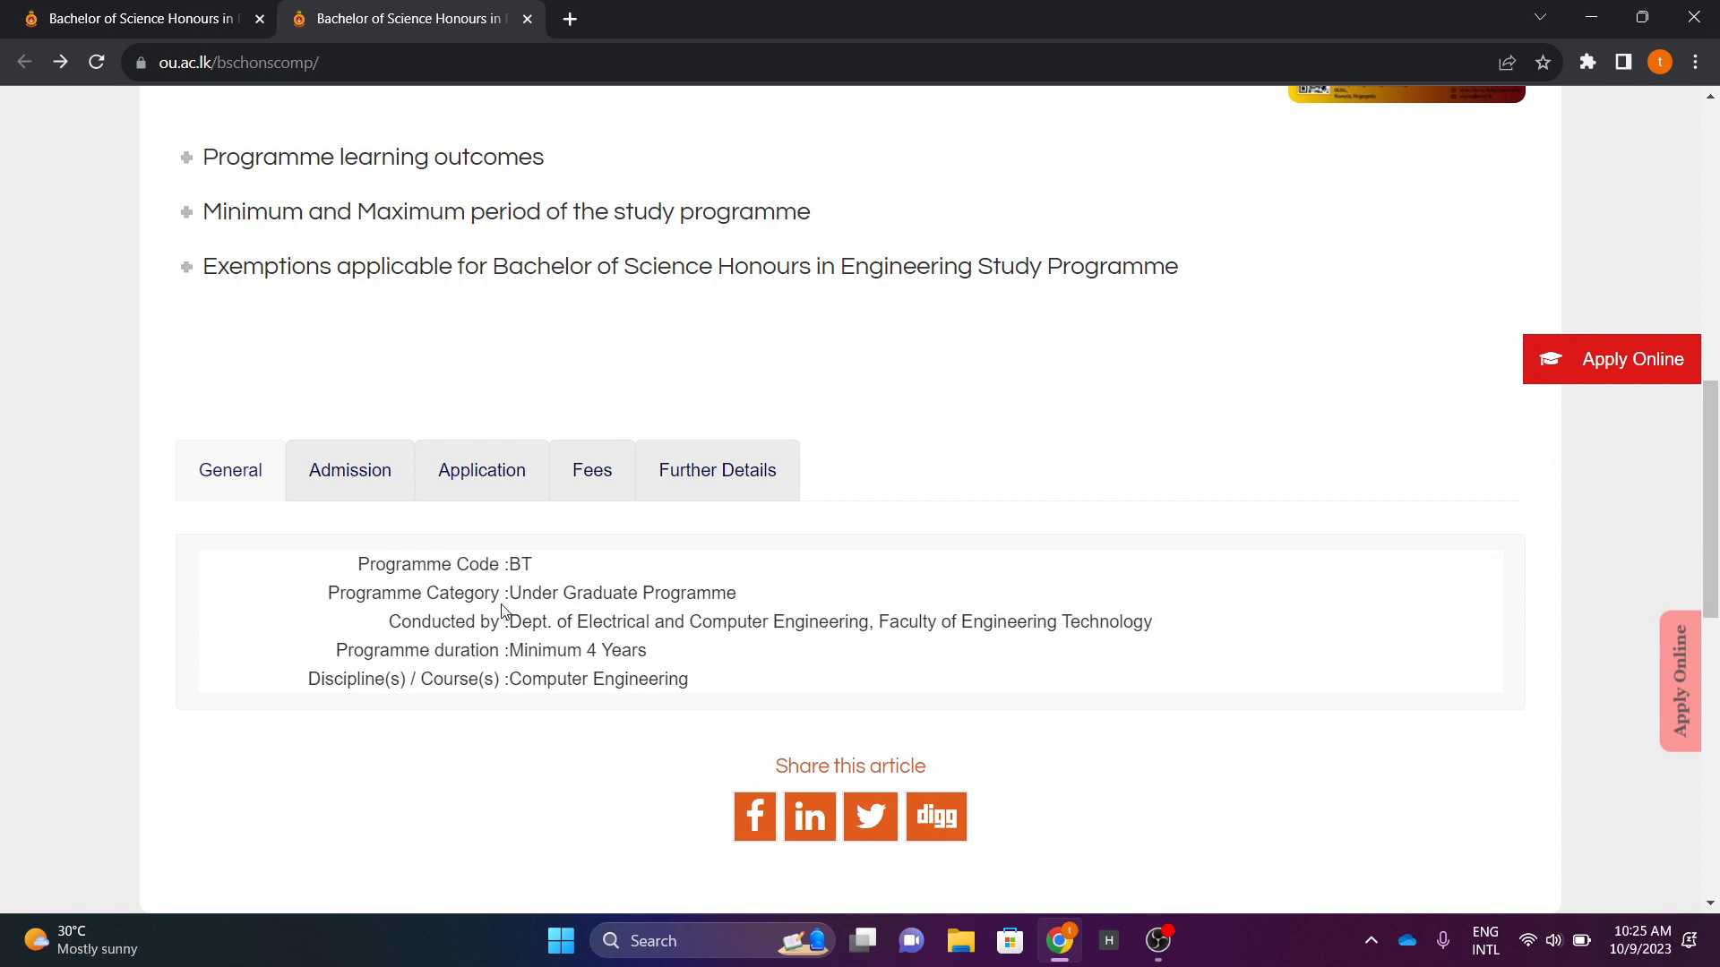
{"action": "mouse_move", "coordinate": [768, 601]}
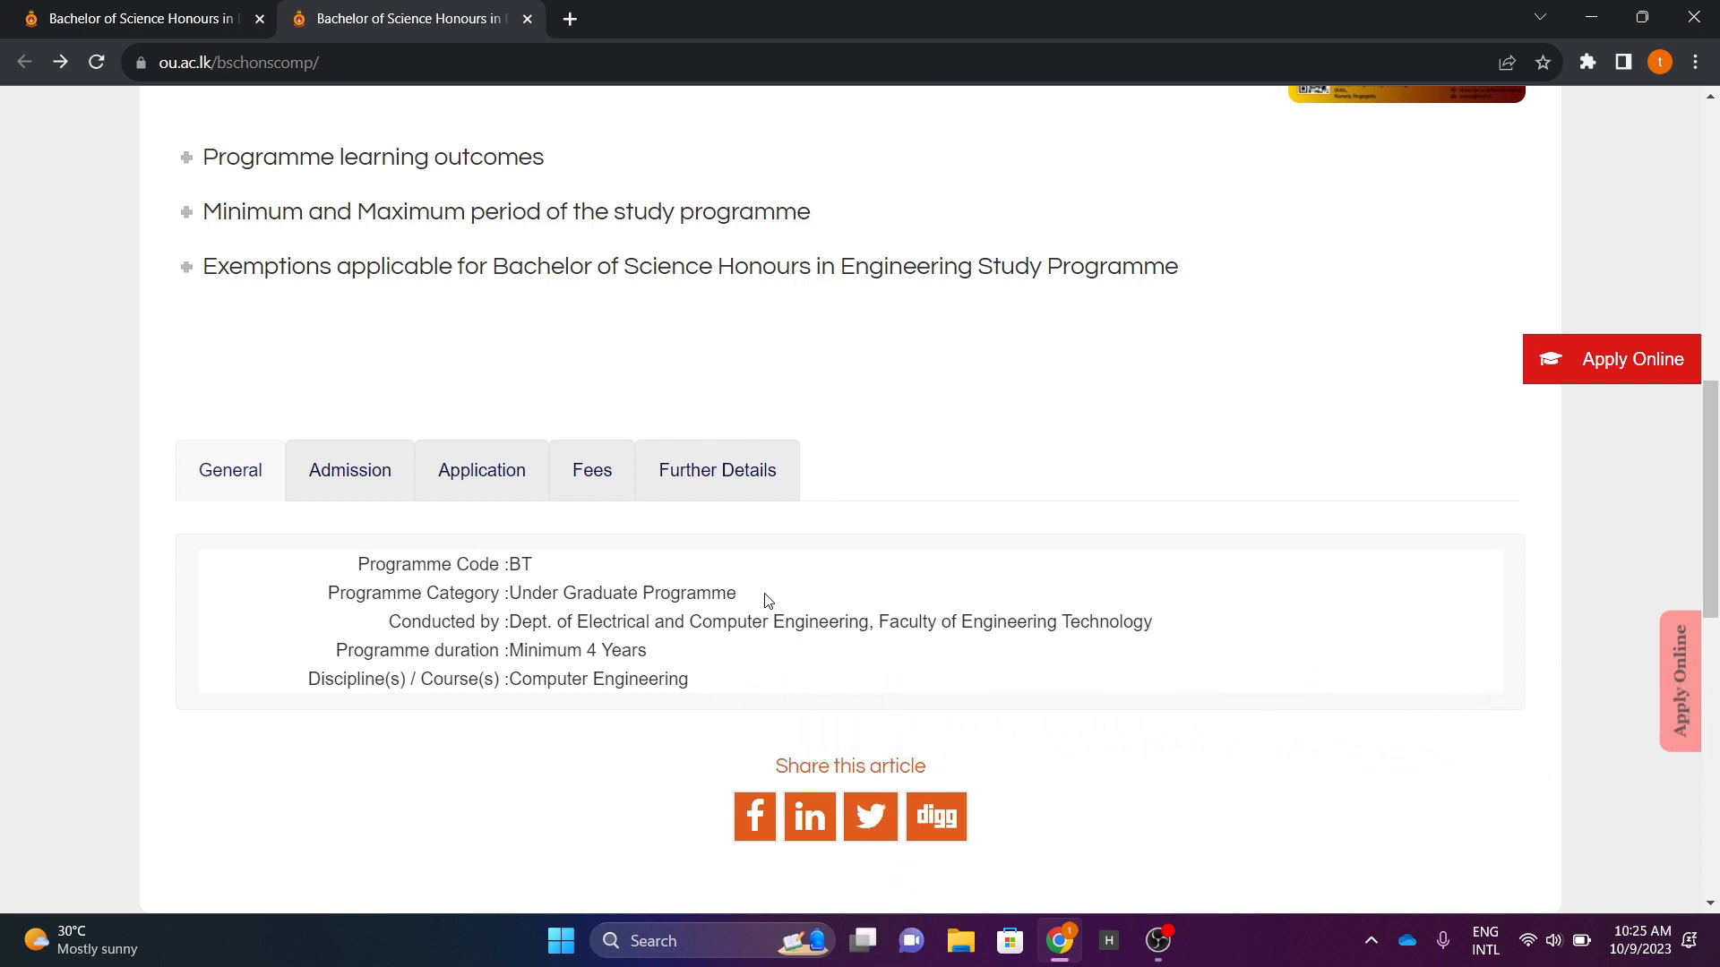
{"action": "mouse_move", "coordinate": [616, 684]}
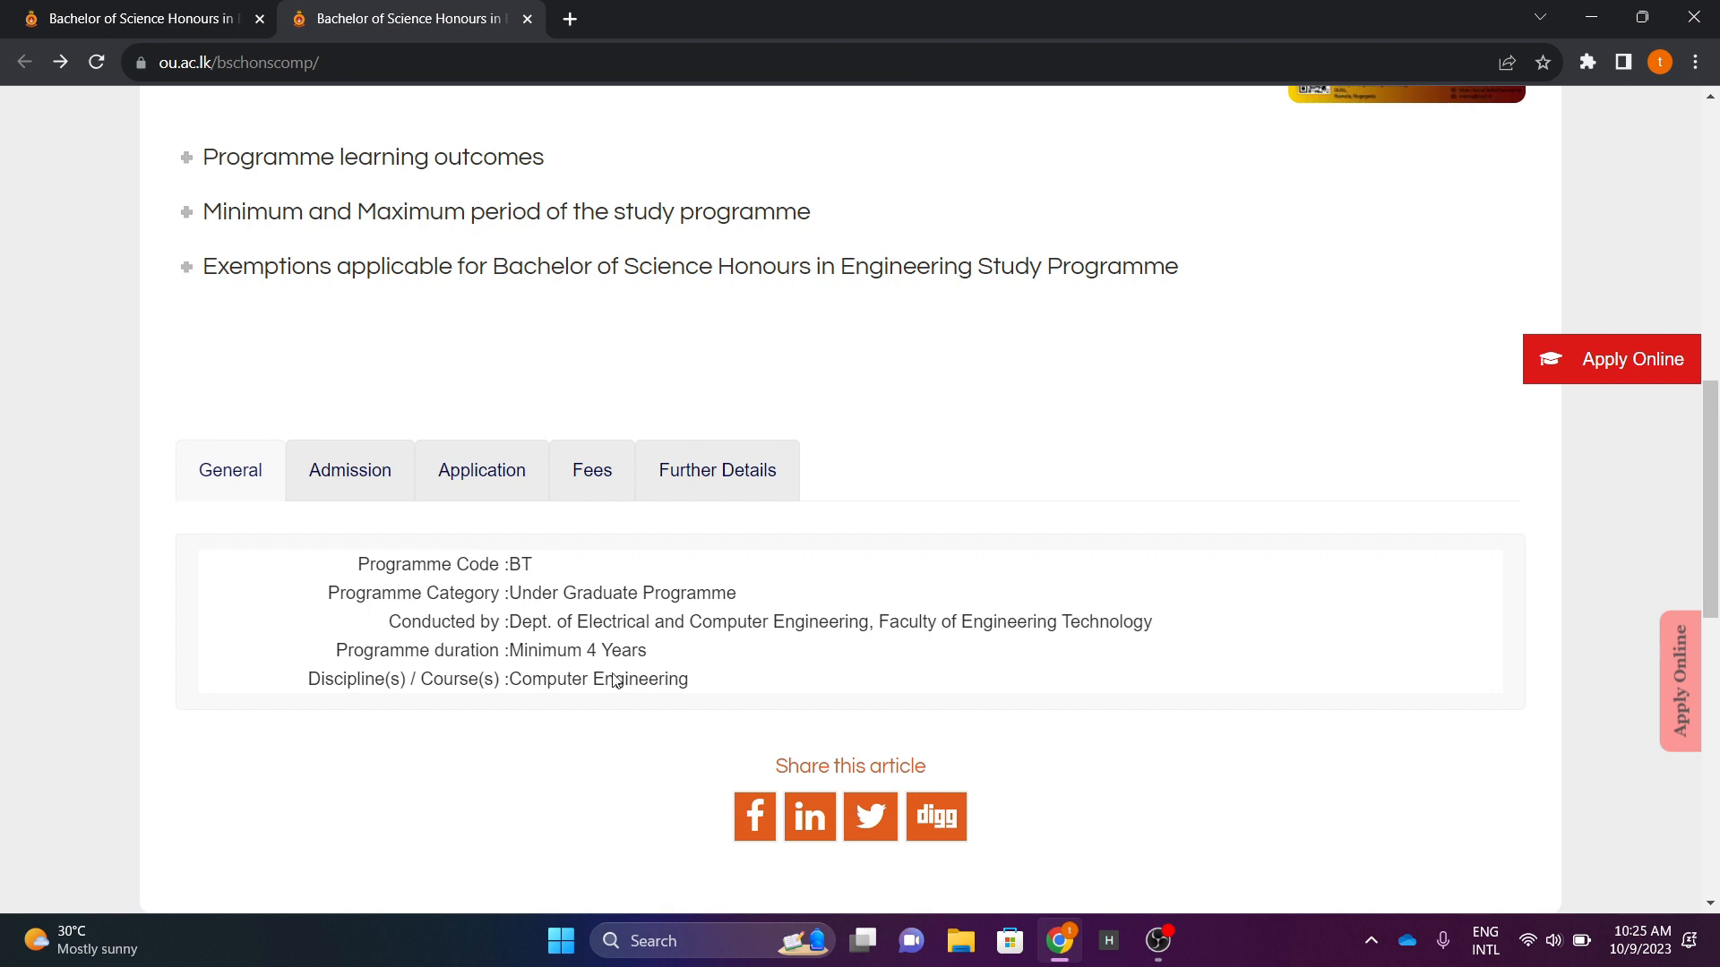
{"action": "mouse_move", "coordinate": [378, 515]}
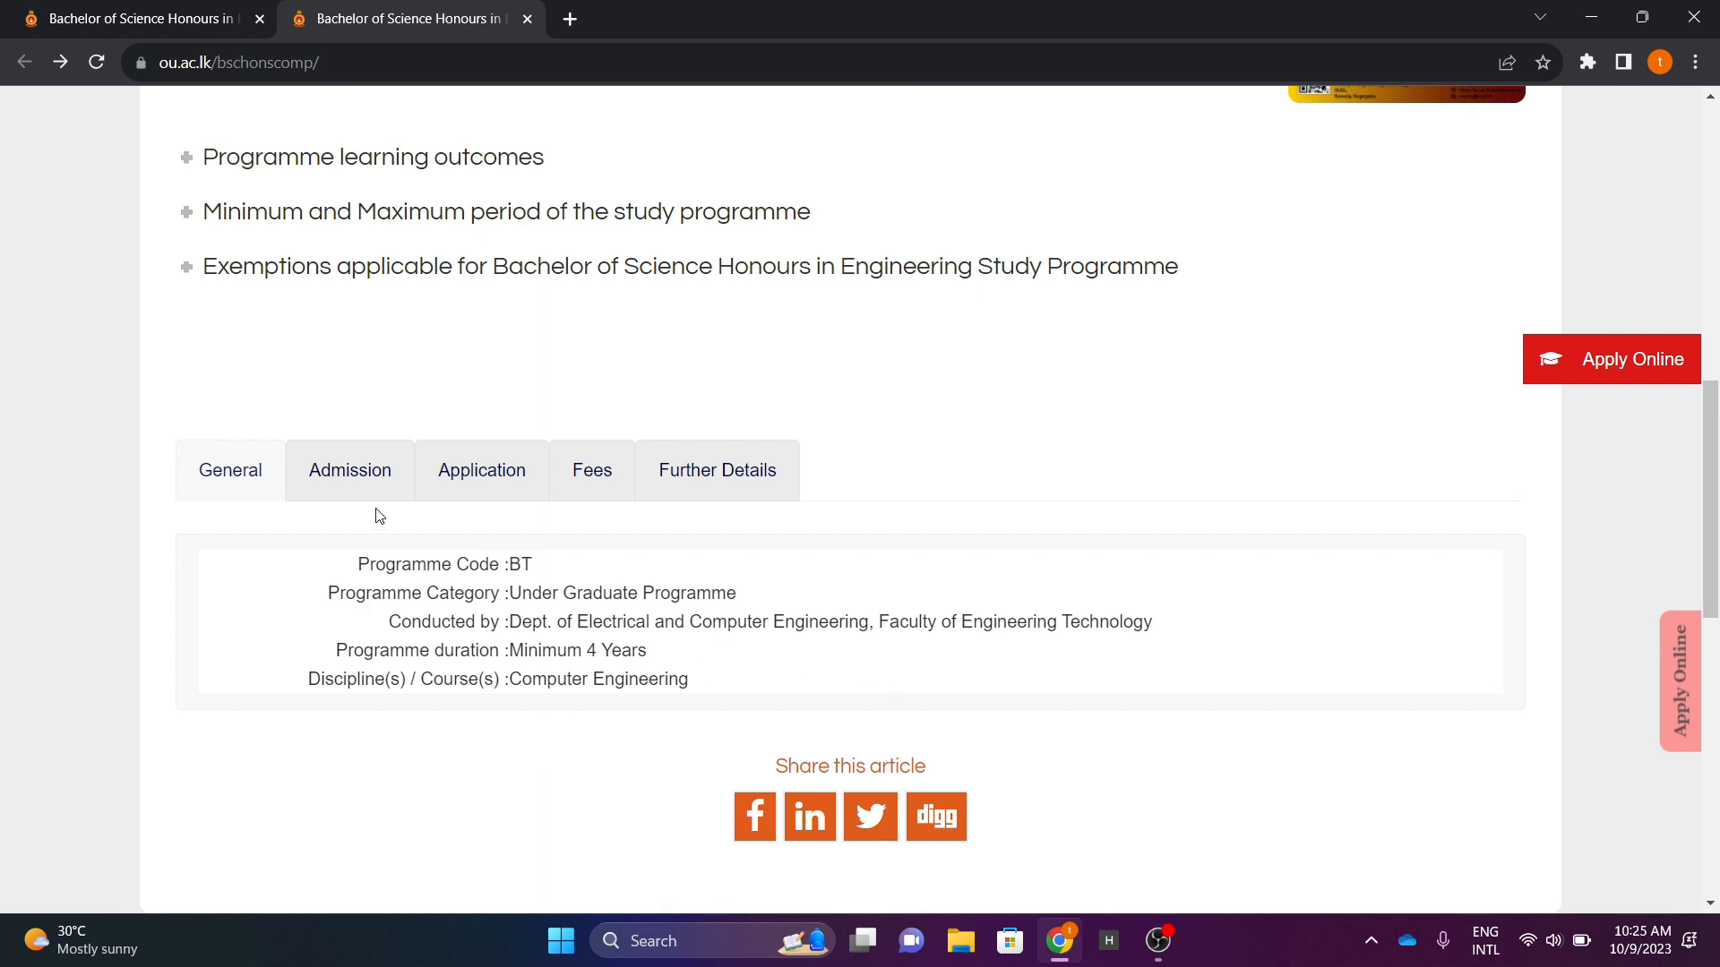
{"action": "left_click", "coordinate": [350, 470]}
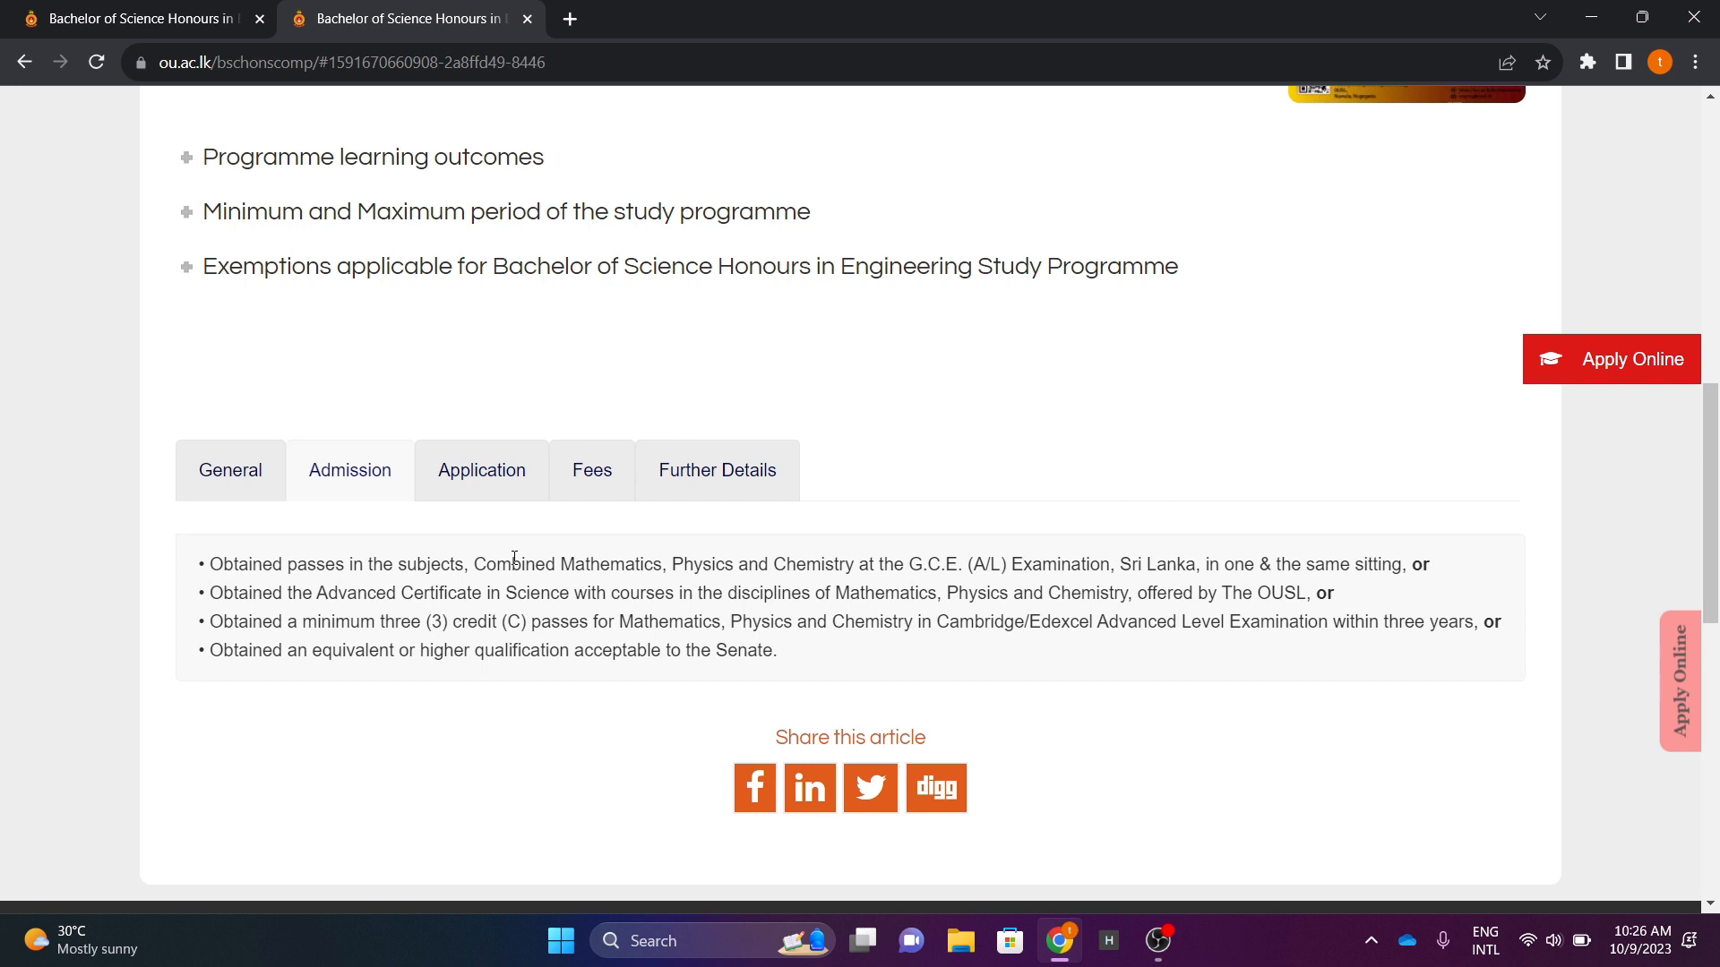
Read the application opening and closing dates, then view the 2023-24 course fees
{"action": "left_click", "coordinate": [481, 470]}
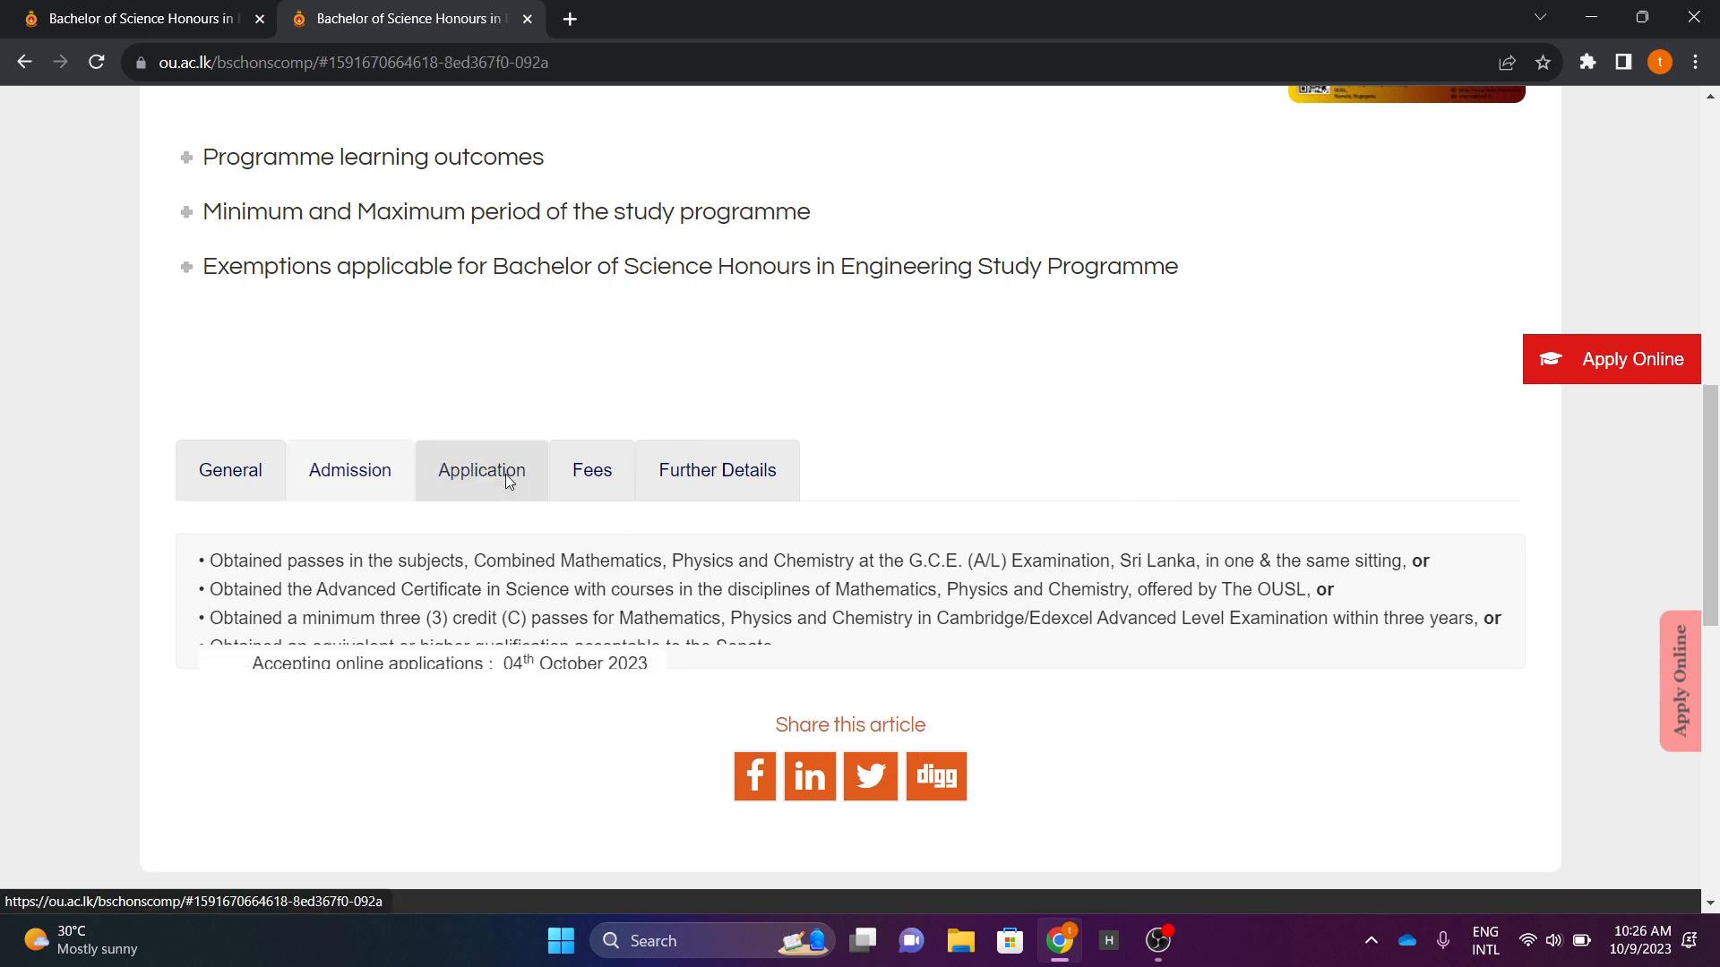
{"action": "left_click", "coordinate": [481, 470]}
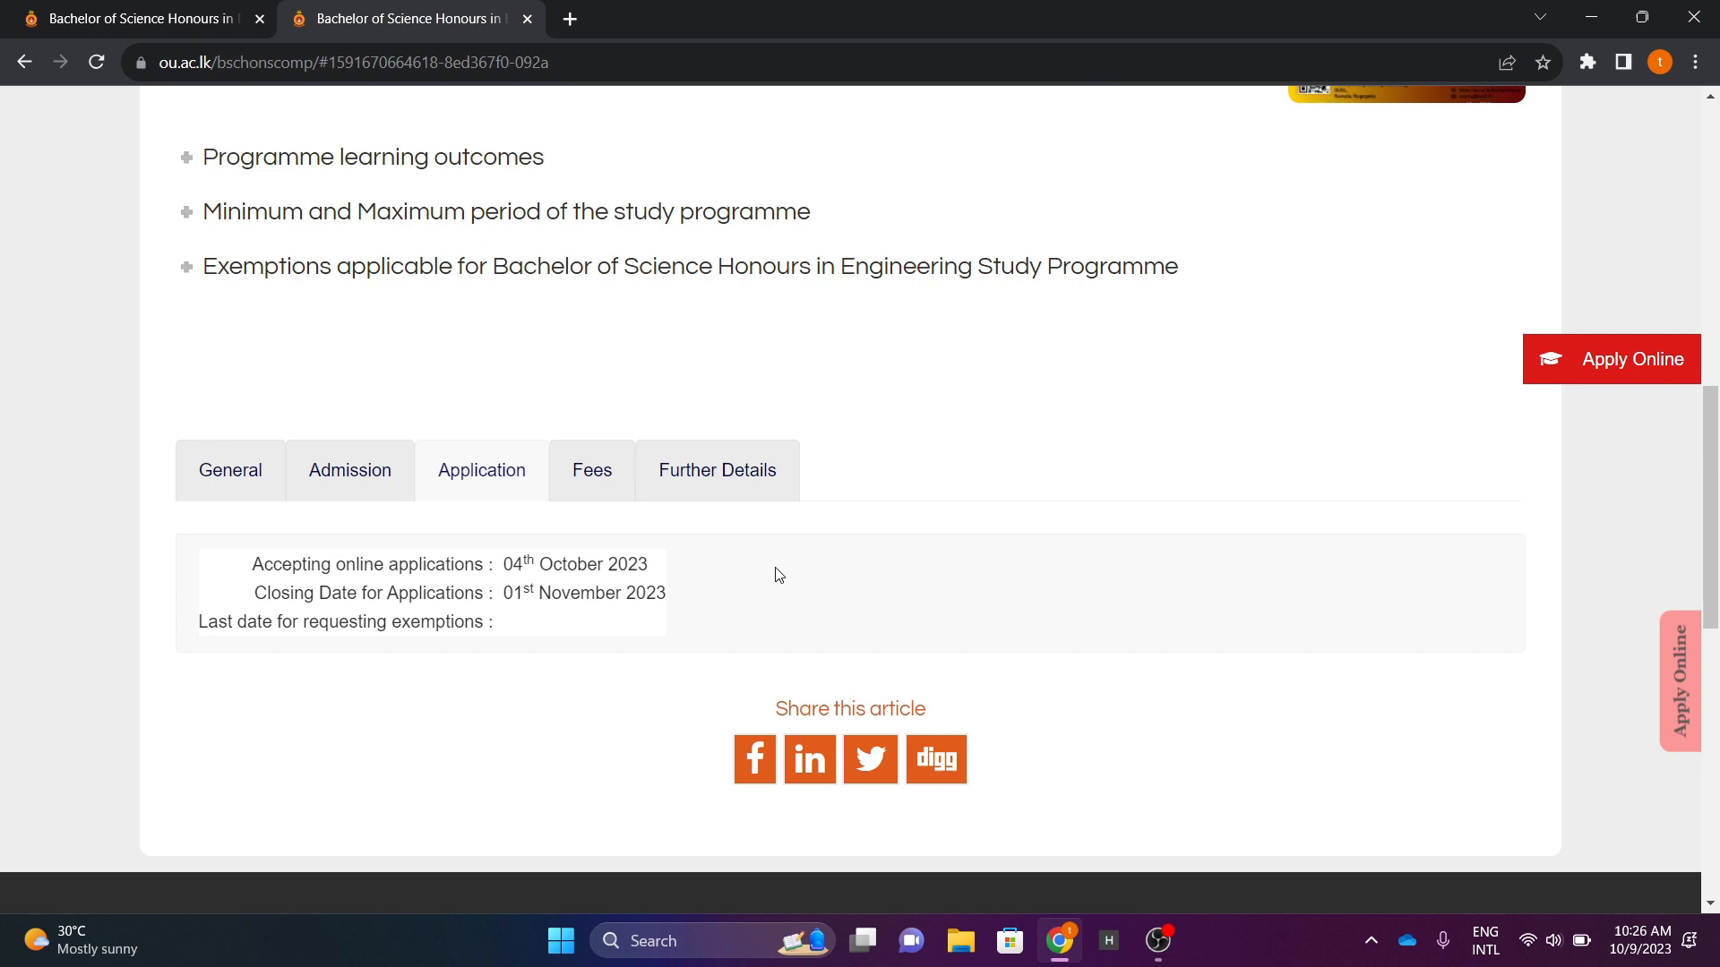
{"action": "left_click", "coordinate": [592, 470]}
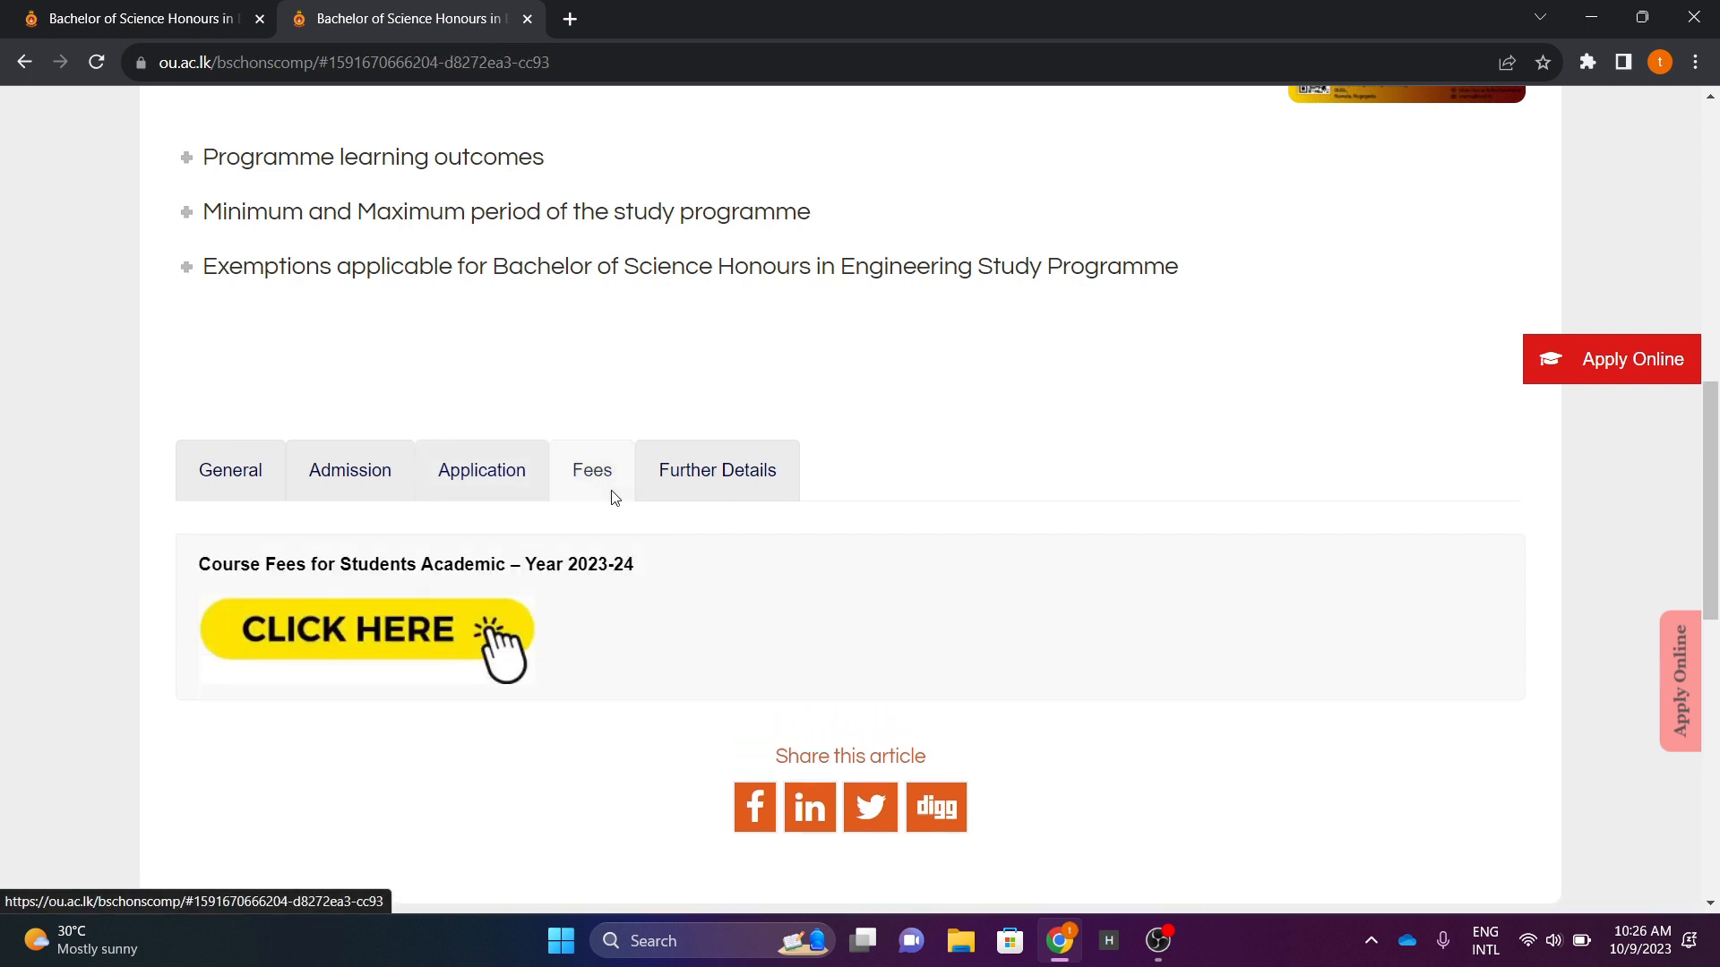
{"action": "mouse_move", "coordinate": [1046, 666]}
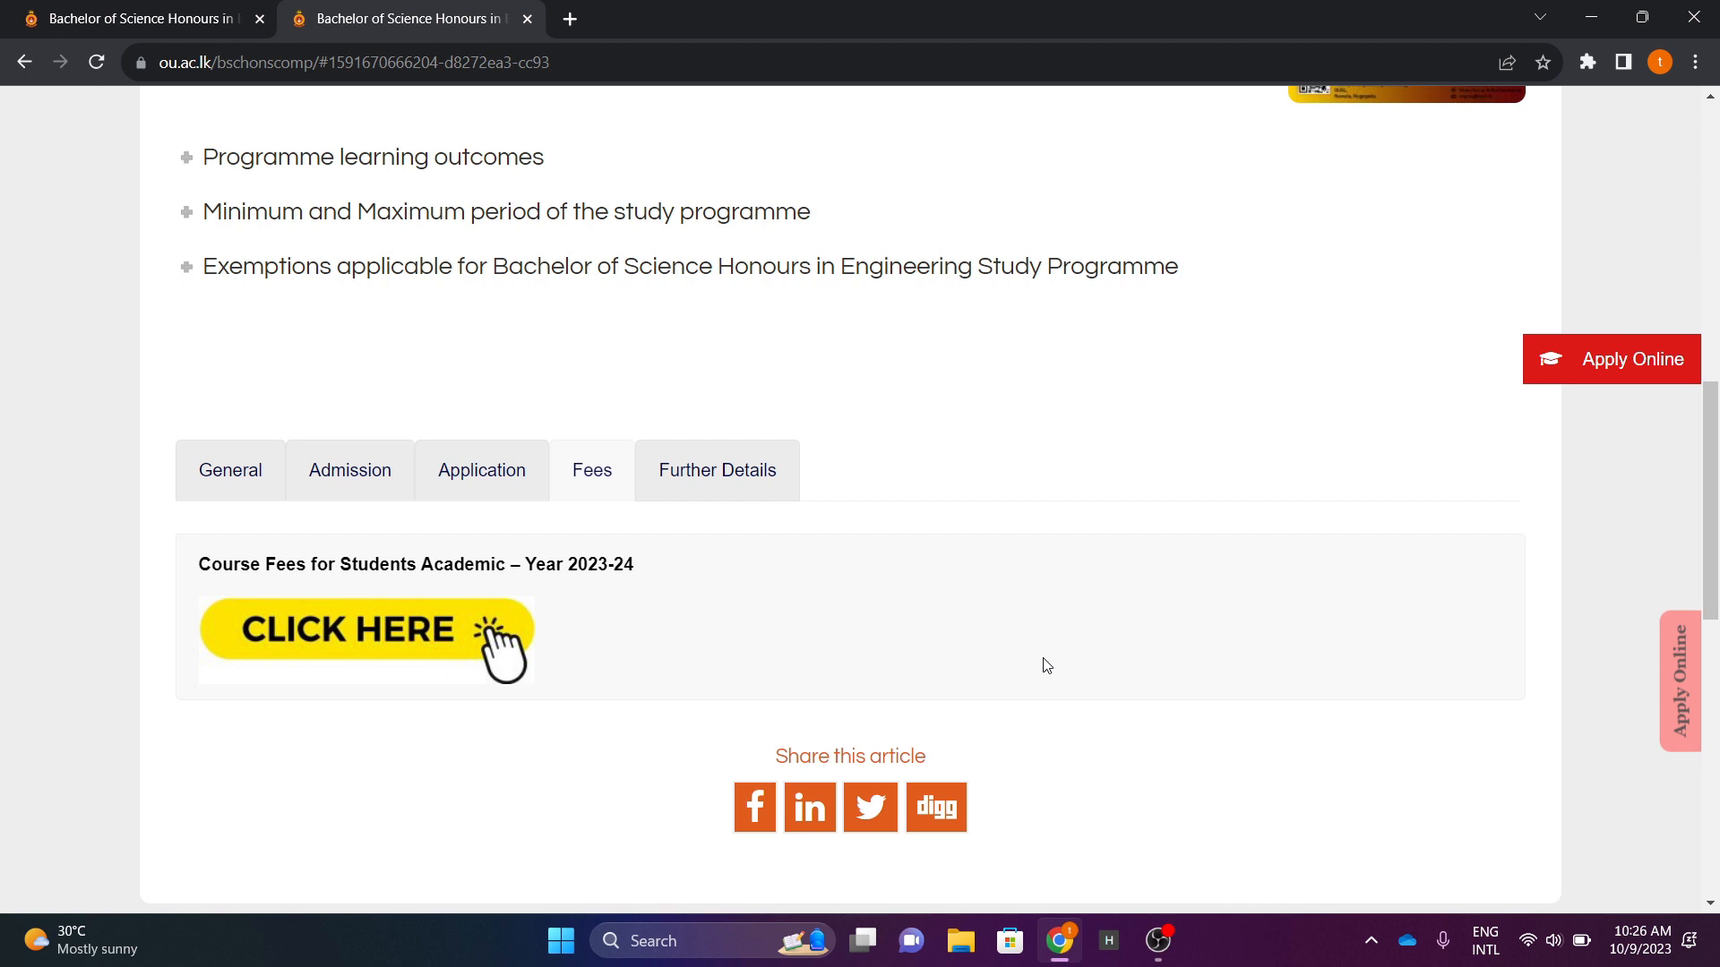
{"action": "mouse_move", "coordinate": [497, 628]}
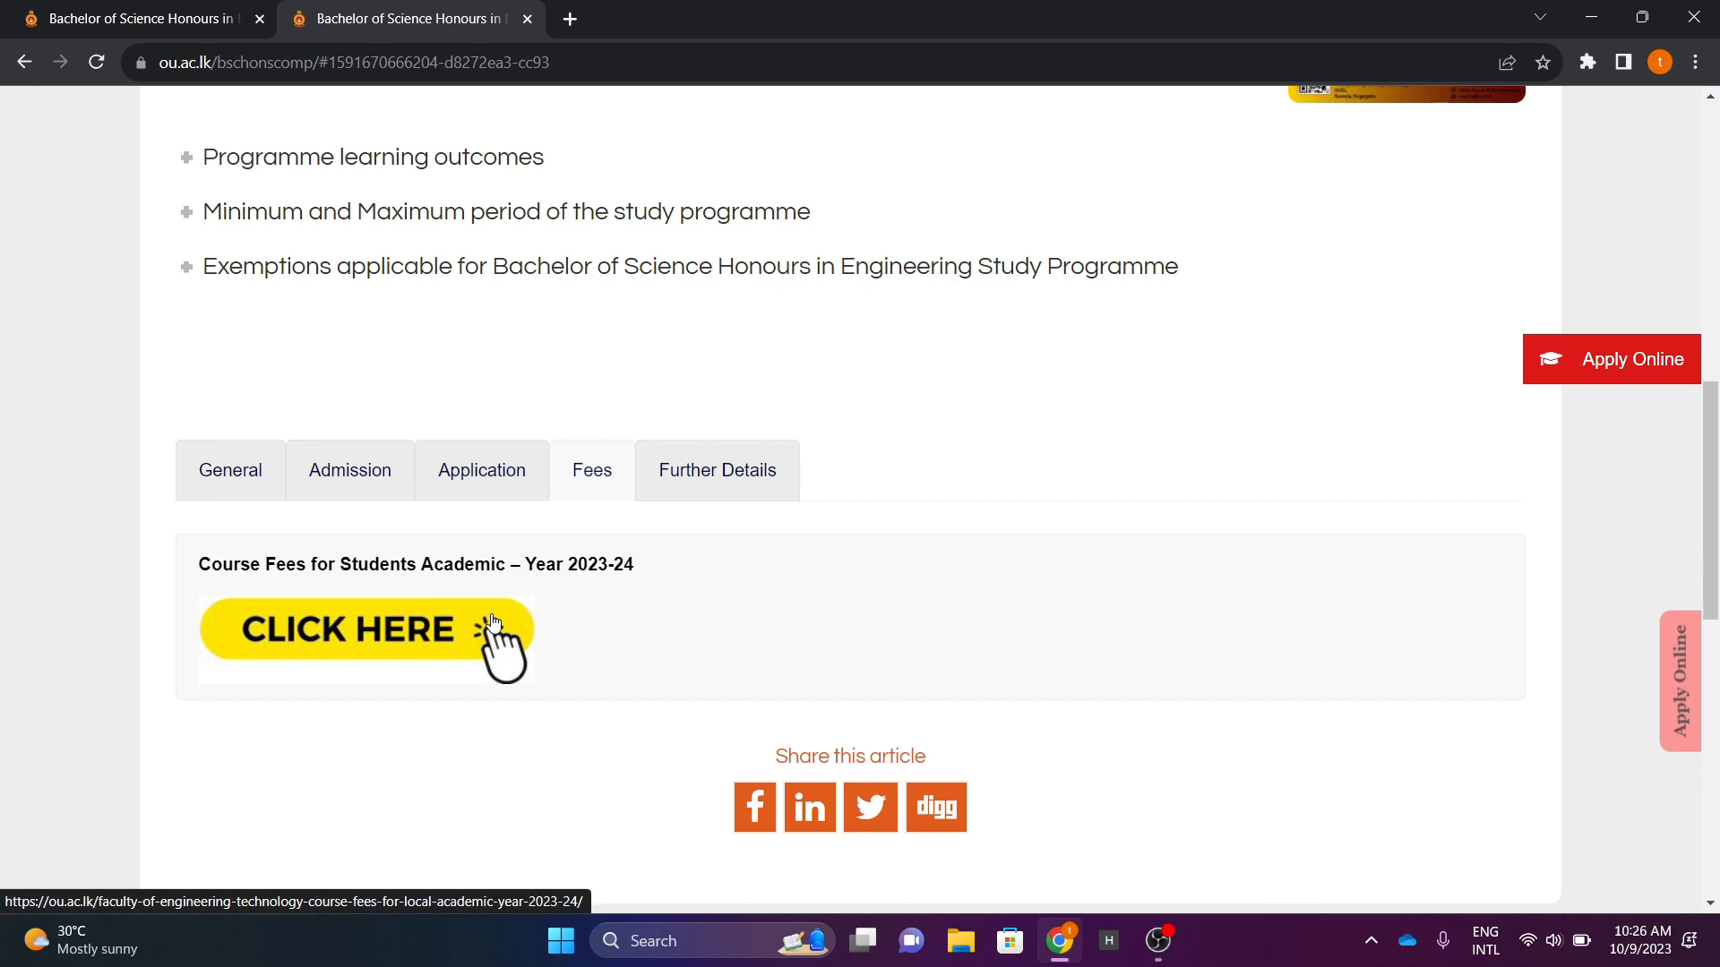
{"action": "left_click", "coordinate": [350, 631]}
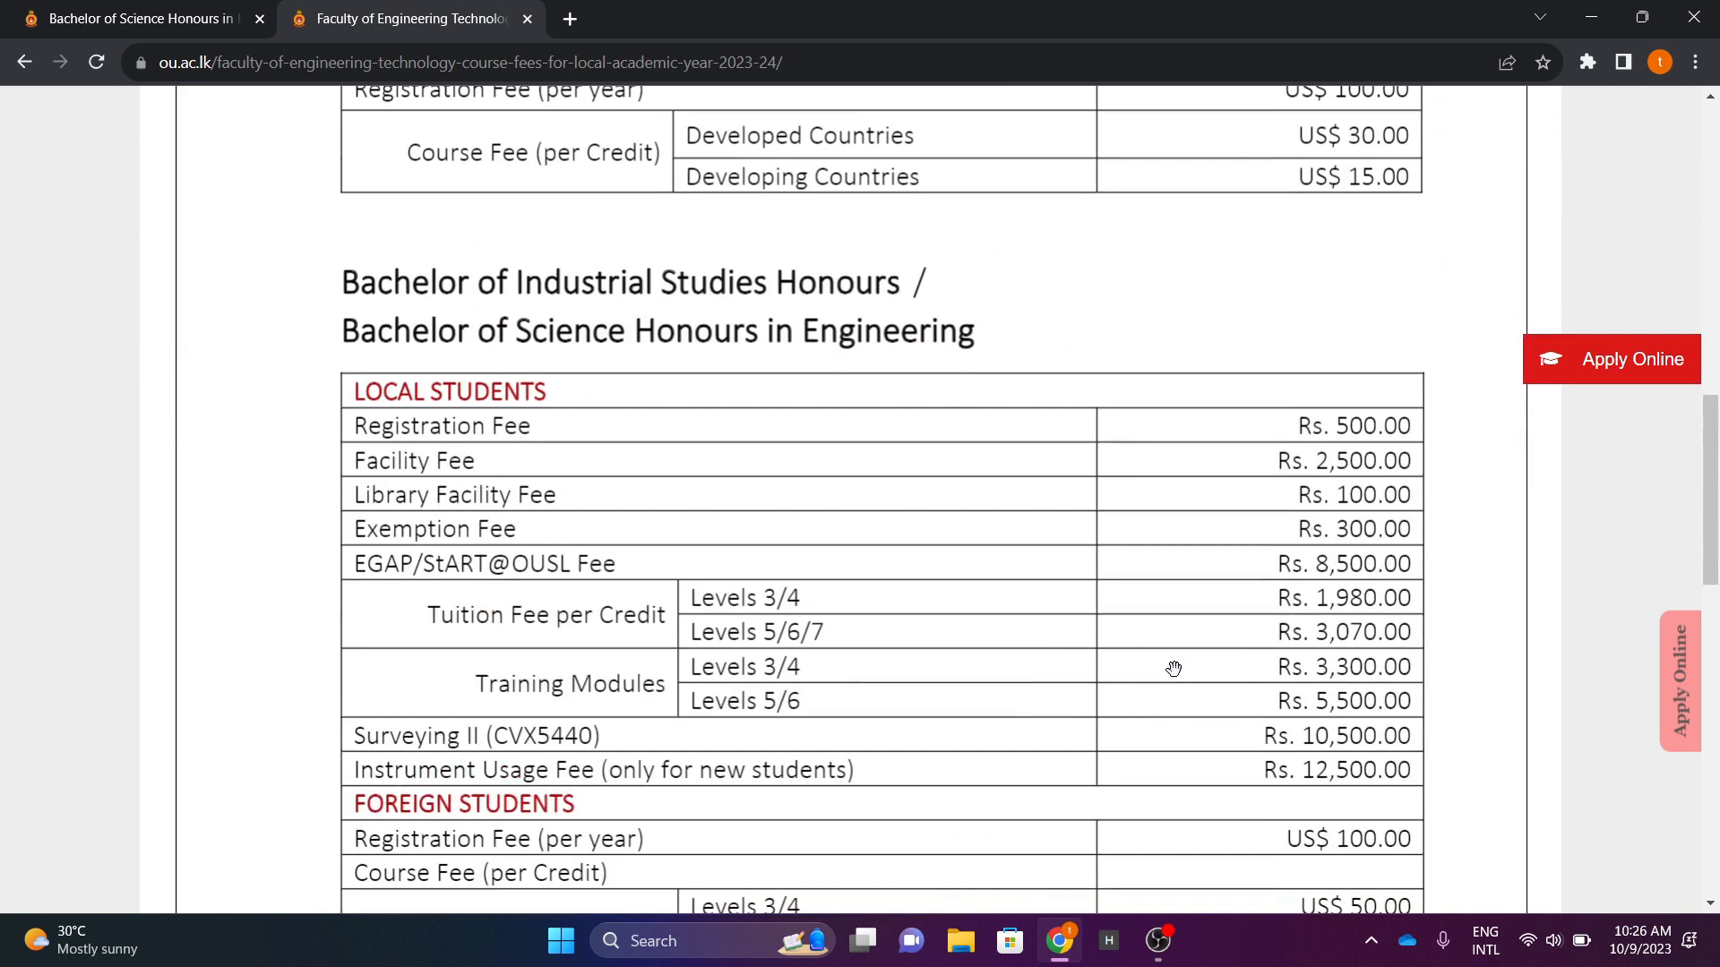
{"action": "scroll", "scroll_direction": "down", "scroll_amount": 3}
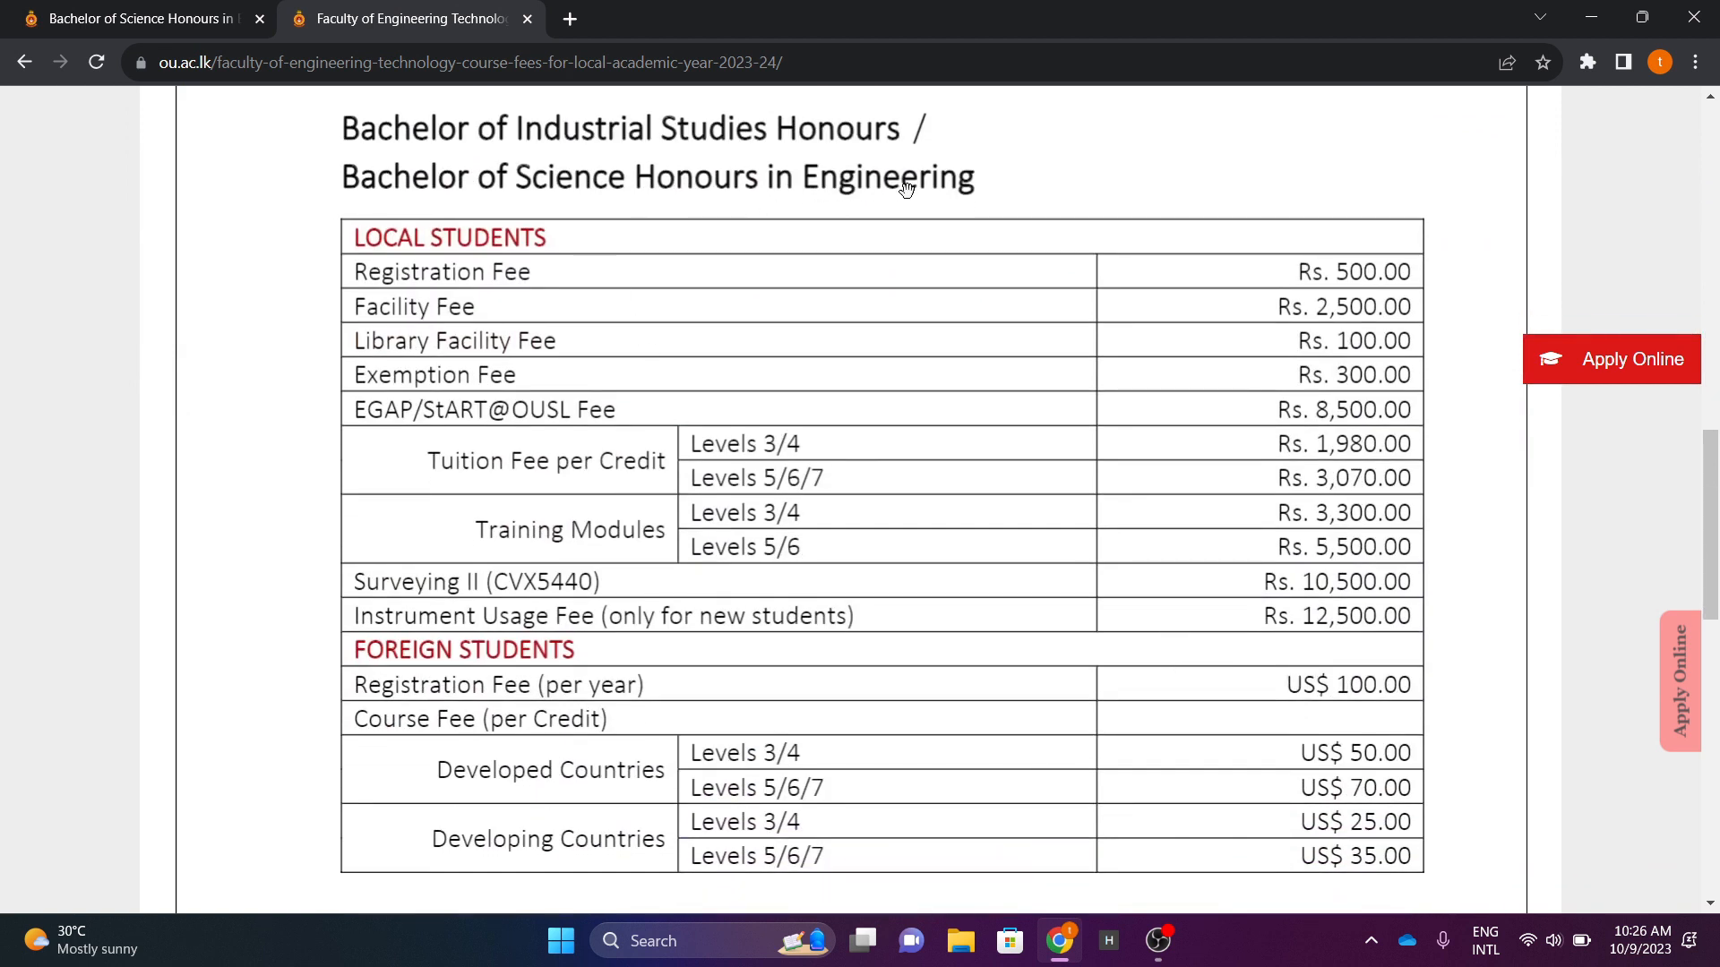
{"action": "mouse_move", "coordinate": [1071, 362]}
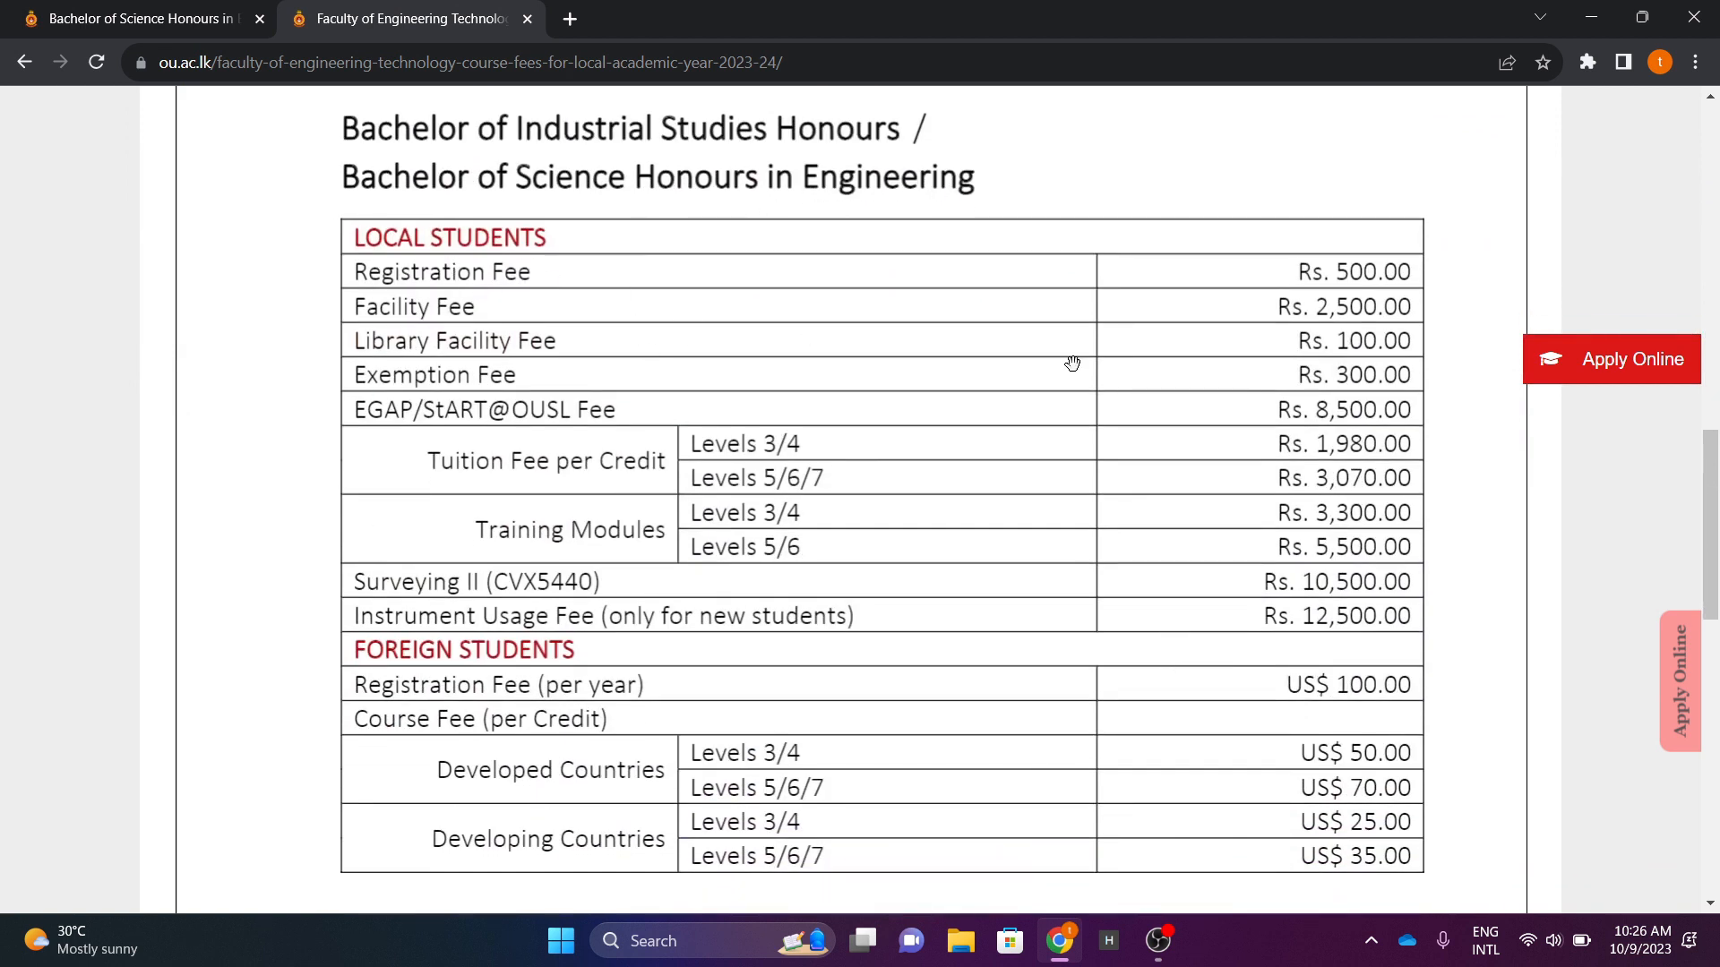
{"action": "mouse_move", "coordinate": [442, 321]}
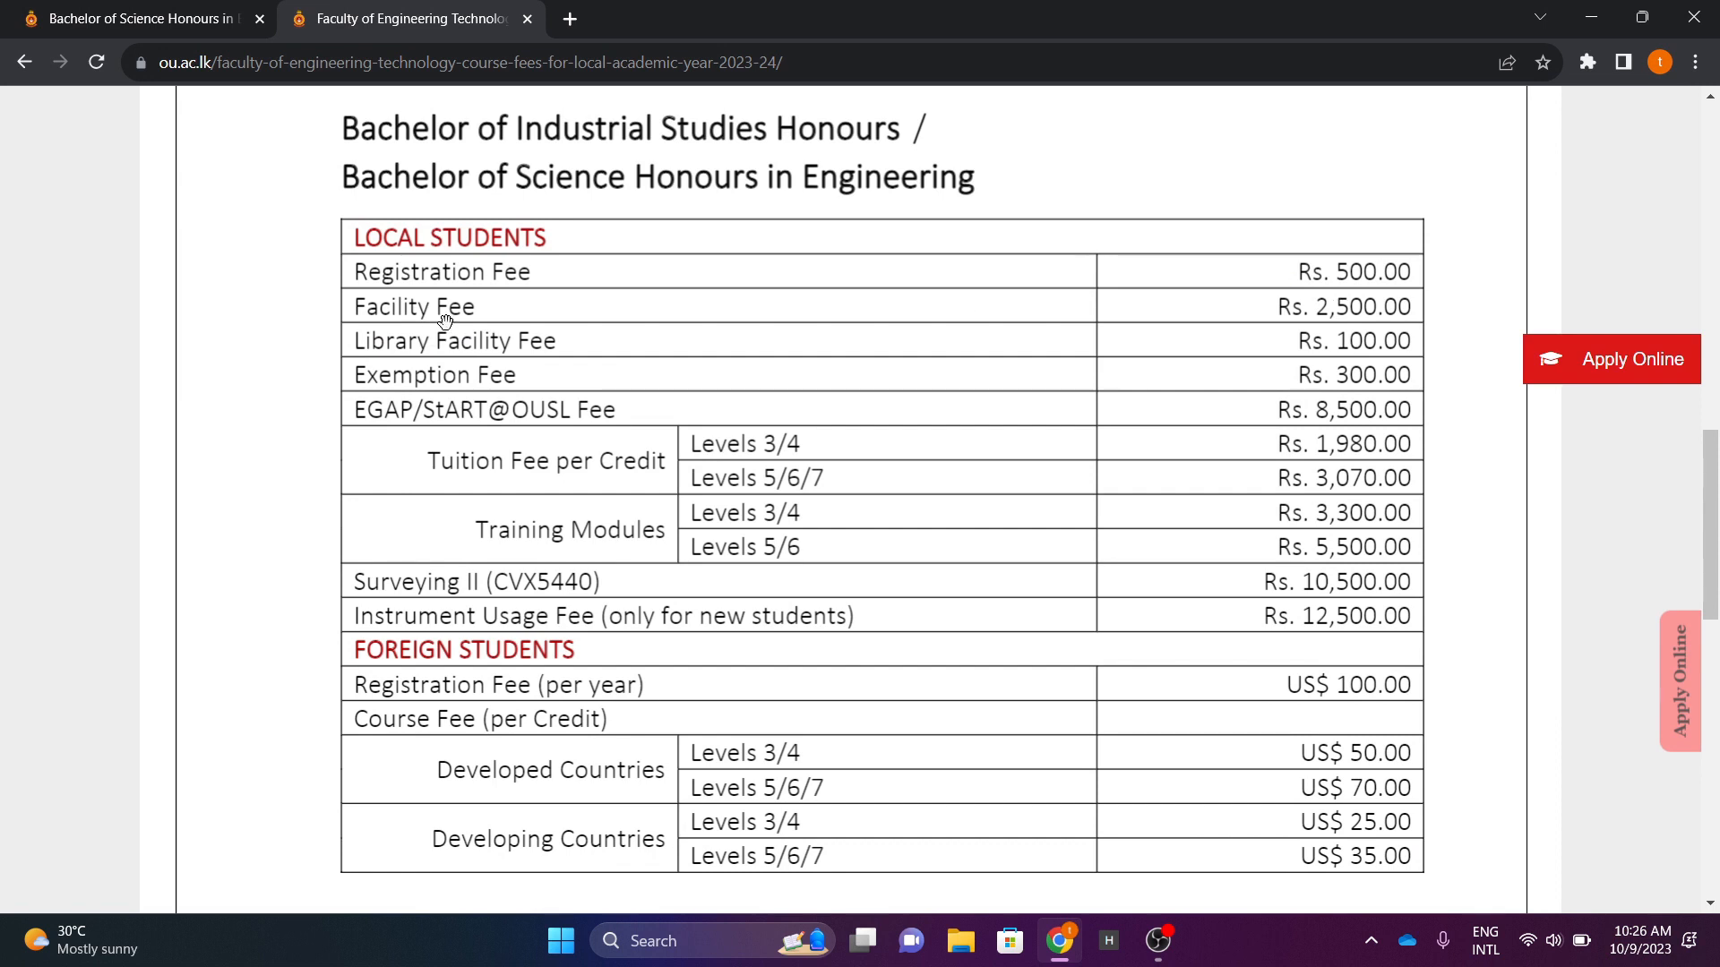
{"action": "mouse_move", "coordinate": [610, 312]}
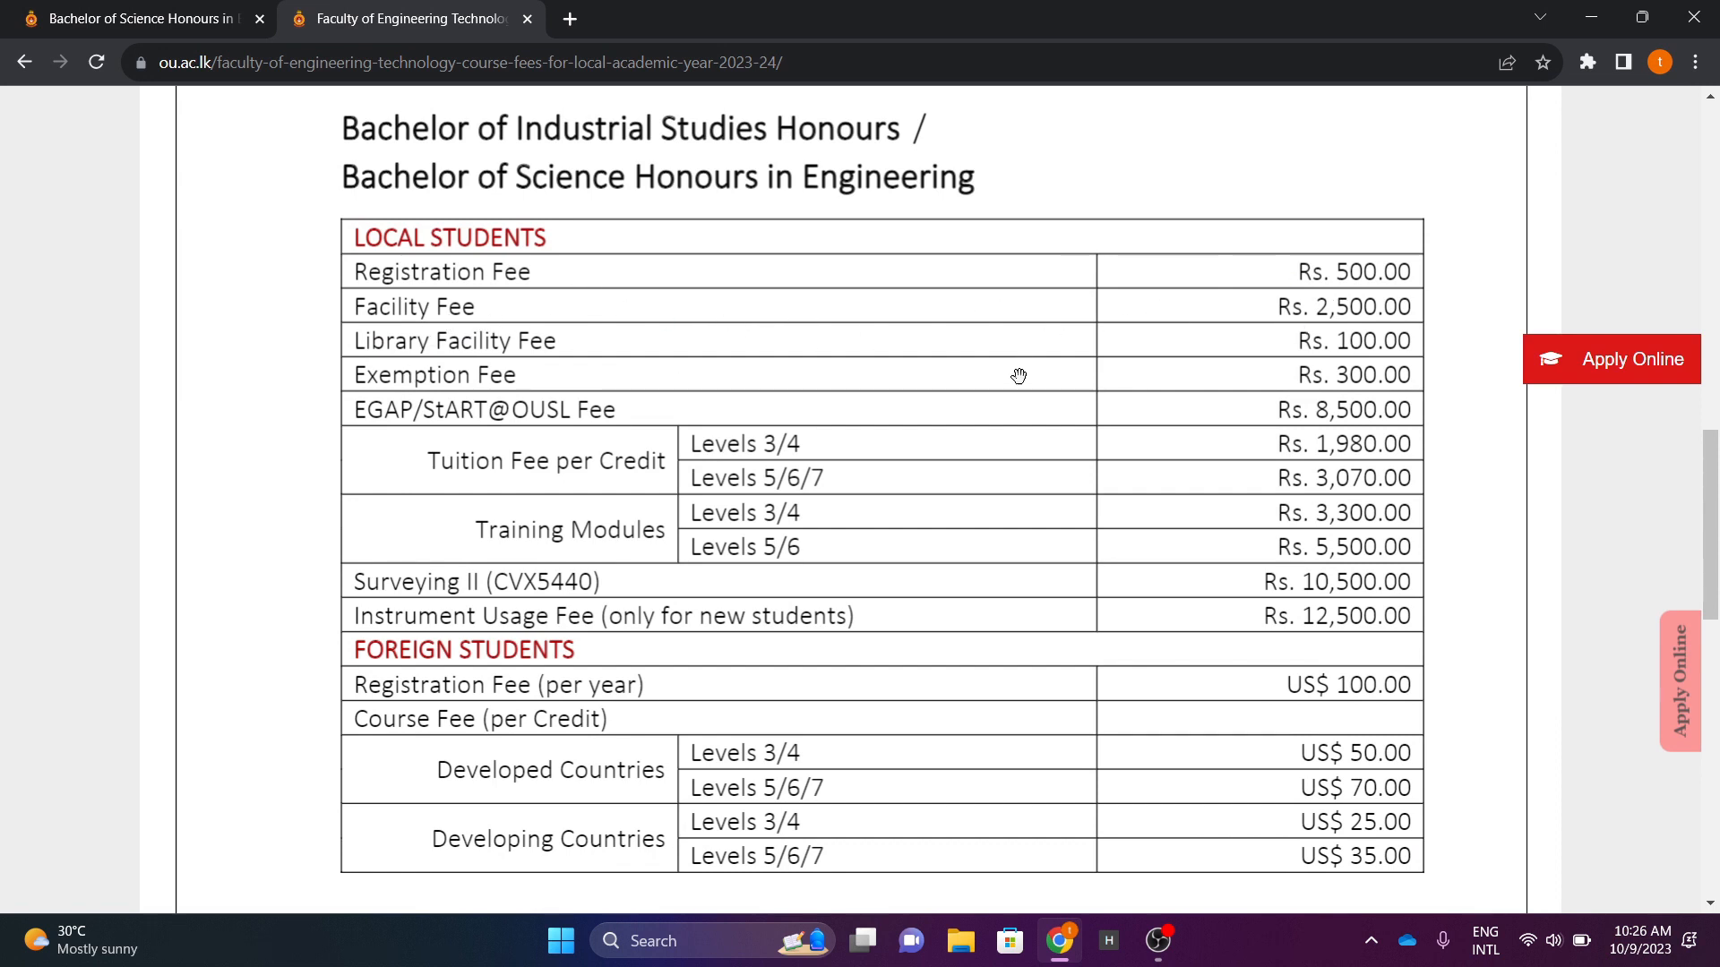
{"action": "mouse_move", "coordinate": [565, 500]}
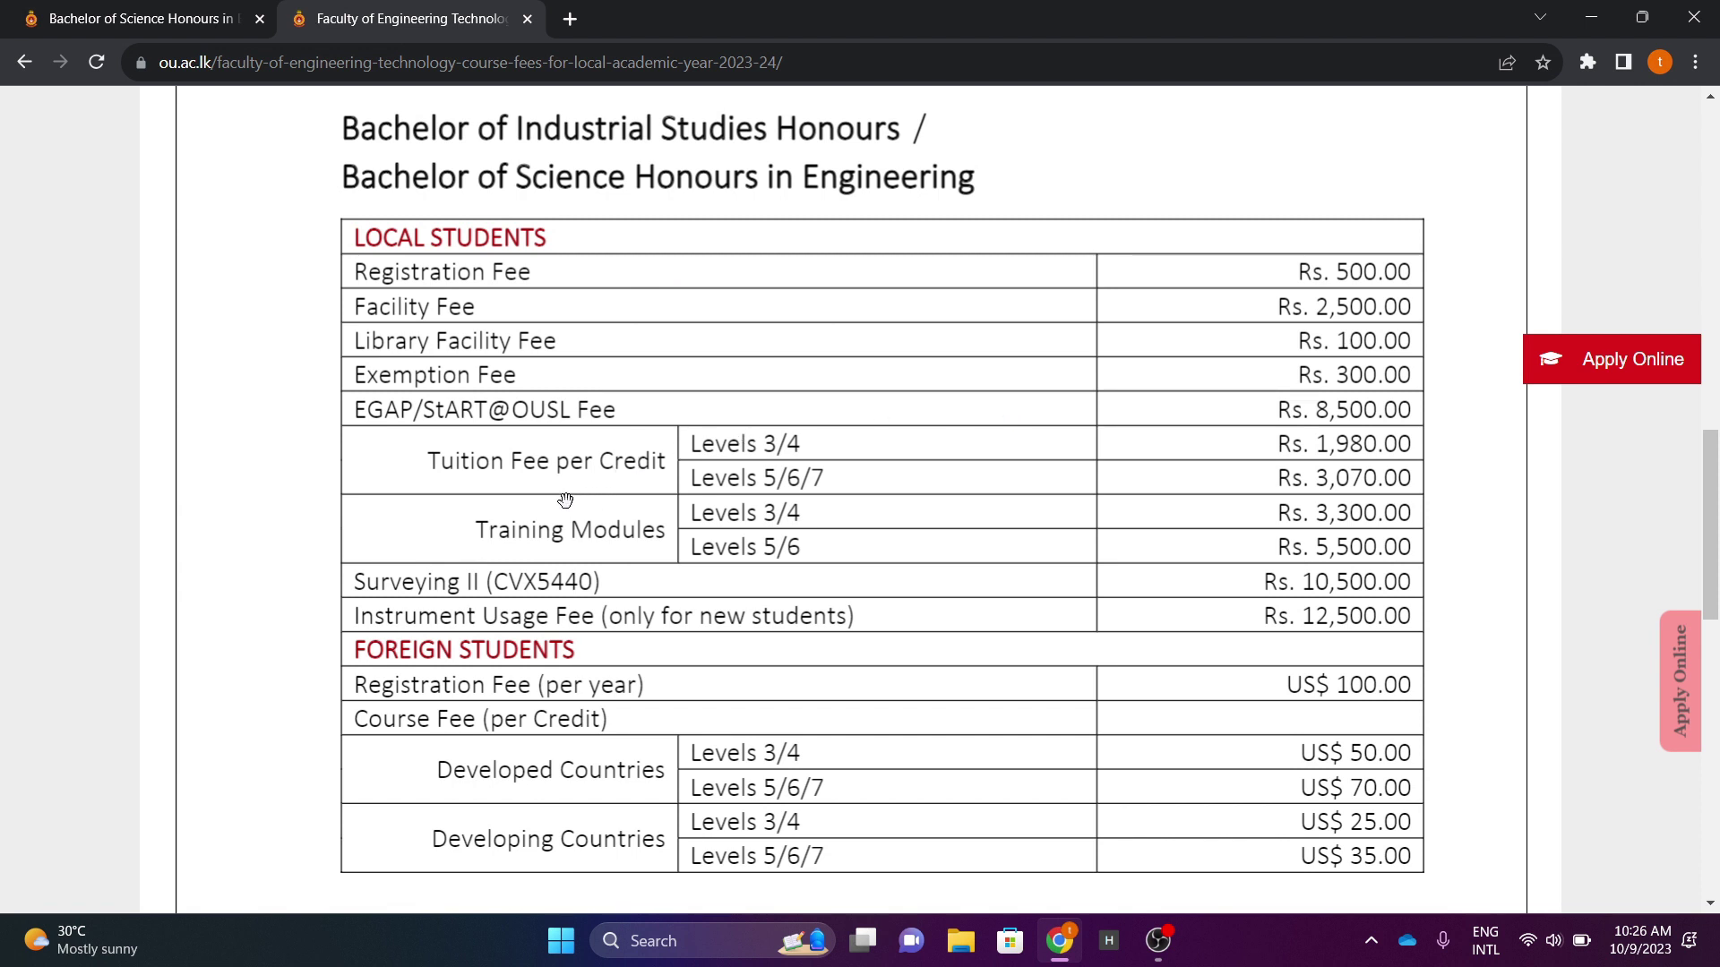
{"action": "mouse_move", "coordinate": [806, 461]}
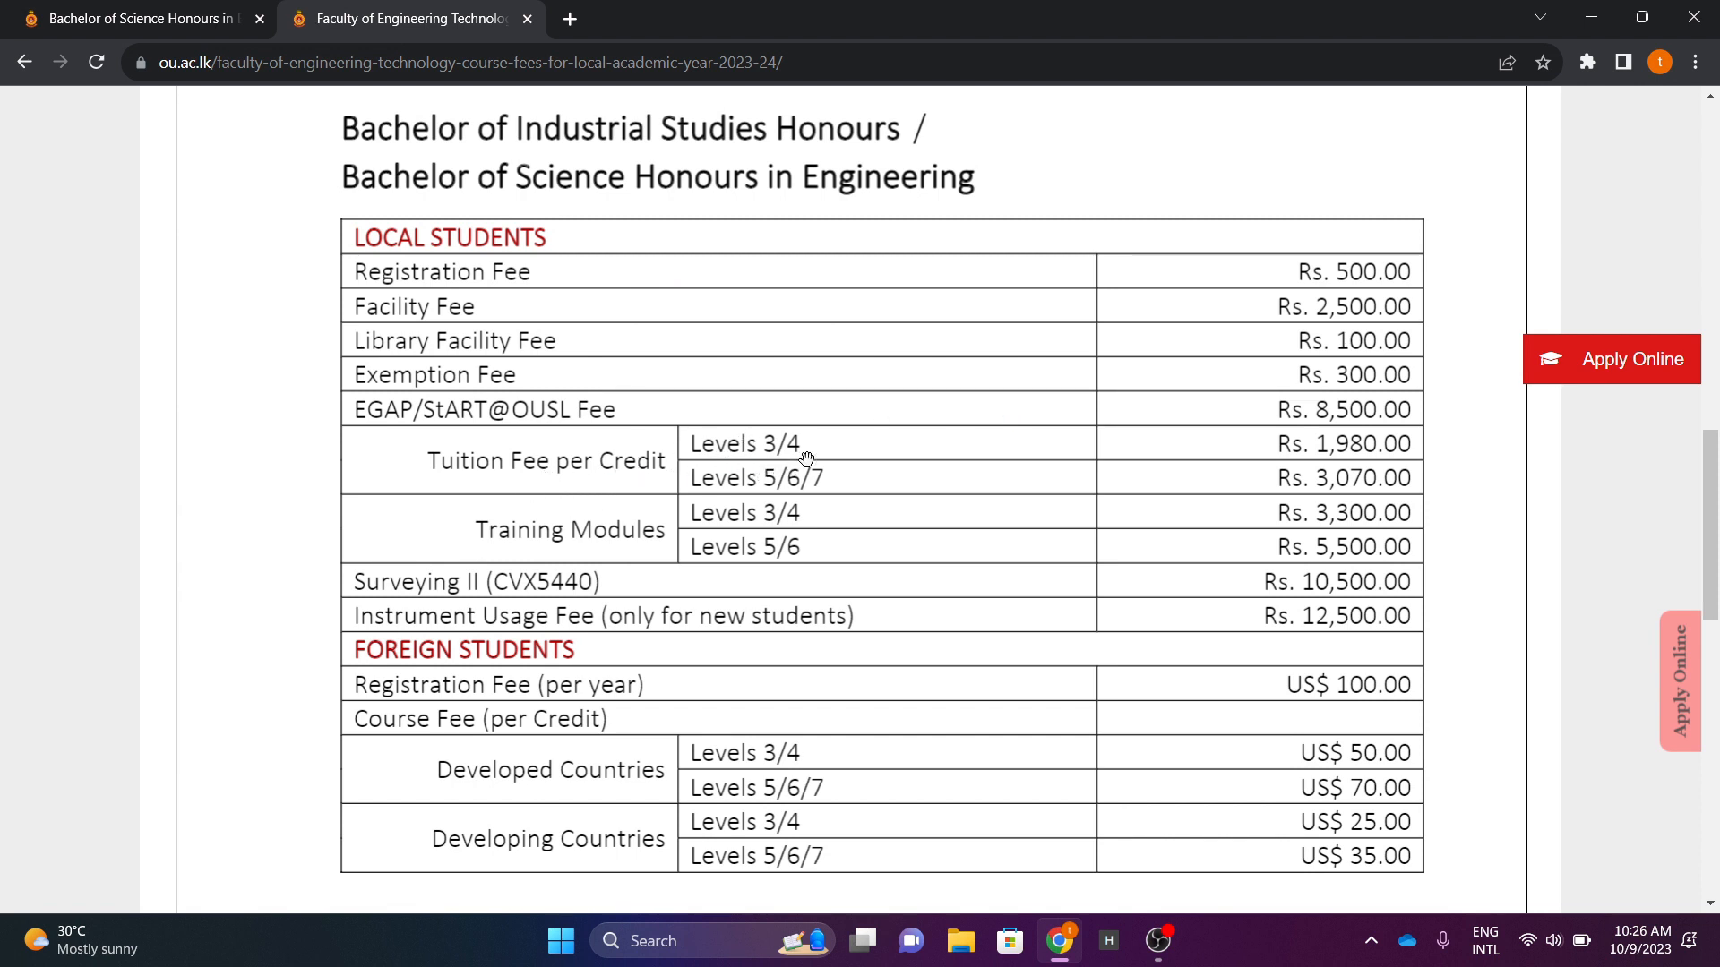
{"action": "mouse_move", "coordinate": [835, 462]}
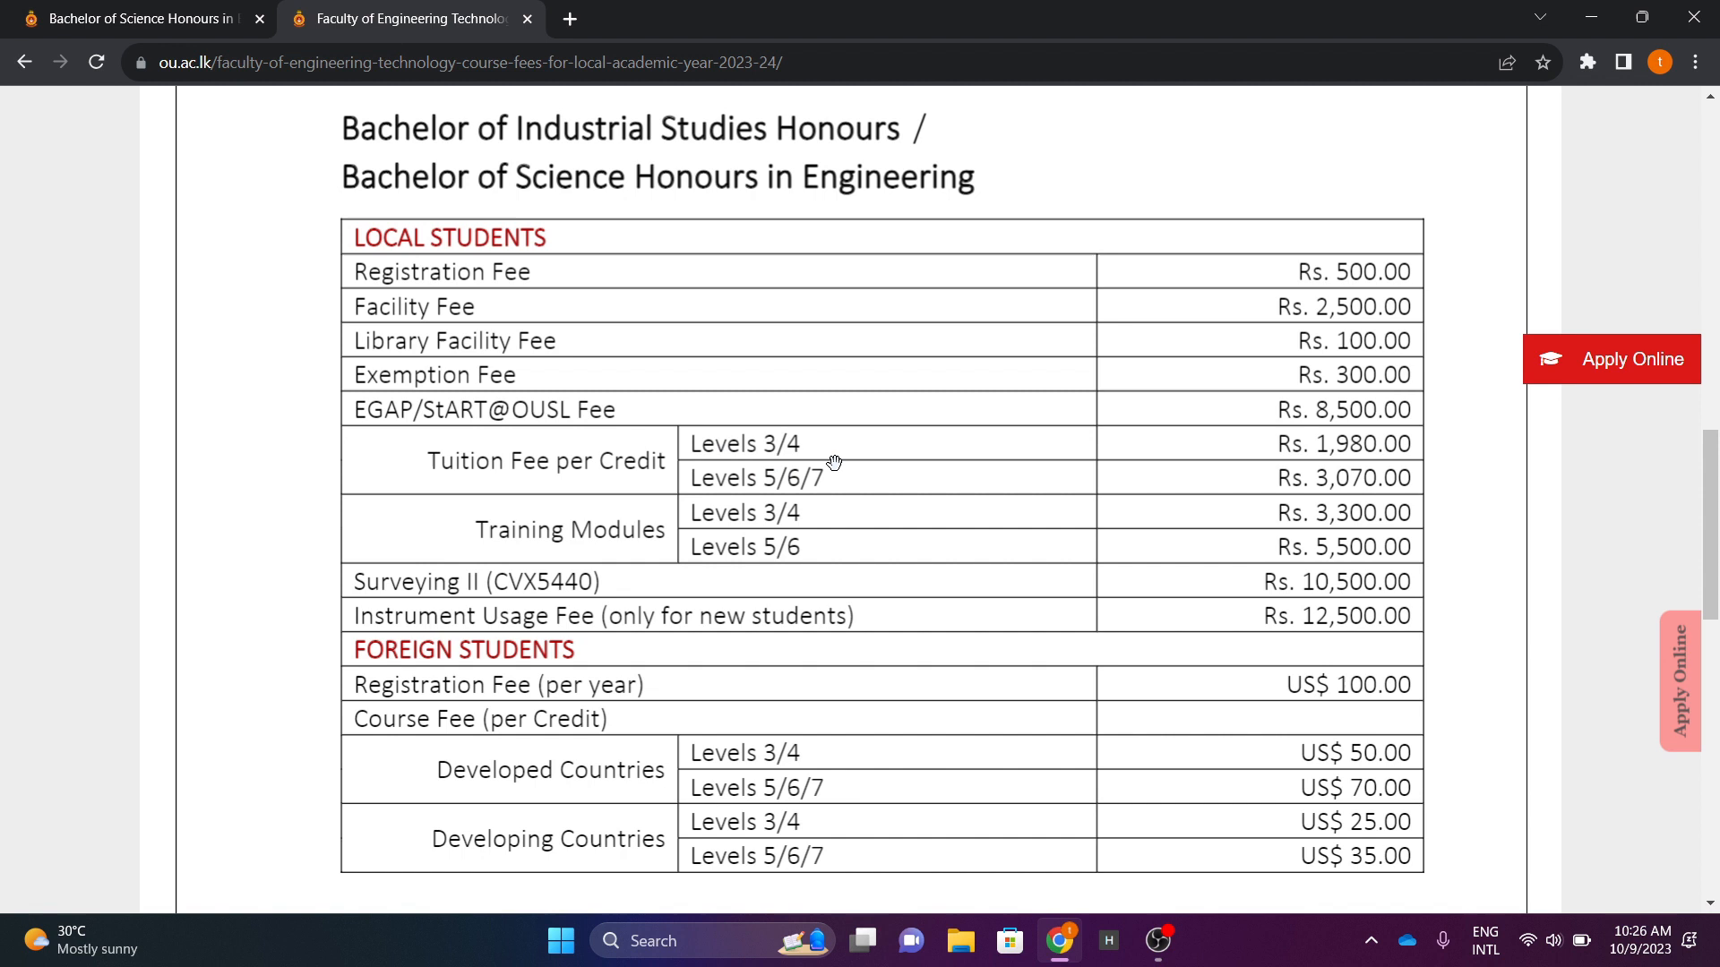
{"action": "mouse_move", "coordinate": [1344, 454]}
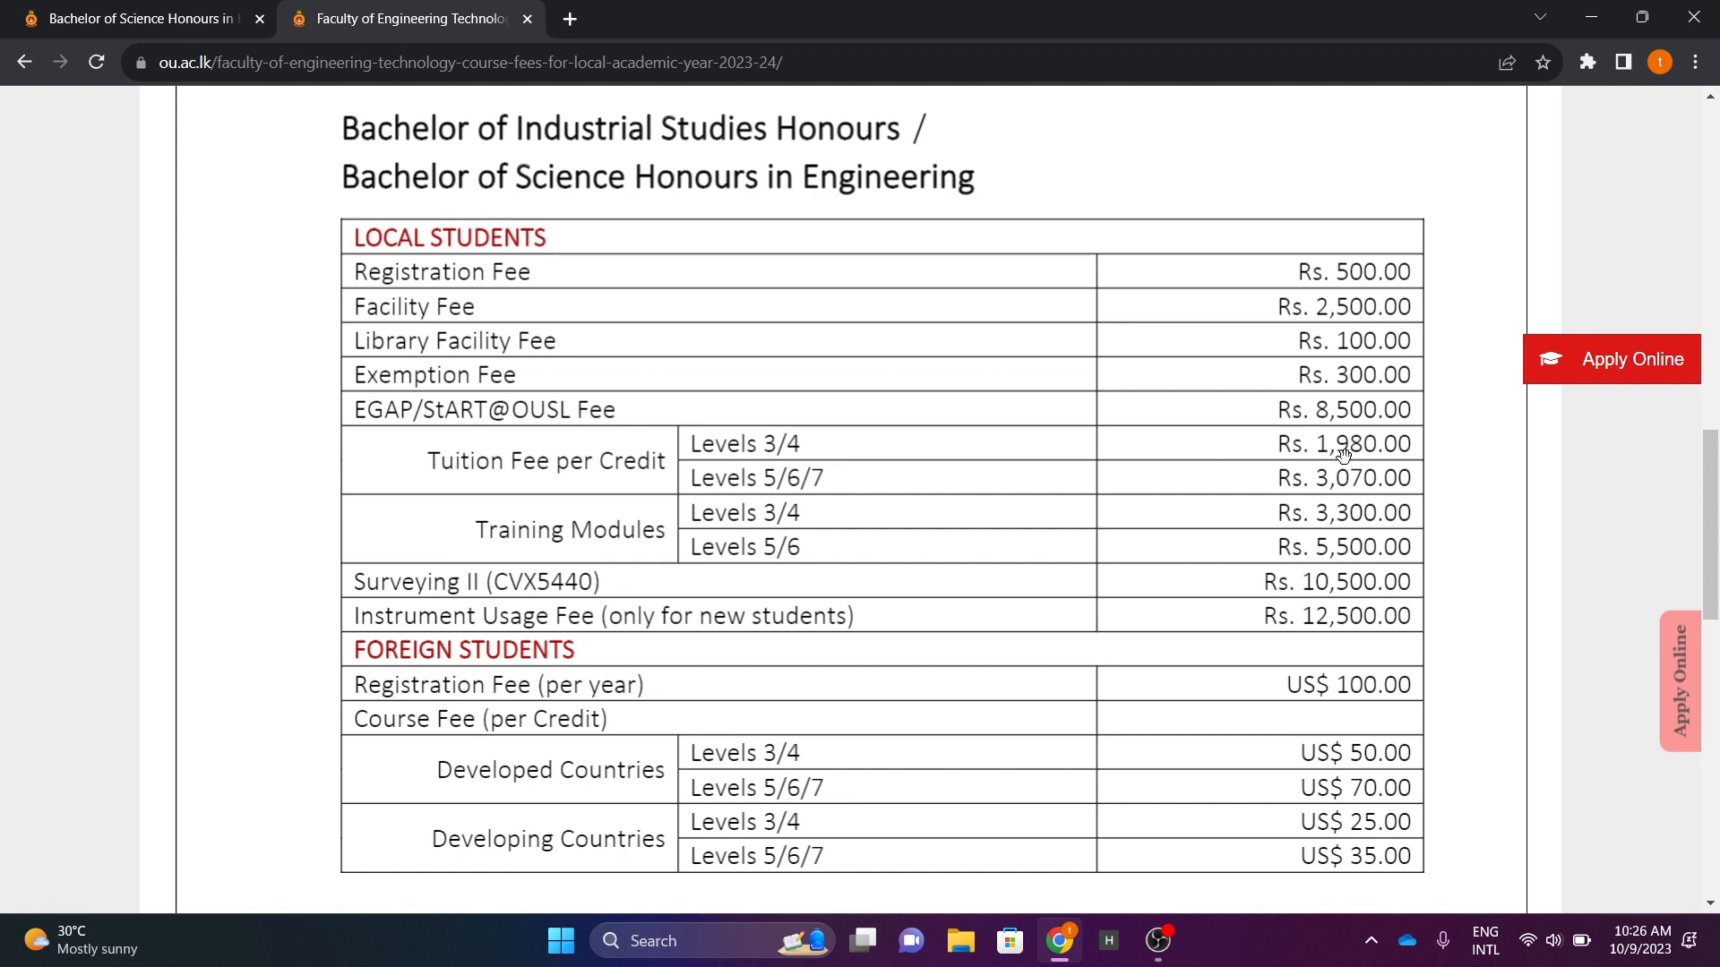
{"action": "mouse_move", "coordinate": [694, 512]}
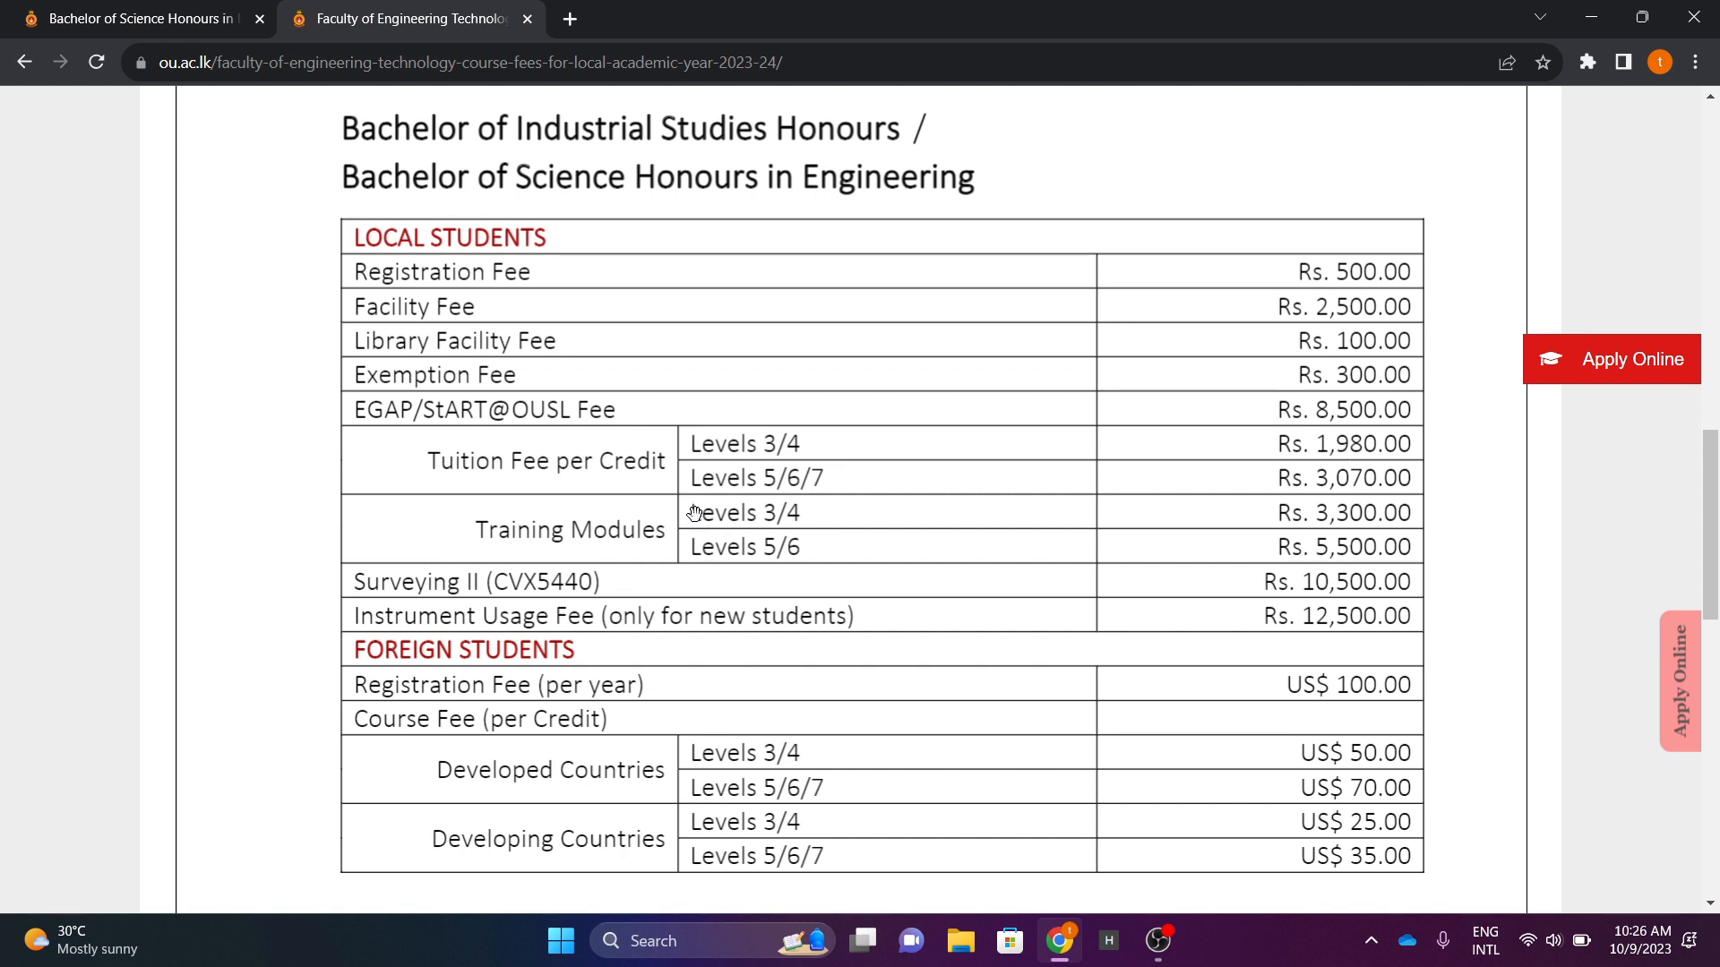
{"action": "mouse_move", "coordinate": [1265, 492]}
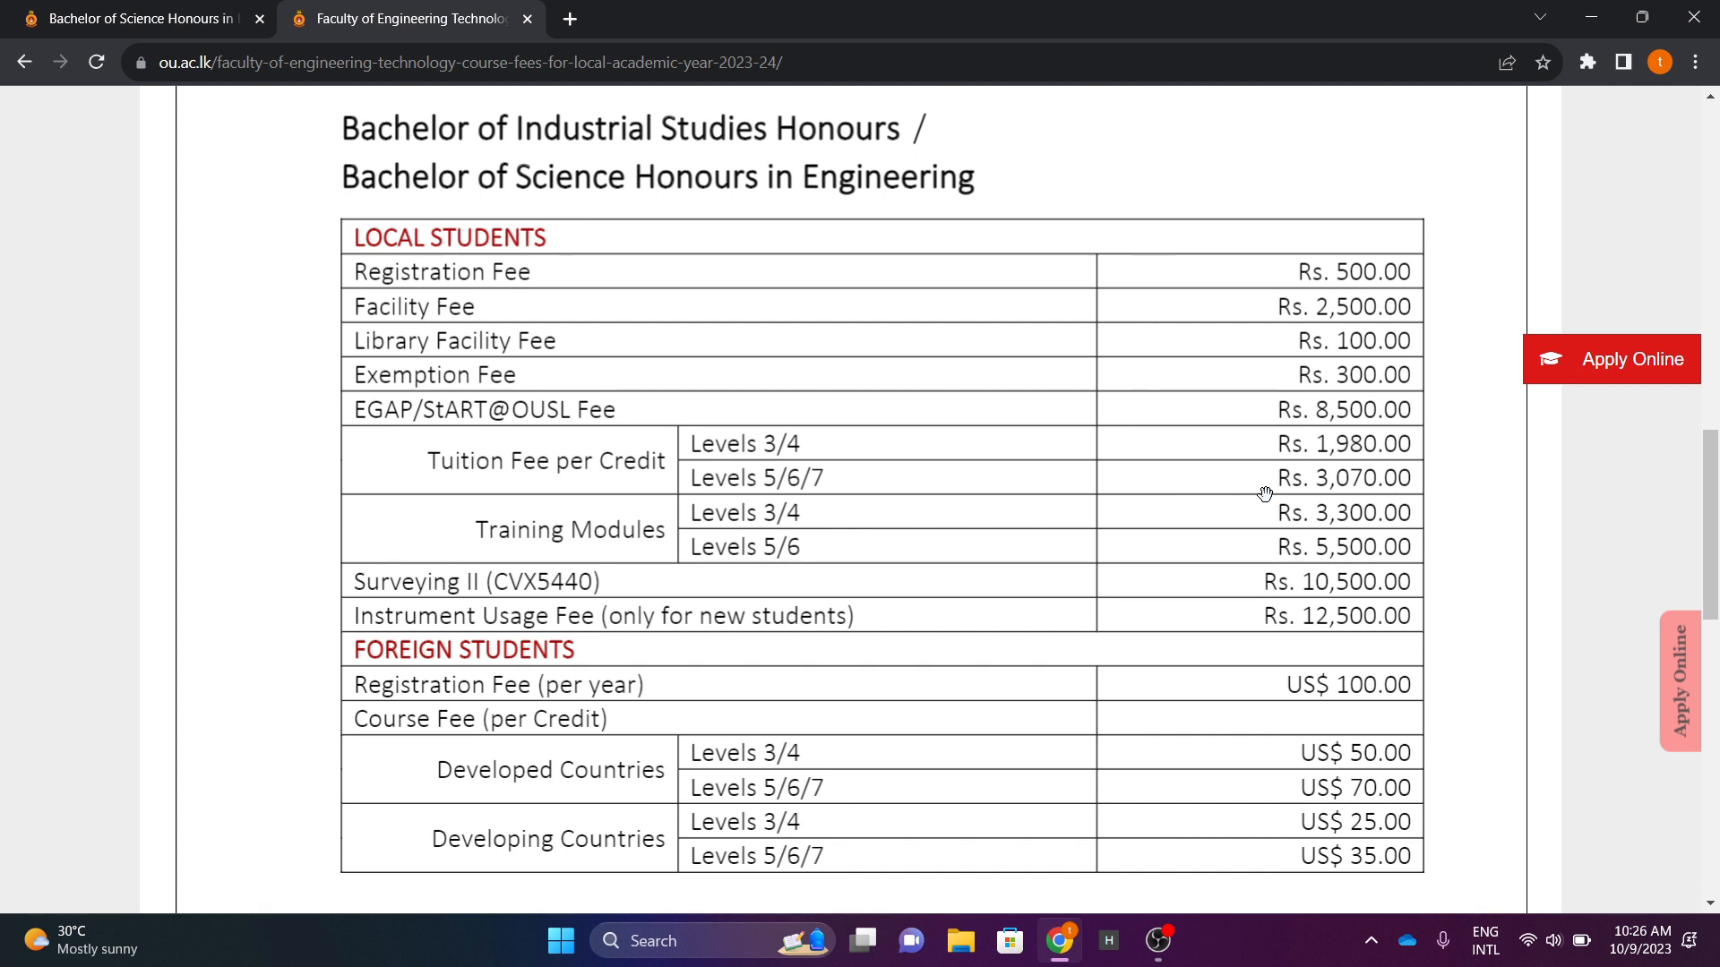
{"action": "mouse_move", "coordinate": [651, 550]}
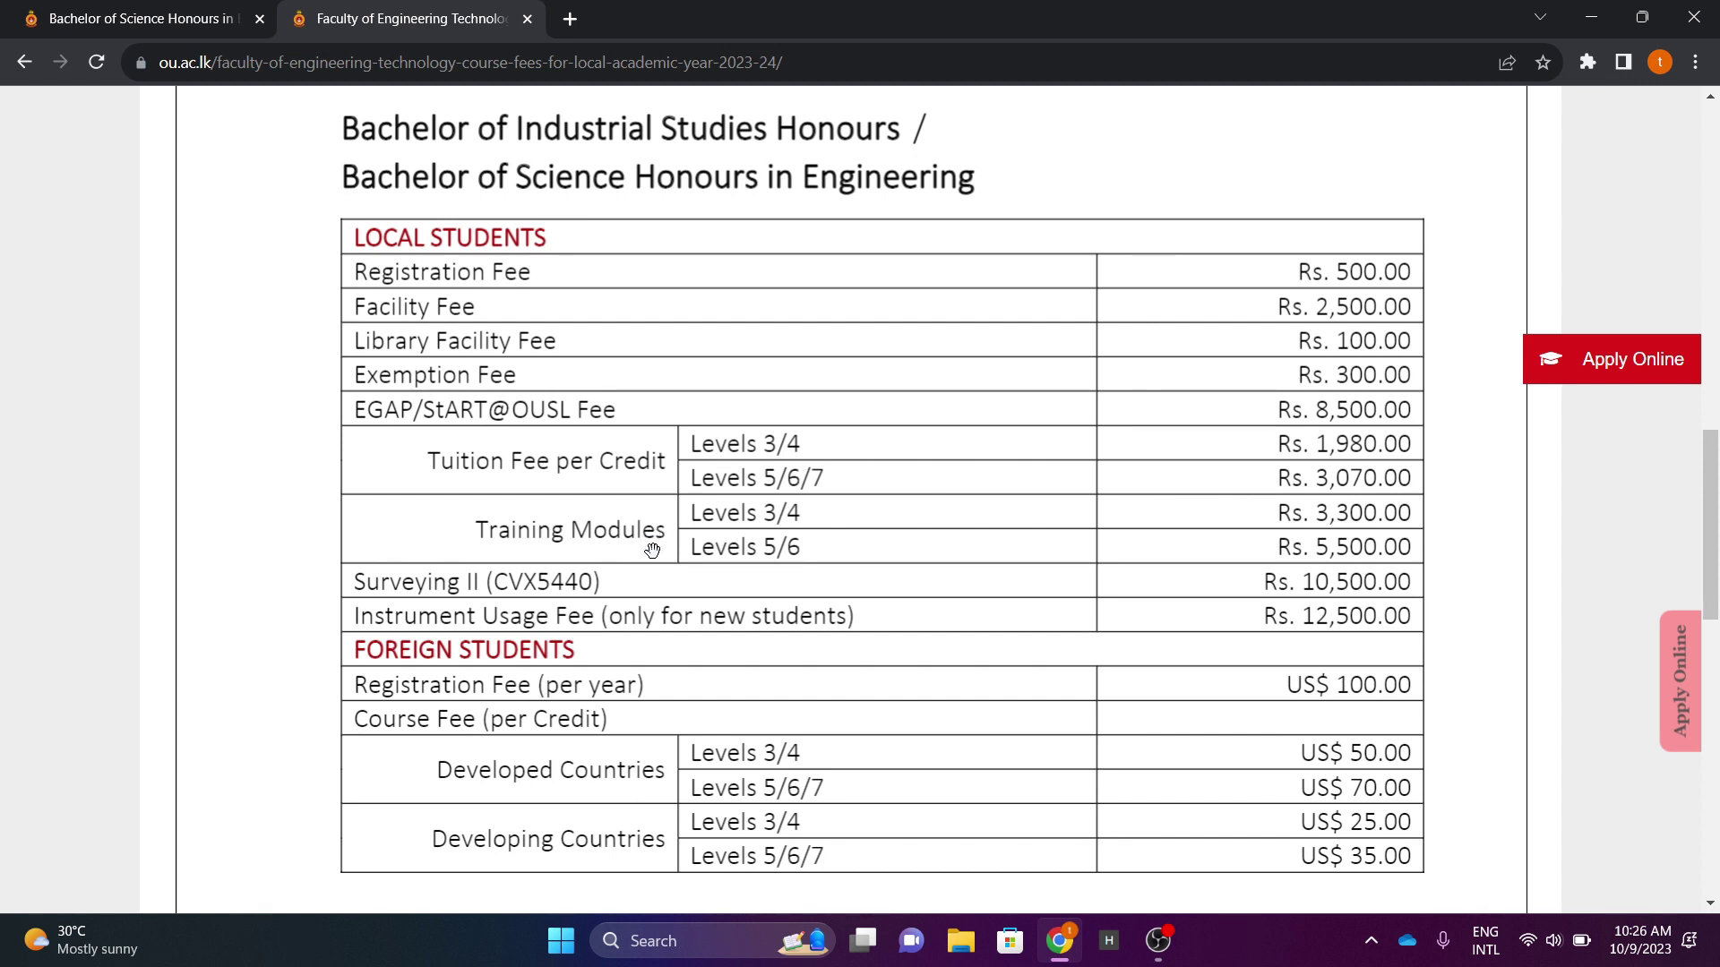
{"action": "mouse_move", "coordinate": [688, 633]}
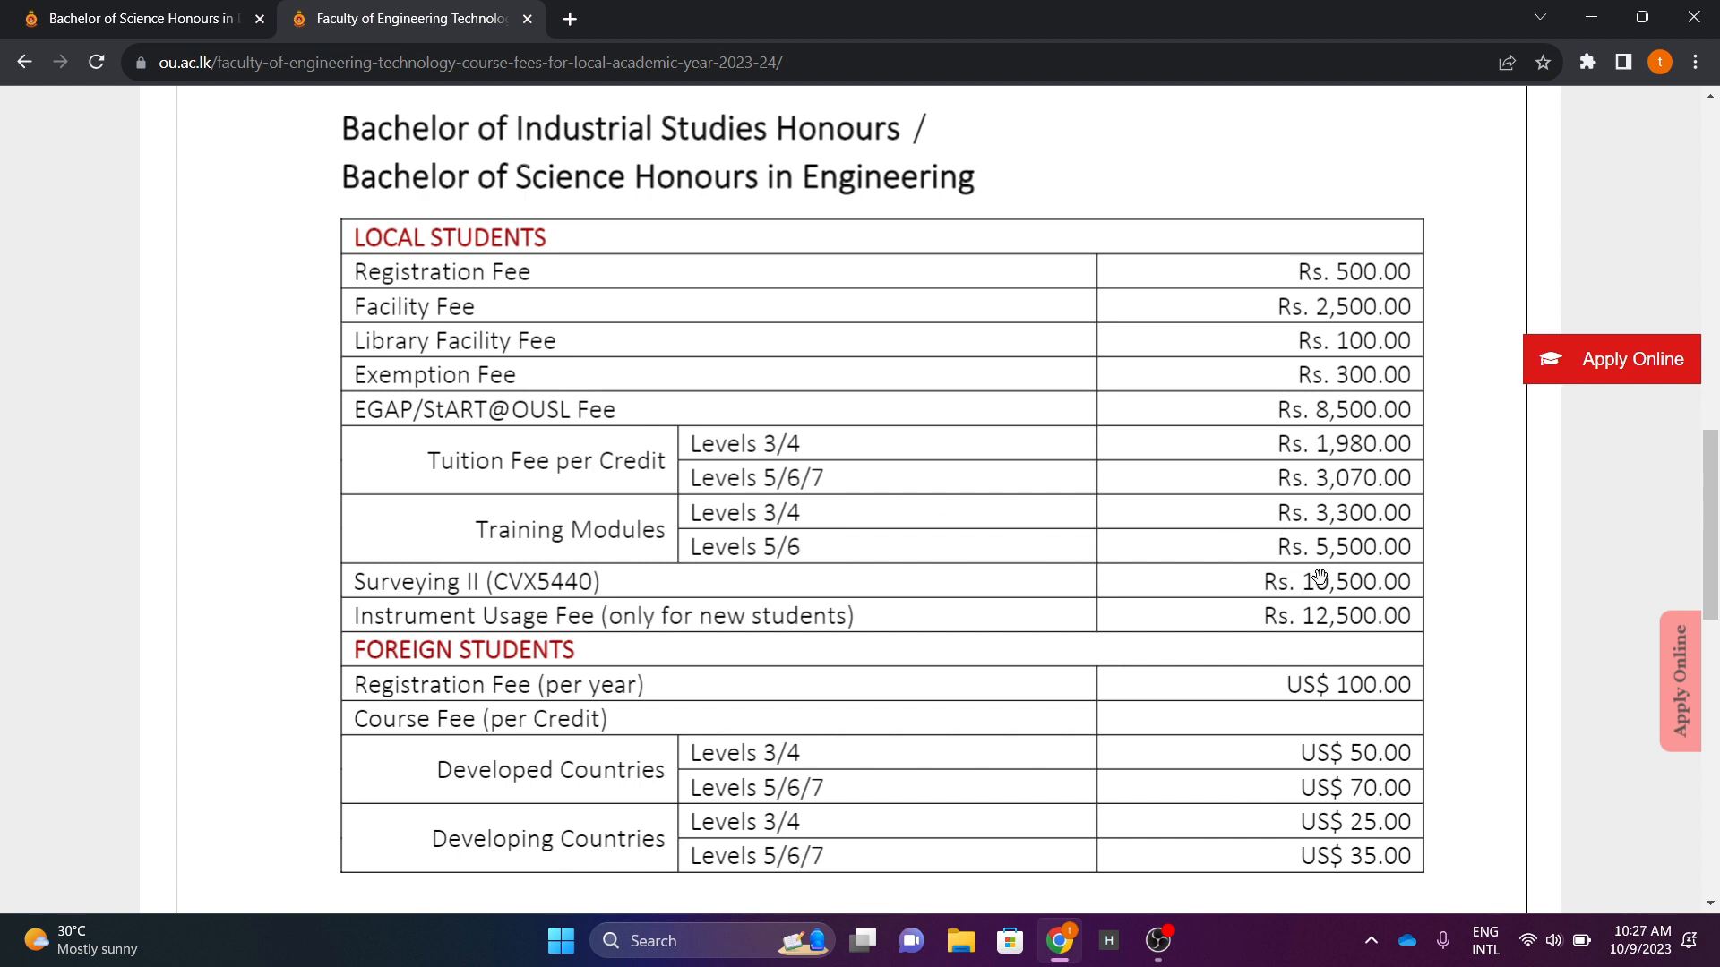
{"action": "mouse_move", "coordinate": [1263, 585]}
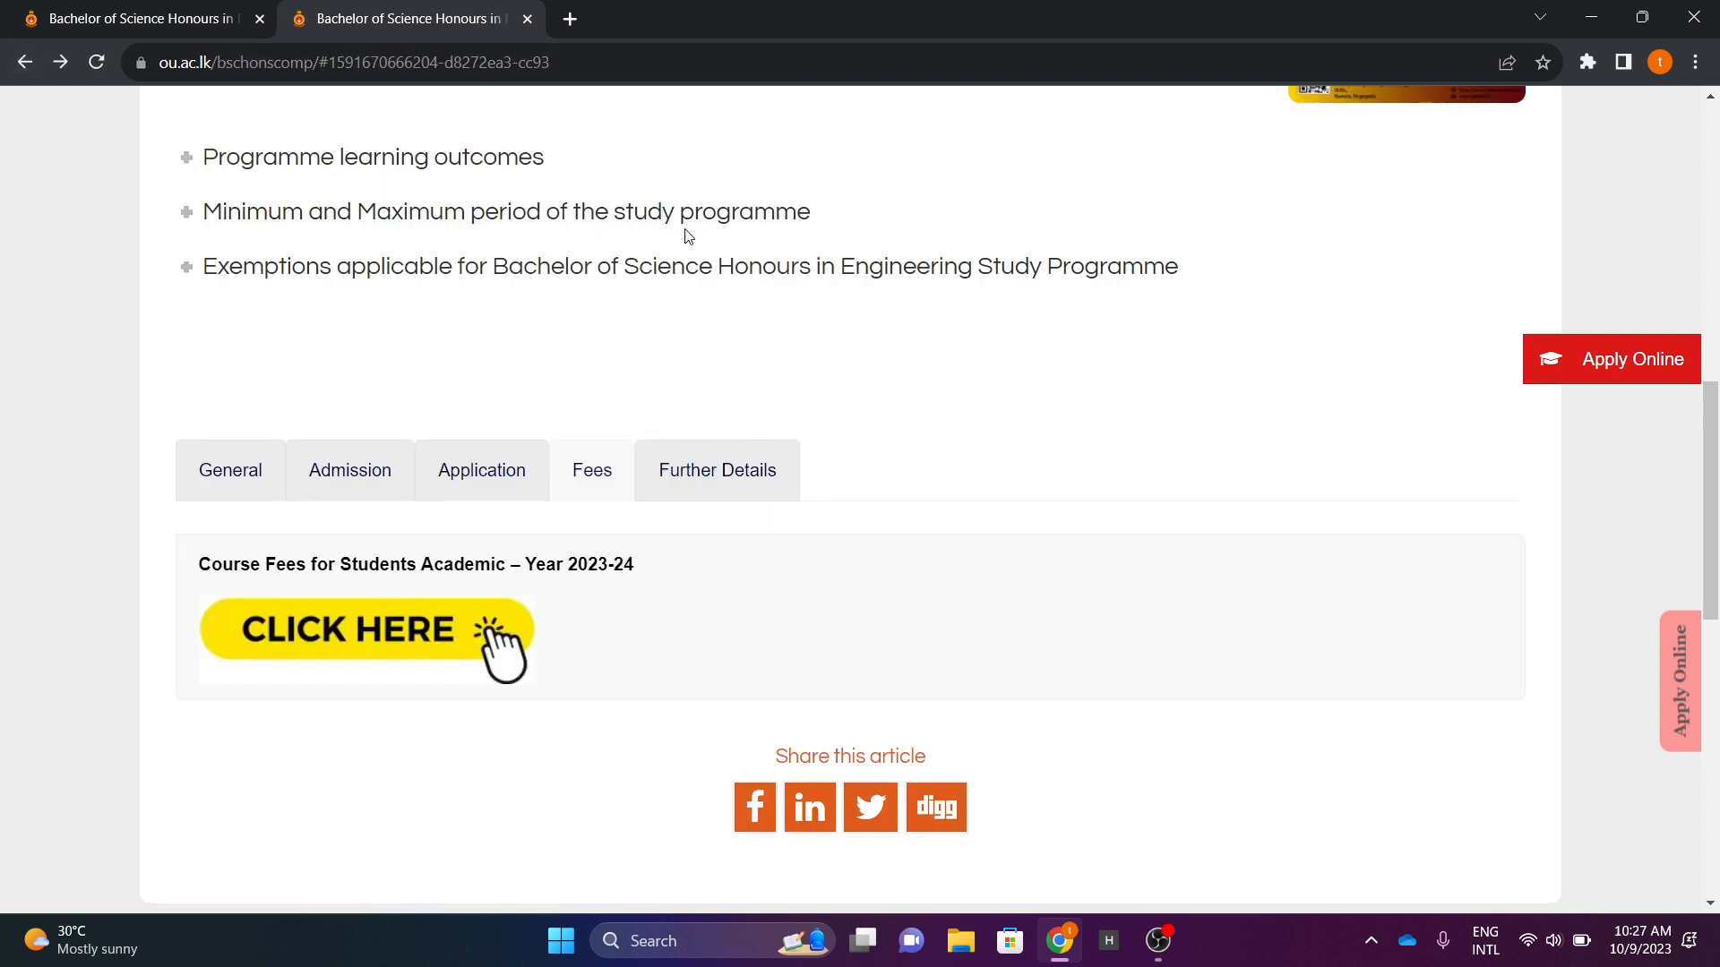
Read the Further Details section, then open the Guide Book 2023/24 PDF
{"action": "left_click", "coordinate": [718, 470]}
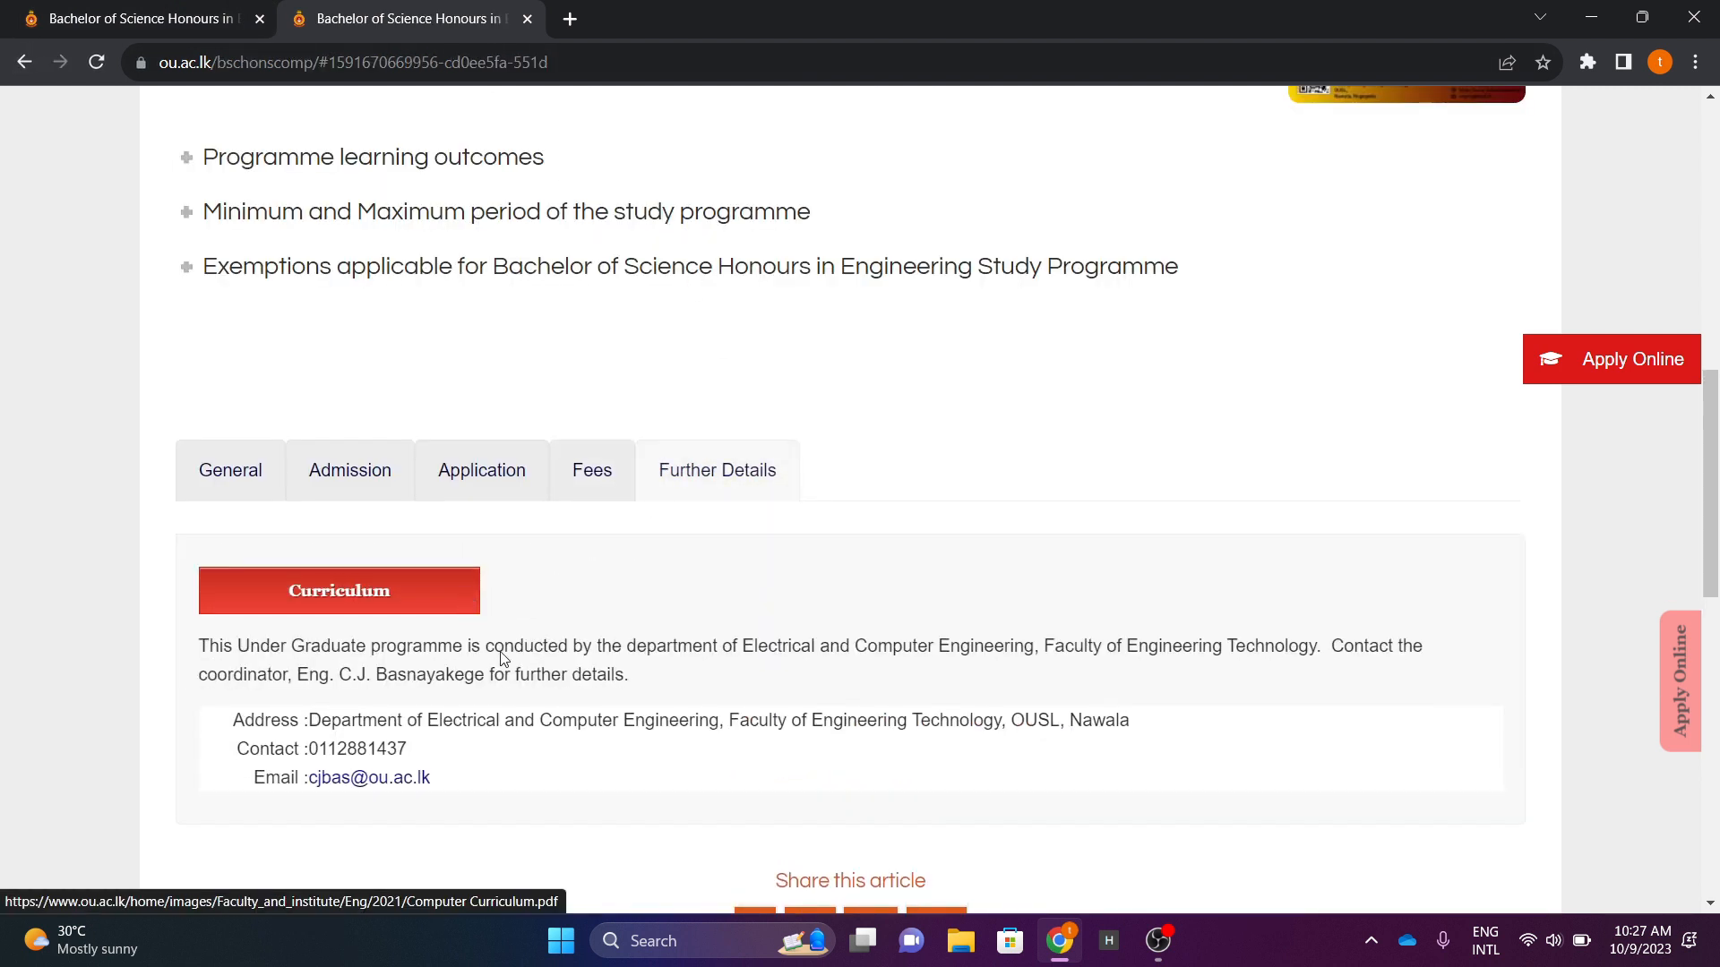
{"action": "scroll", "scroll_direction": "down", "scroll_amount": 3}
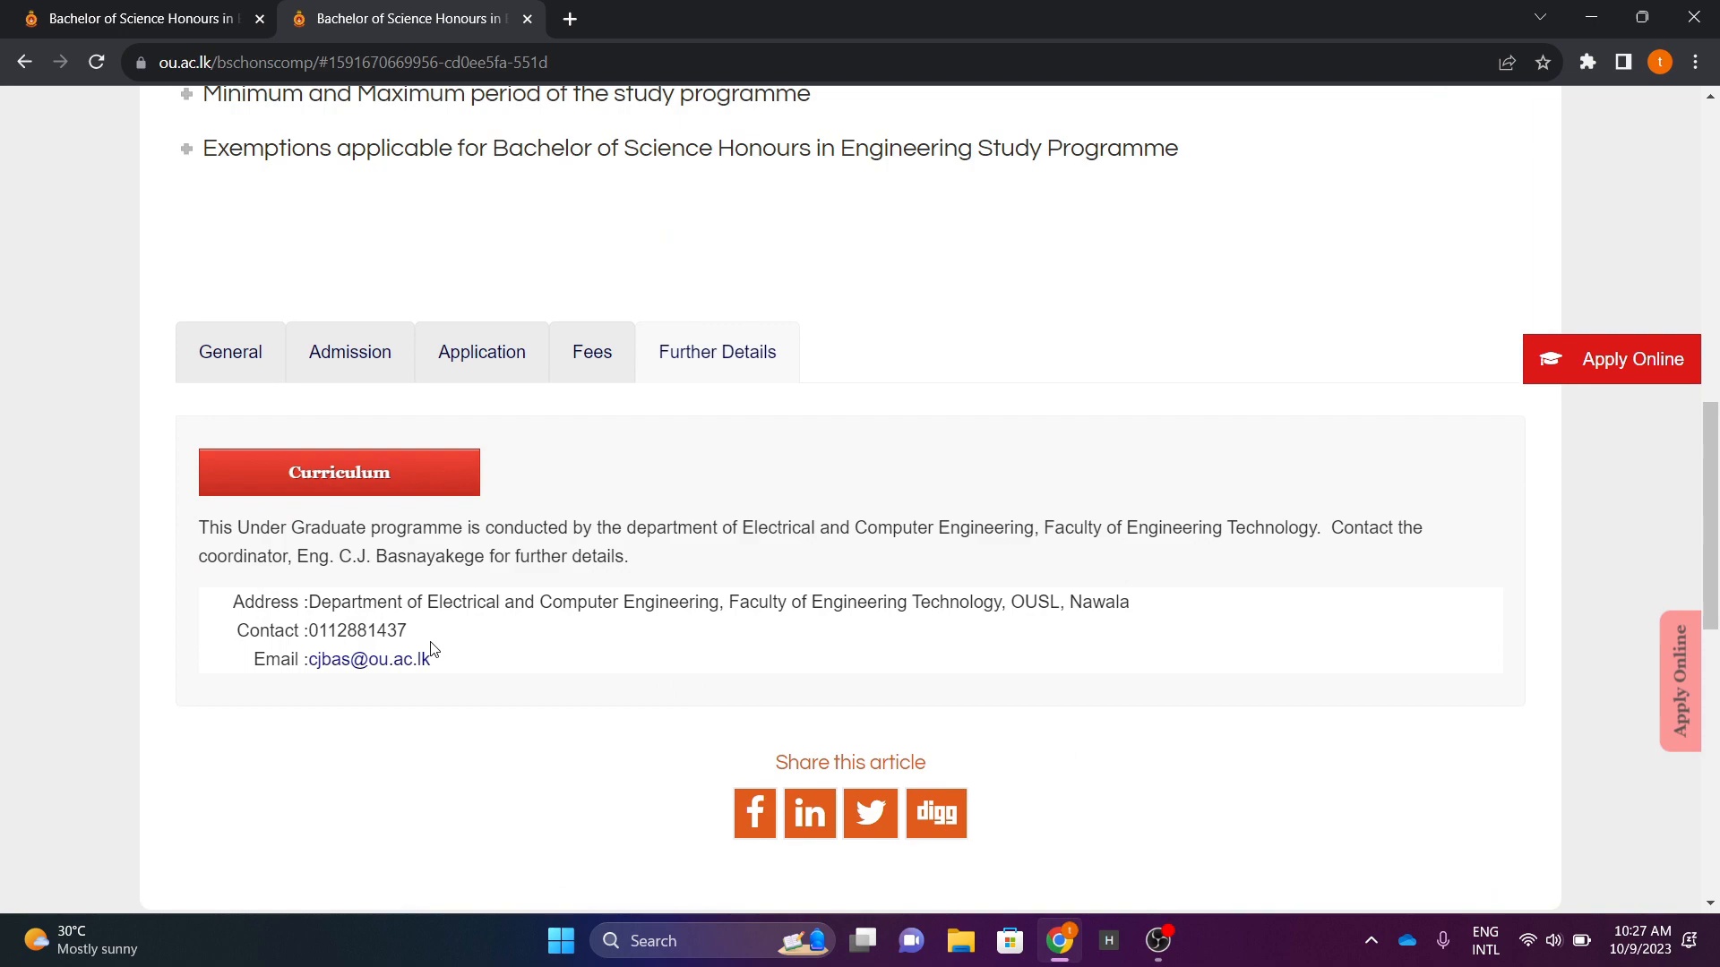
{"action": "mouse_move", "coordinate": [614, 553]}
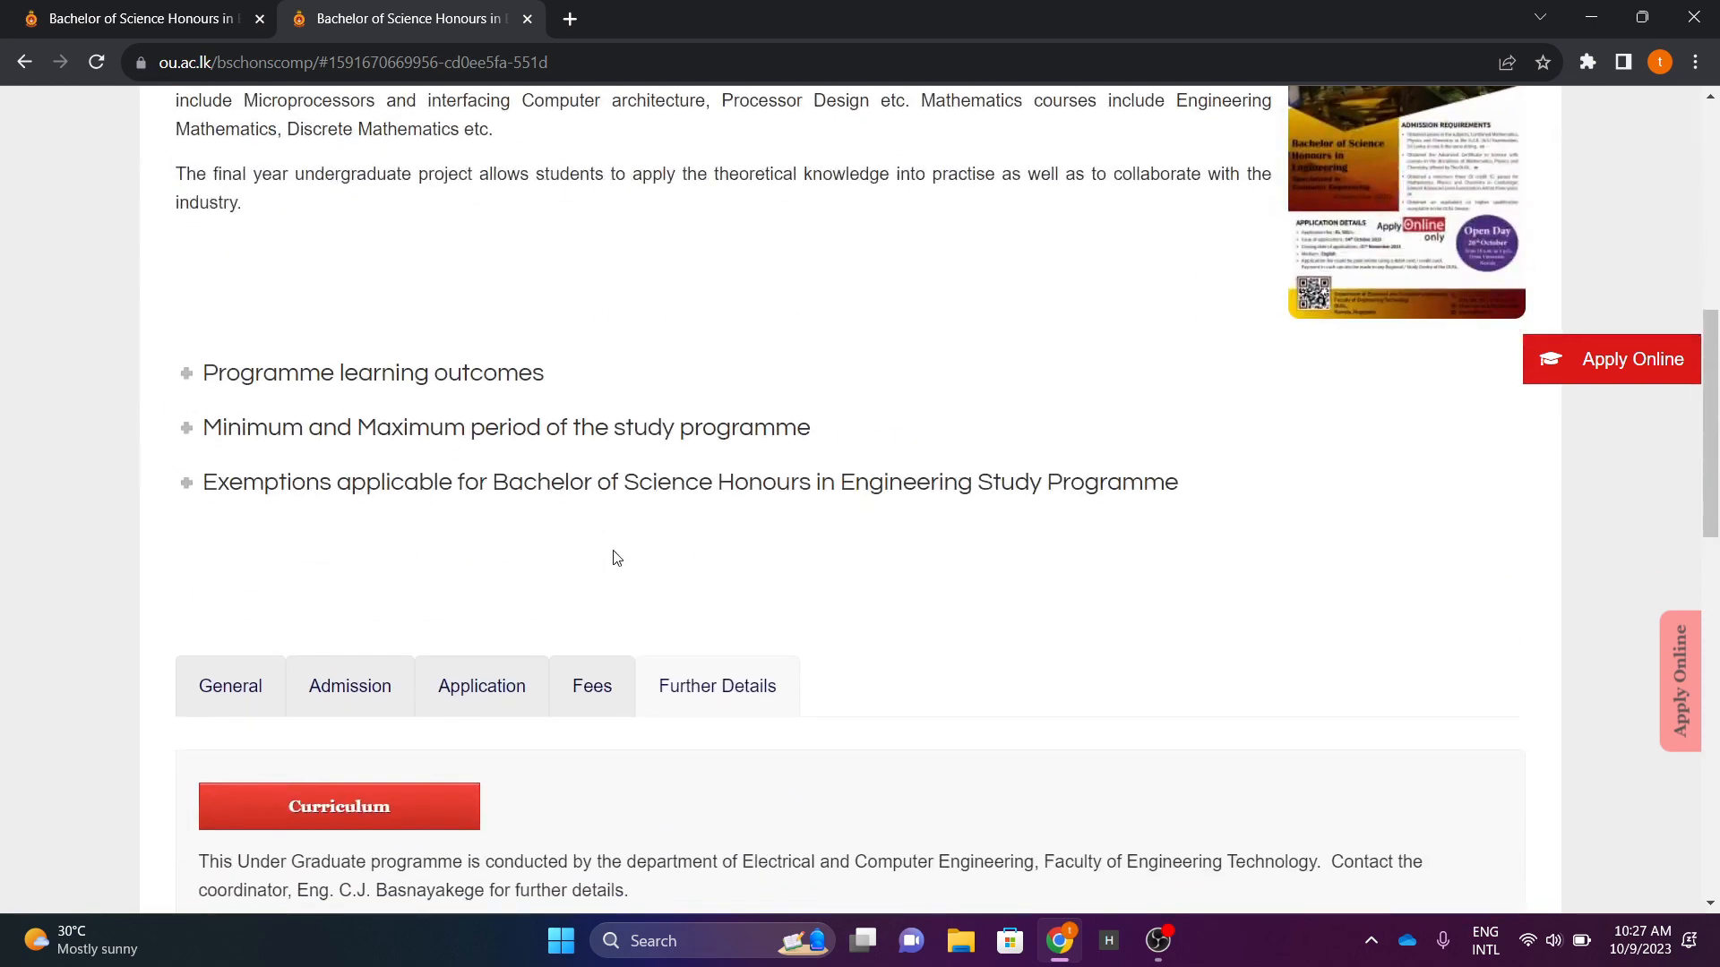
{"action": "scroll", "scroll_direction": "down", "scroll_amount": 3}
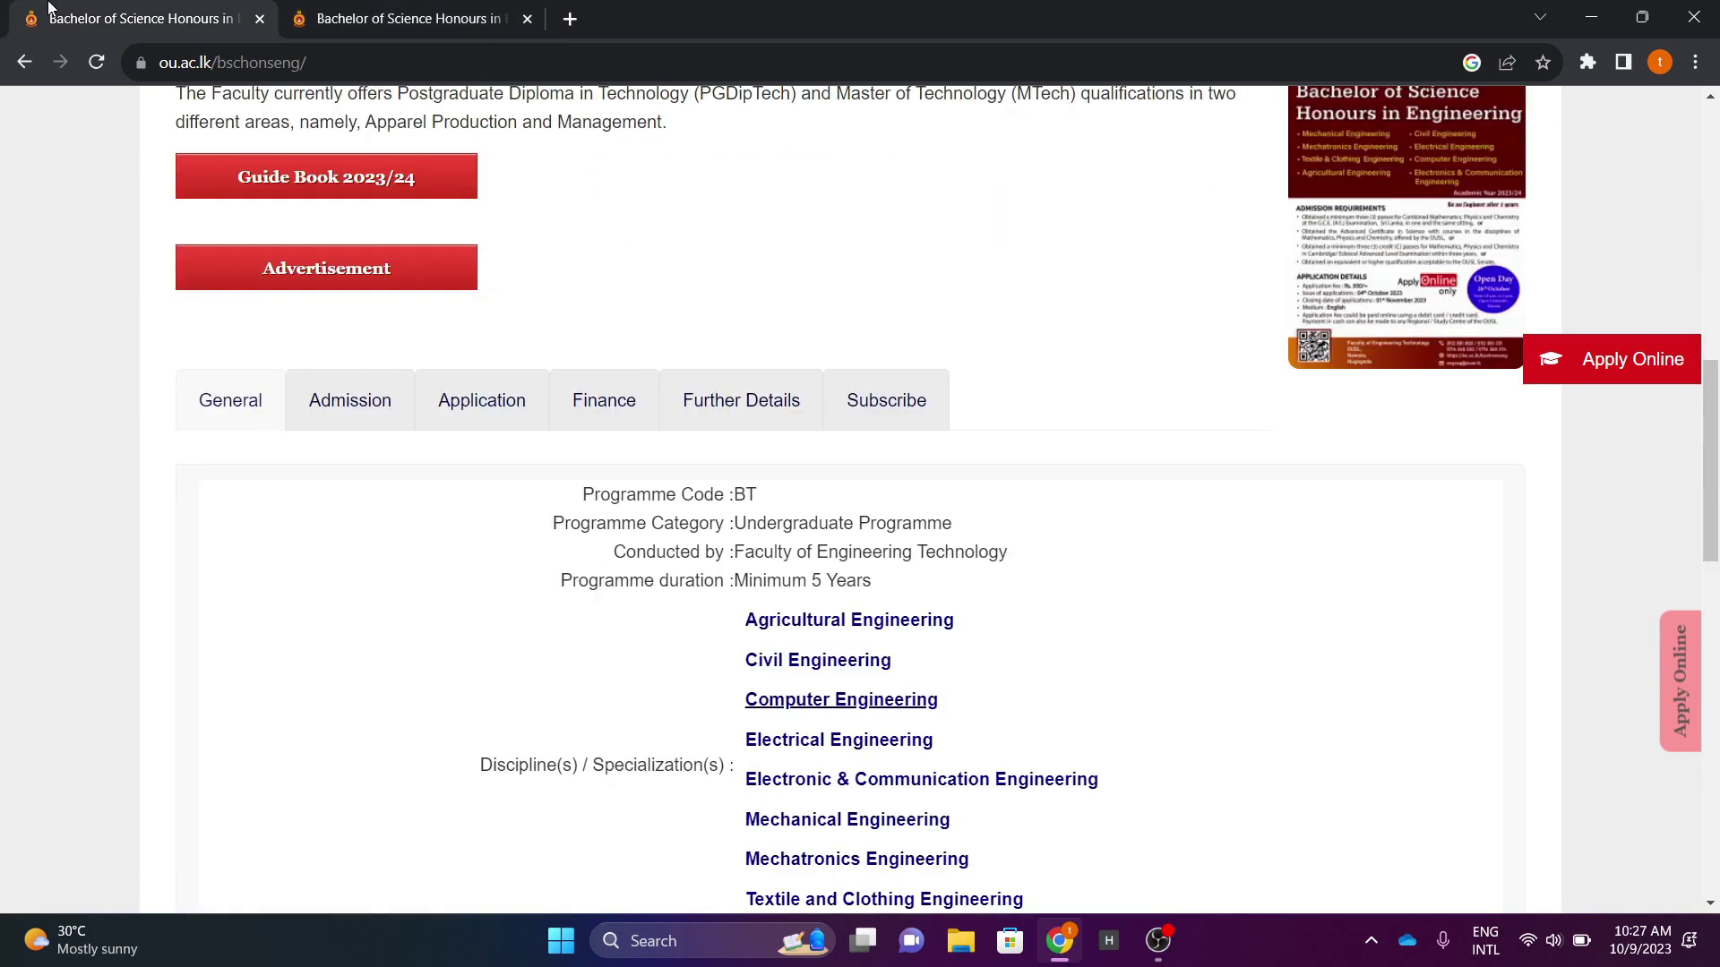
{"action": "scroll", "scroll_direction": "up", "scroll_amount": 3}
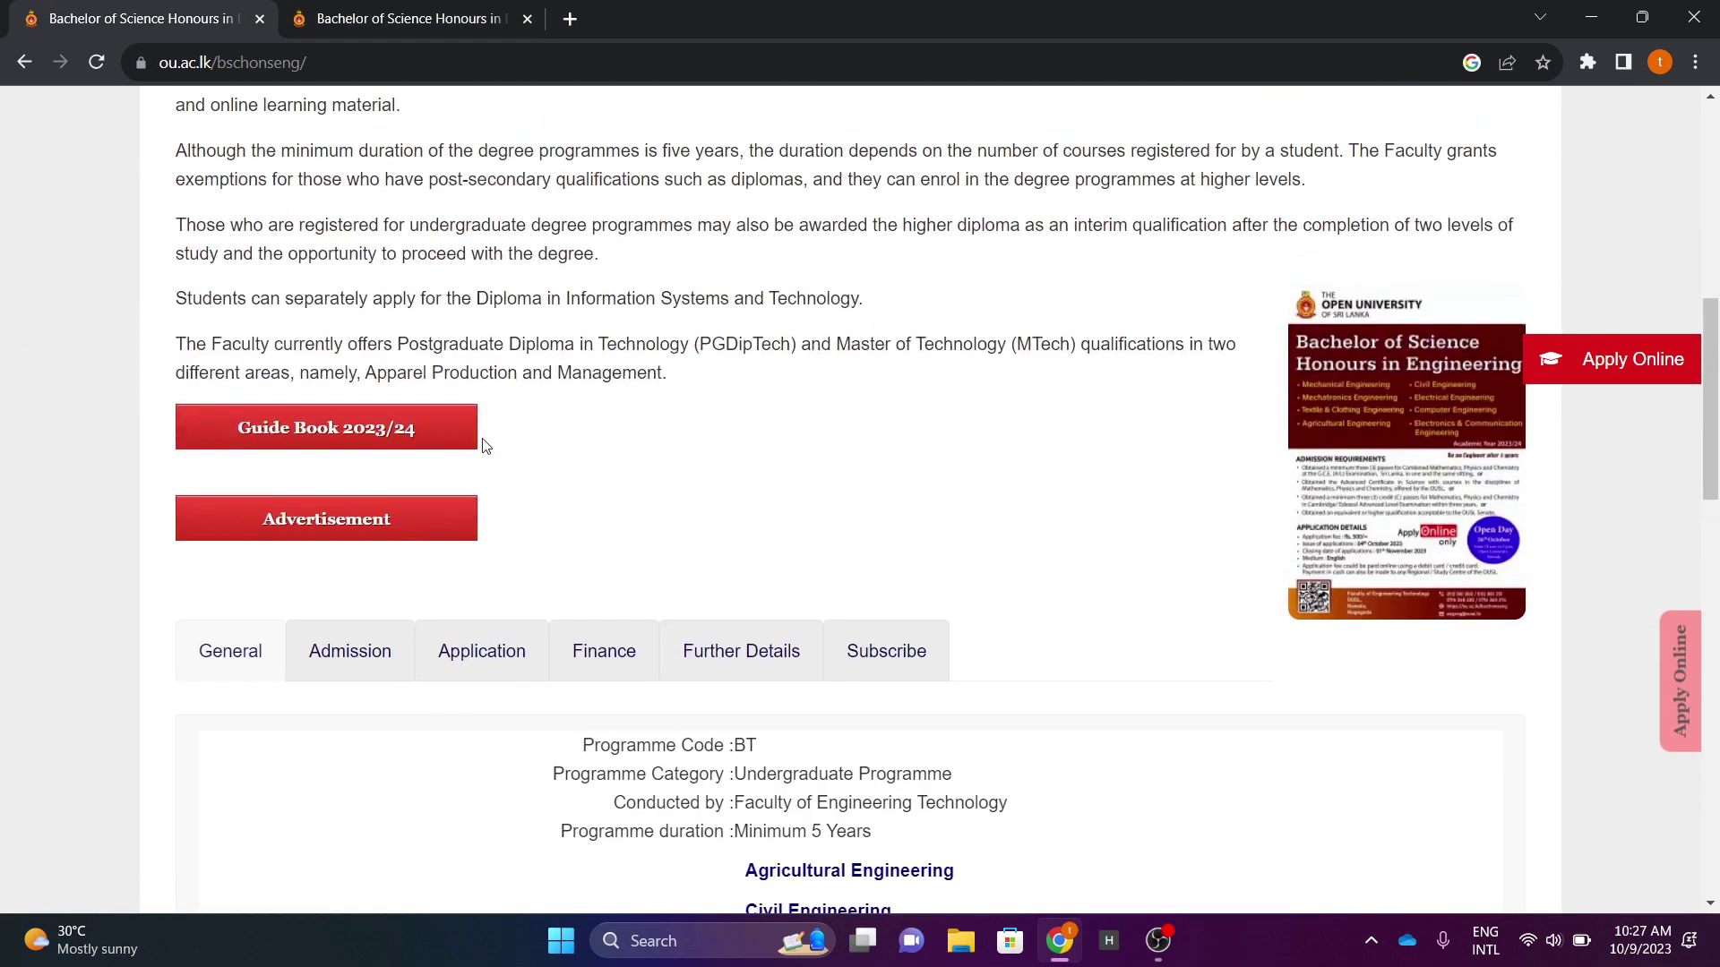
{"action": "left_click", "coordinate": [326, 428]}
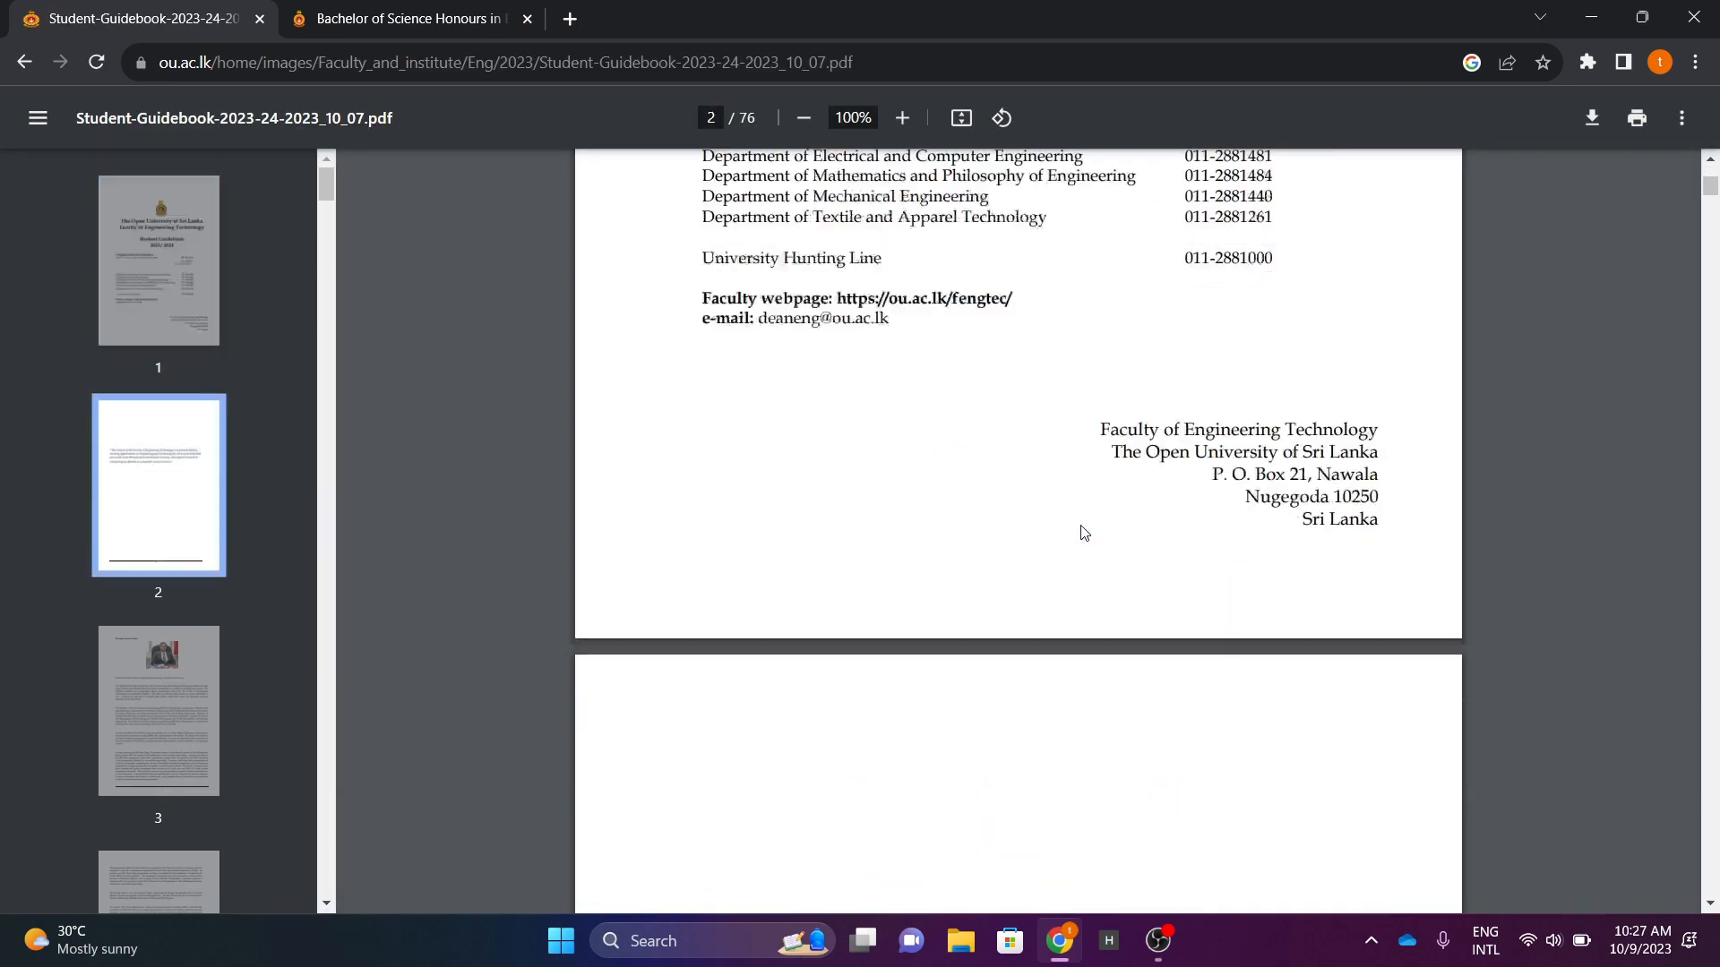
Scroll the guidebook from page 23 to page 27's Computer Engineering curriculum
{"action": "scroll", "scroll_direction": "down", "scroll_amount": 3}
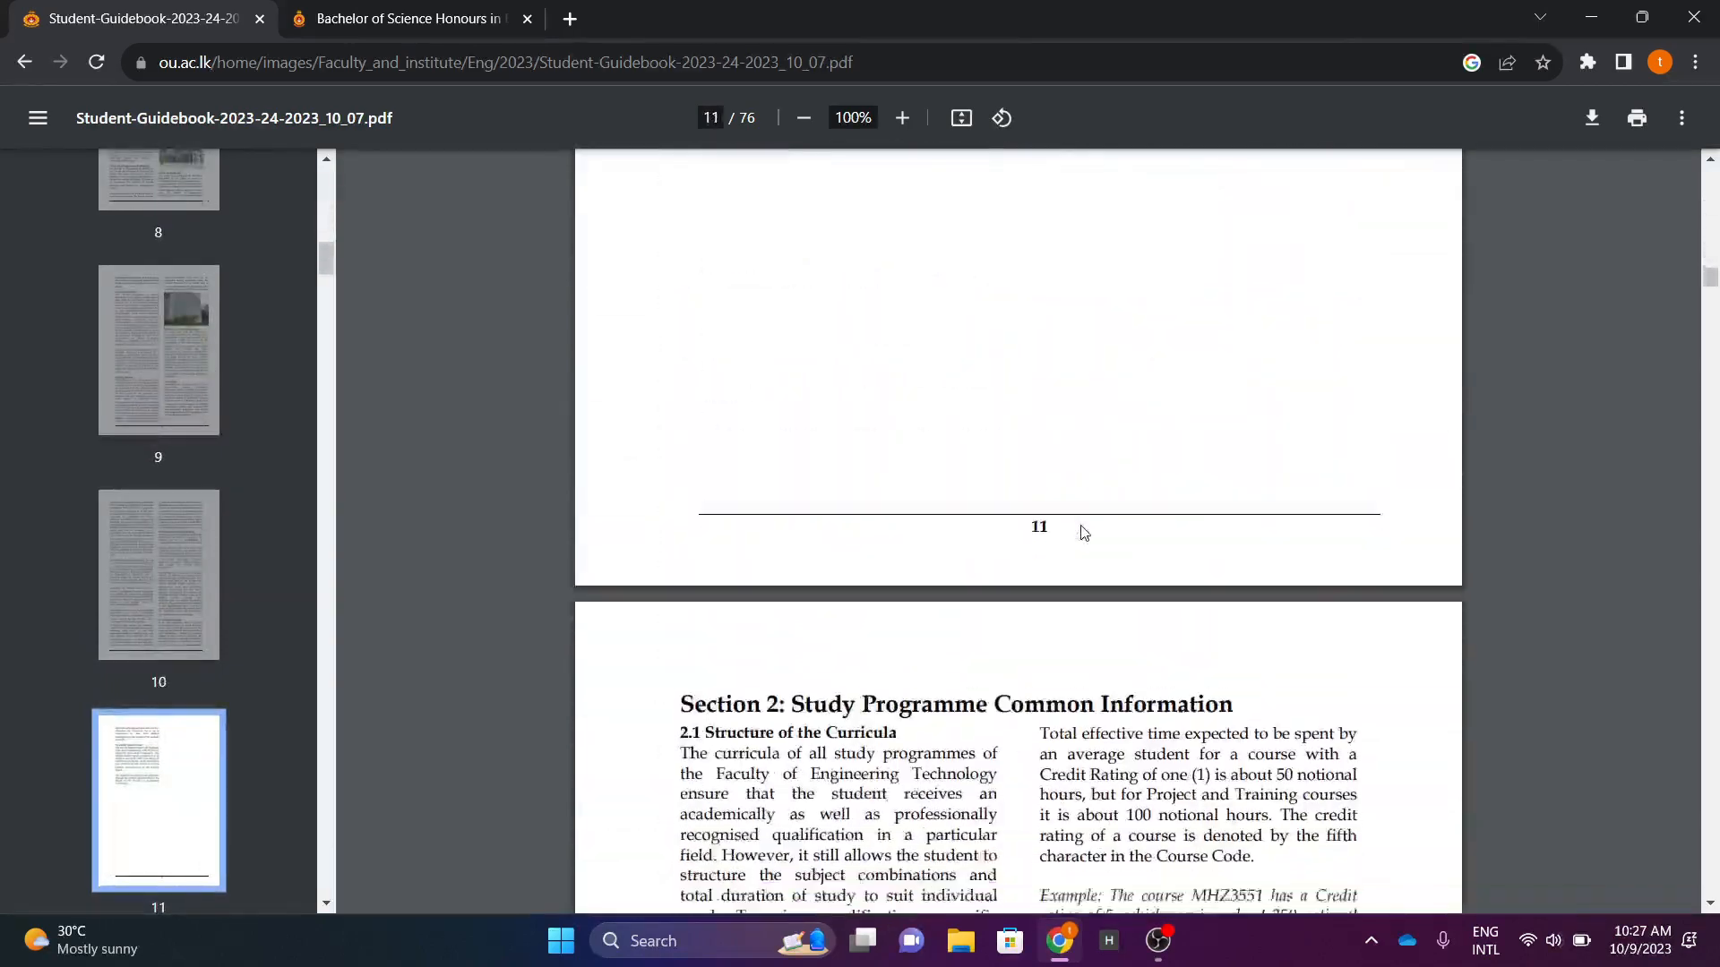
{"action": "scroll", "scroll_direction": "down", "scroll_amount": 3}
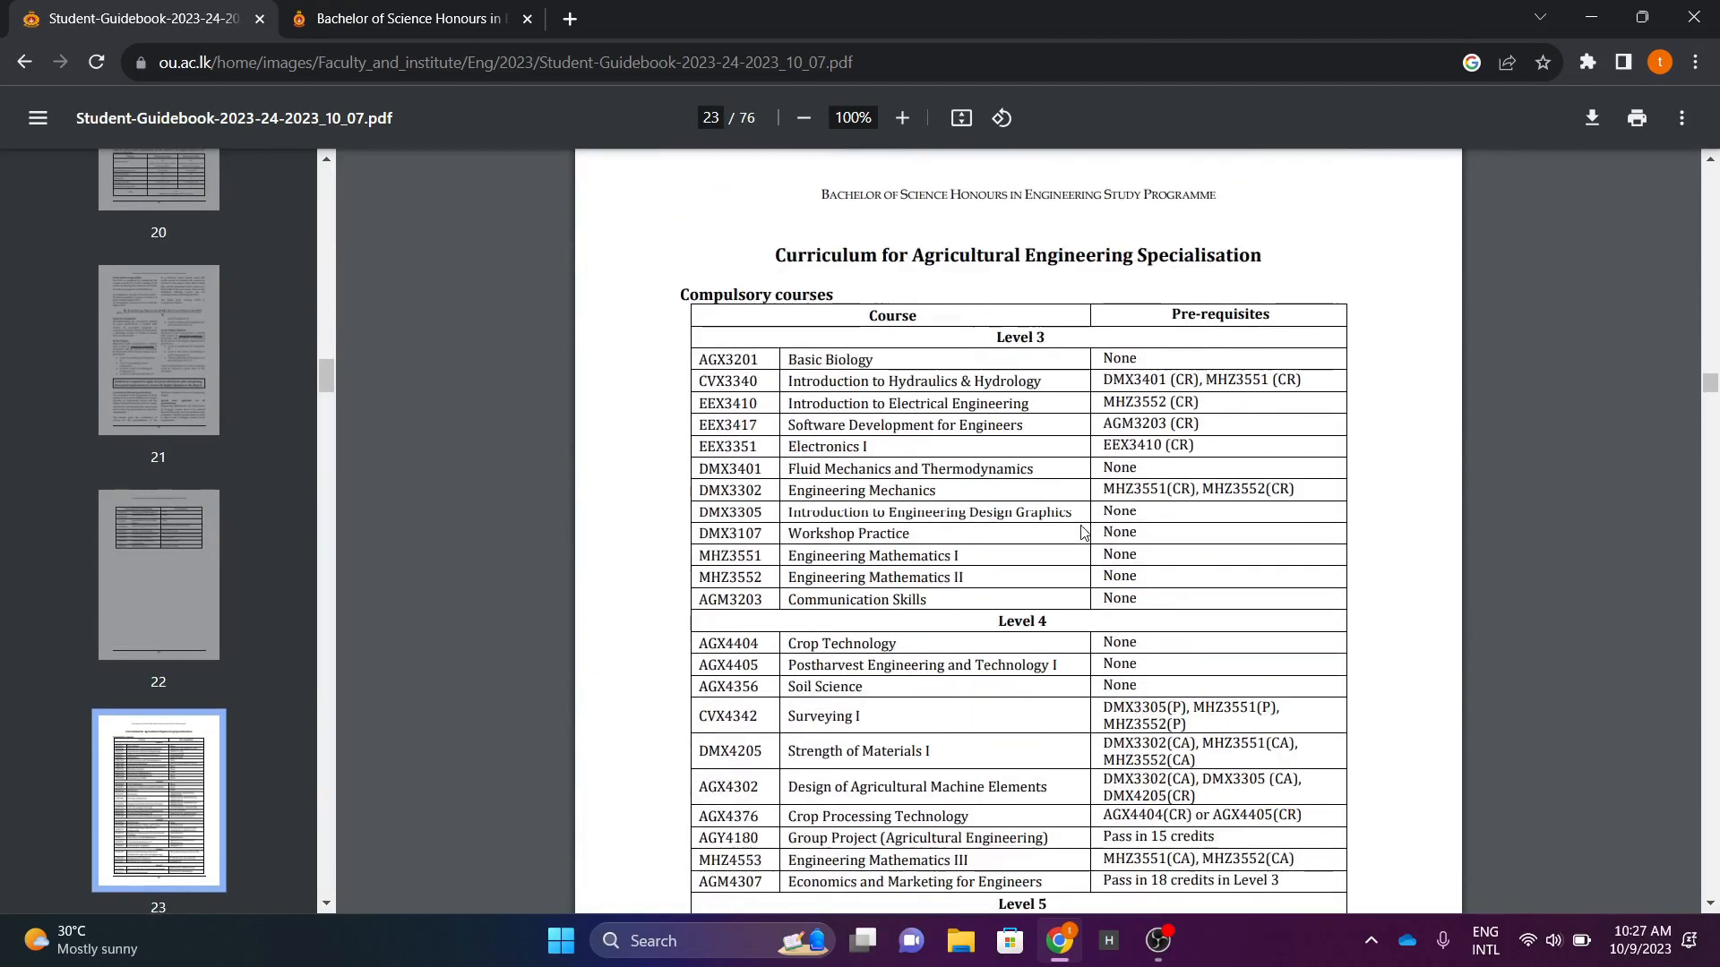
{"action": "scroll", "scroll_direction": "down", "scroll_amount": 3}
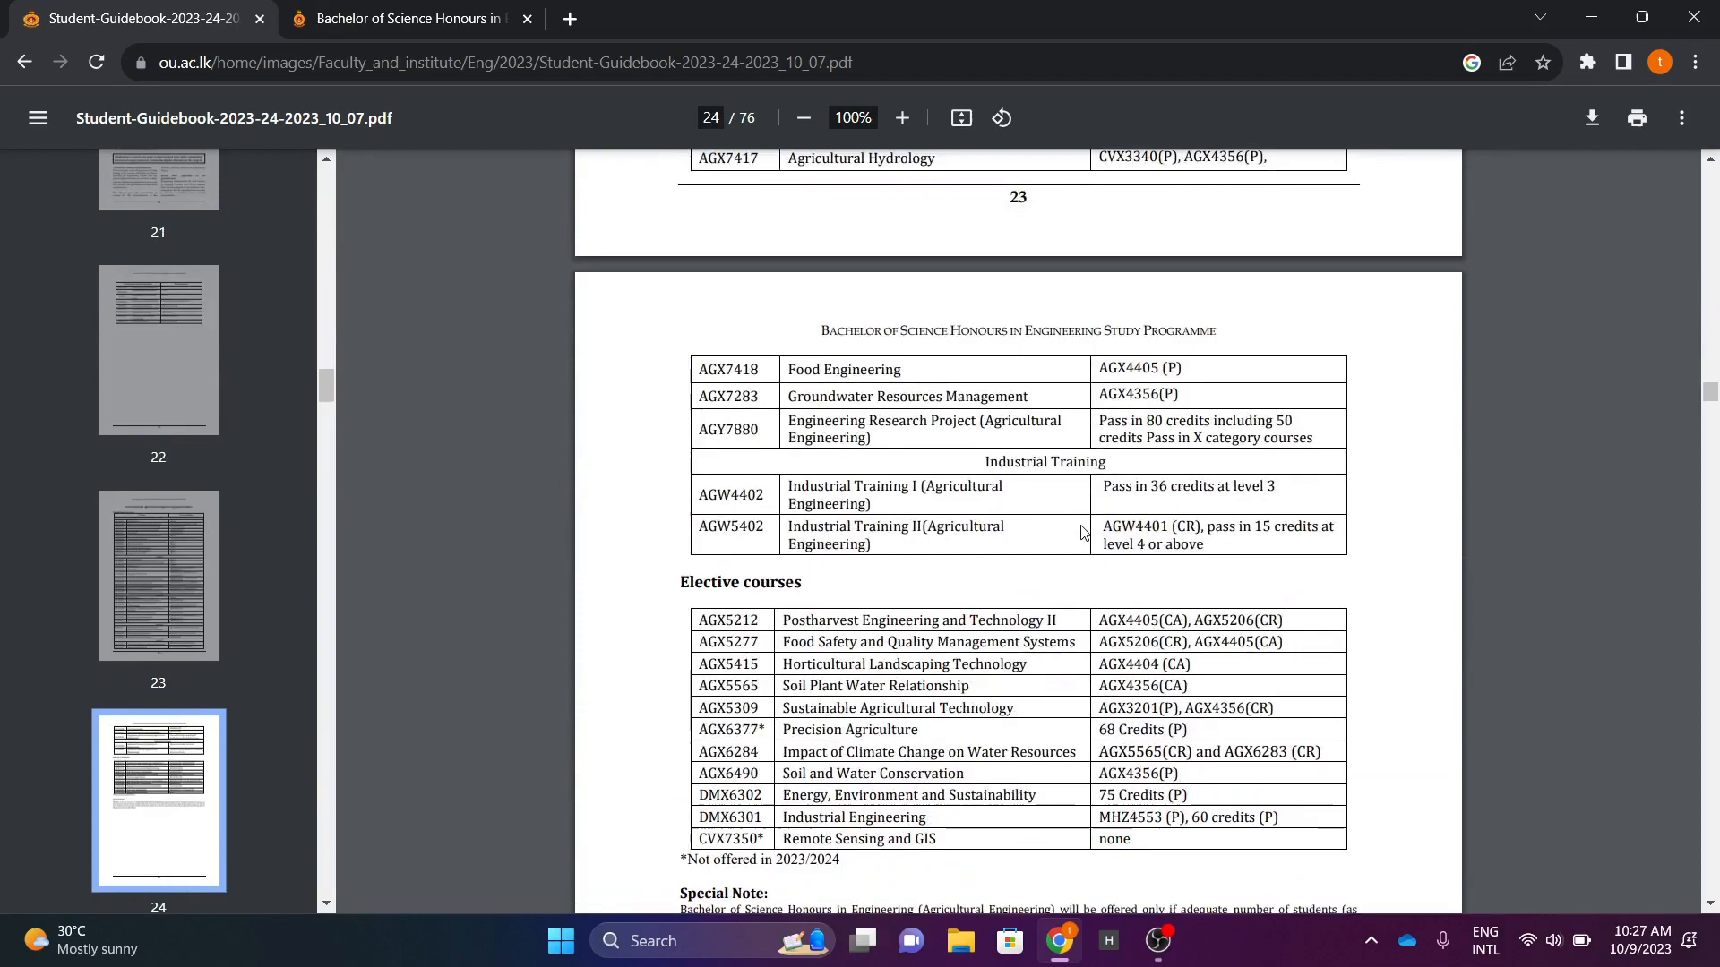
{"action": "scroll", "scroll_direction": "down", "scroll_amount": 3}
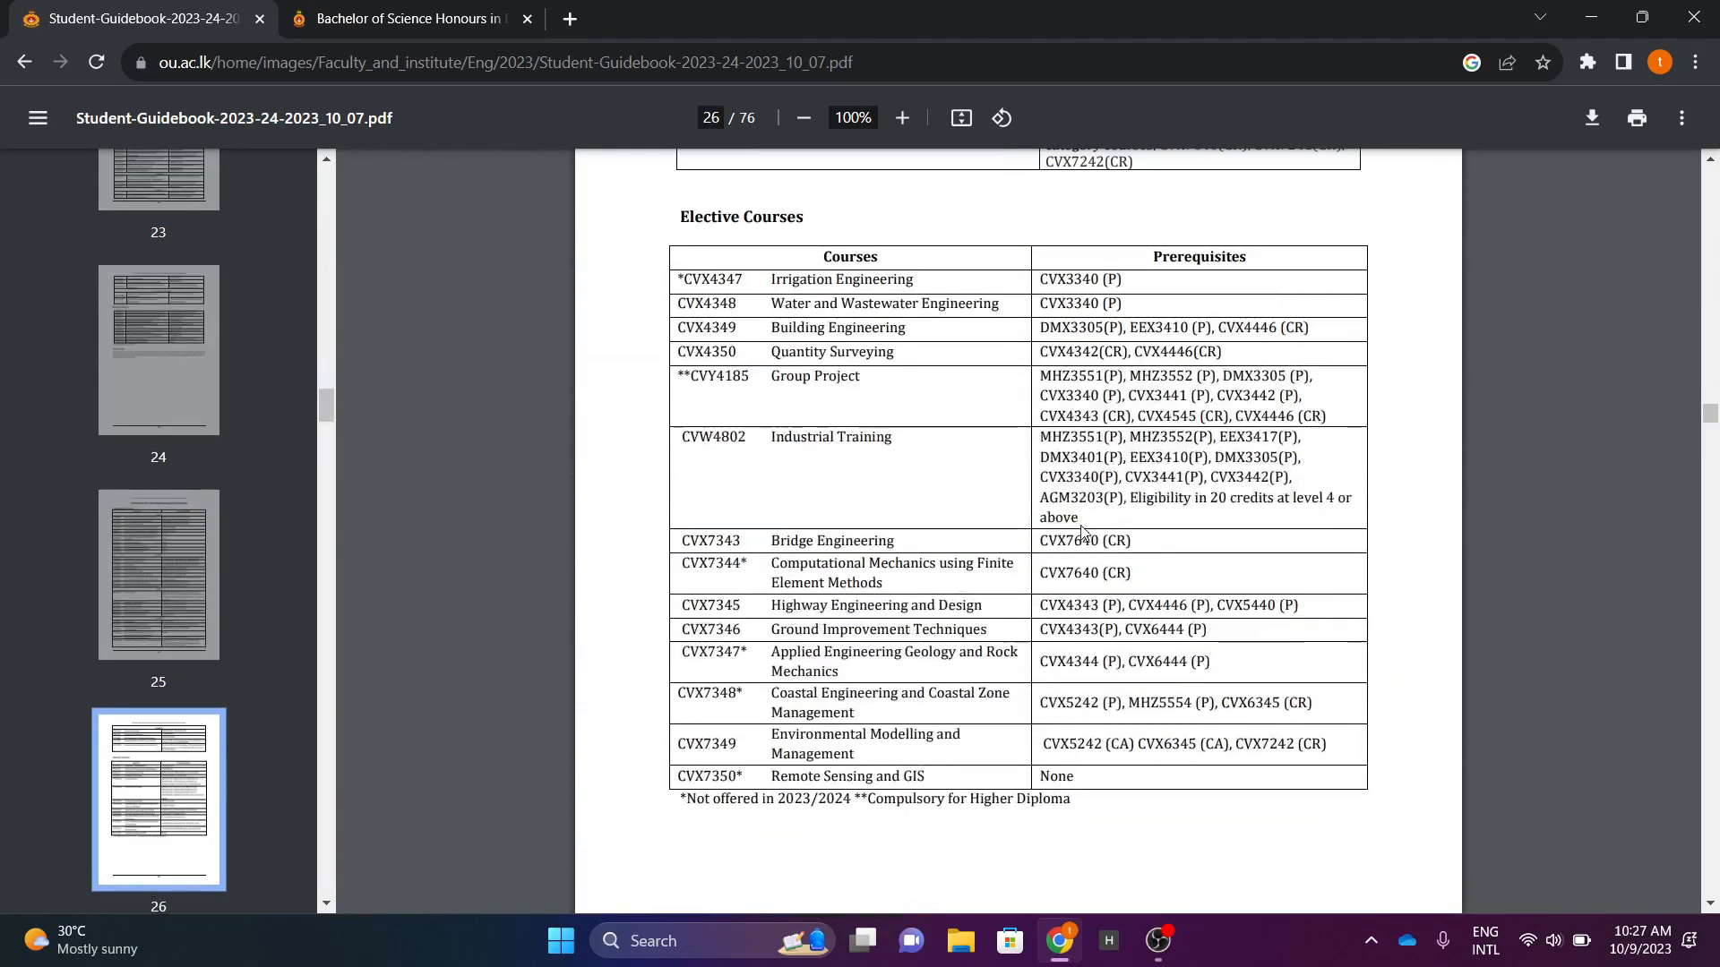
{"action": "scroll", "scroll_direction": "down", "scroll_amount": 3}
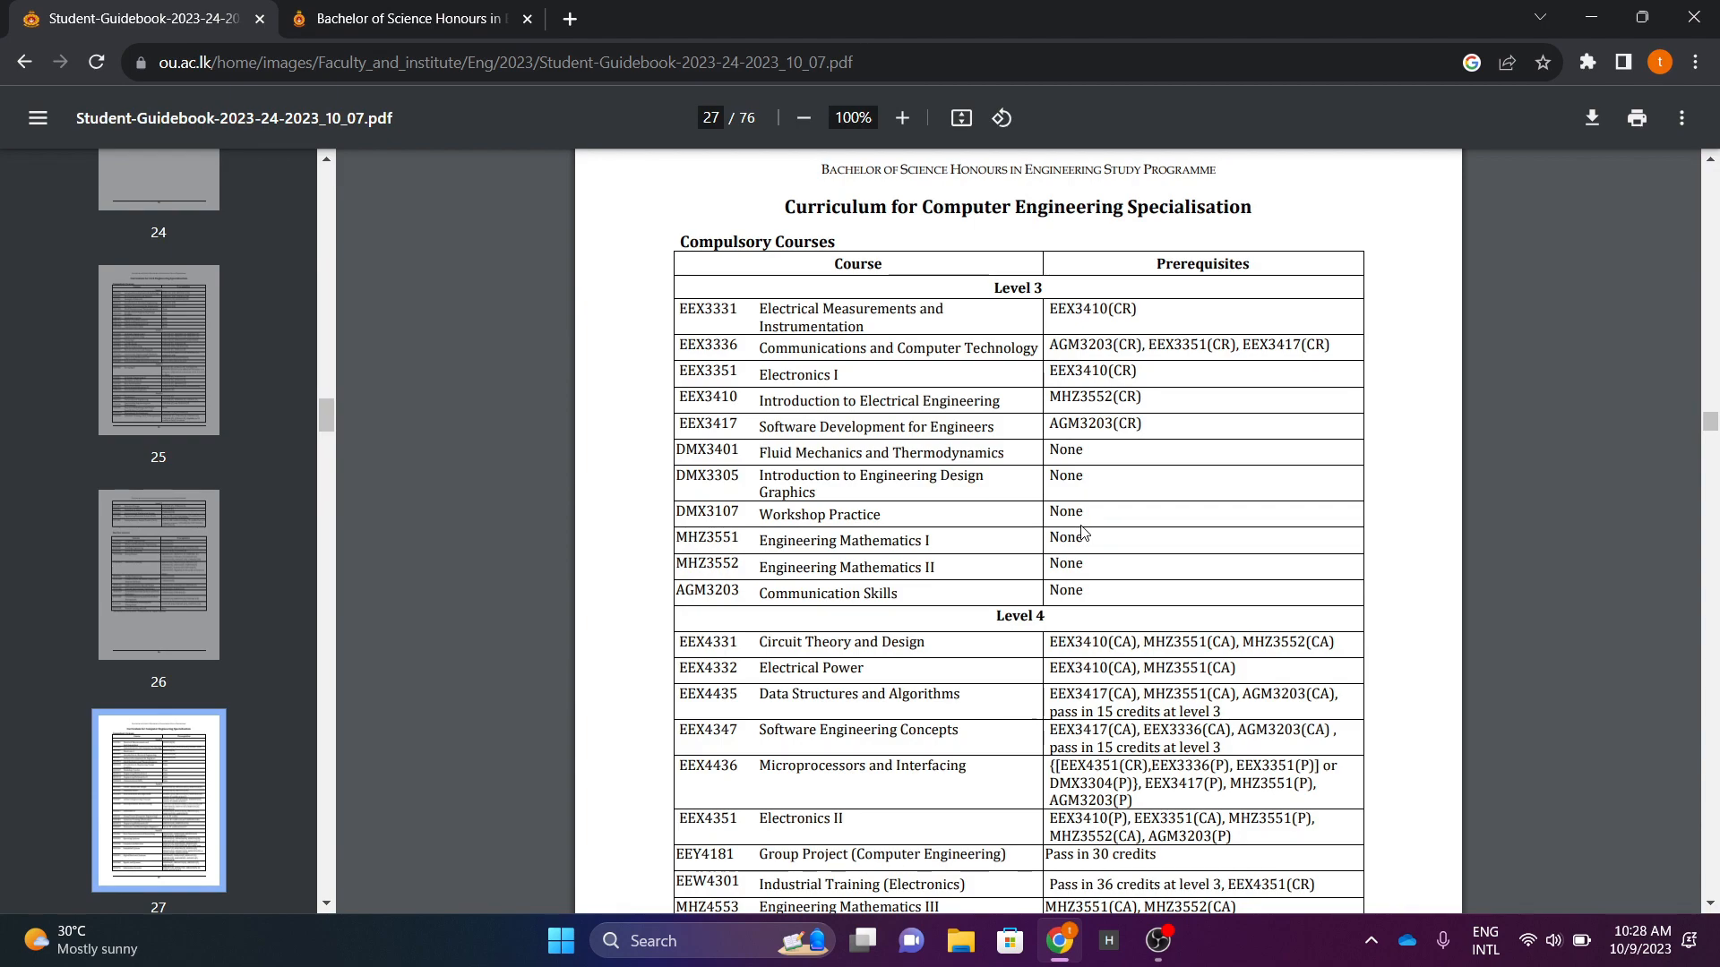
{"action": "mouse_move", "coordinate": [789, 449]}
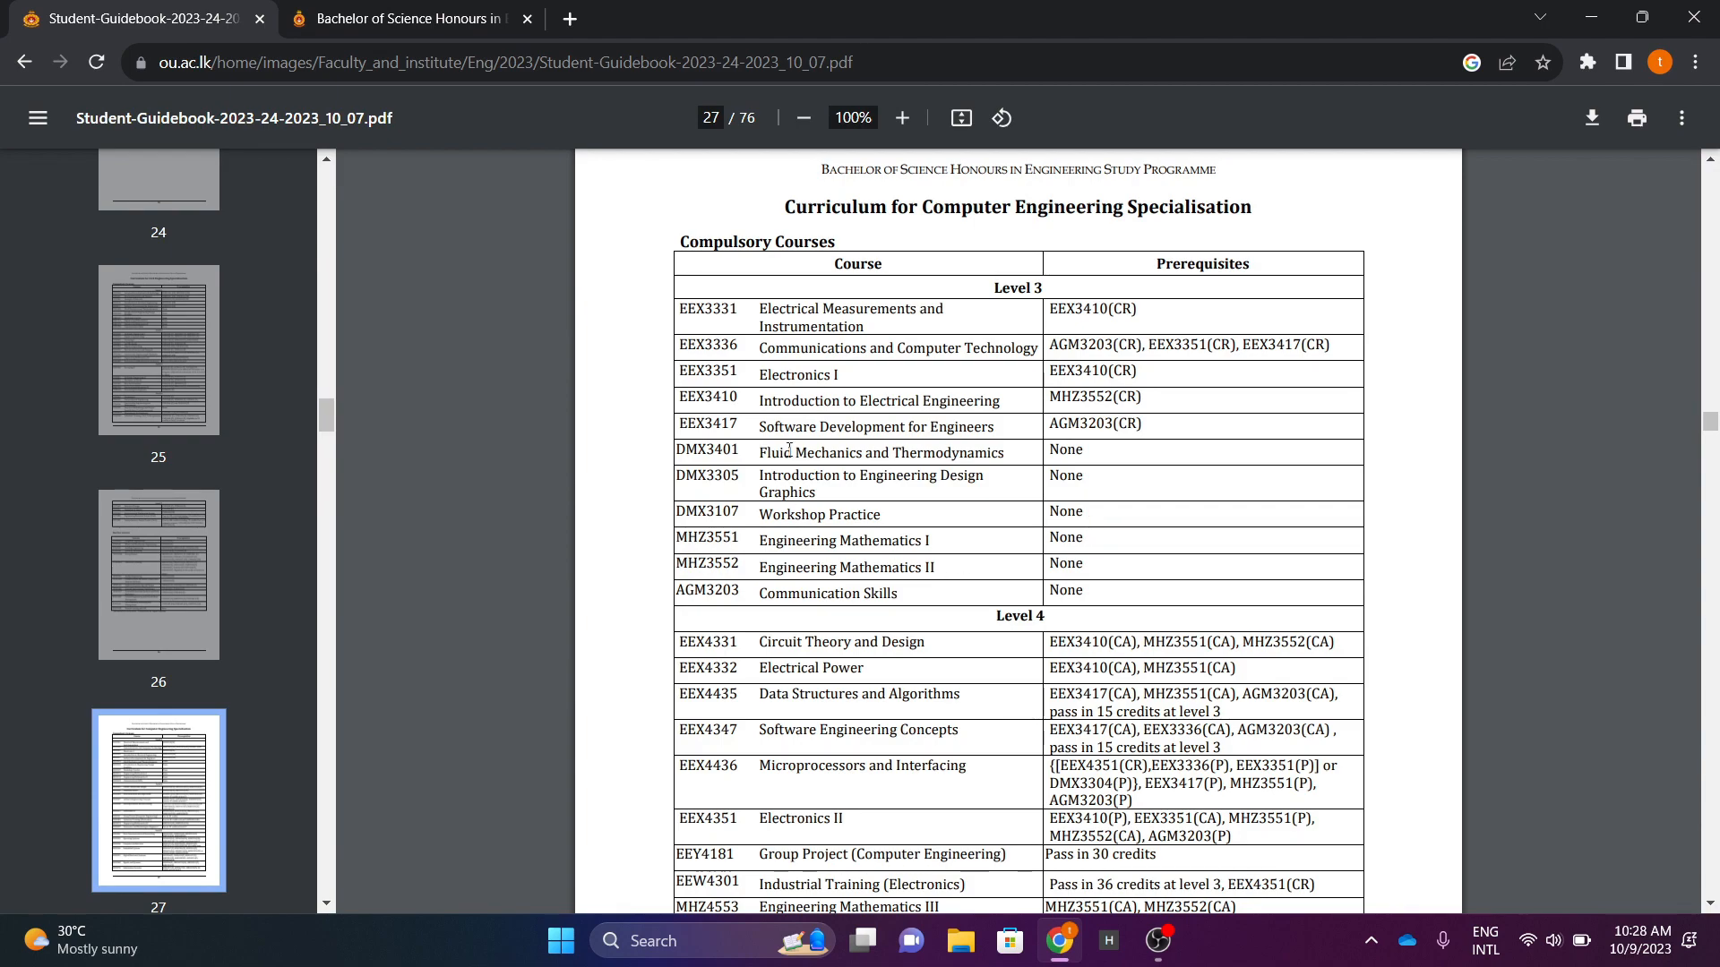
Zoom the guidebook in, then slightly out, and read the Level 3 and 4 course tables
{"action": "left_click", "coordinate": [902, 117]}
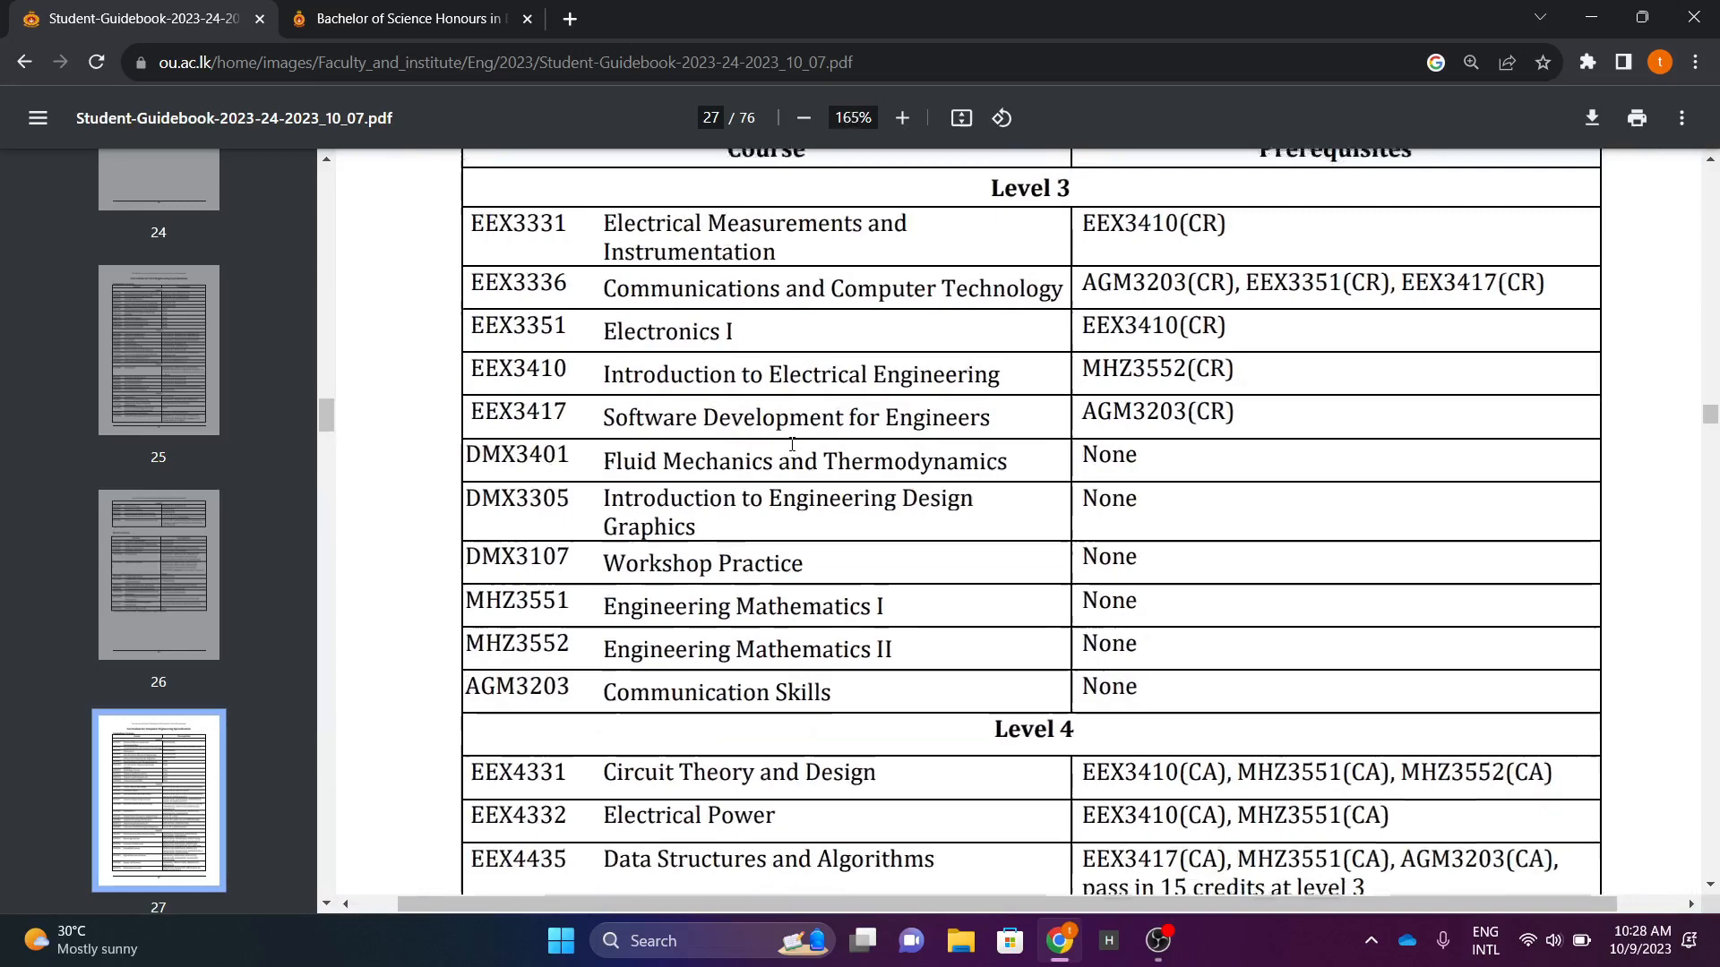
{"action": "left_click", "coordinate": [805, 117]}
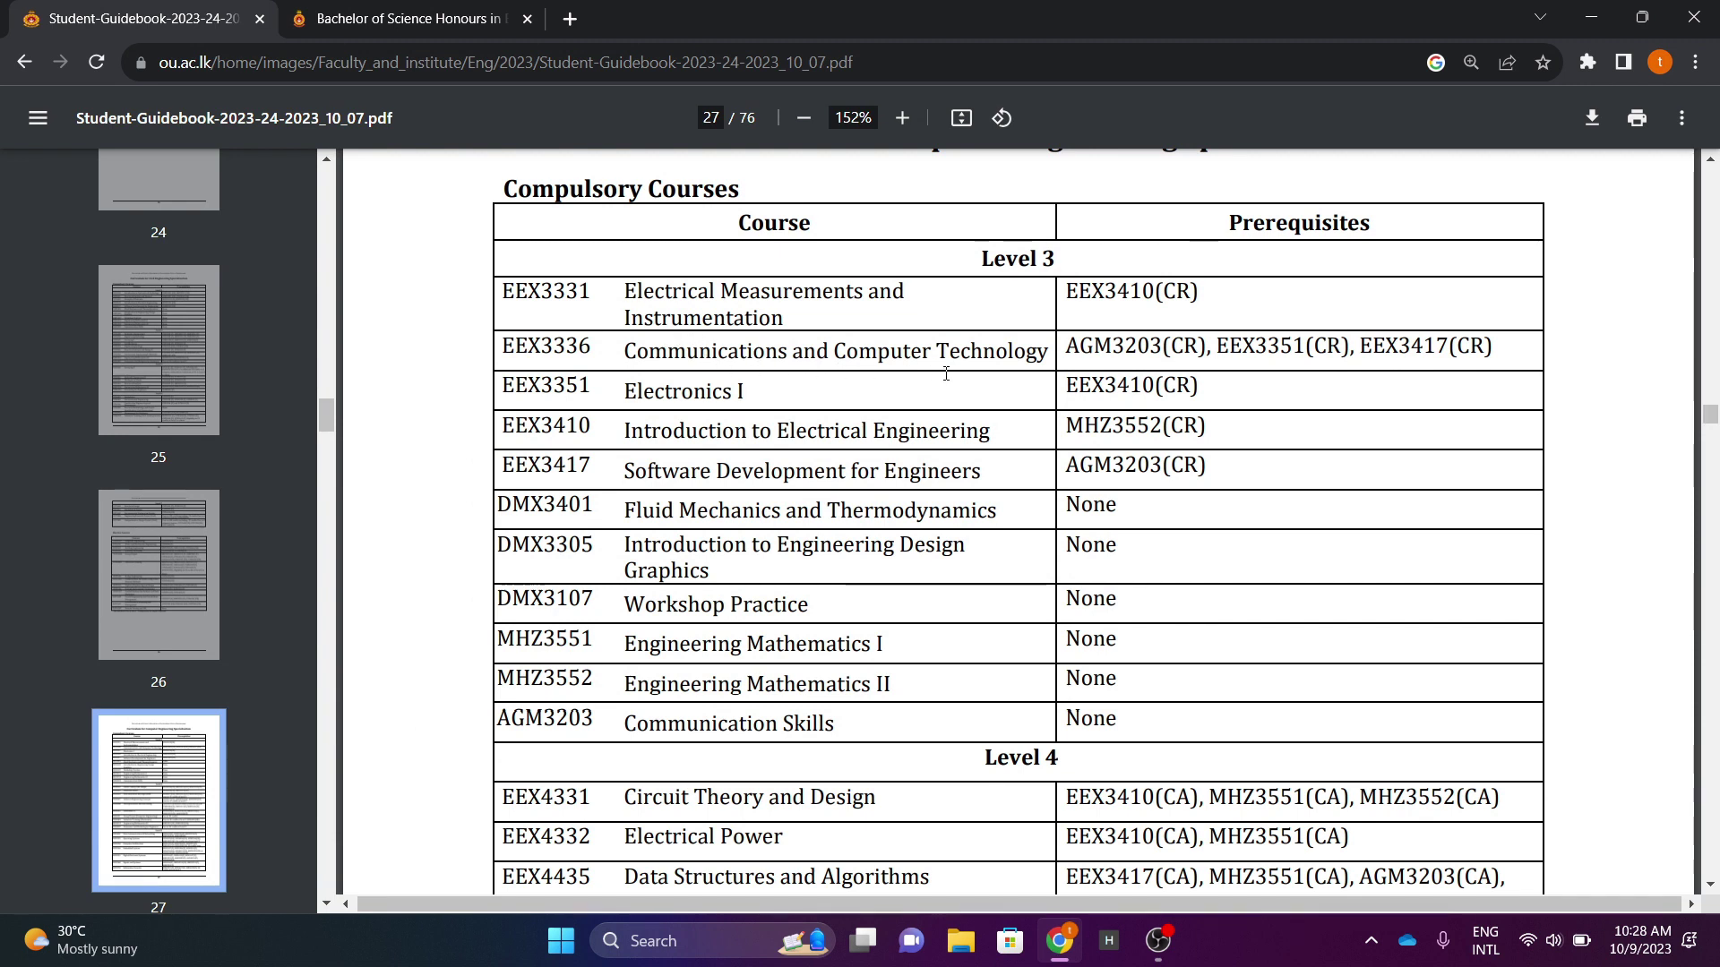
{"action": "mouse_move", "coordinate": [803, 430]}
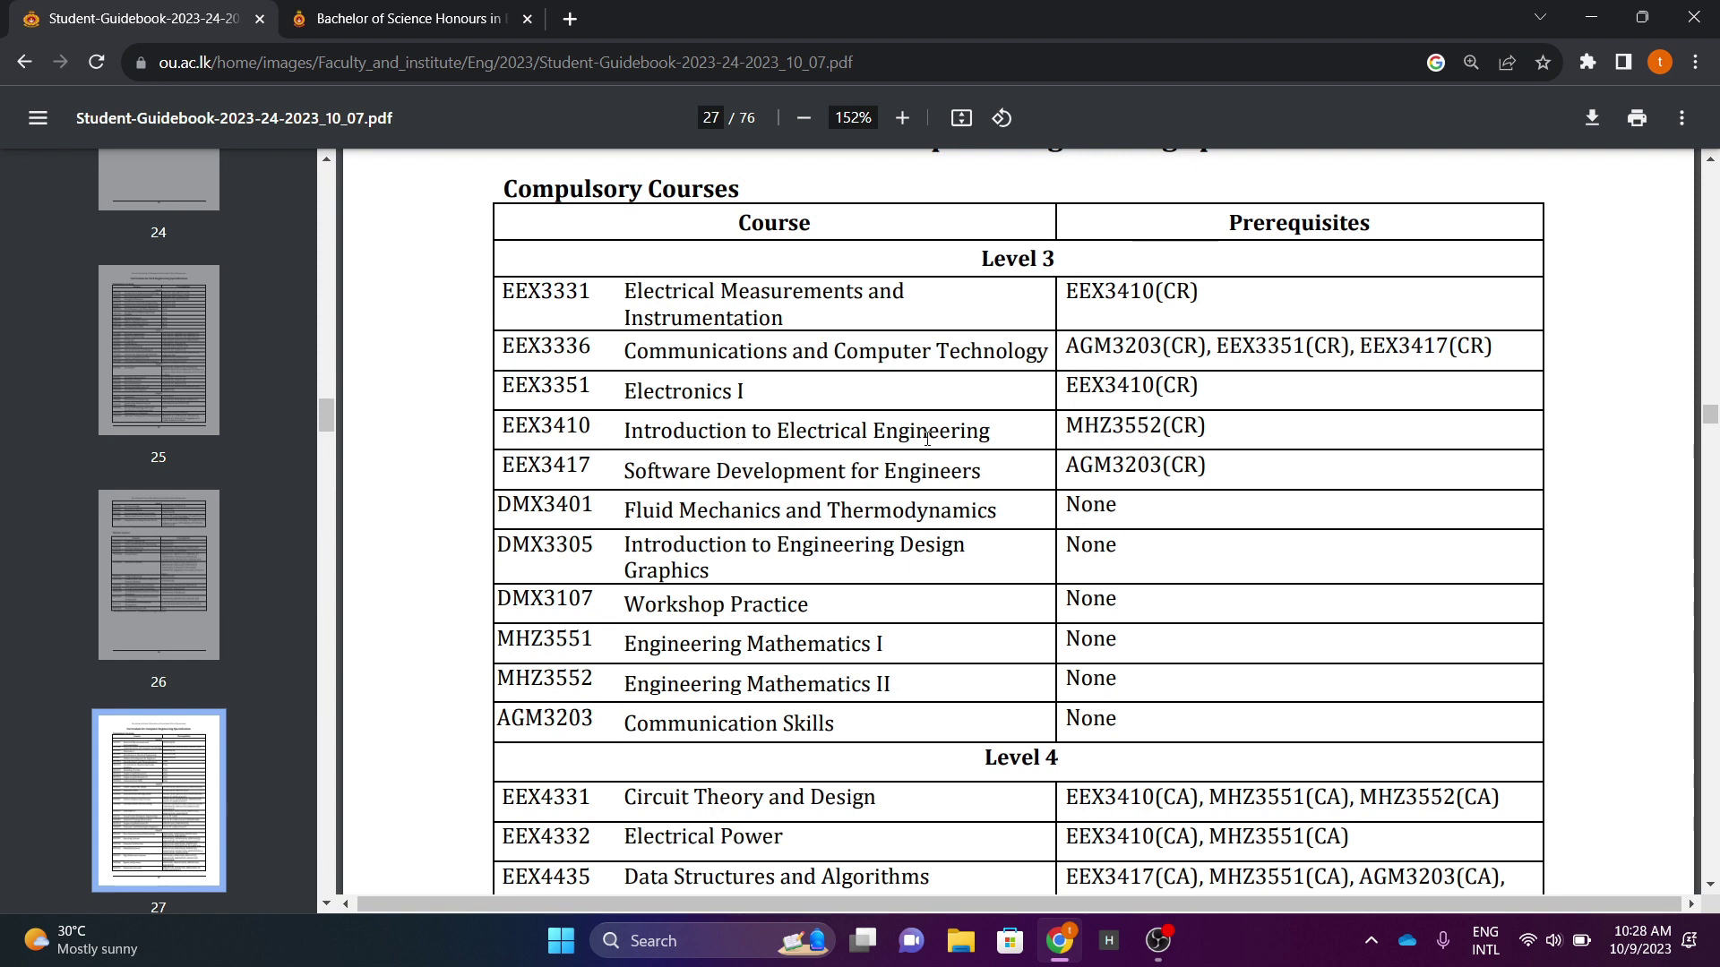
{"action": "mouse_move", "coordinate": [908, 484]}
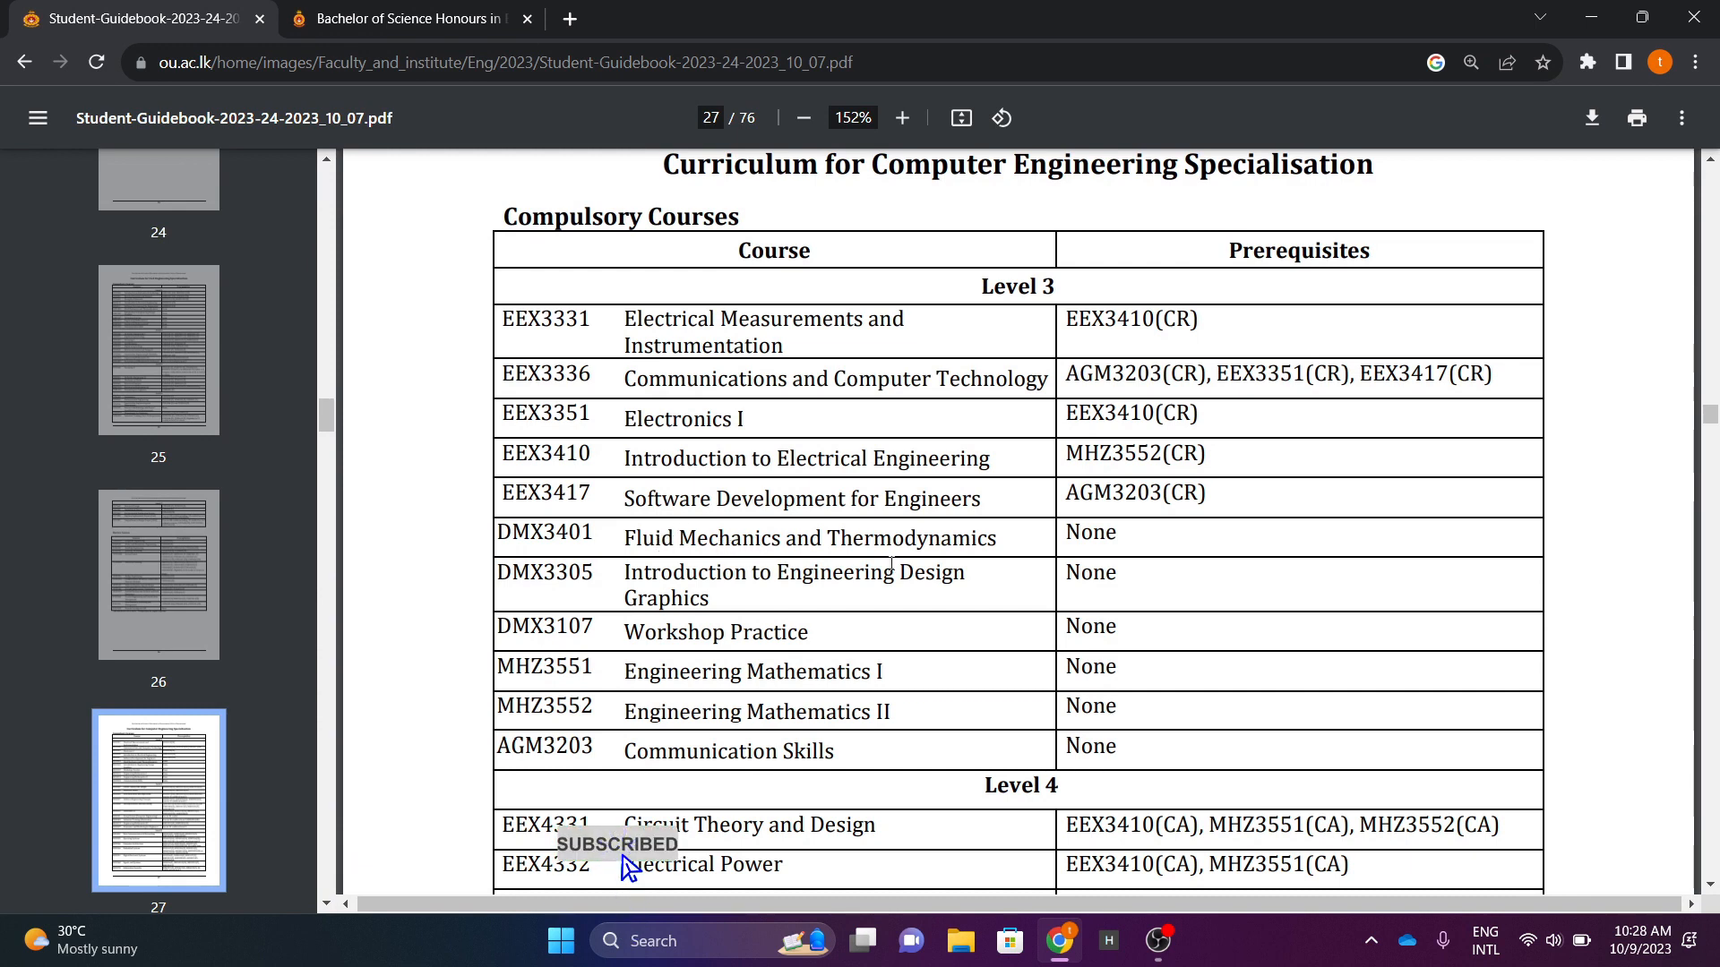
{"action": "scroll", "scroll_direction": "down", "scroll_amount": 3}
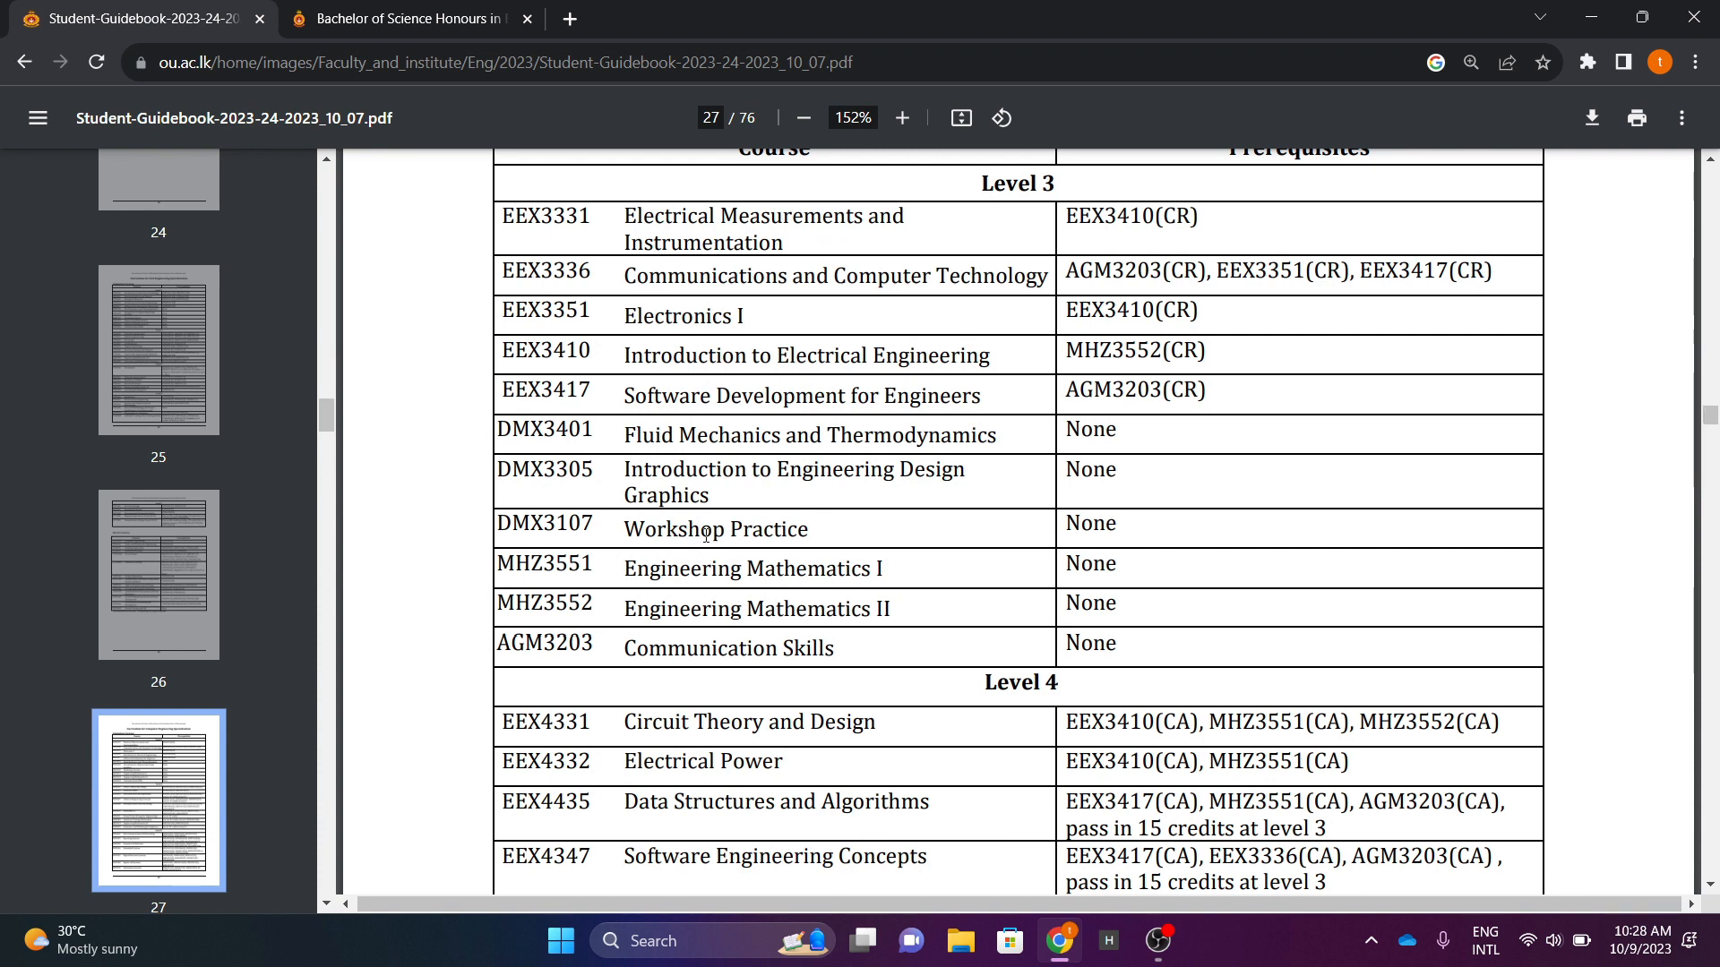
{"action": "mouse_move", "coordinate": [732, 543]}
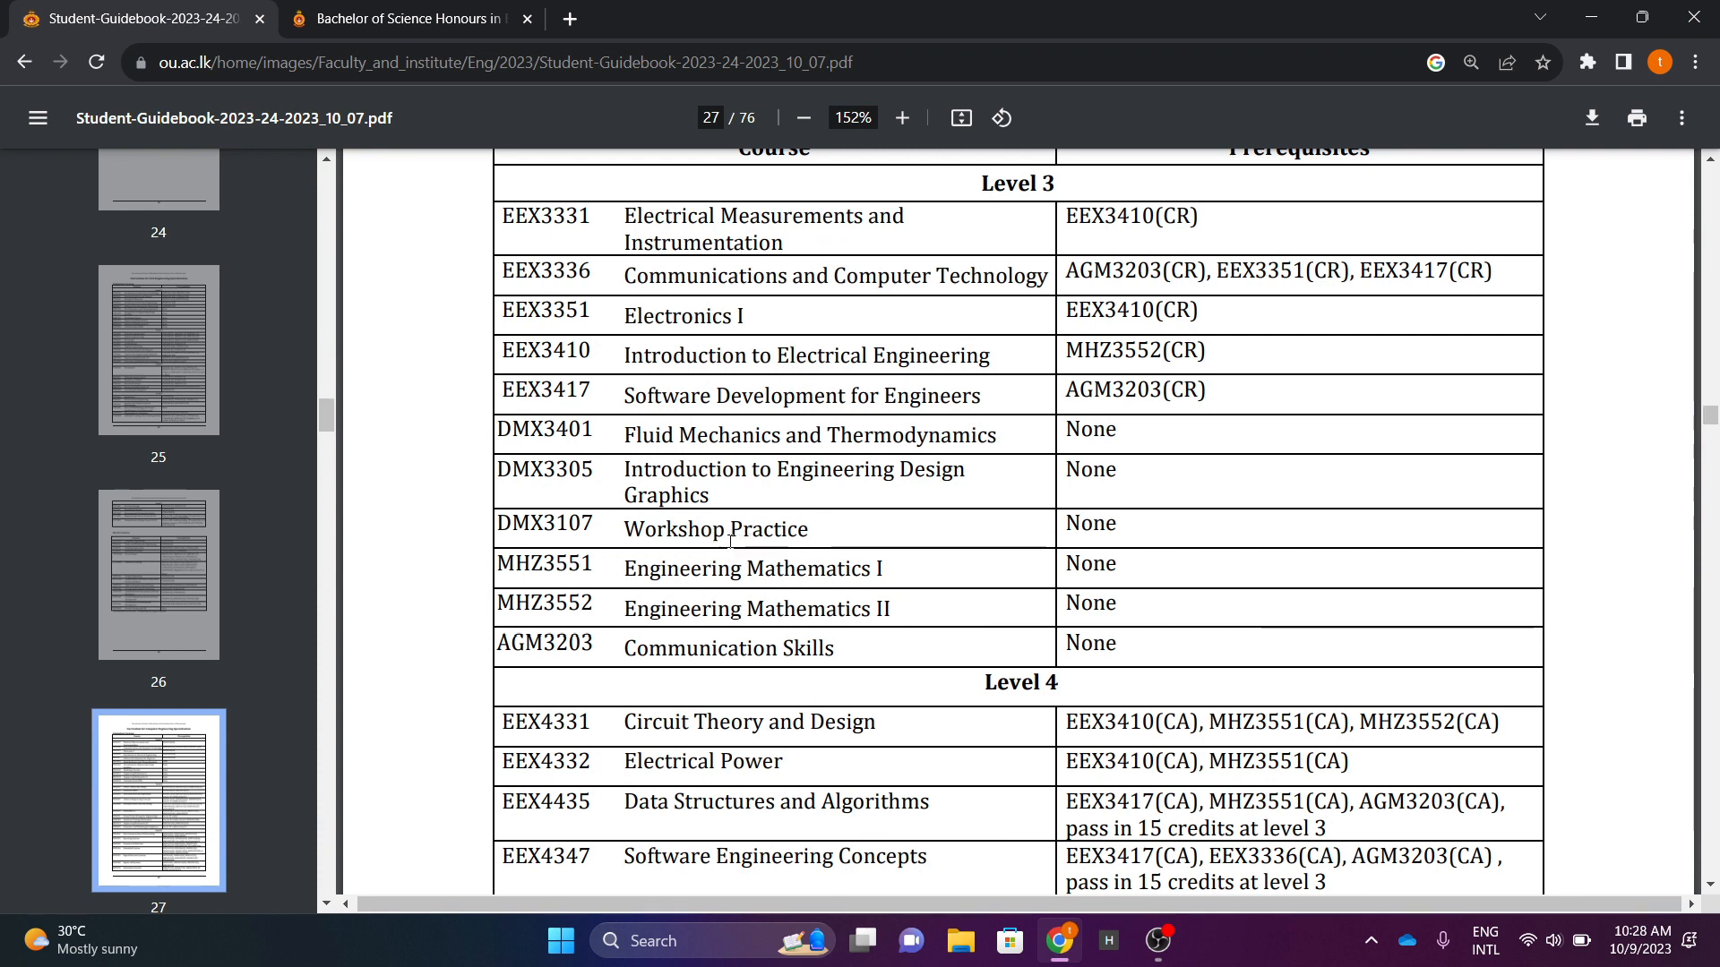
{"action": "mouse_move", "coordinate": [809, 595]}
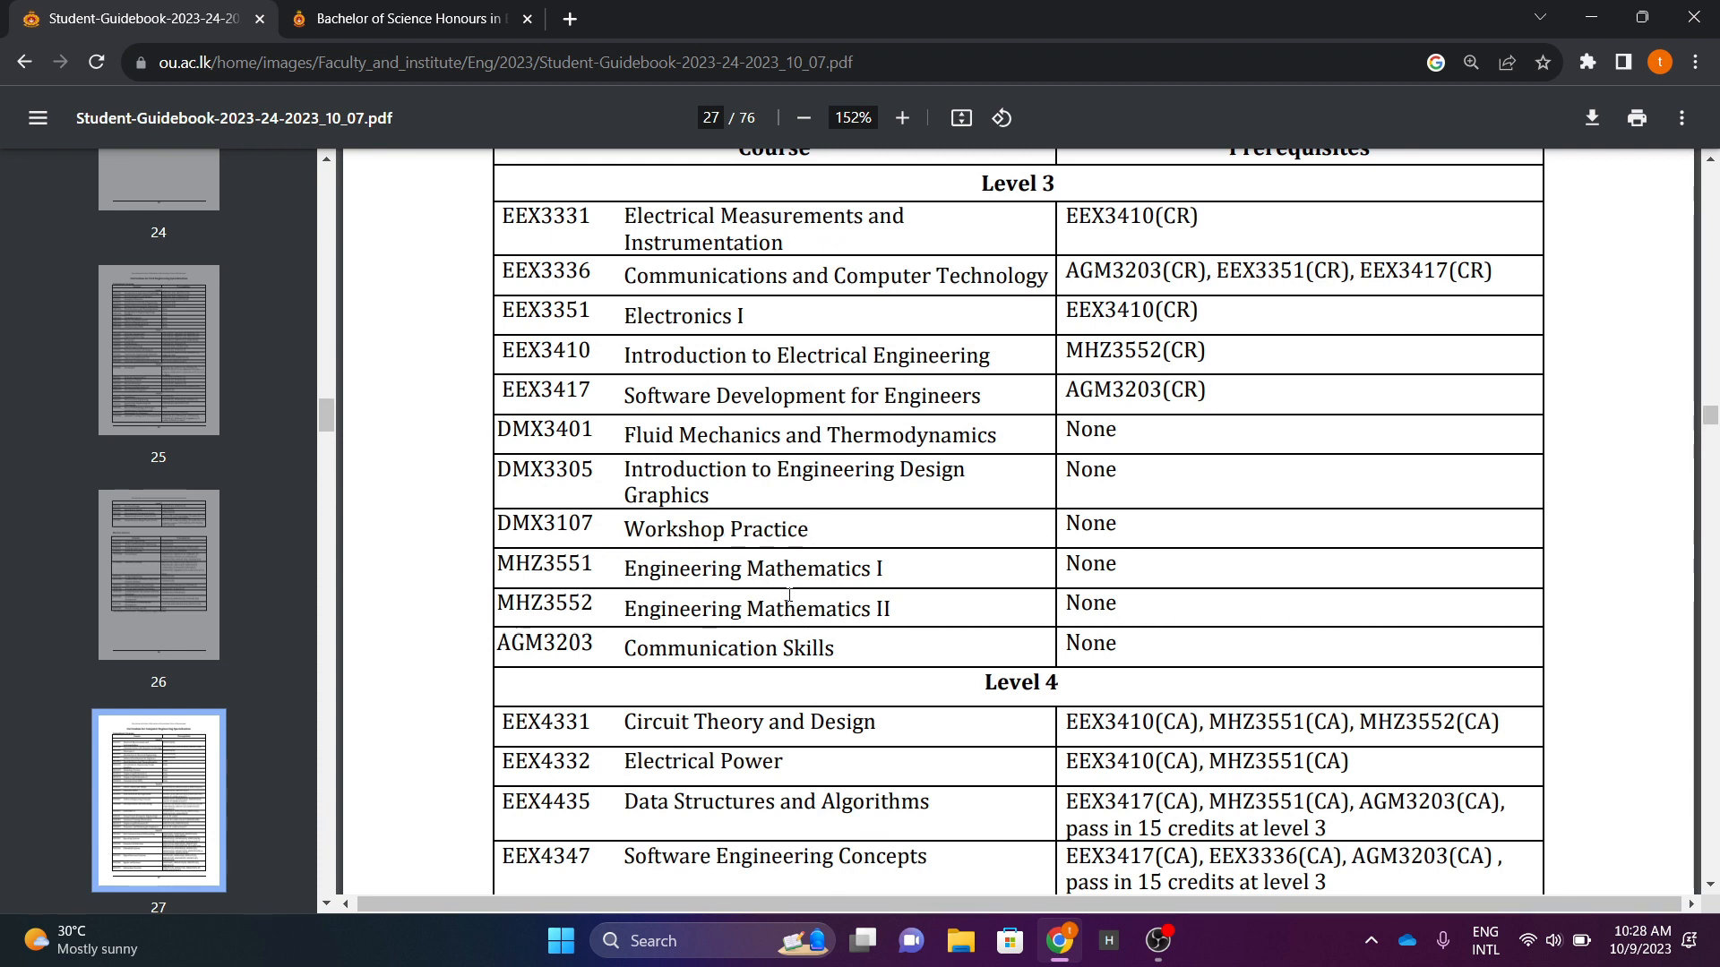
{"action": "mouse_move", "coordinate": [812, 623]}
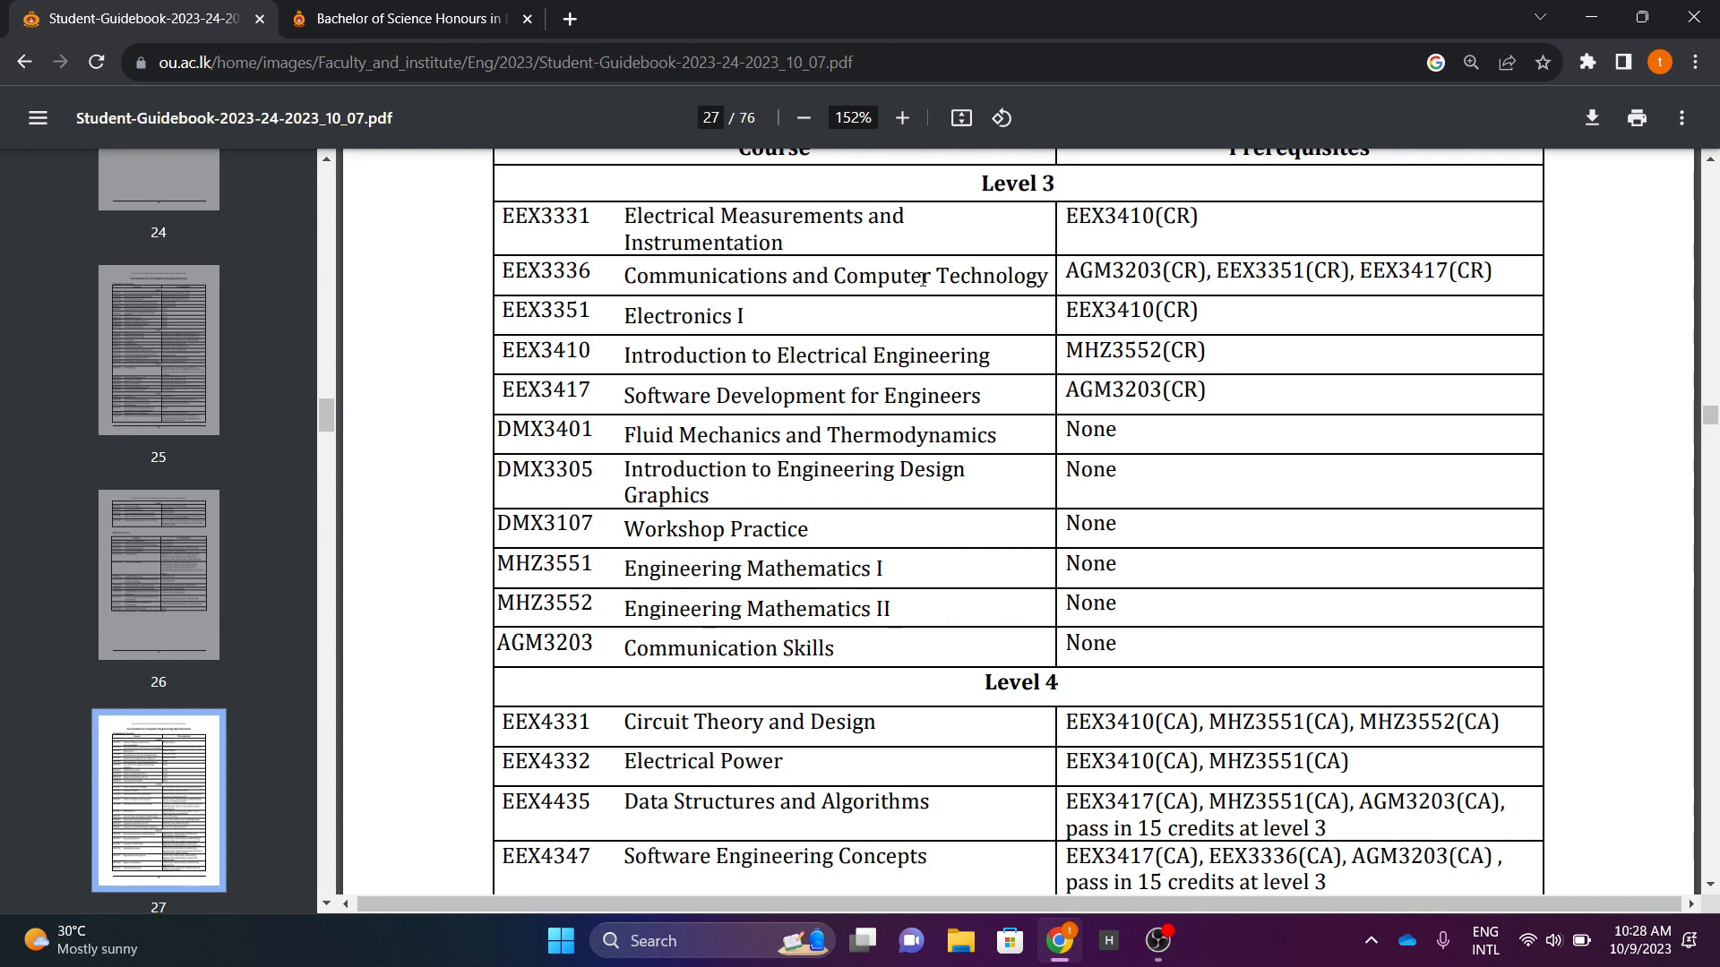
{"action": "mouse_move", "coordinate": [856, 474]}
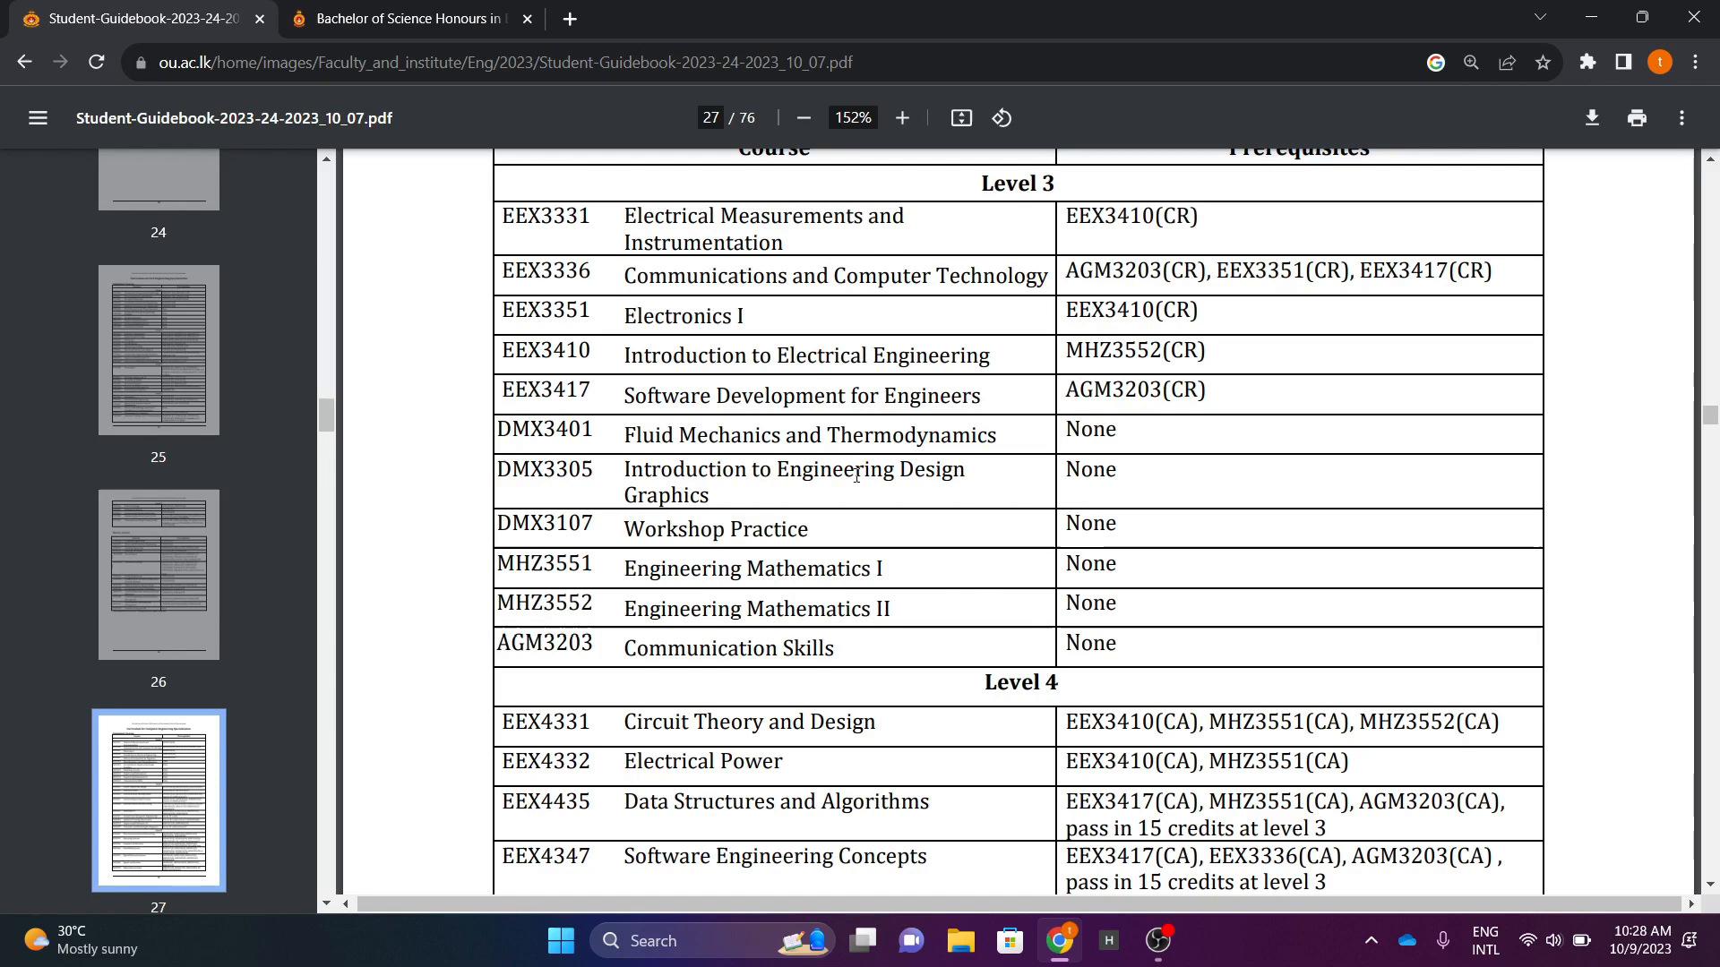
{"action": "scroll", "scroll_direction": "down", "scroll_amount": 3}
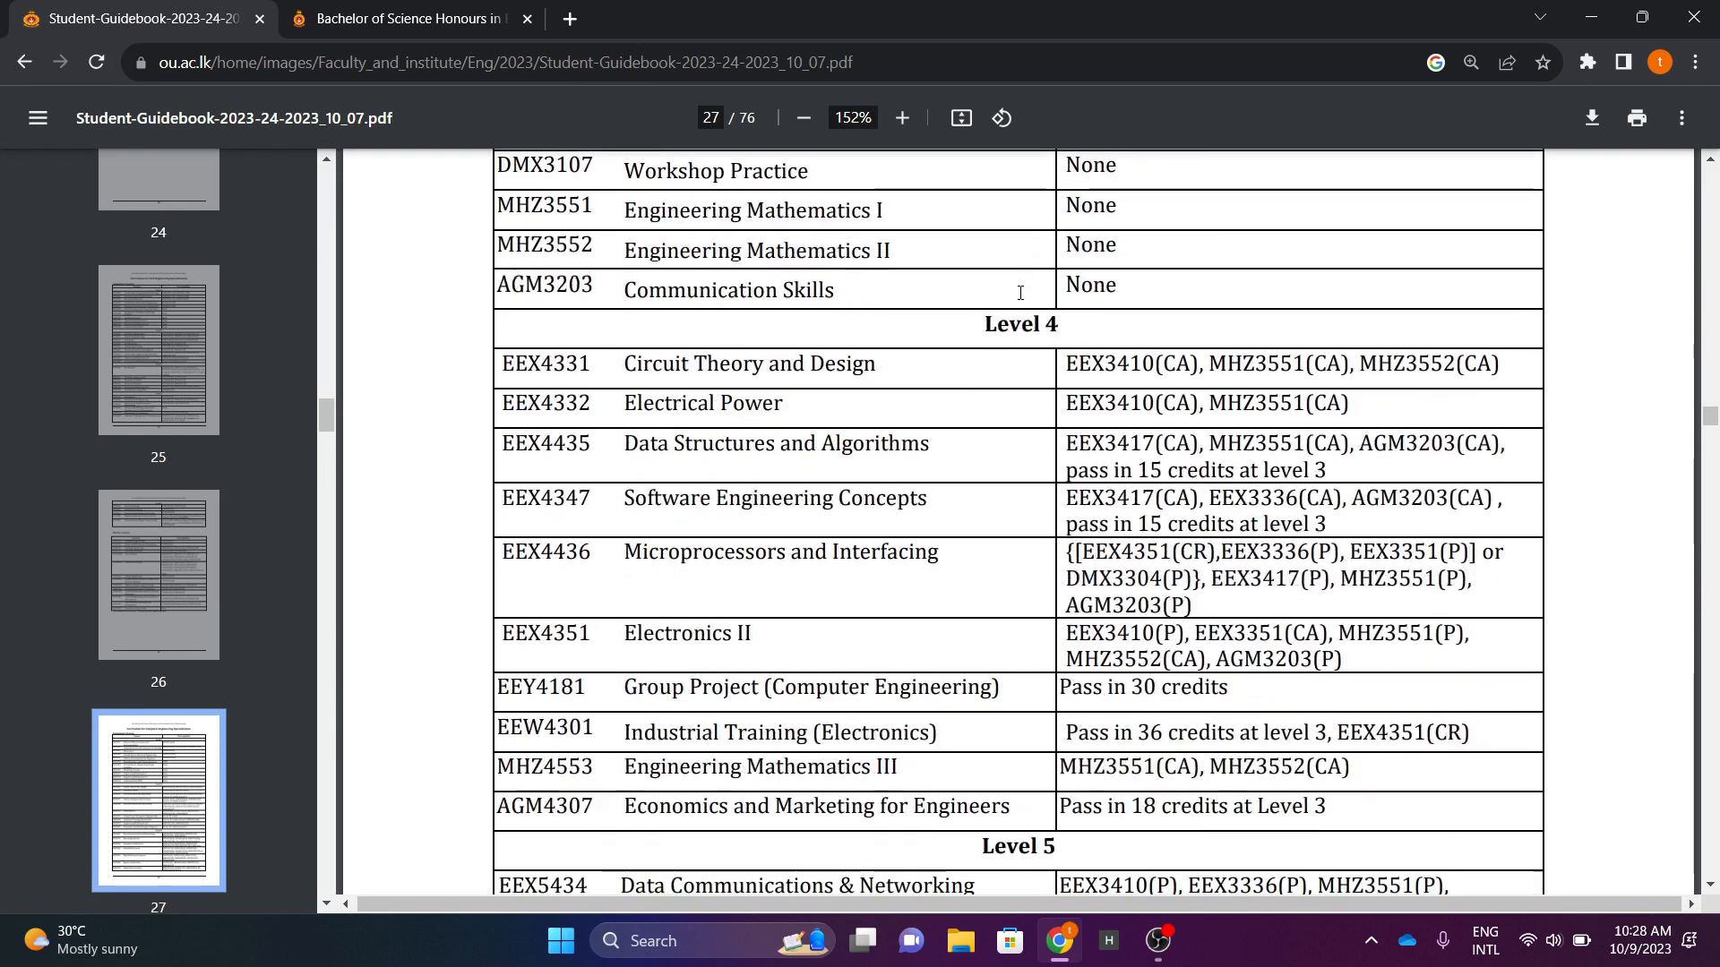
{"action": "mouse_move", "coordinate": [739, 650]}
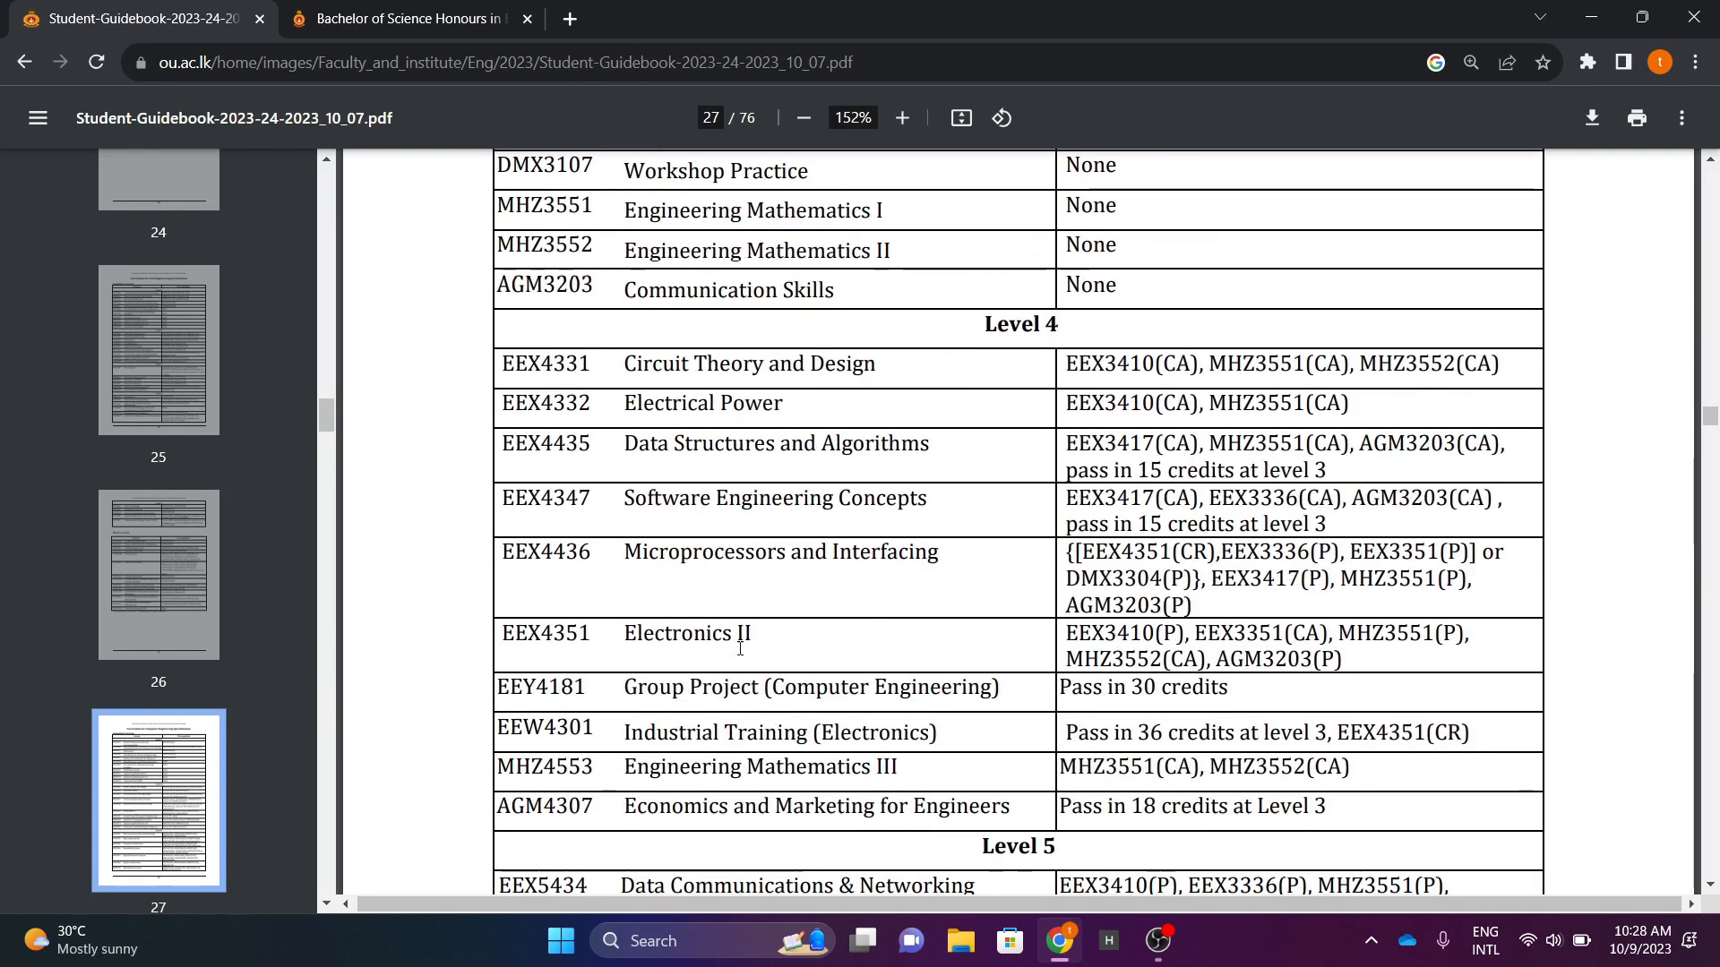
Read Levels 5–7 down to the Elective Courses table on page 28
{"action": "scroll", "scroll_direction": "down", "scroll_amount": 3}
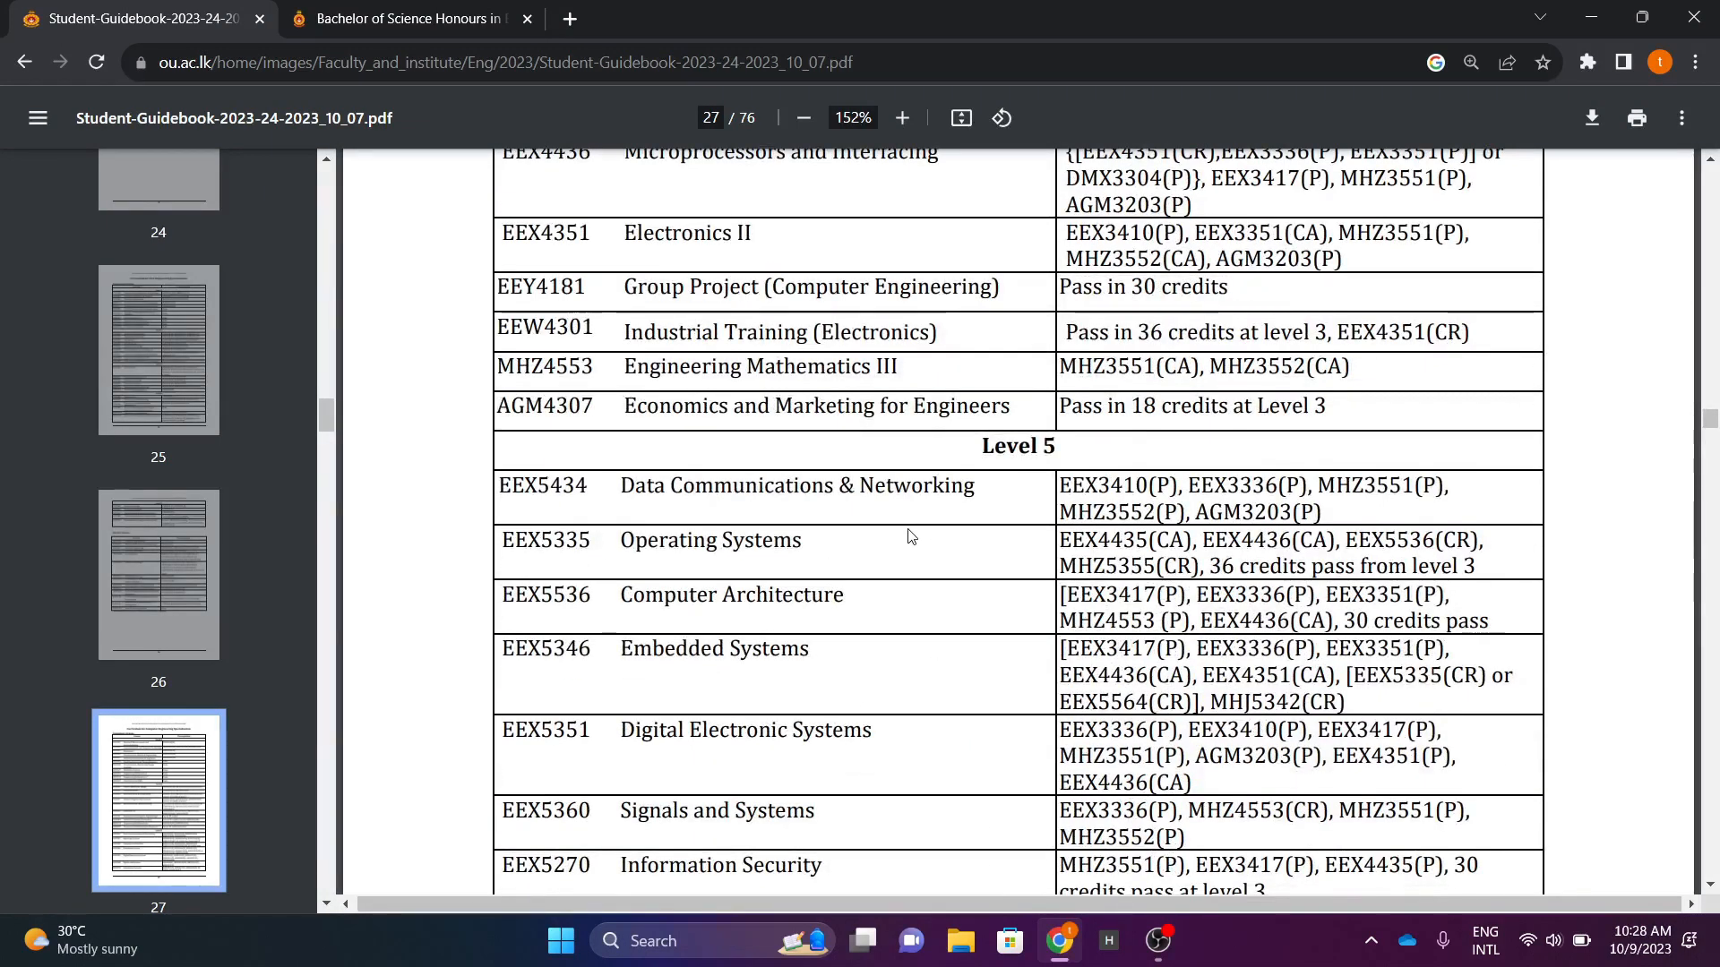
{"action": "scroll", "scroll_direction": "down", "scroll_amount": 3}
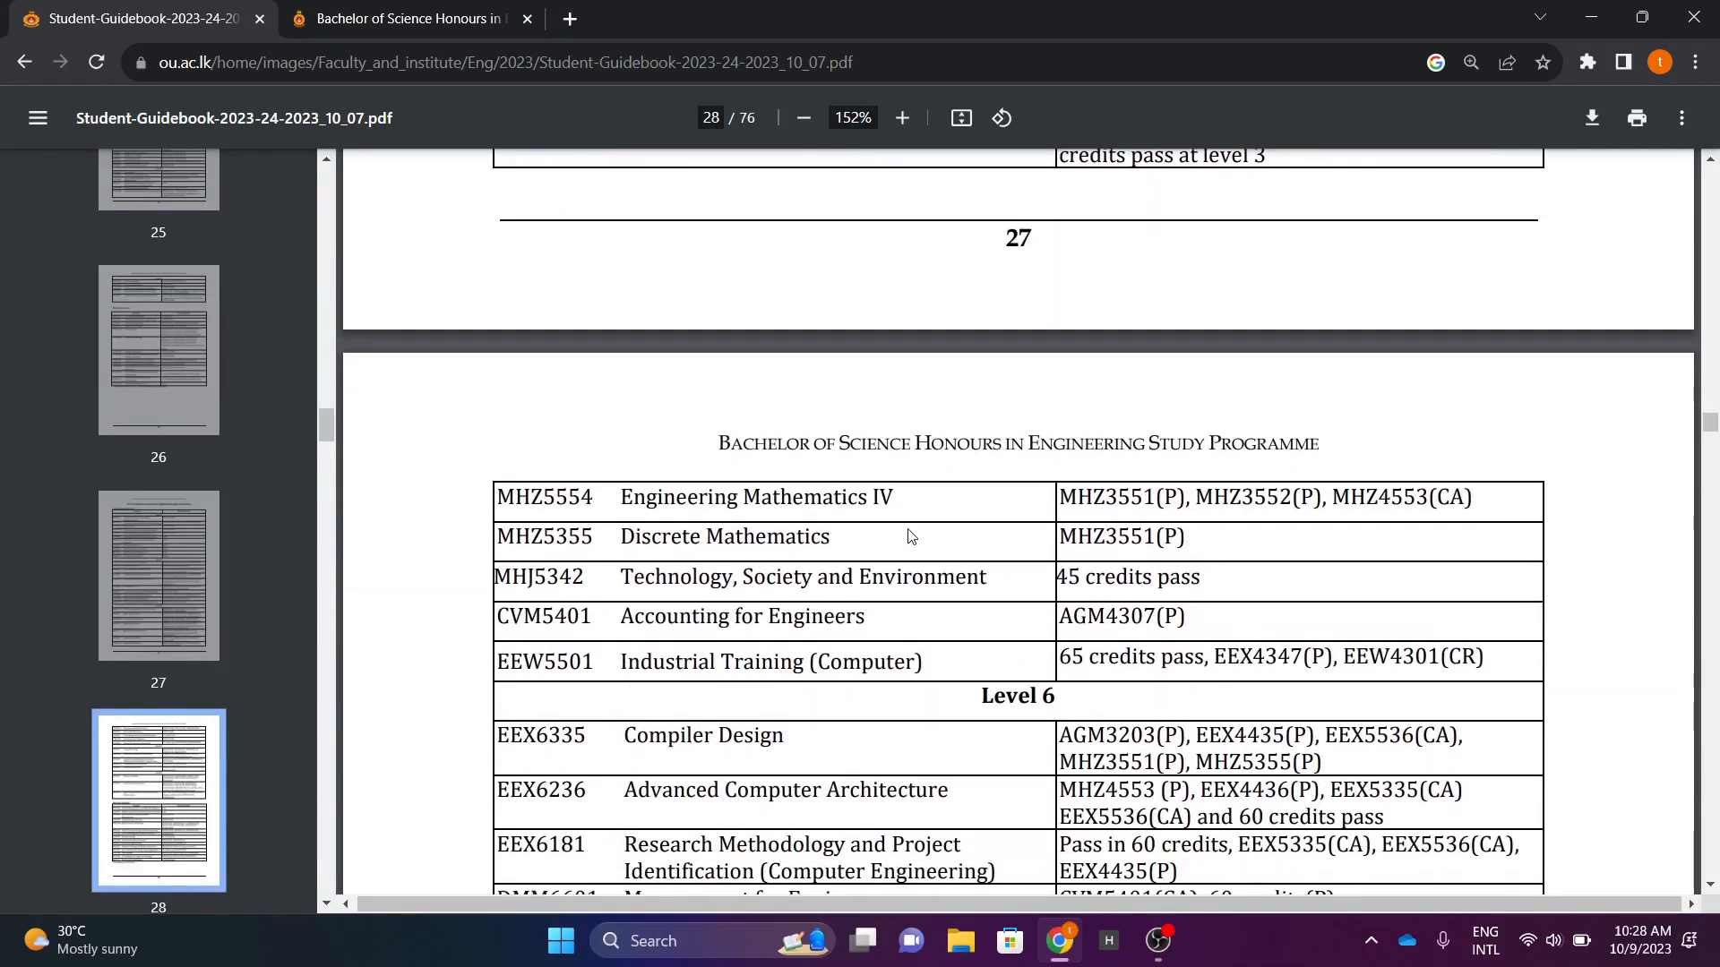
{"action": "scroll", "scroll_direction": "down", "scroll_amount": 3}
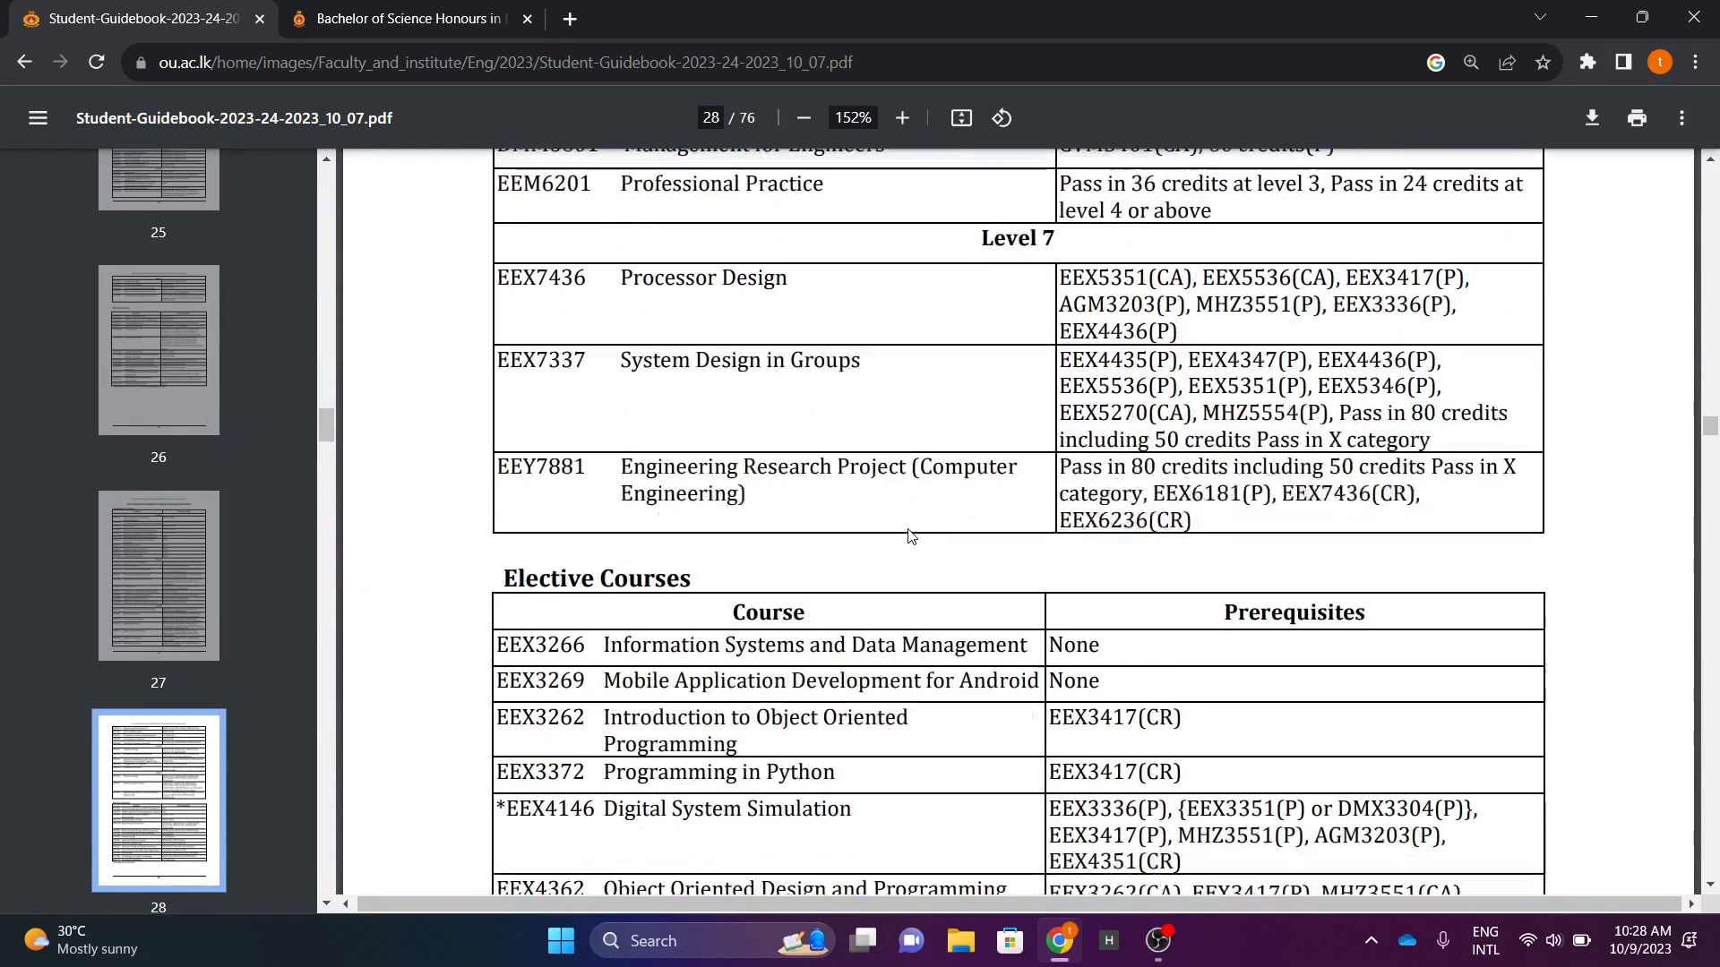
{"action": "scroll", "scroll_direction": "down", "scroll_amount": 3}
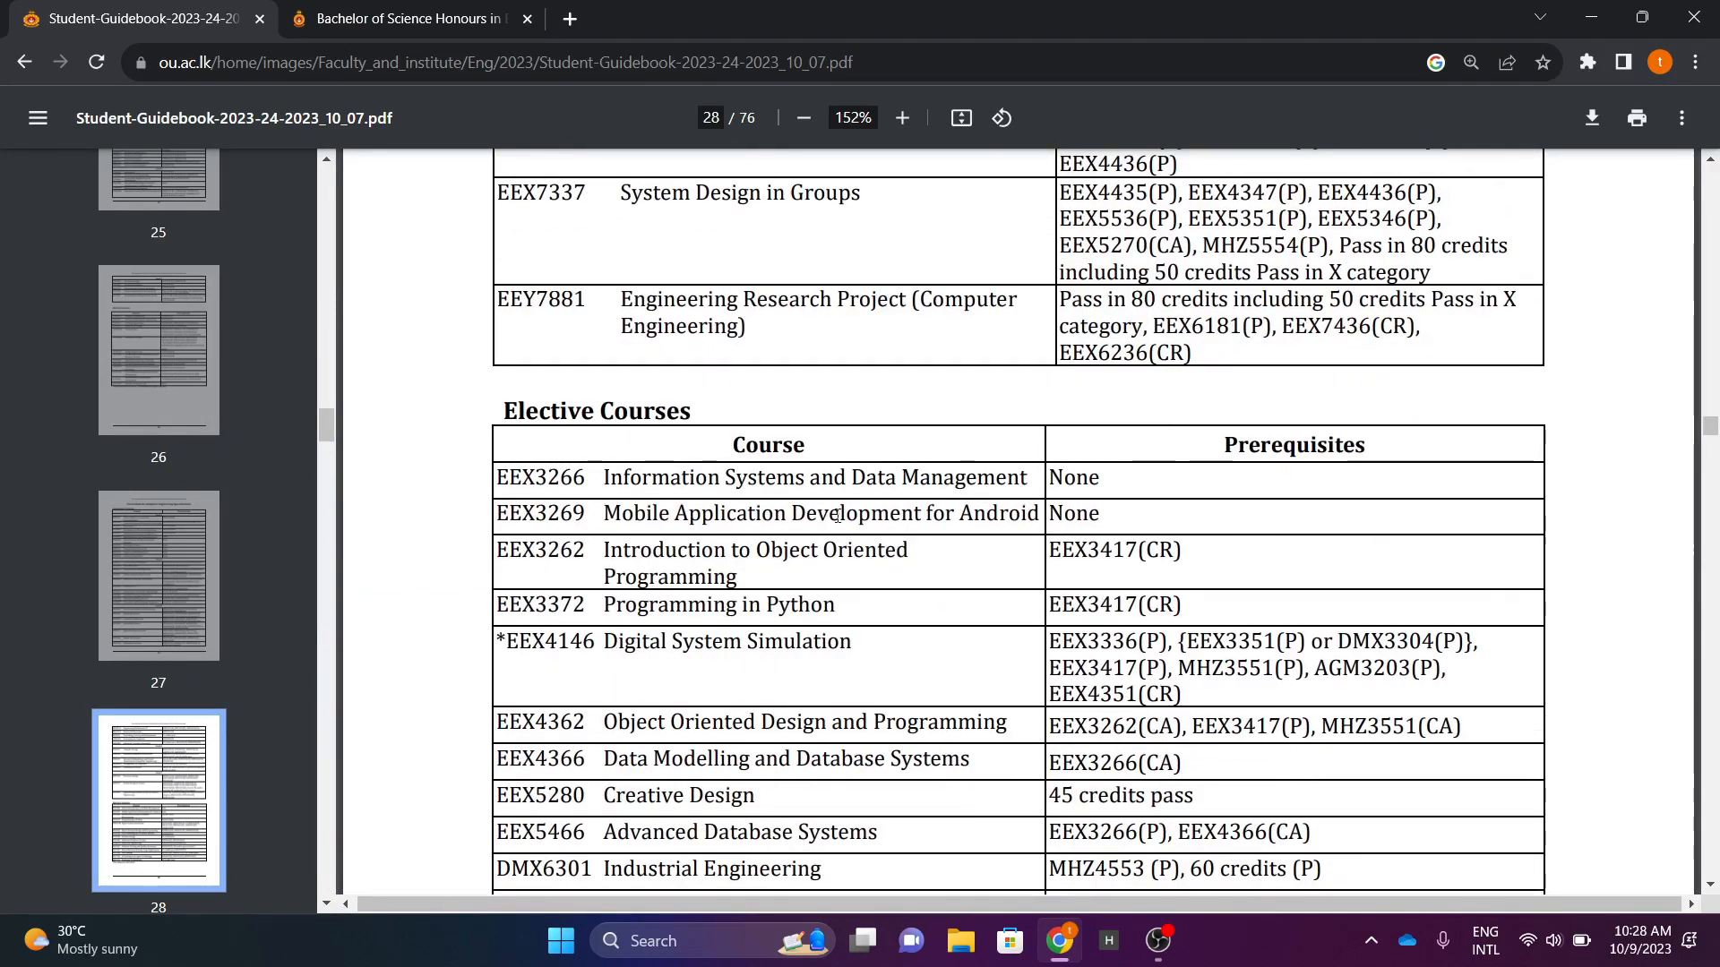
{"action": "scroll", "scroll_direction": "down", "scroll_amount": 3}
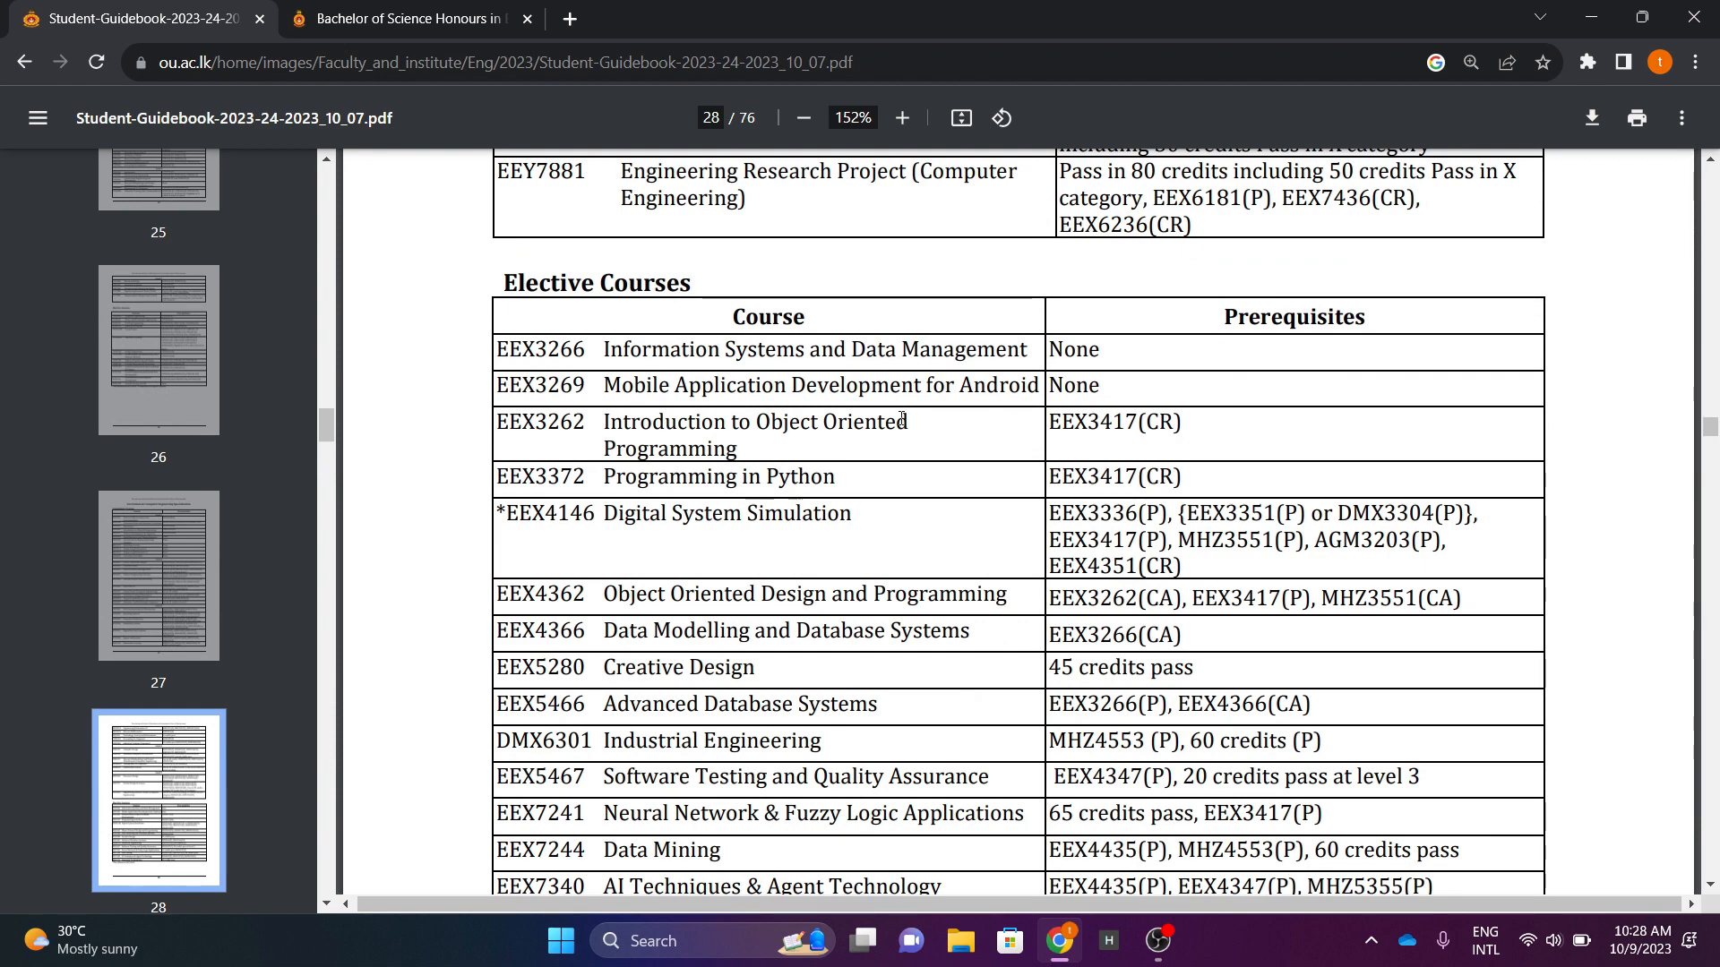
{"action": "scroll", "scroll_direction": "down", "scroll_amount": 3}
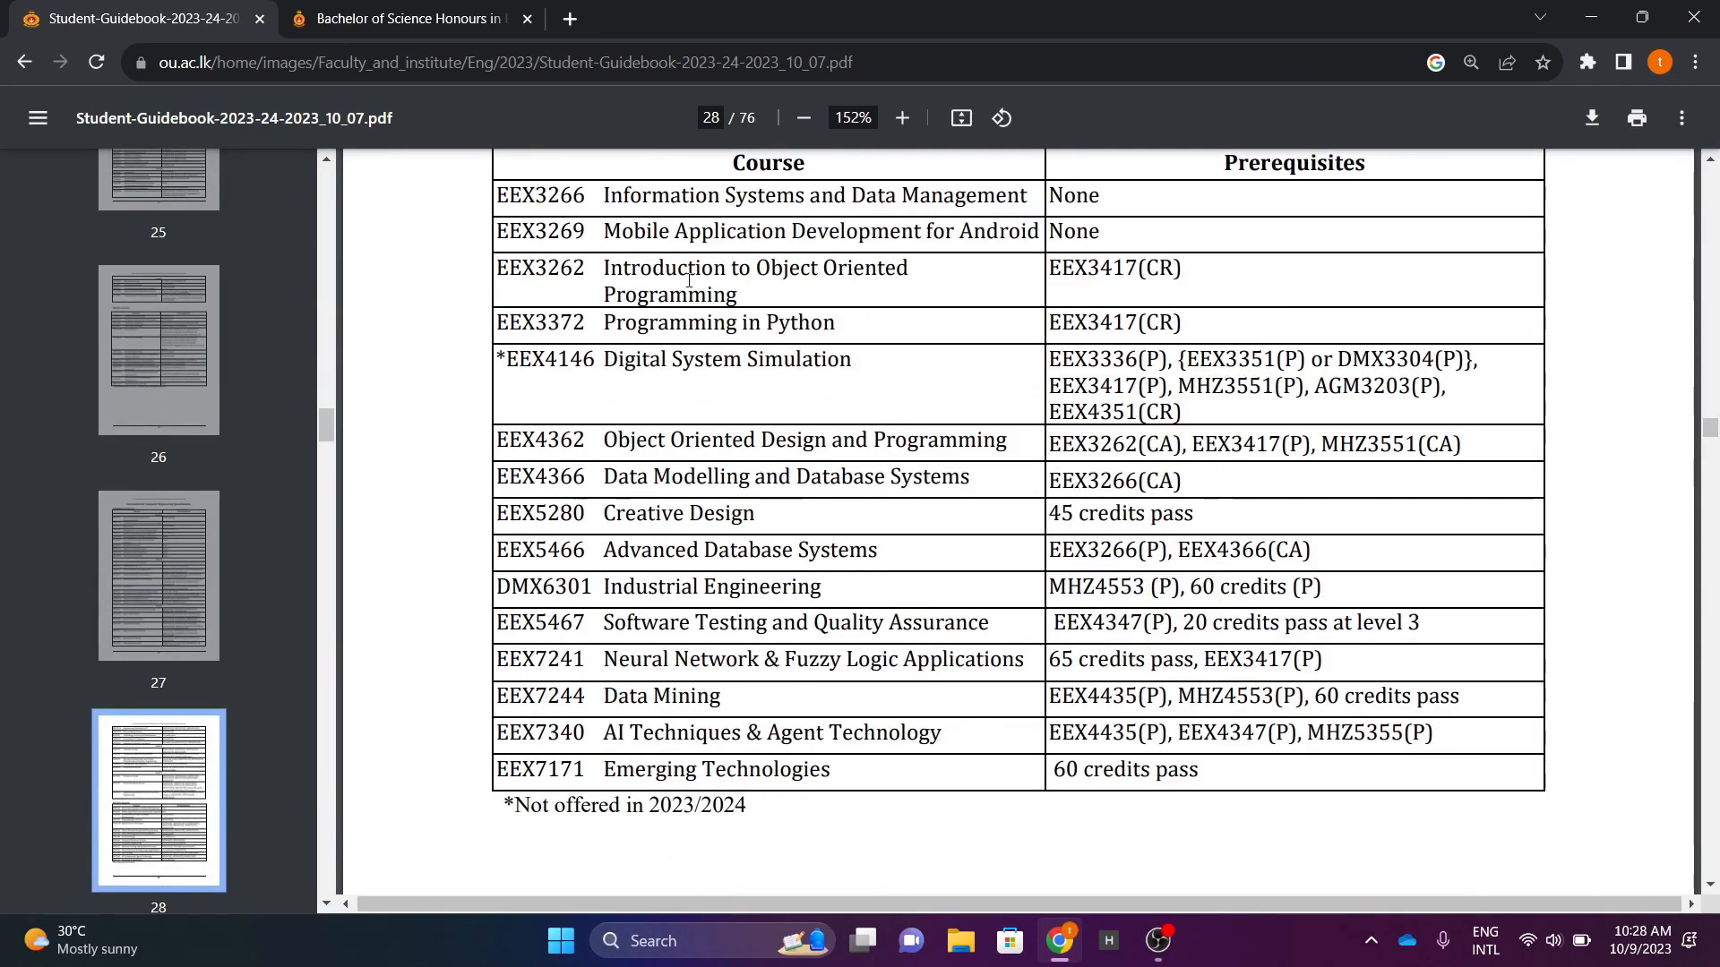
{"action": "scroll", "scroll_direction": "down", "scroll_amount": 3}
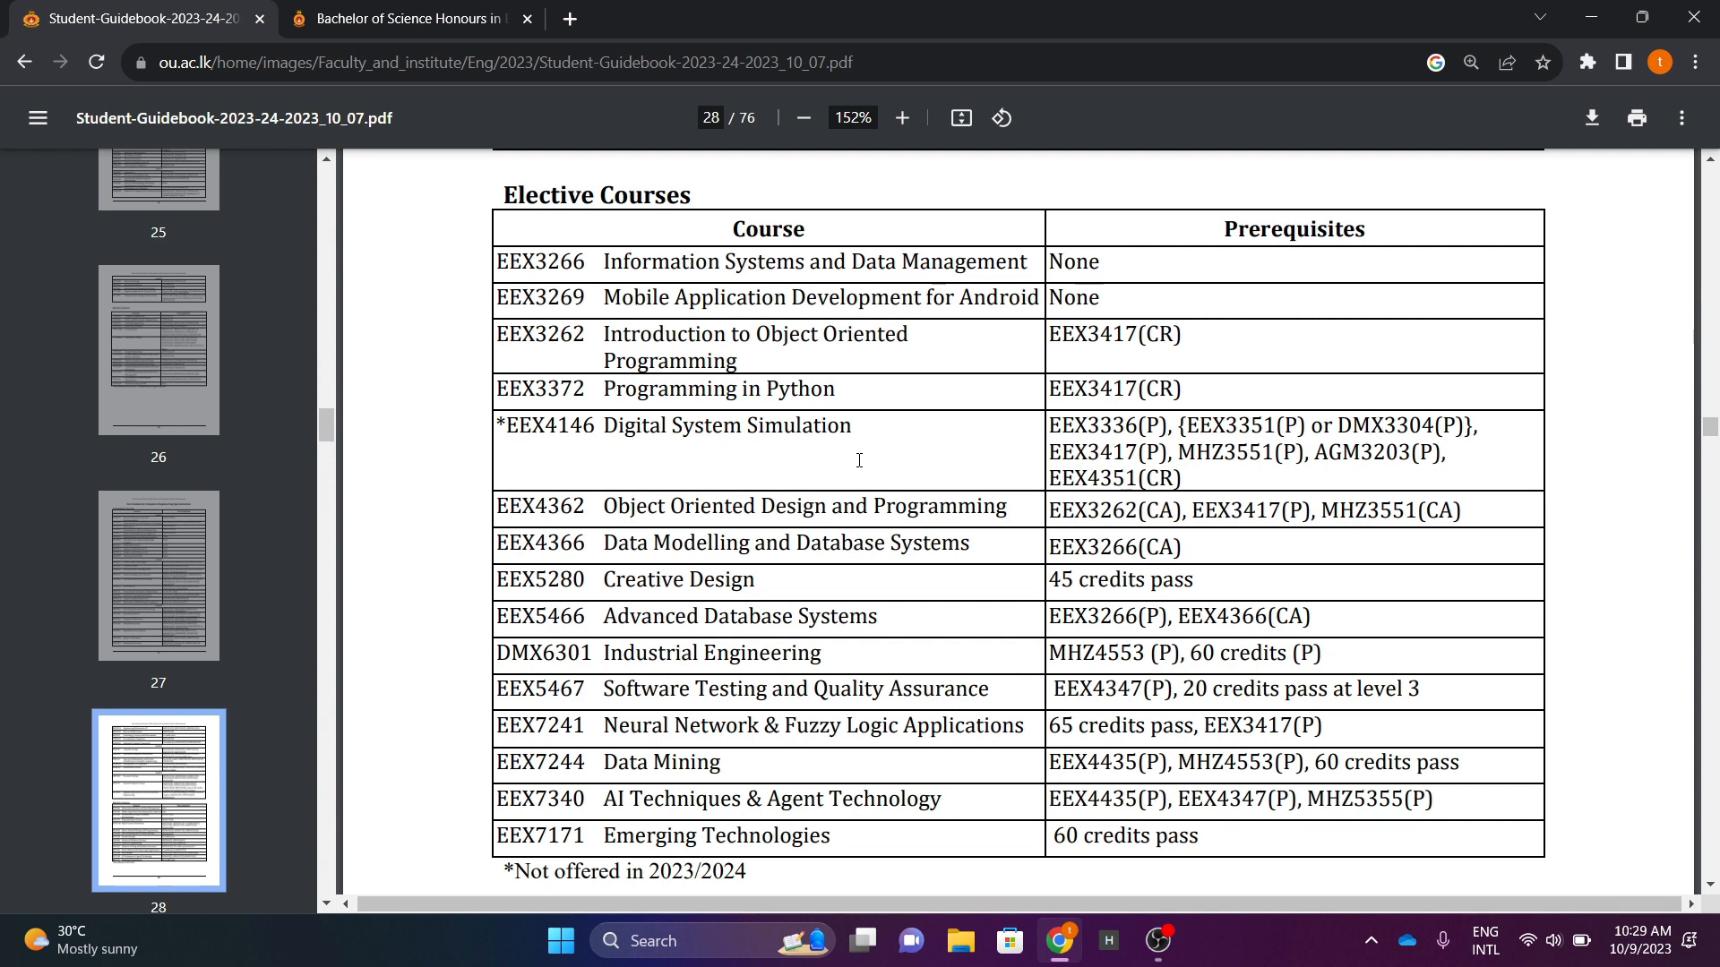
Go back from the guidebook PDF and scroll to the top of the programme page
{"action": "left_click", "coordinate": [24, 62]}
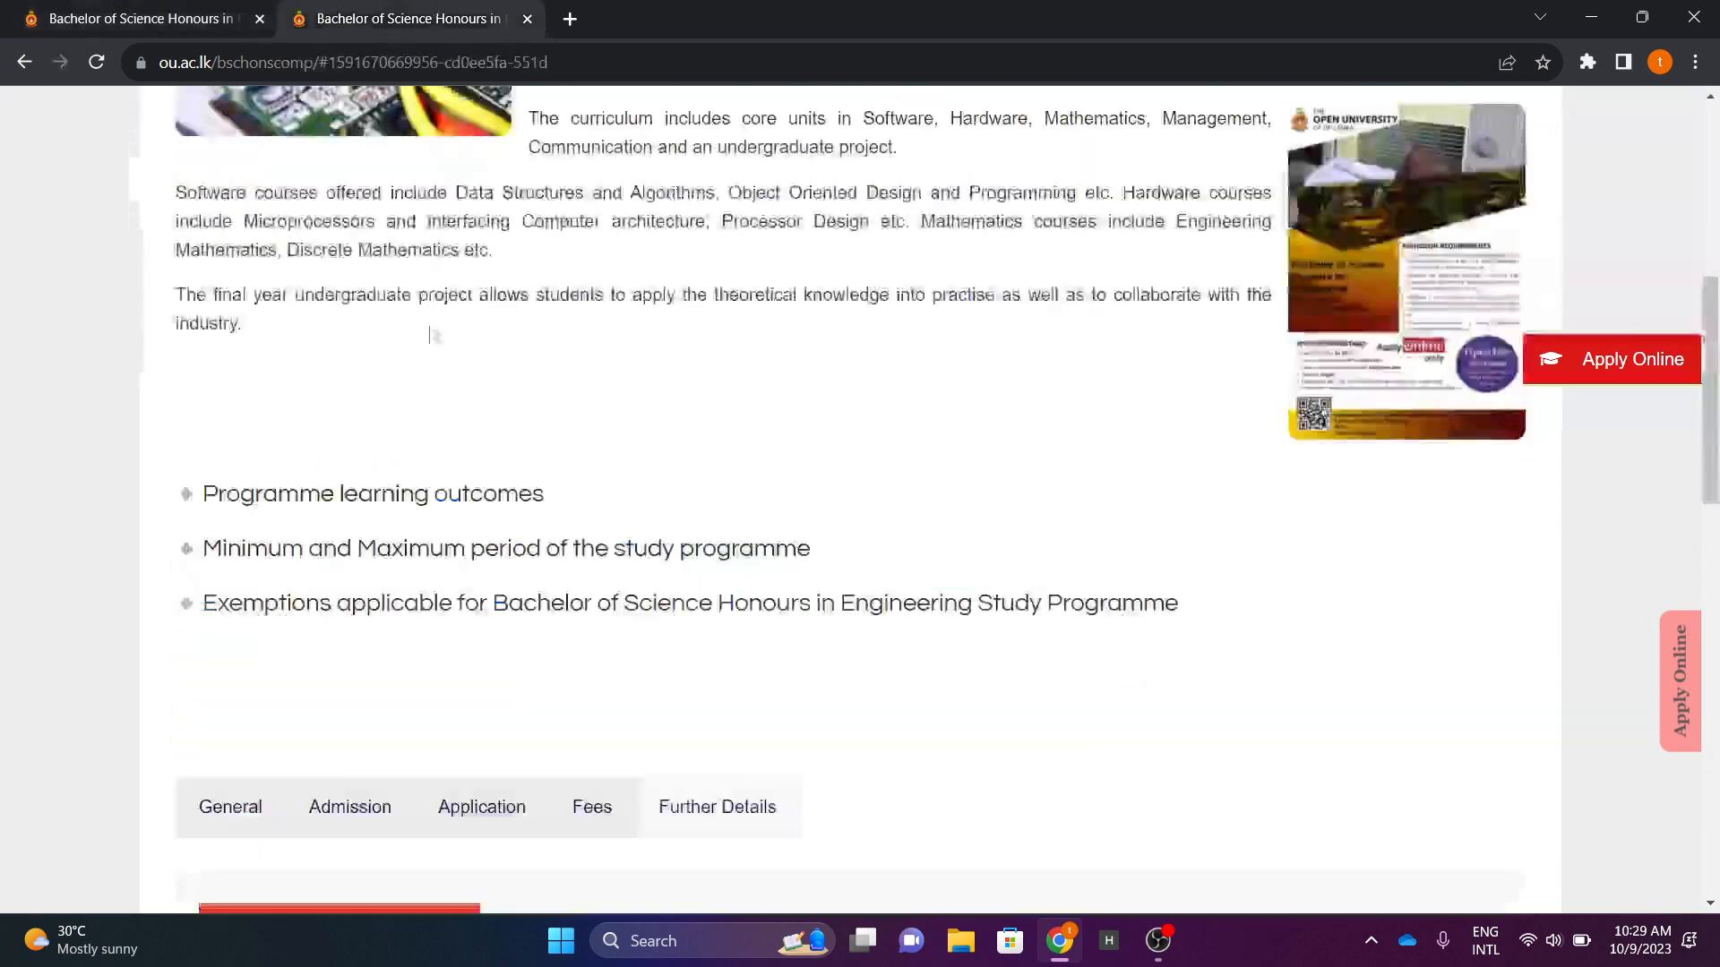
{"action": "scroll", "scroll_direction": "up", "scroll_amount": 3}
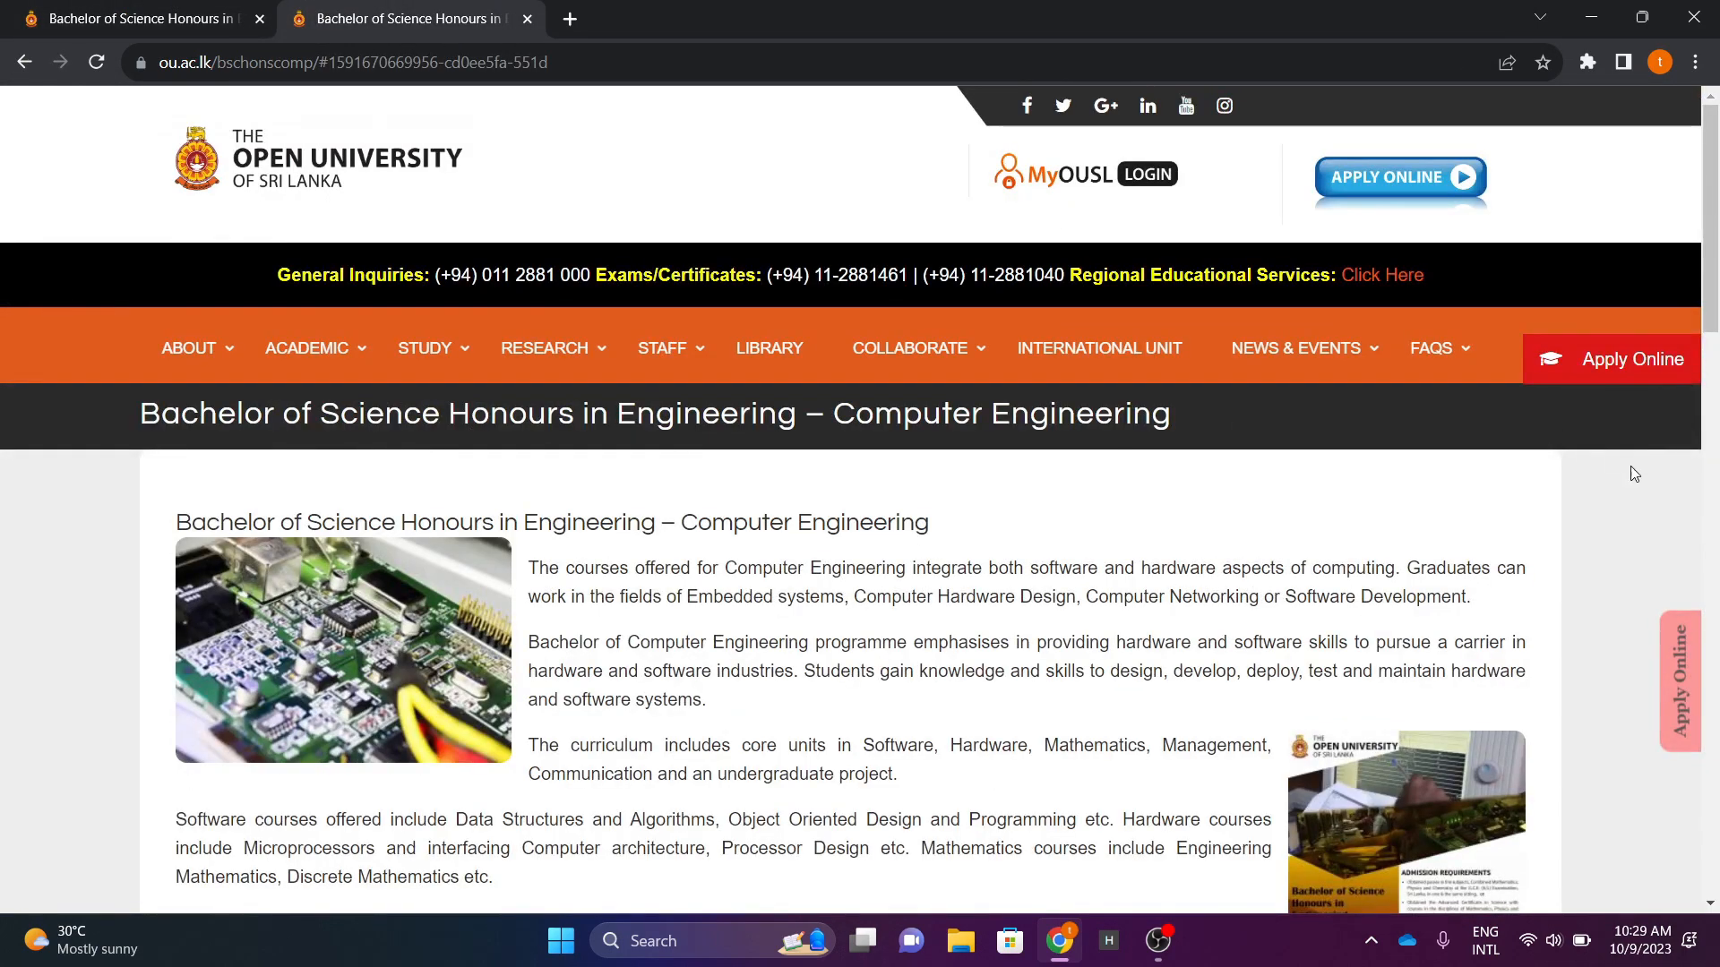
{"action": "mouse_move", "coordinate": [1646, 525]}
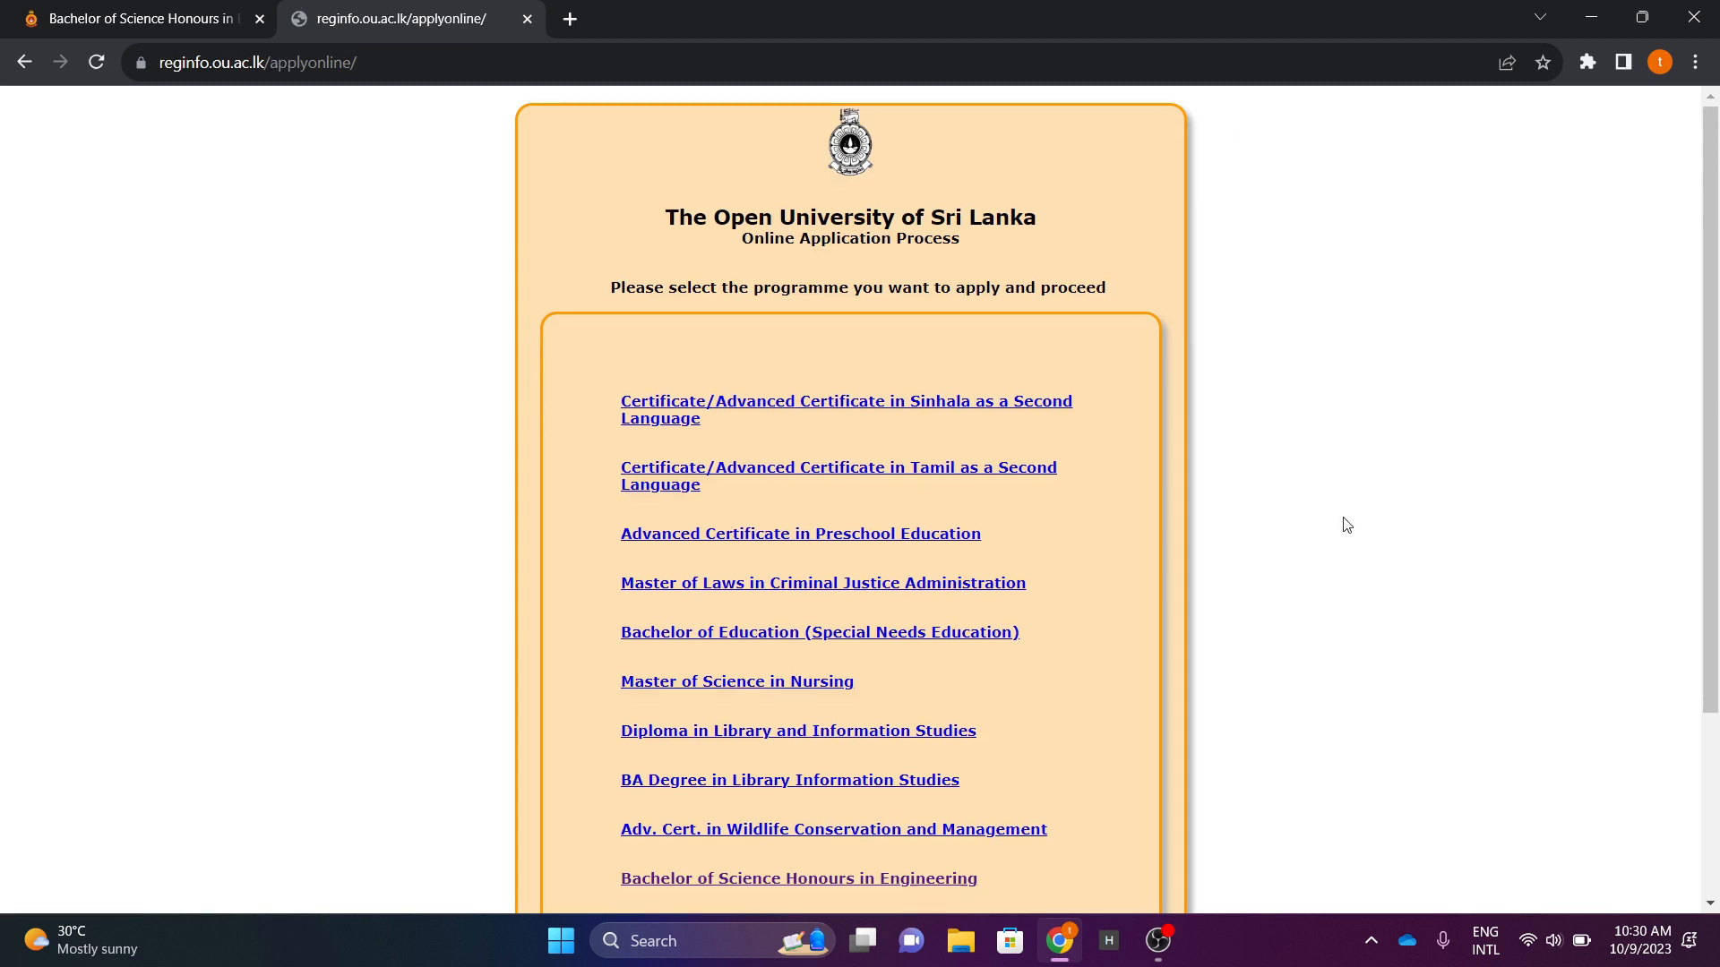
Scroll down the general Bachelor of Science Honours in Engineering page
{"action": "scroll", "scroll_direction": "down", "scroll_amount": 3}
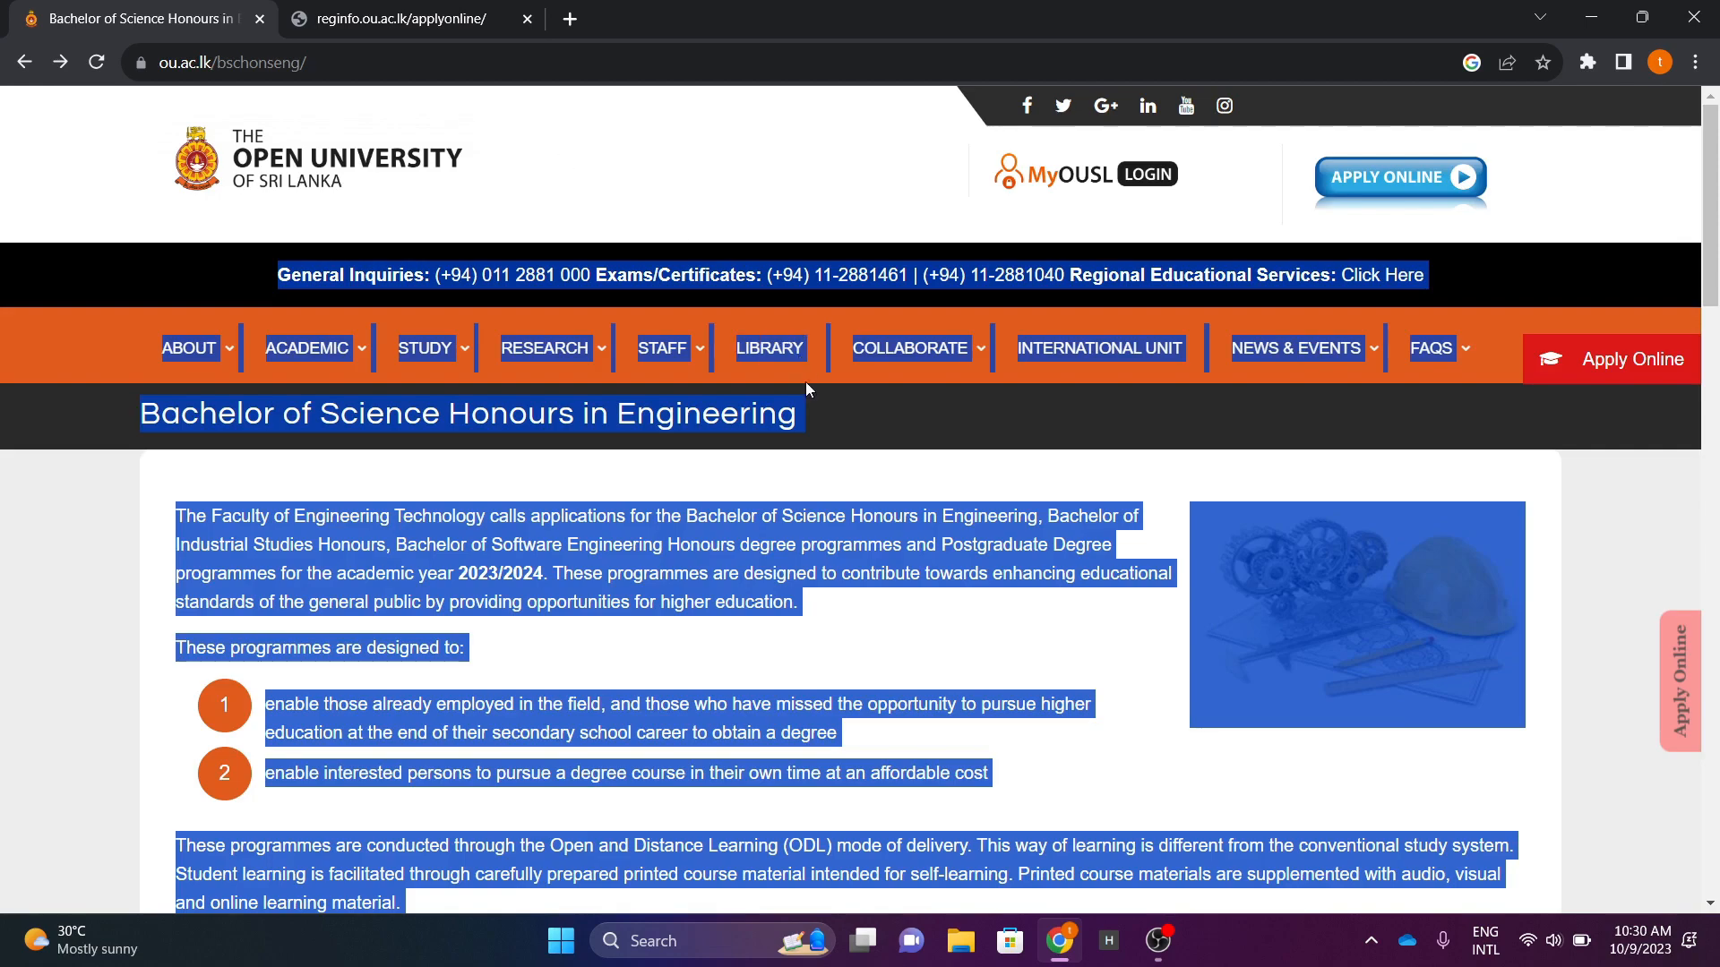
Scroll the BSc-Eng.pdf advert down to Application Details, then back to the top
{"action": "scroll", "scroll_direction": "down", "scroll_amount": 3}
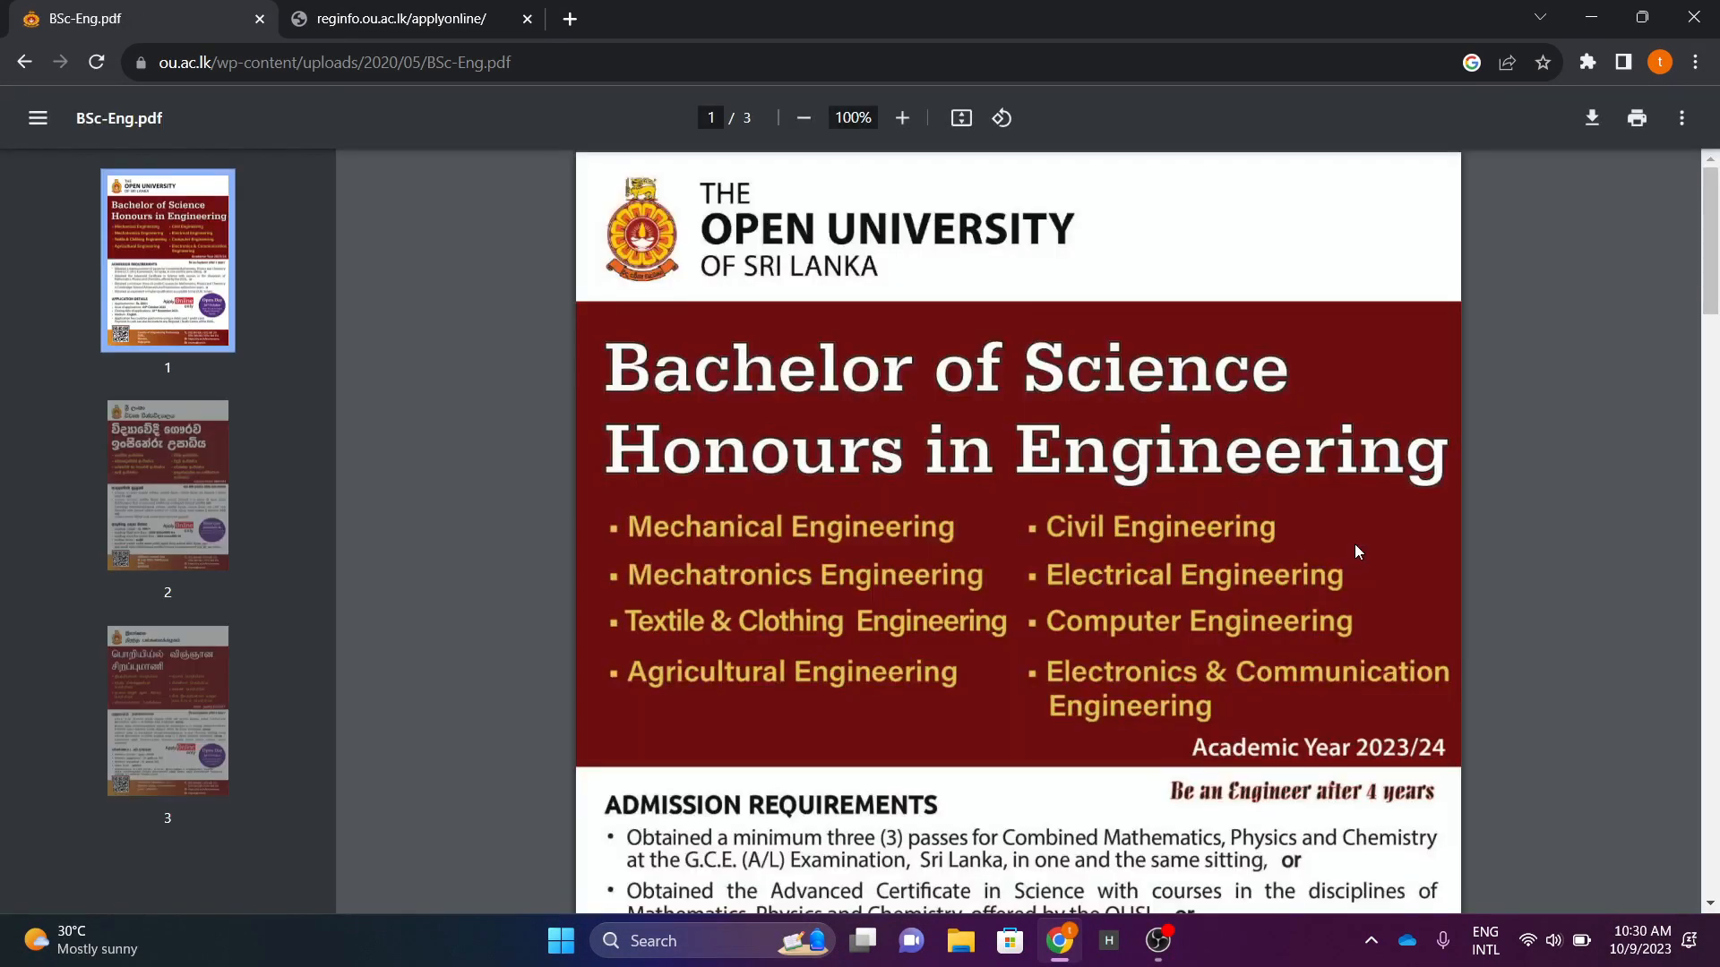
{"action": "scroll", "scroll_direction": "down", "scroll_amount": 3}
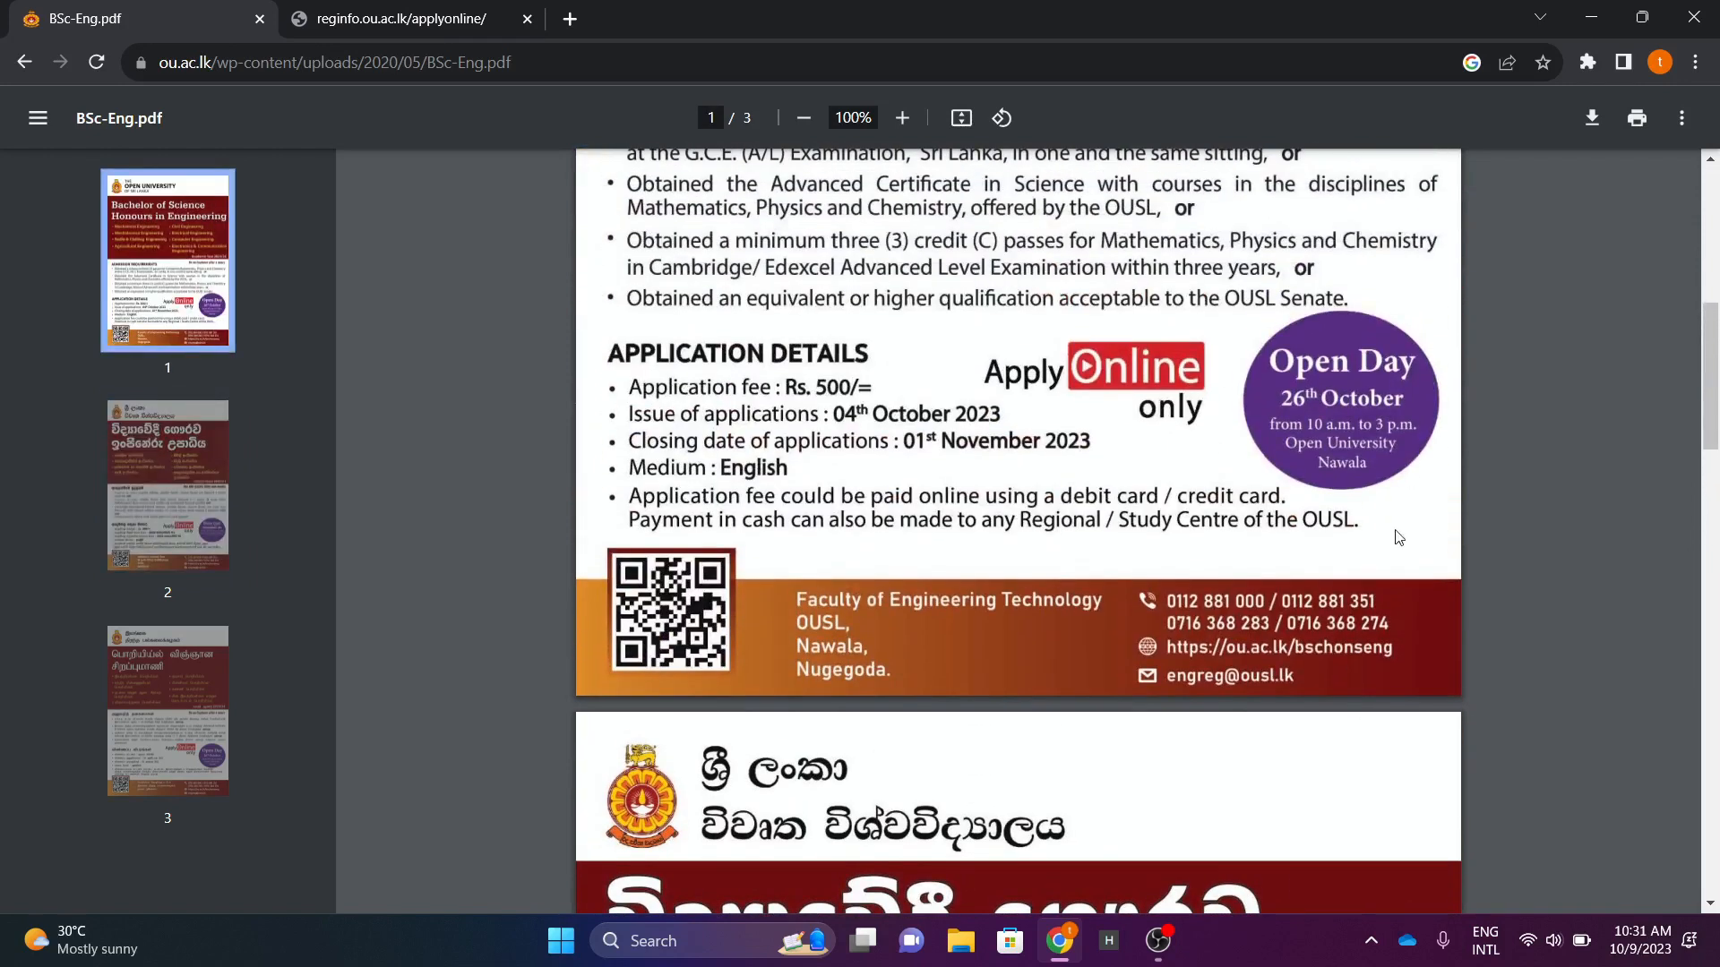
{"action": "mouse_move", "coordinate": [1398, 474]}
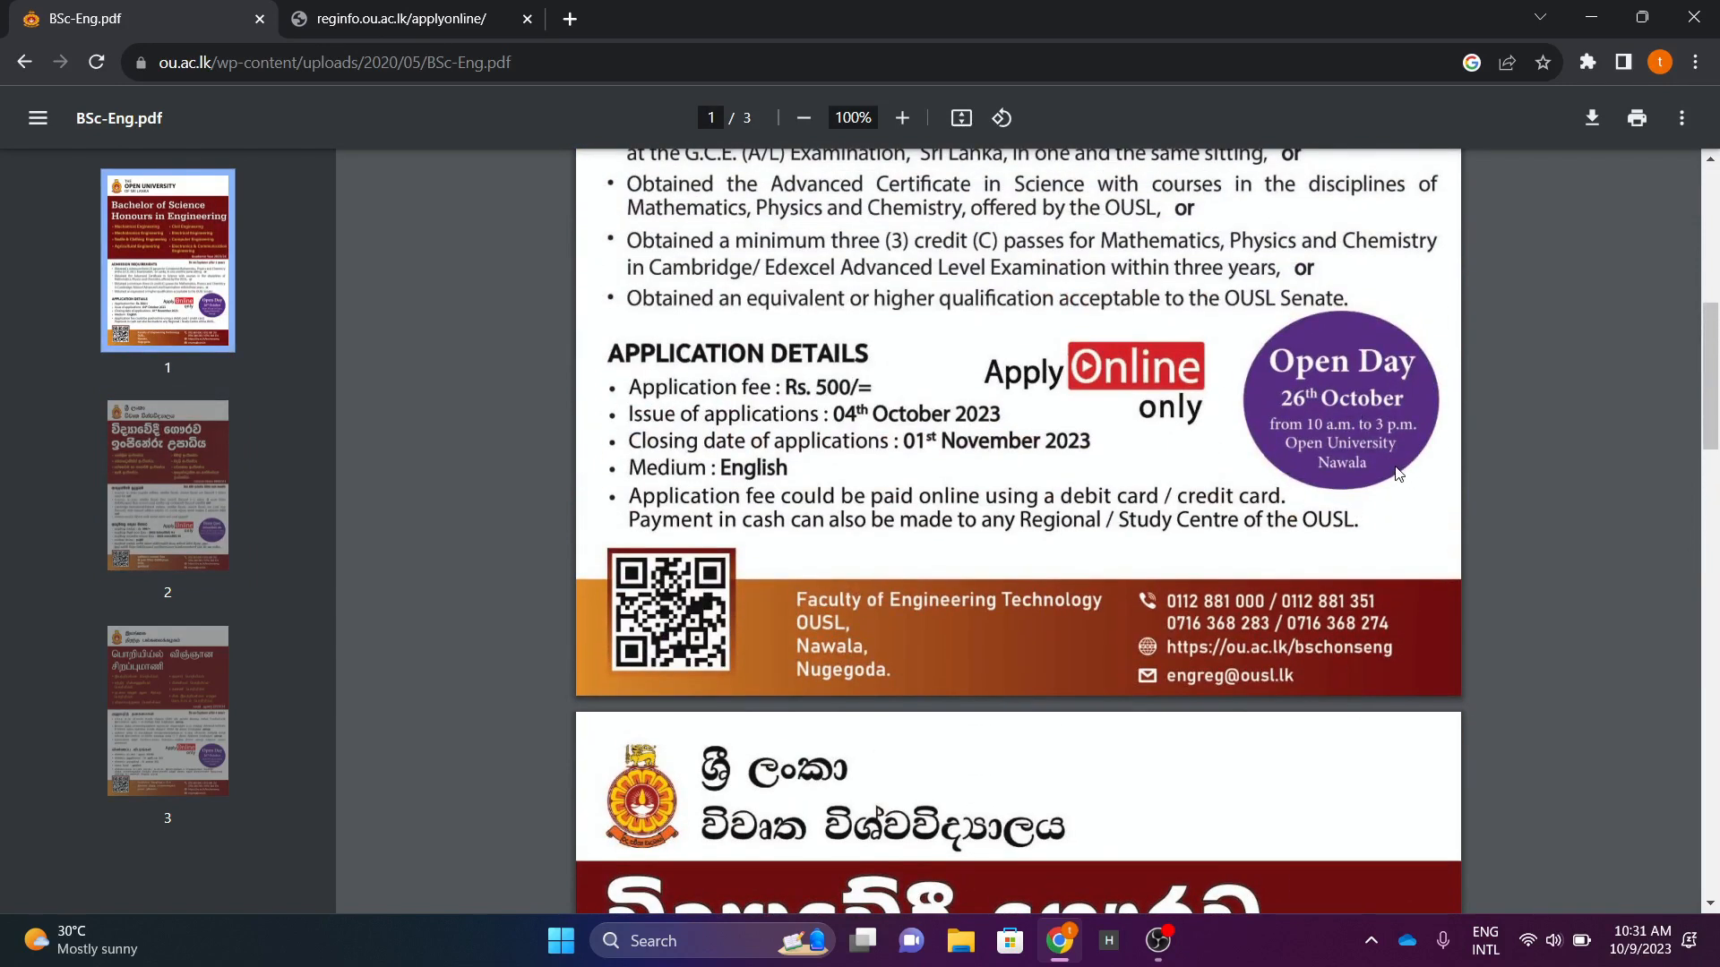
{"action": "mouse_move", "coordinate": [1335, 439]}
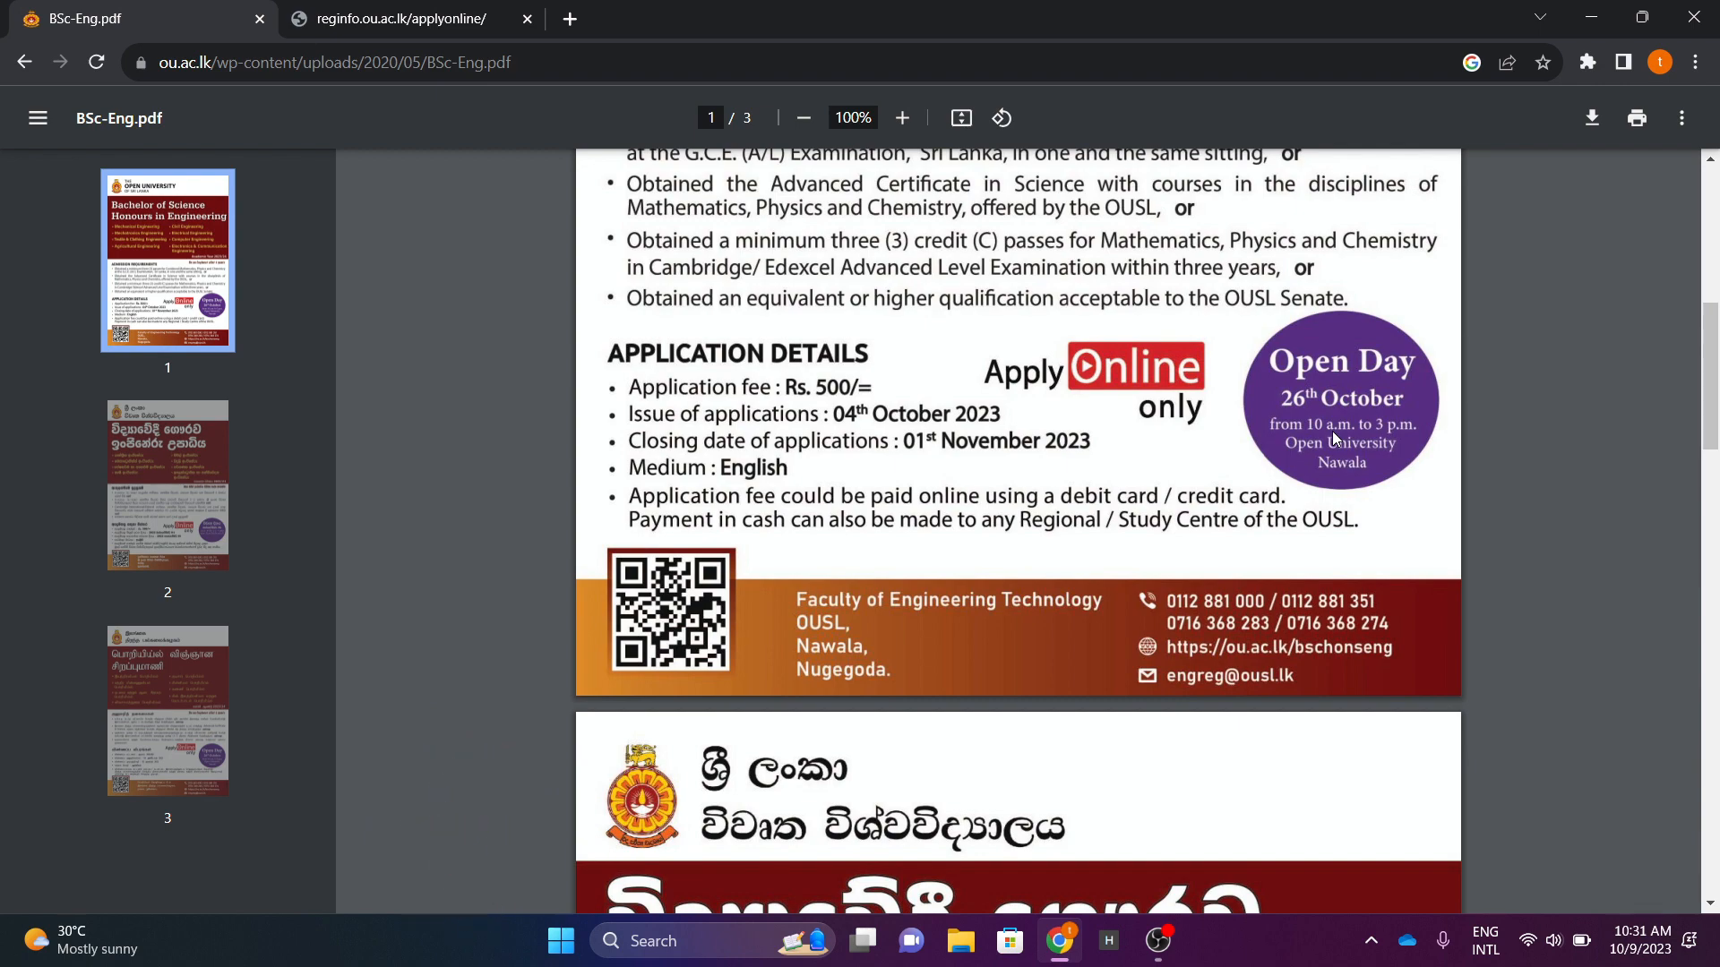
{"action": "scroll", "scroll_direction": "up", "scroll_amount": 3}
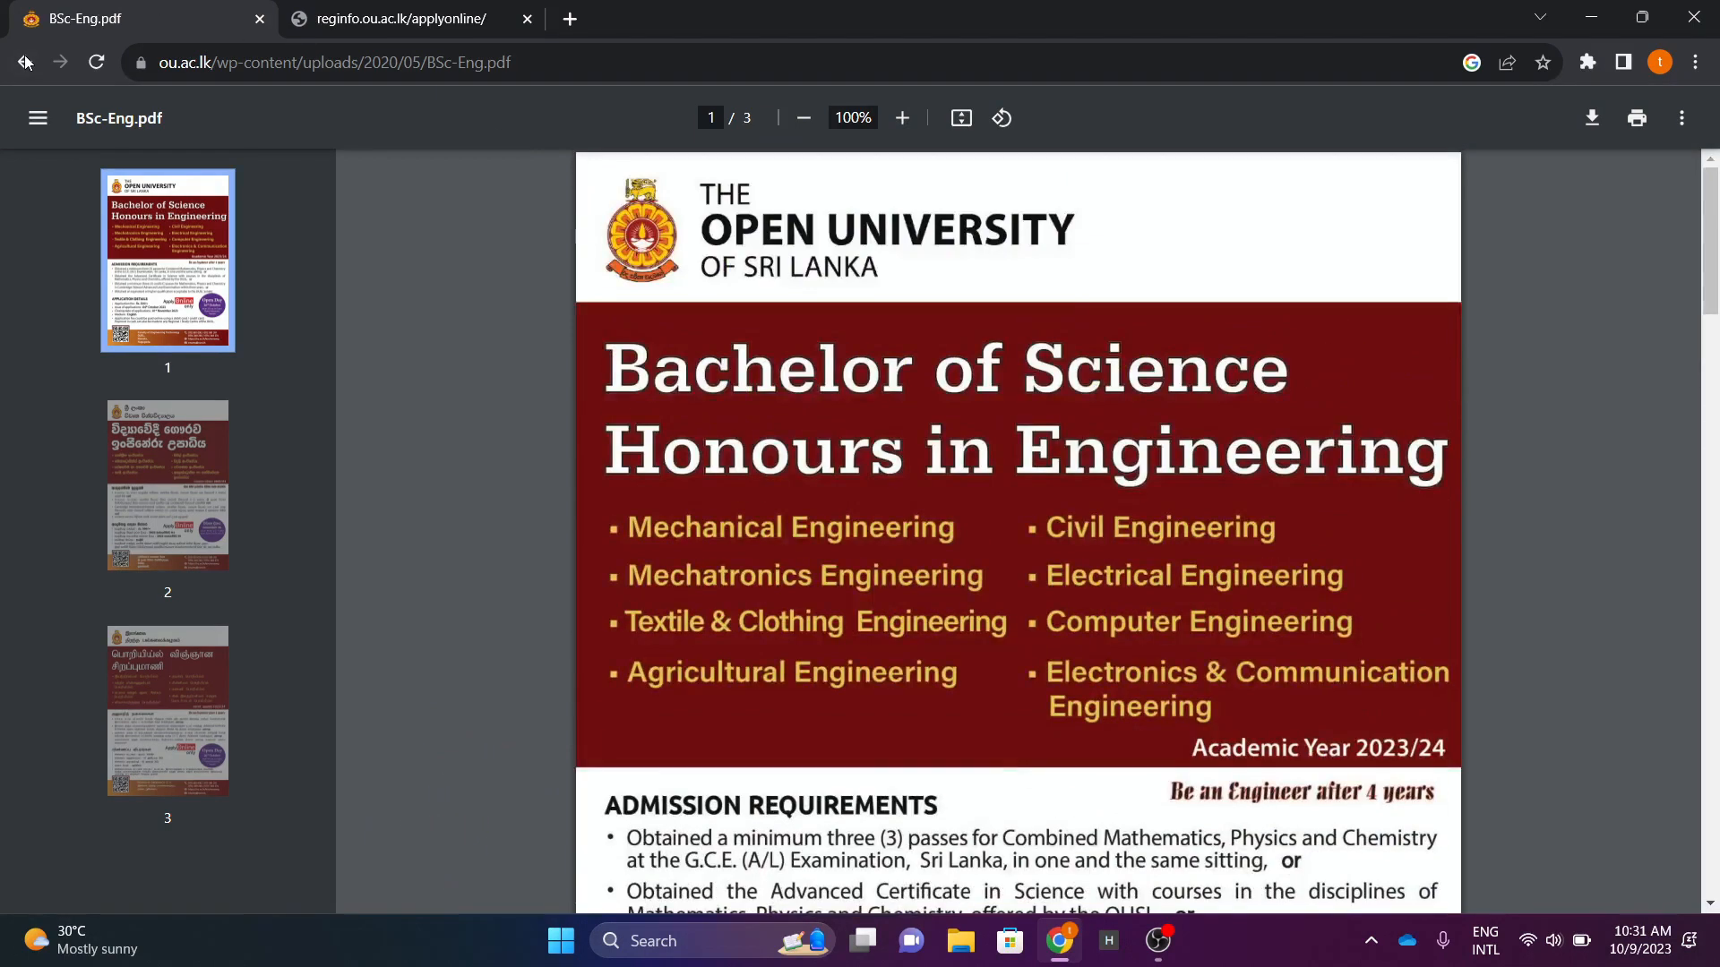